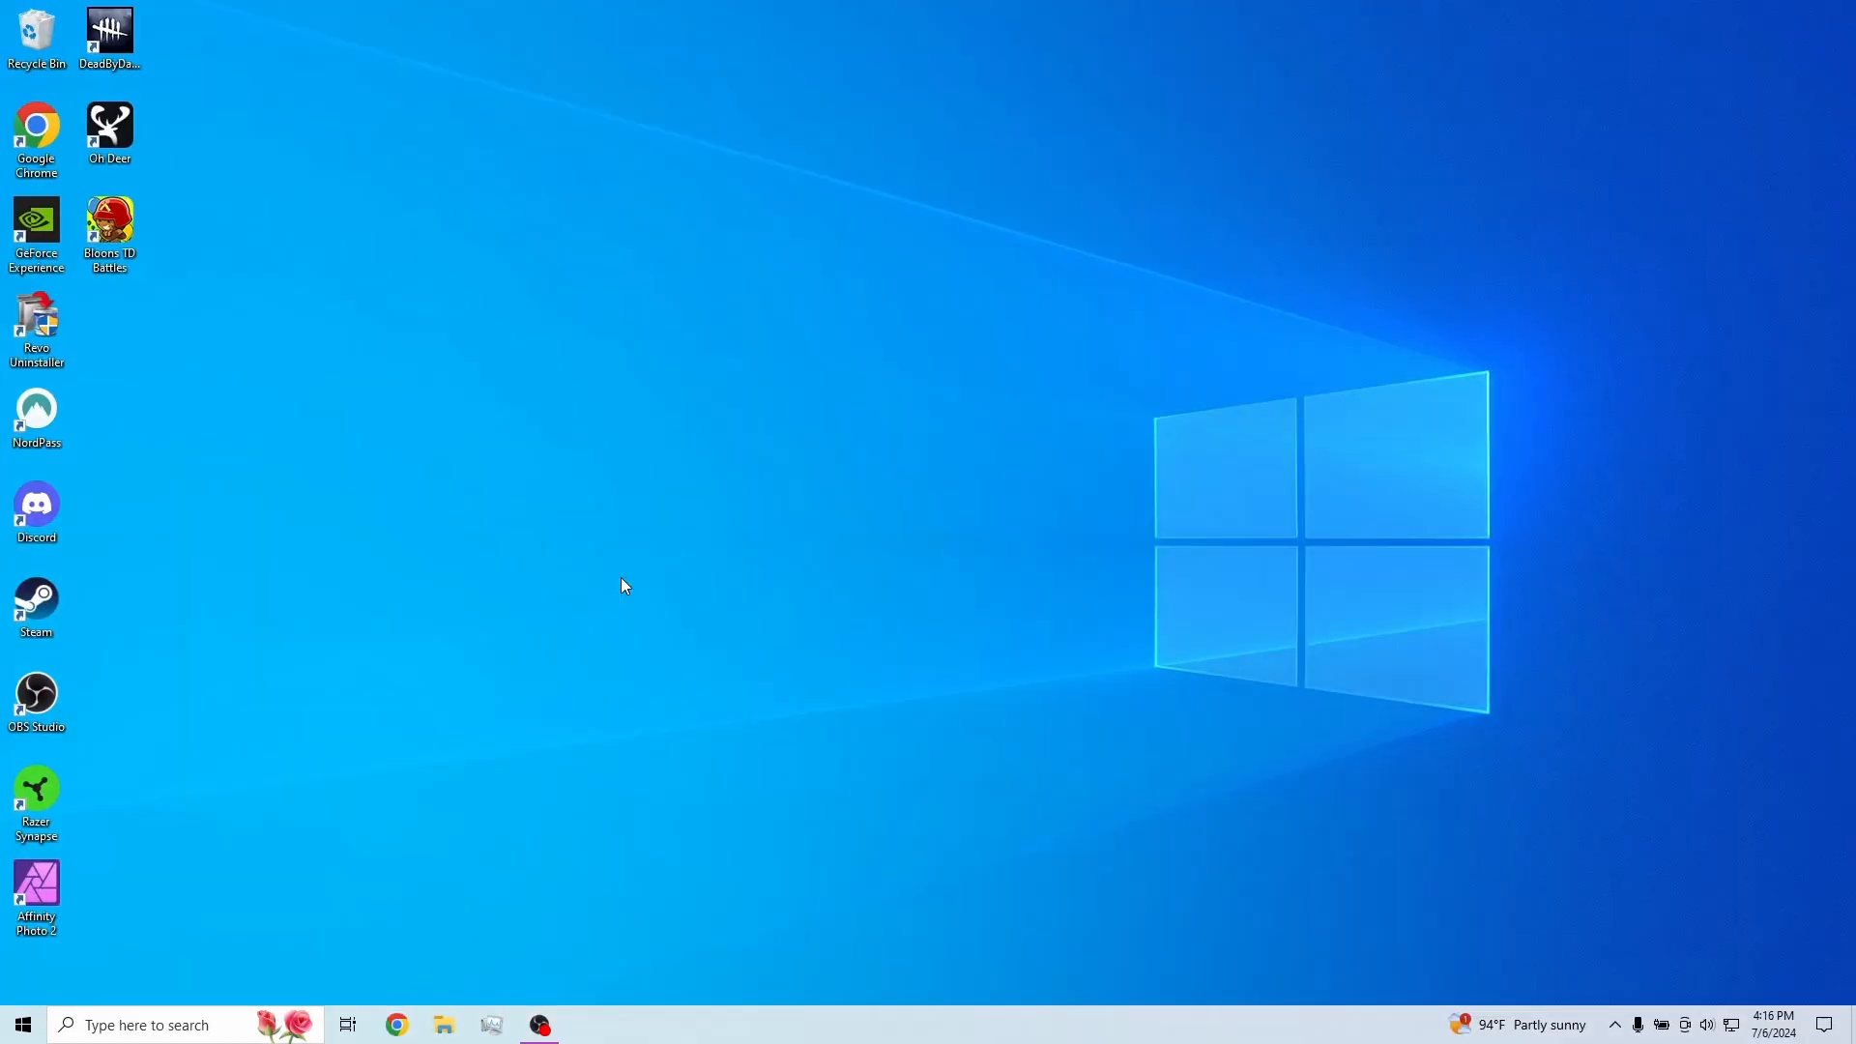
mouse_move(710, 609)
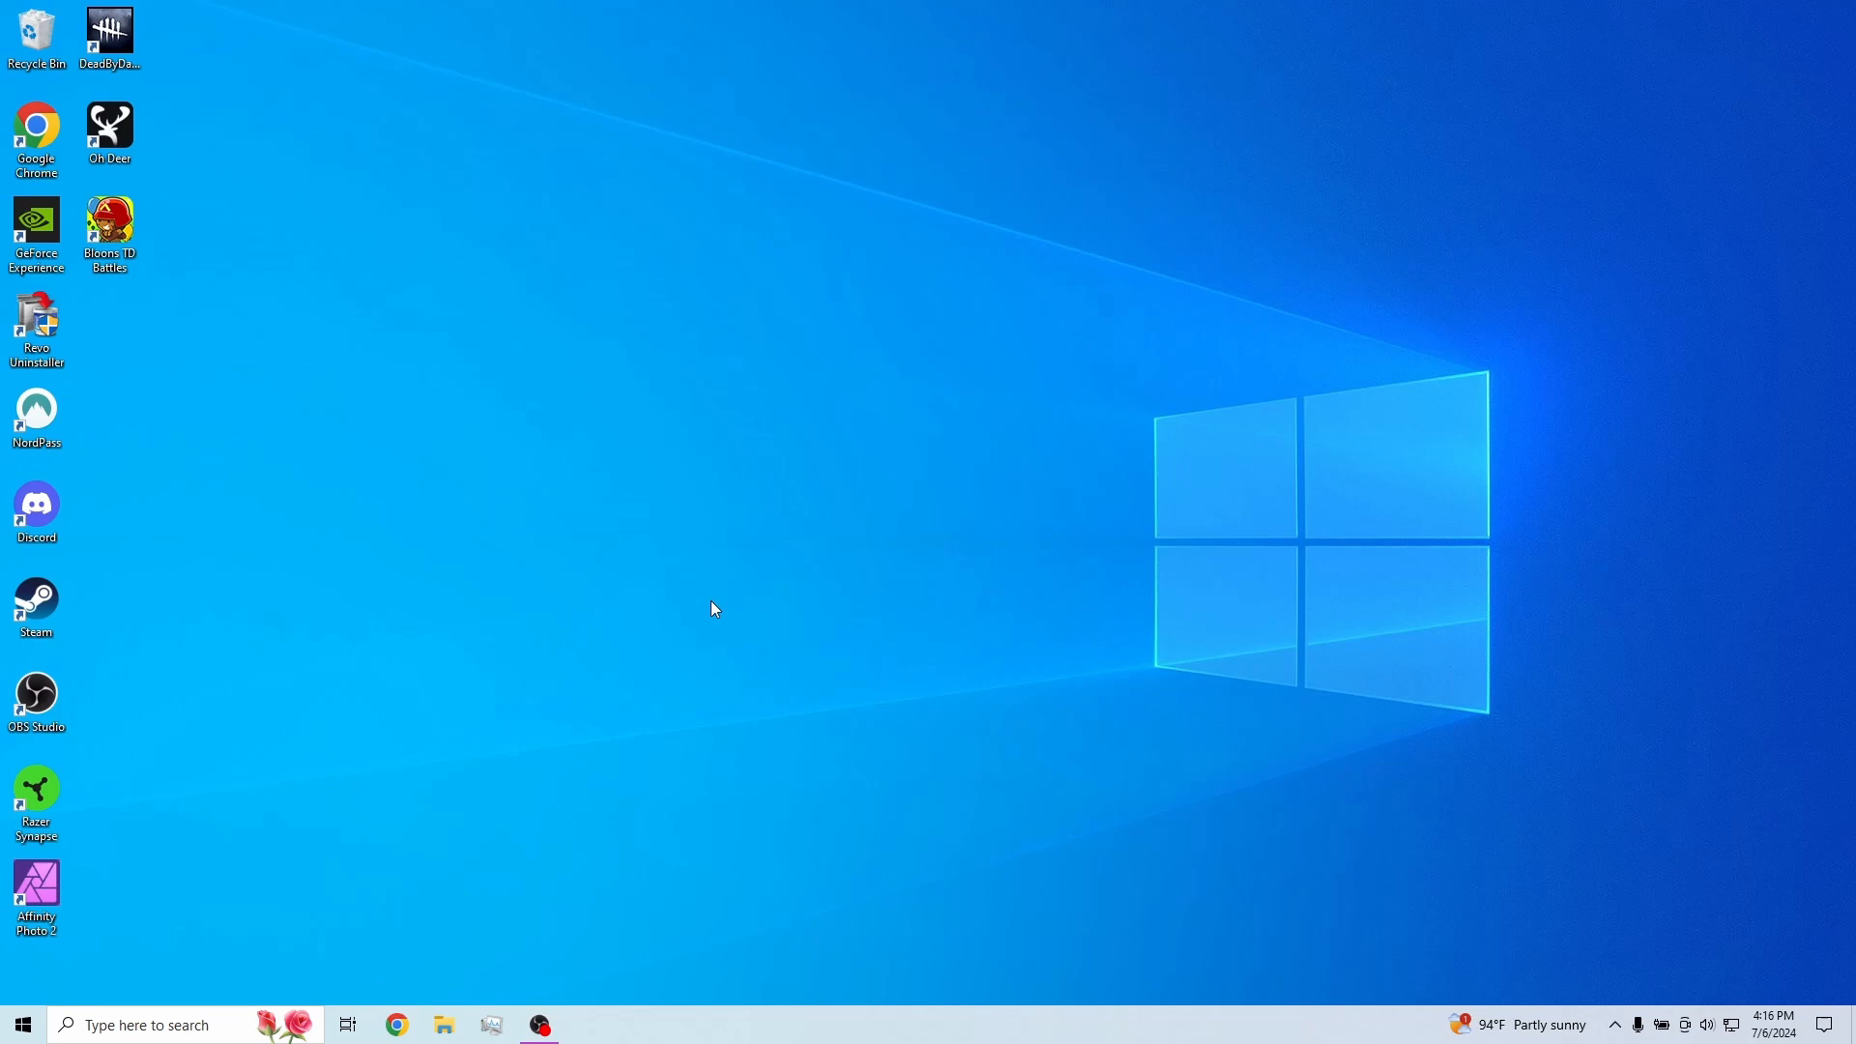
mouse_move(1119, 746)
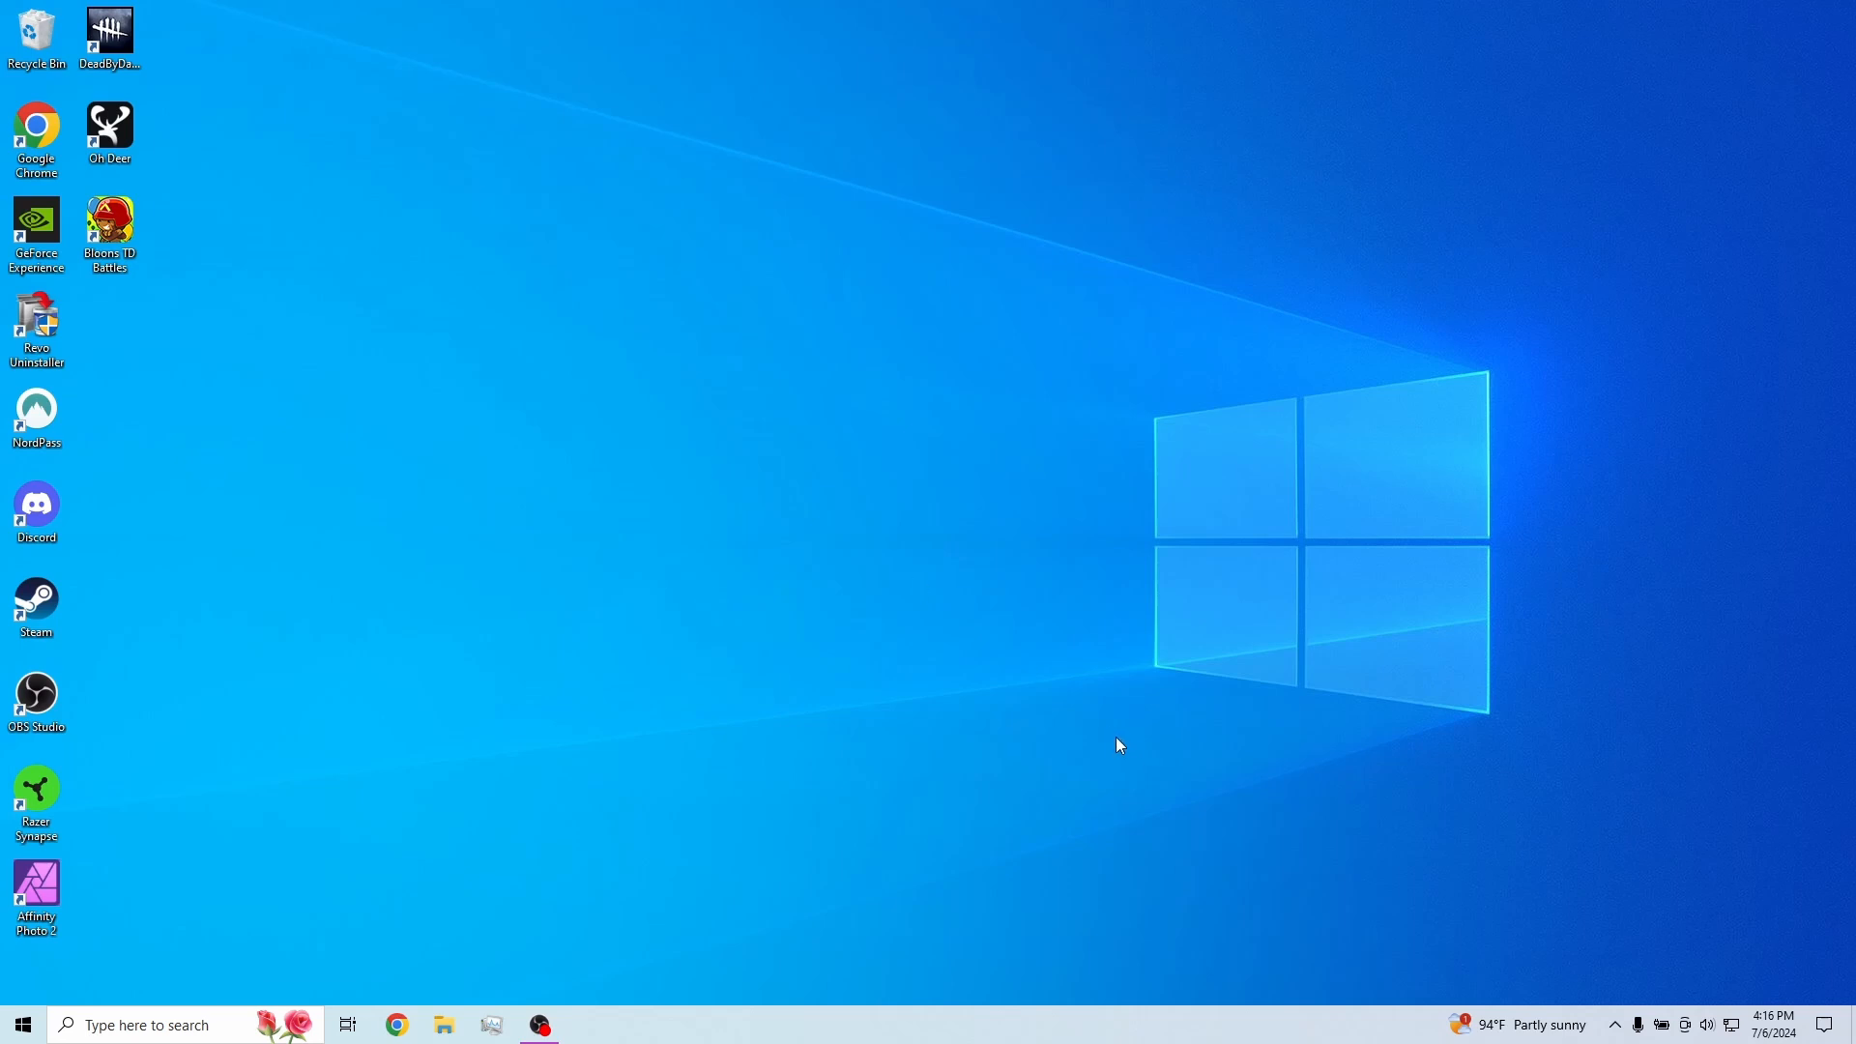
mouse_move(960, 519)
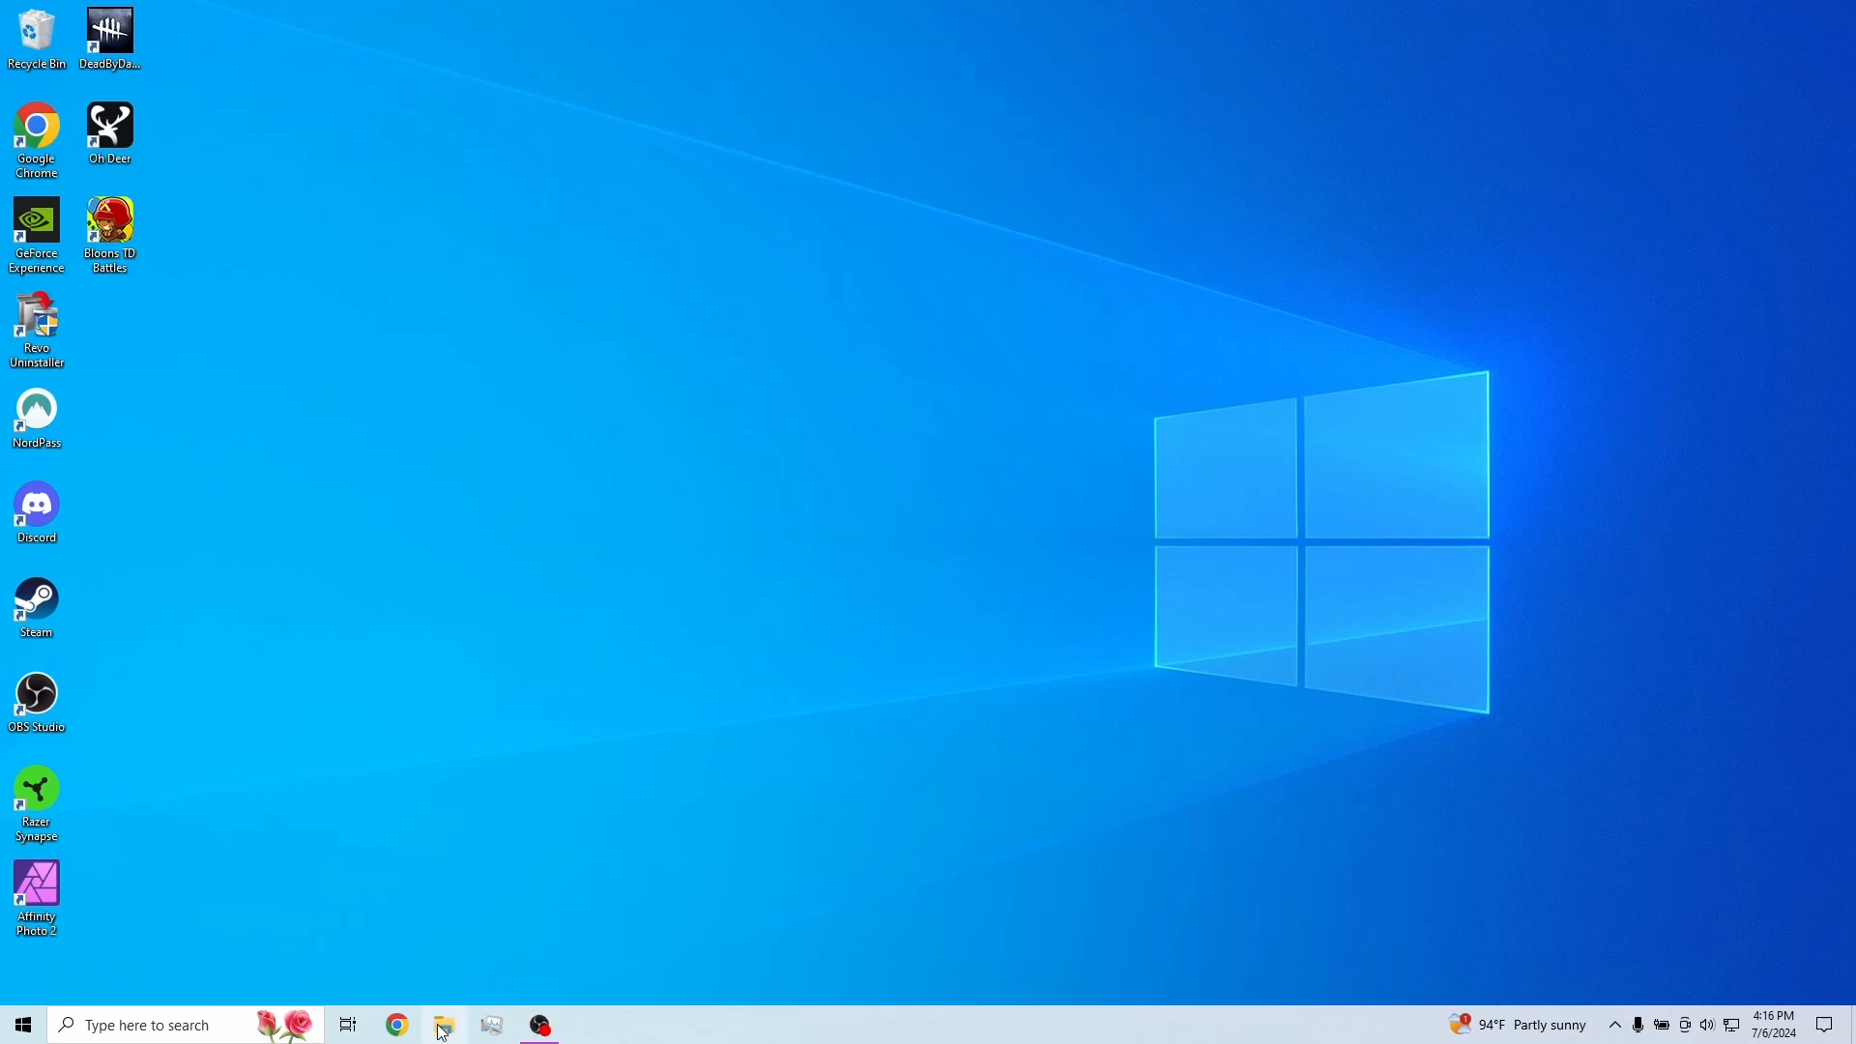
Show This PC in File Explorer and inspect Local Disk (C:) with 1.70 TB free of 1.81 TB
click(444, 1024)
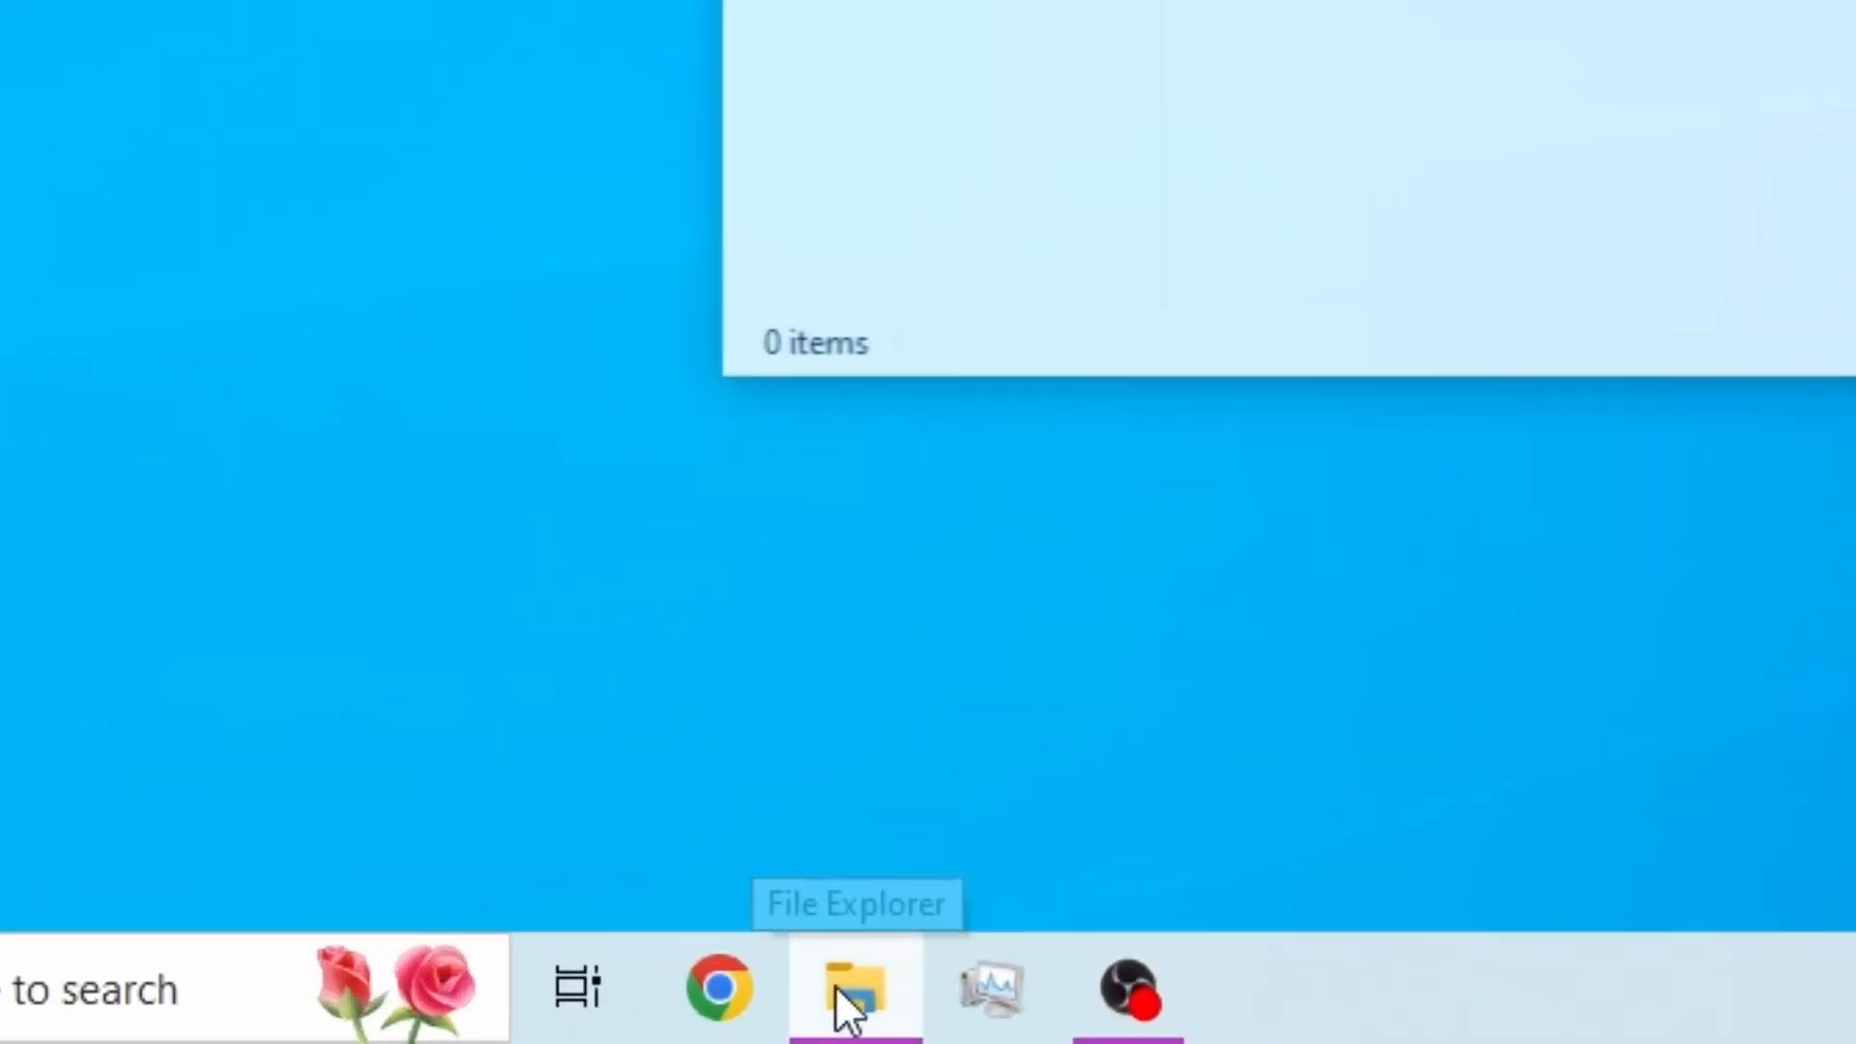
click(852, 988)
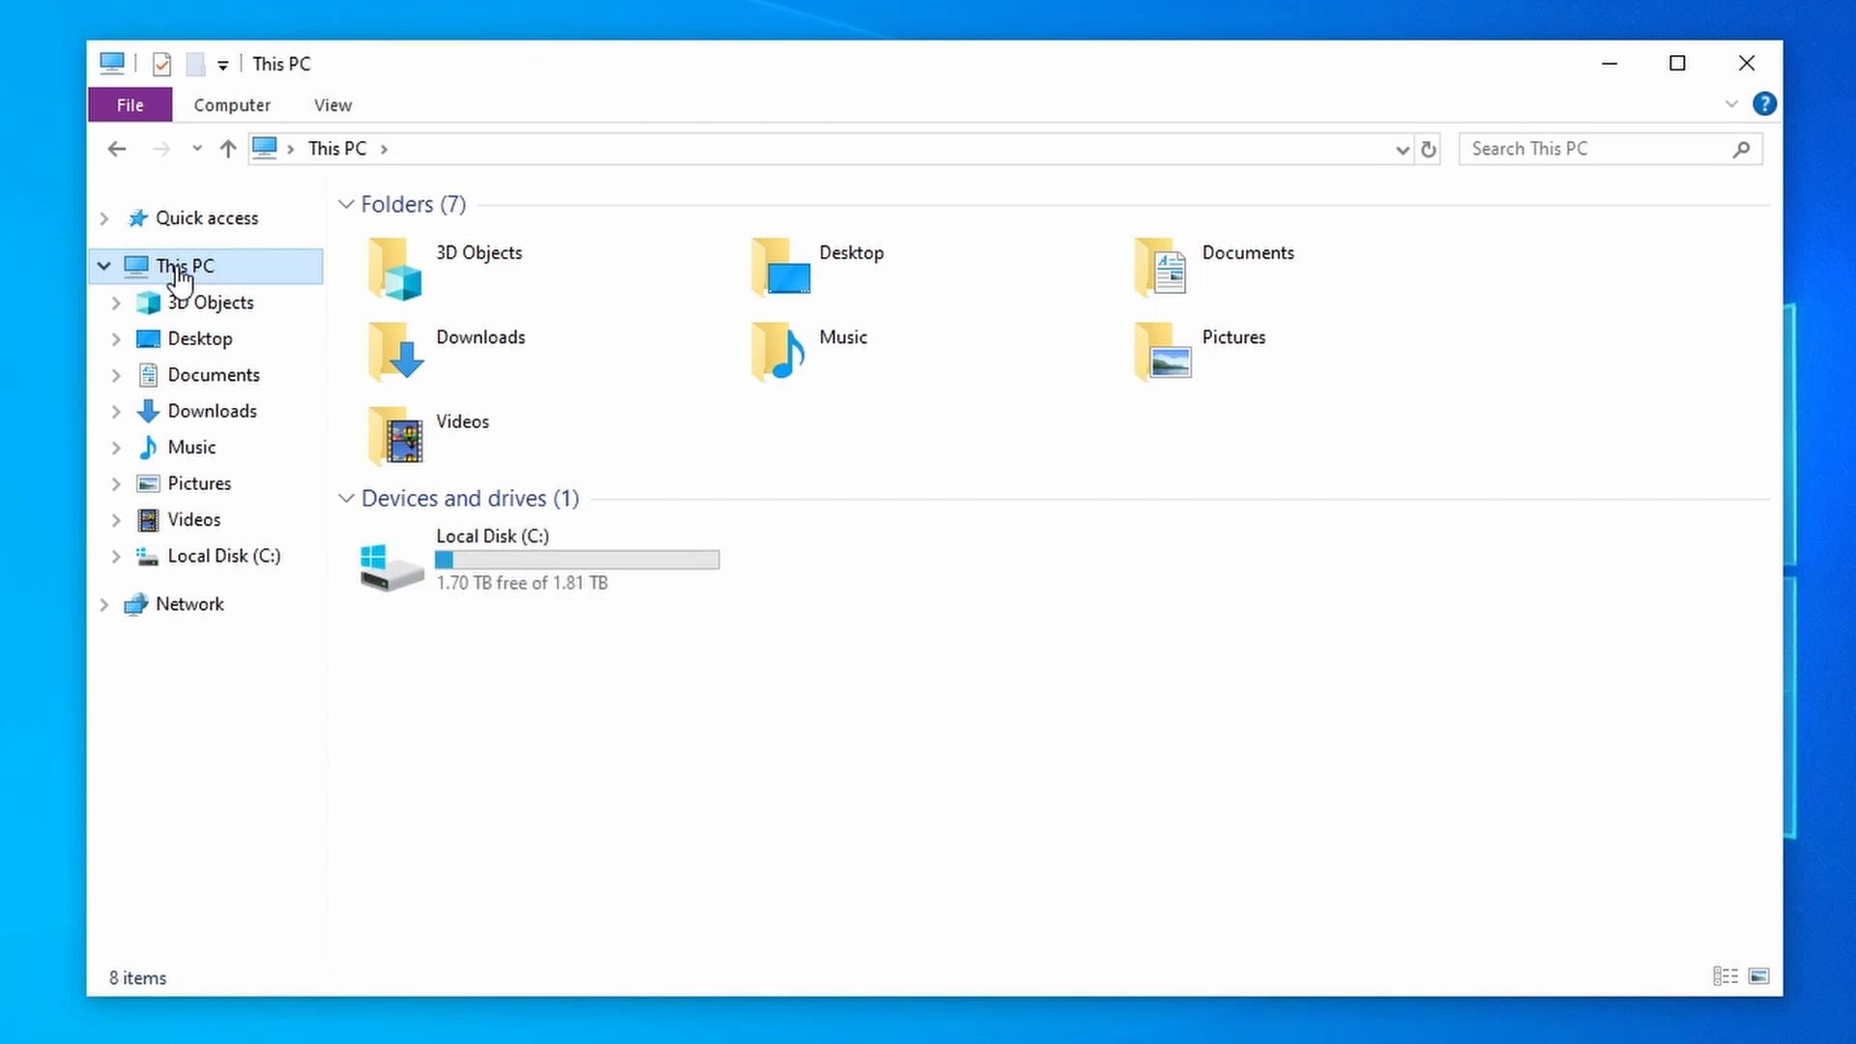
mouse_move(539, 551)
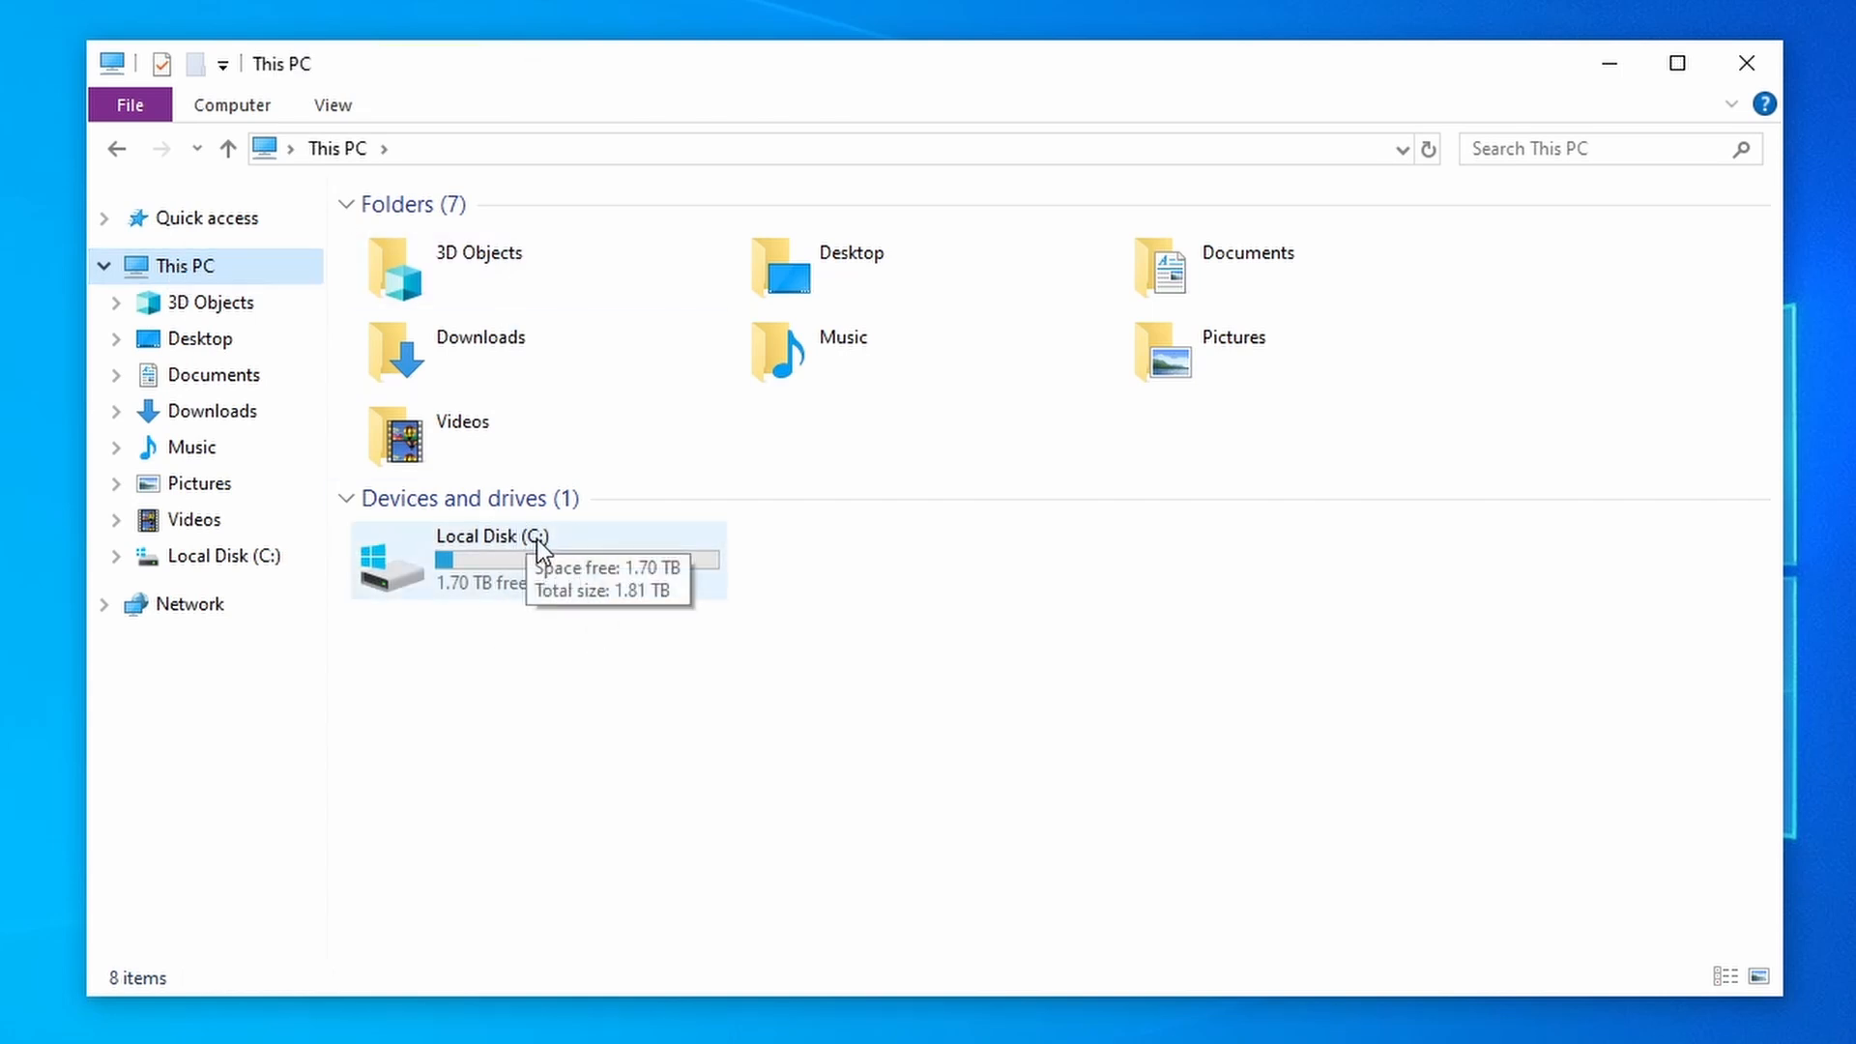
mouse_move(461, 640)
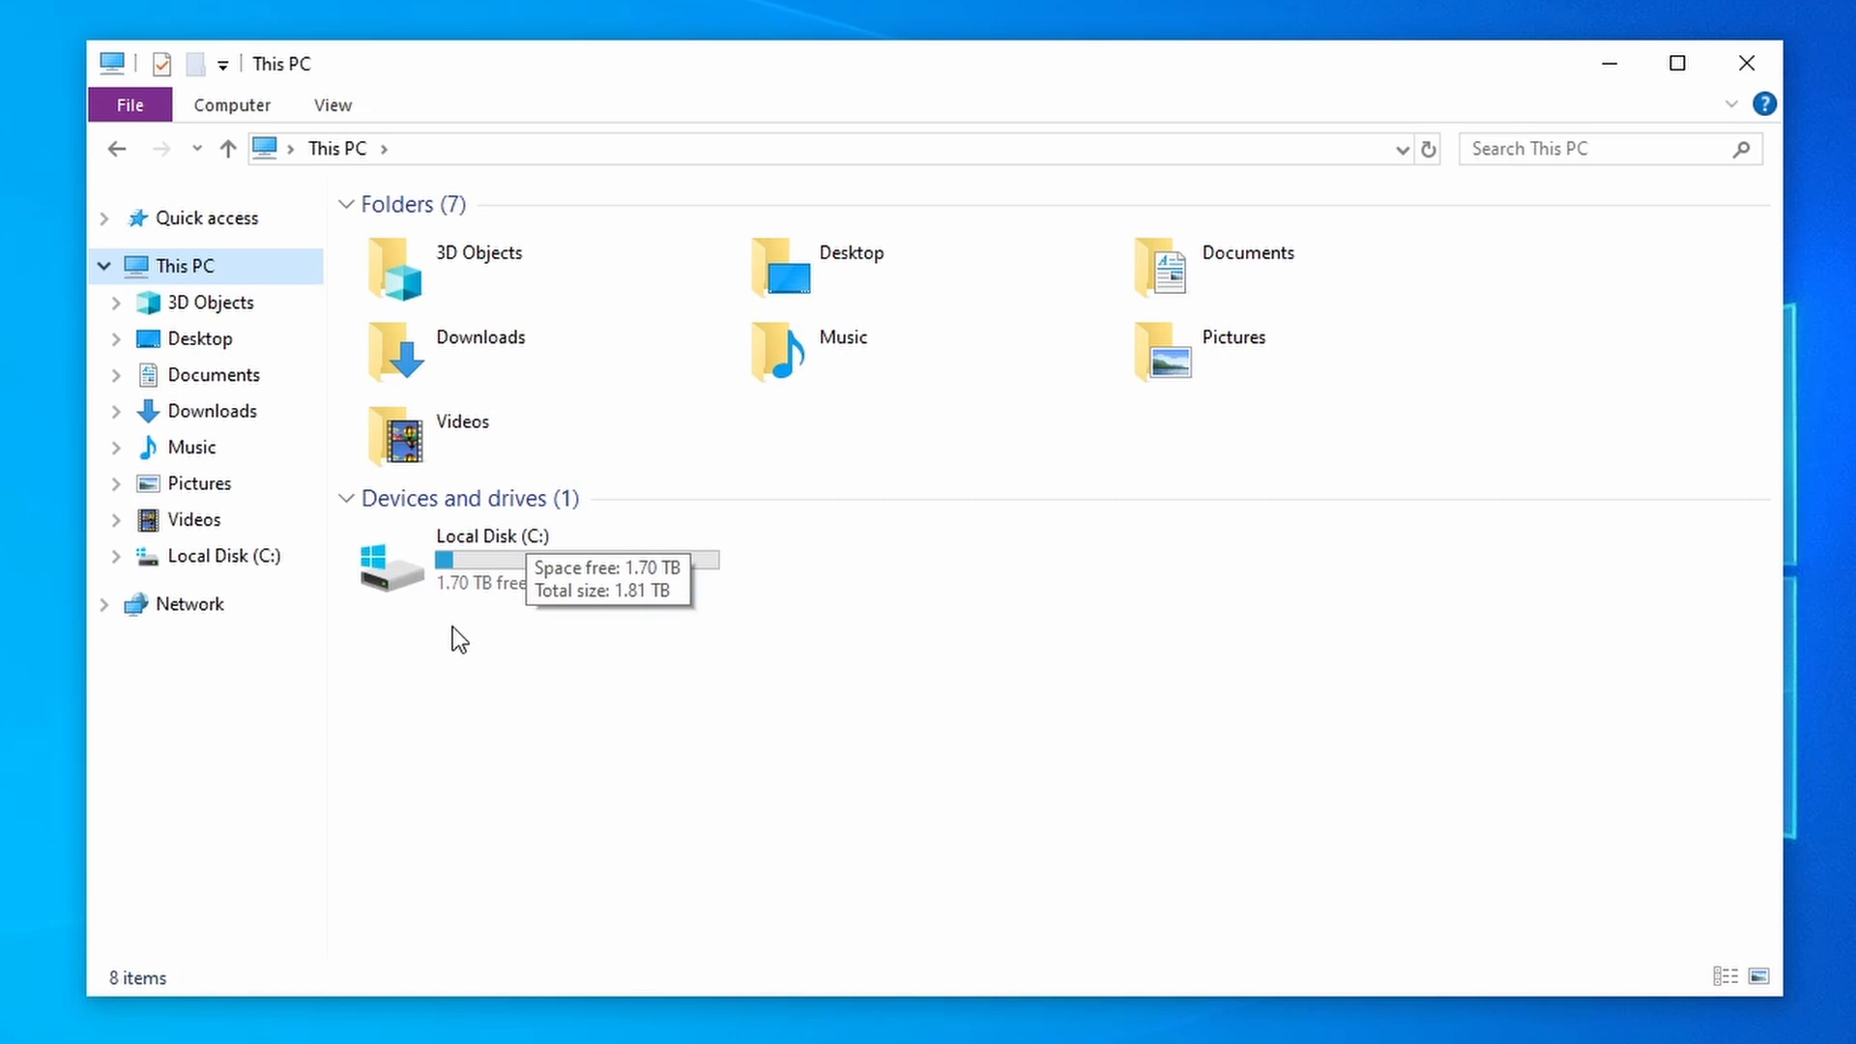
click(491, 557)
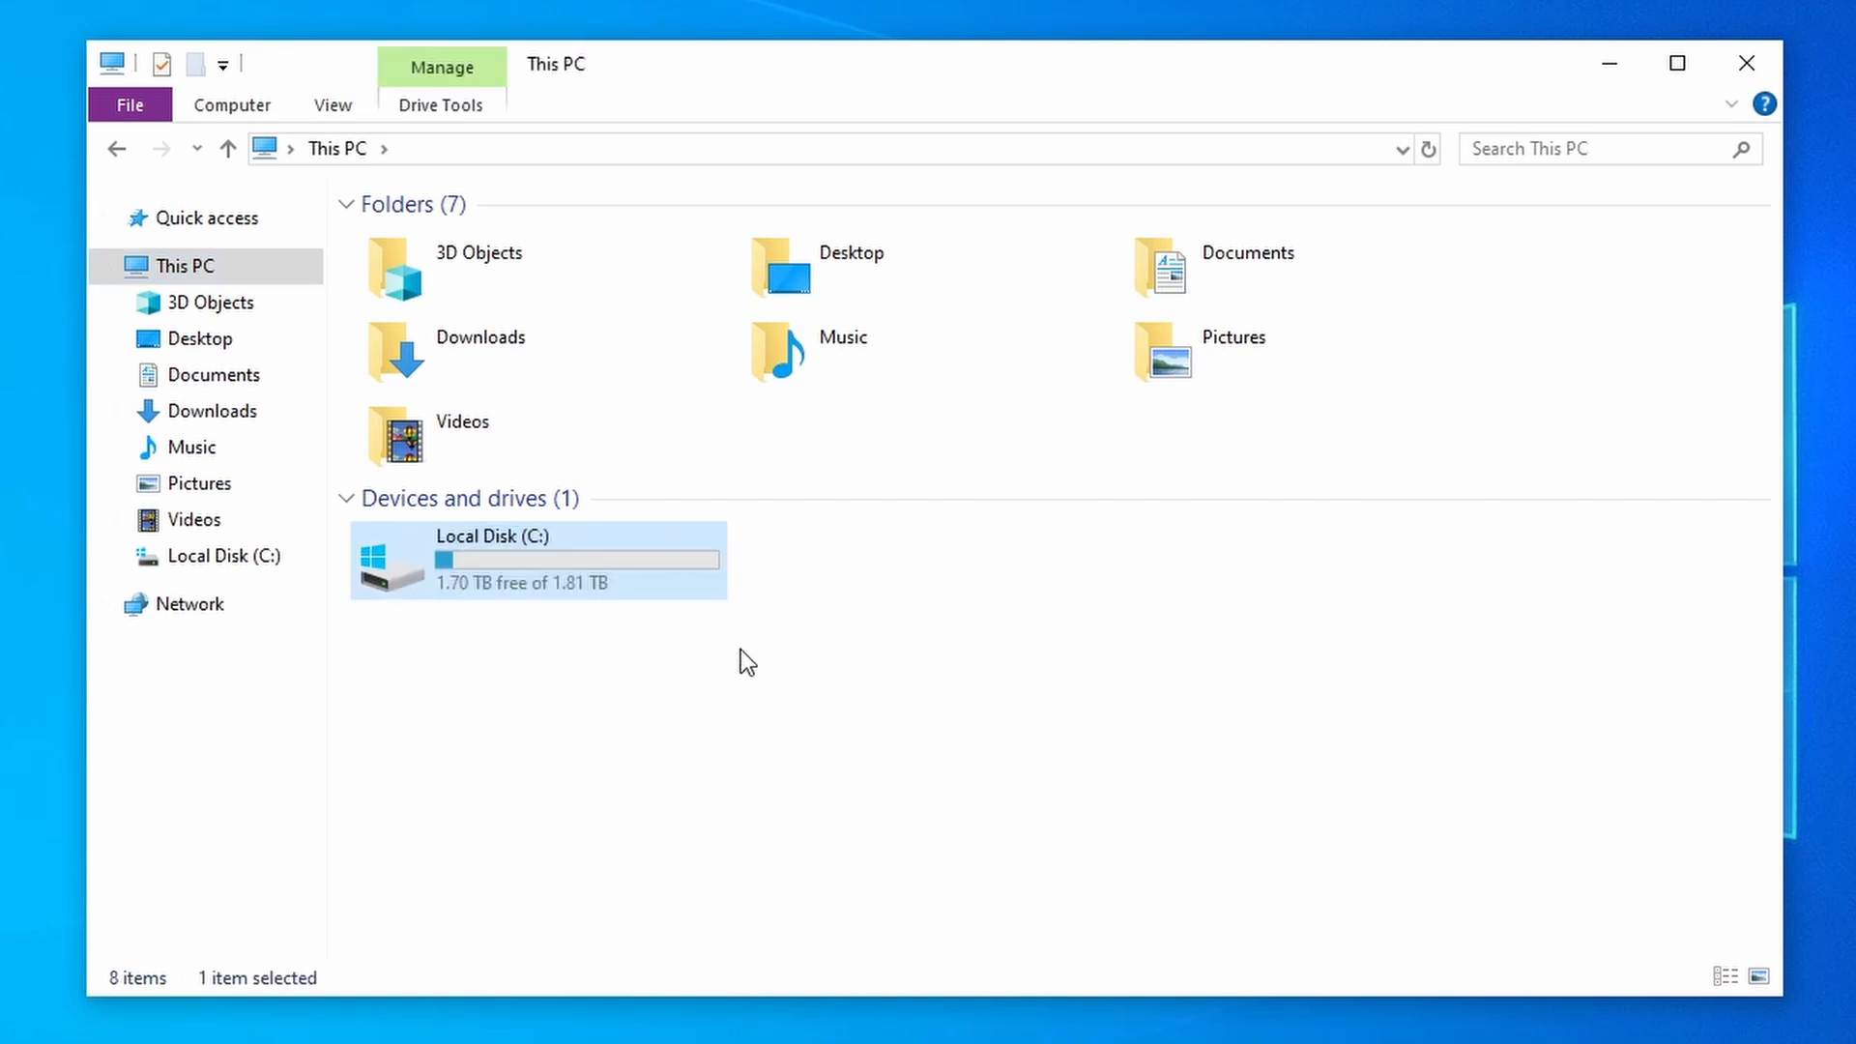
click(924, 605)
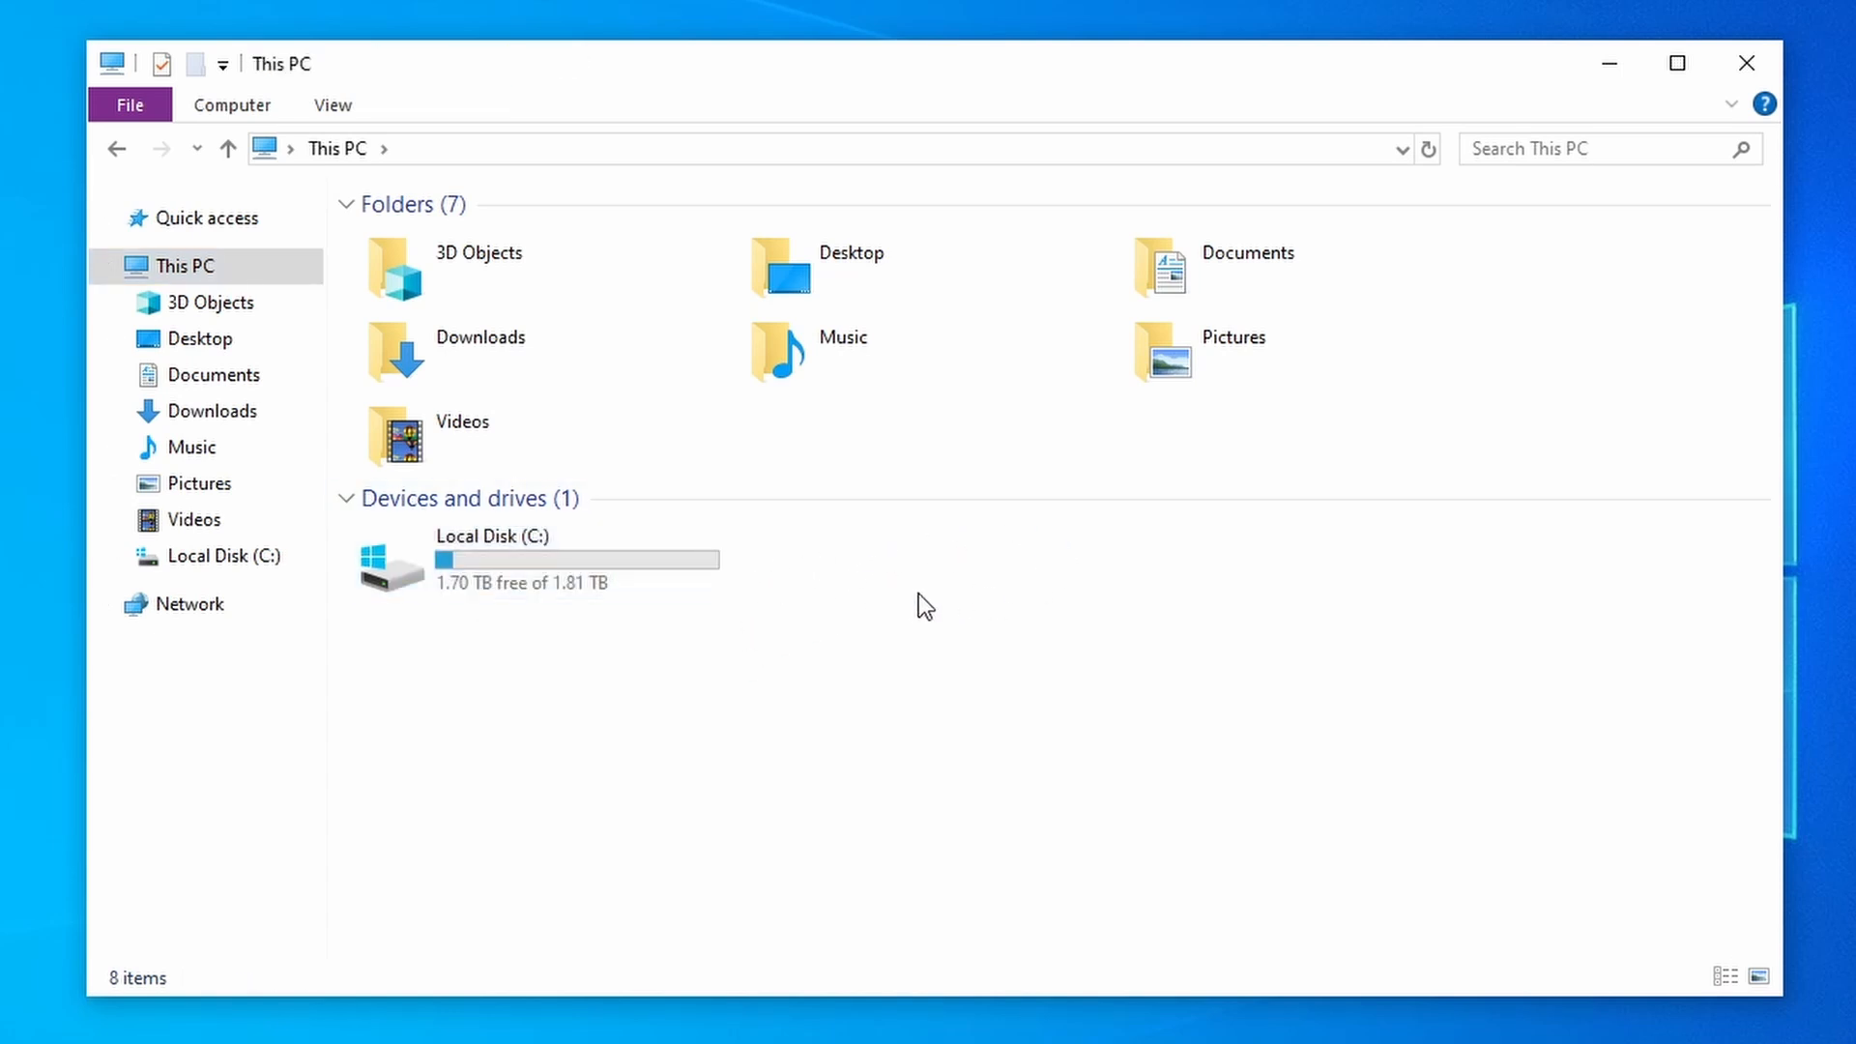
mouse_move(1202, 548)
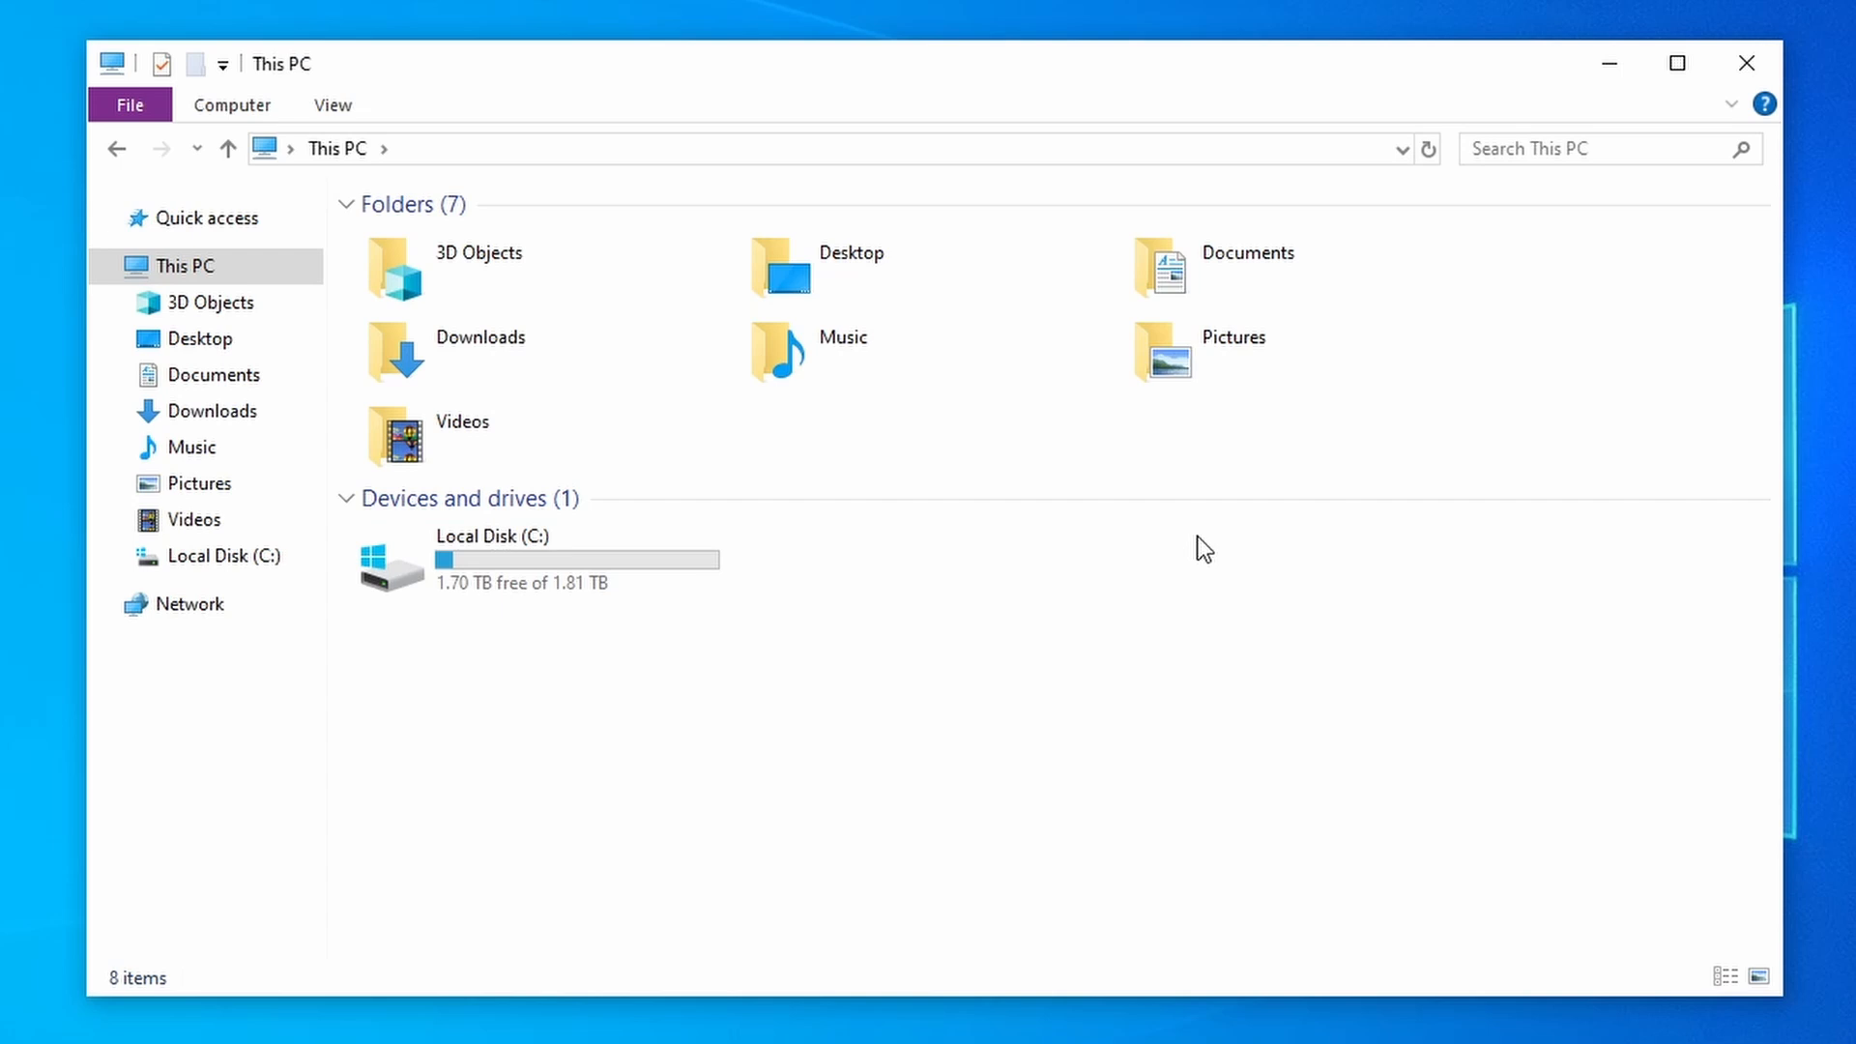
mouse_move(1015, 507)
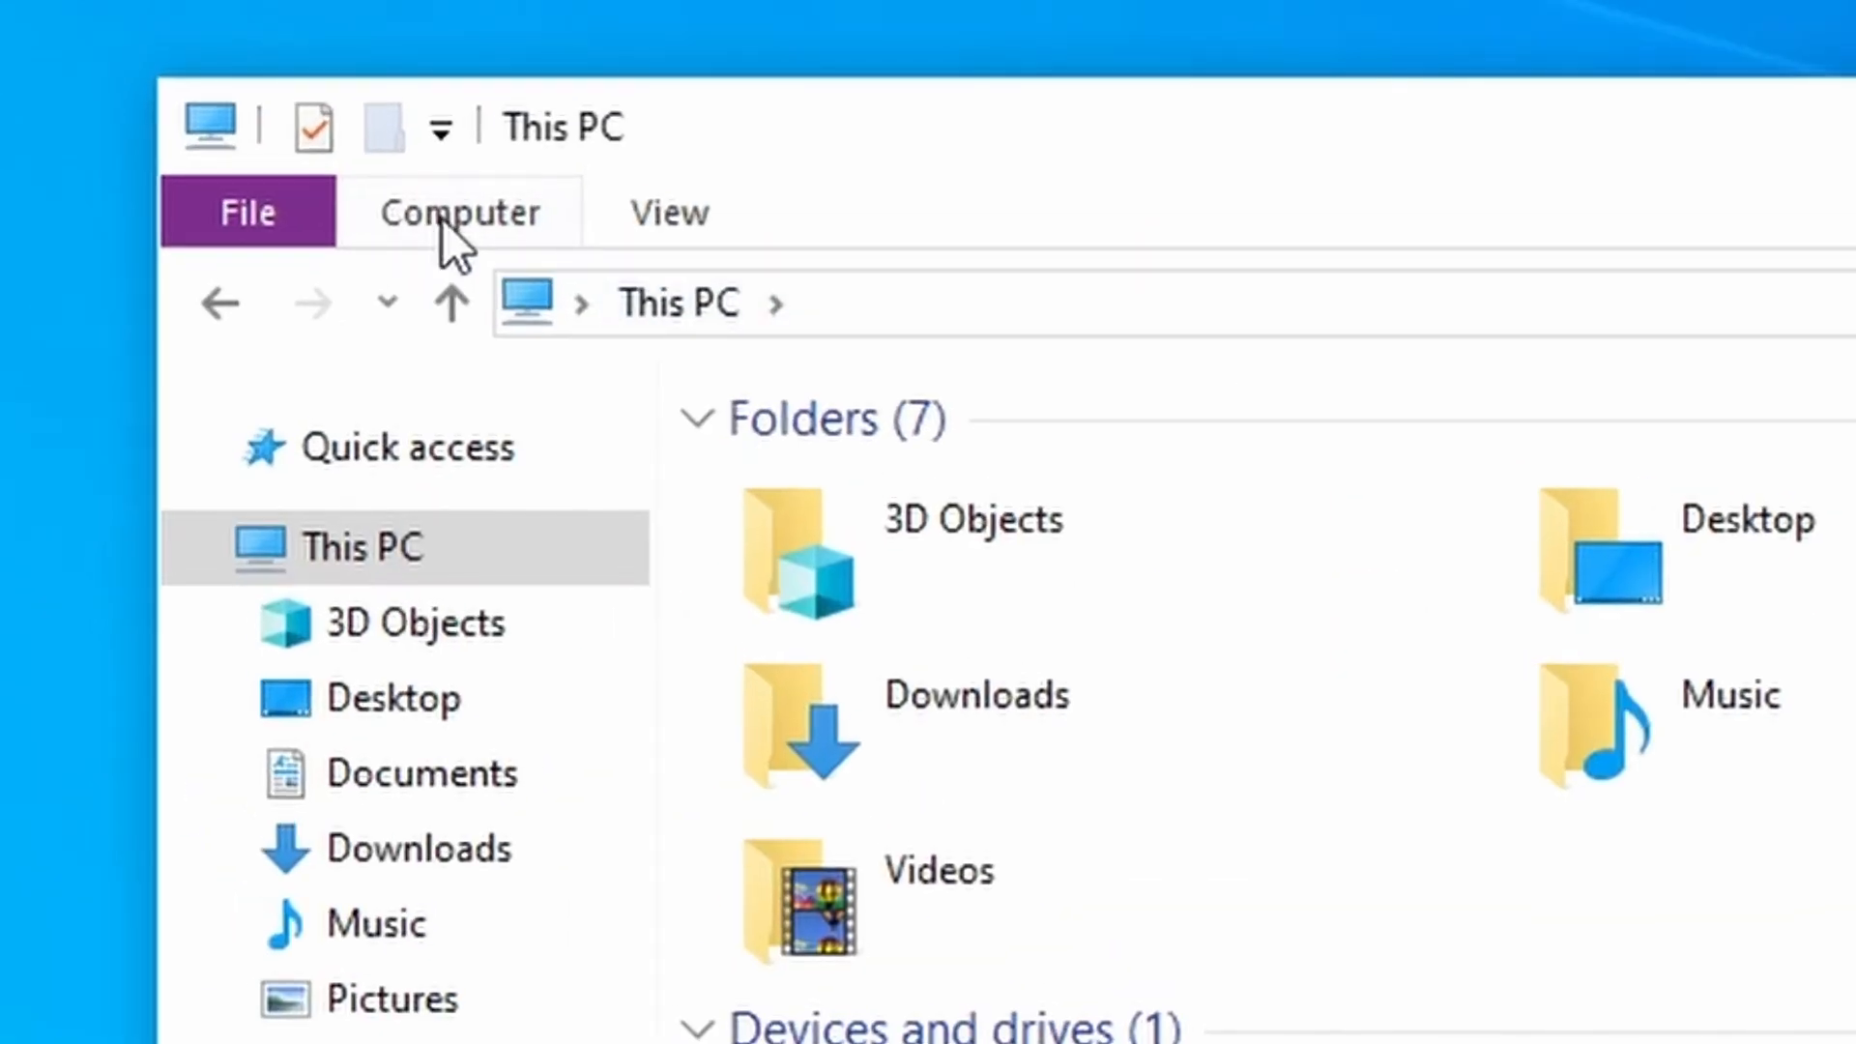
Launch Computer Management via Manage and select Storage > Disk Management in the tree
click(460, 213)
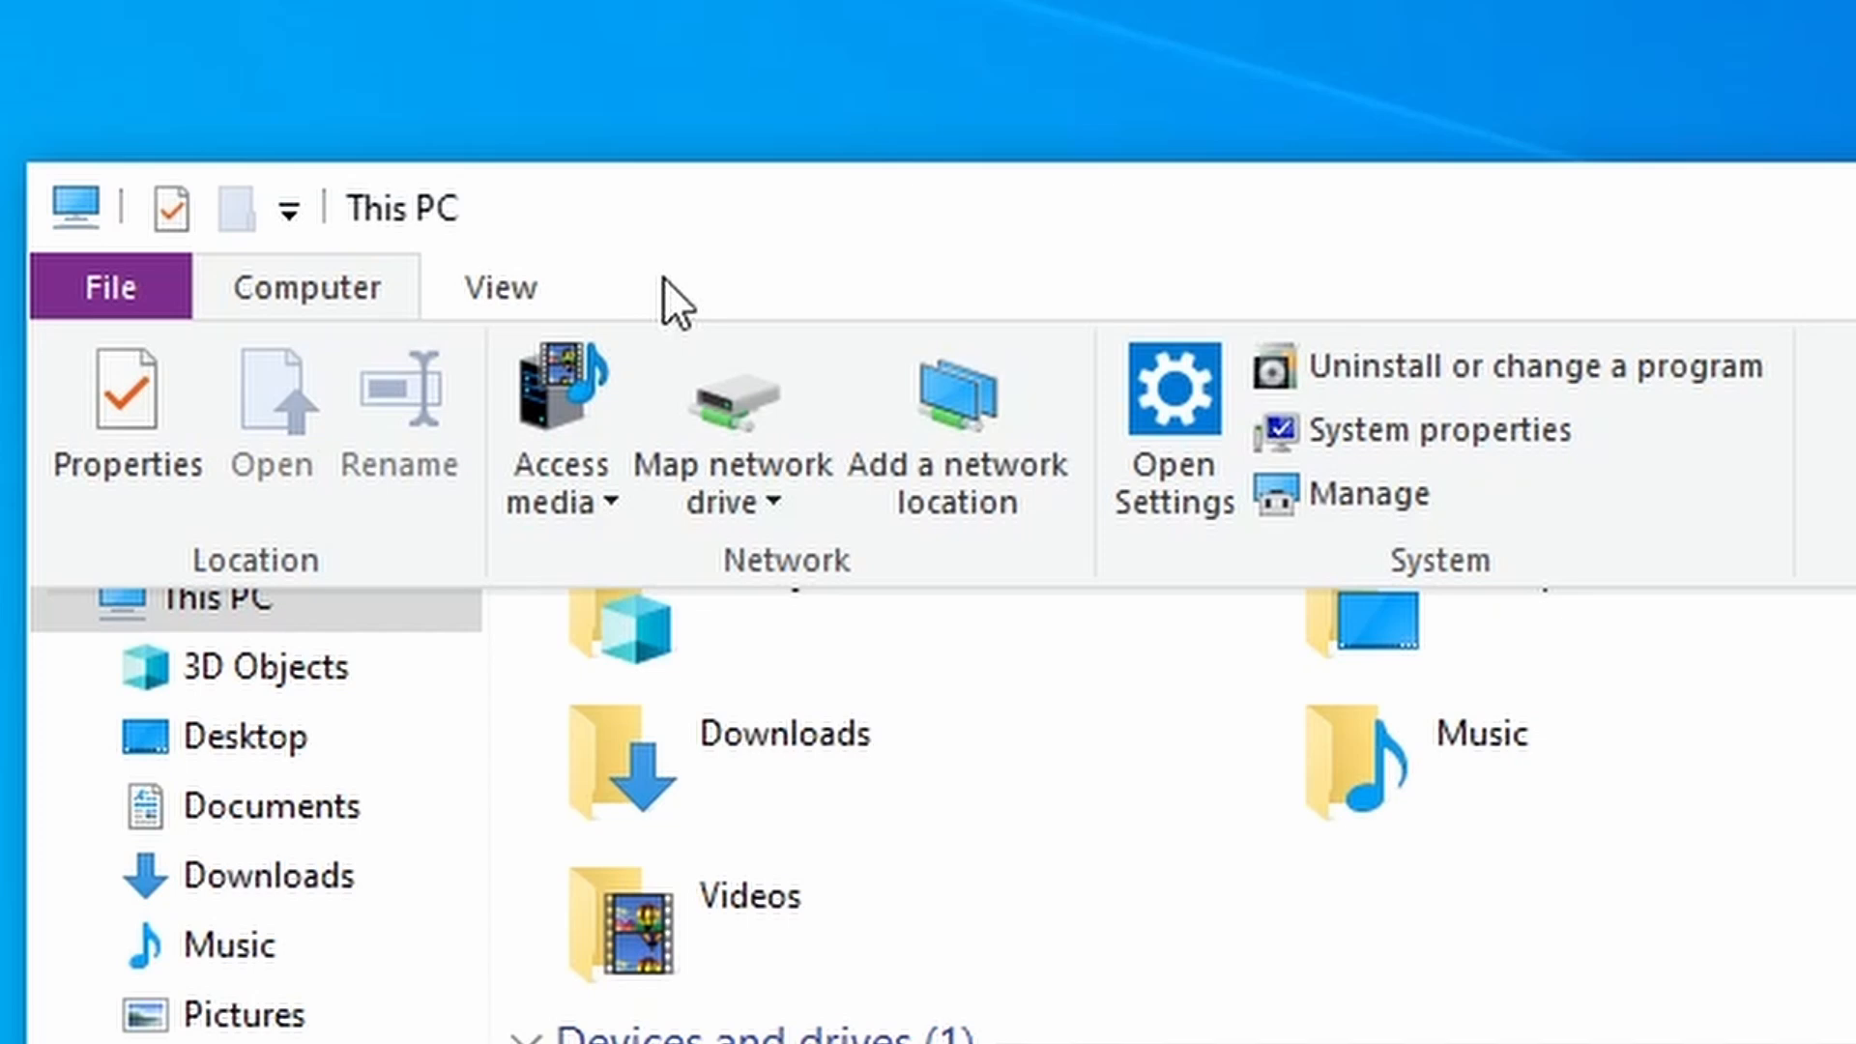
mouse_move(1373, 493)
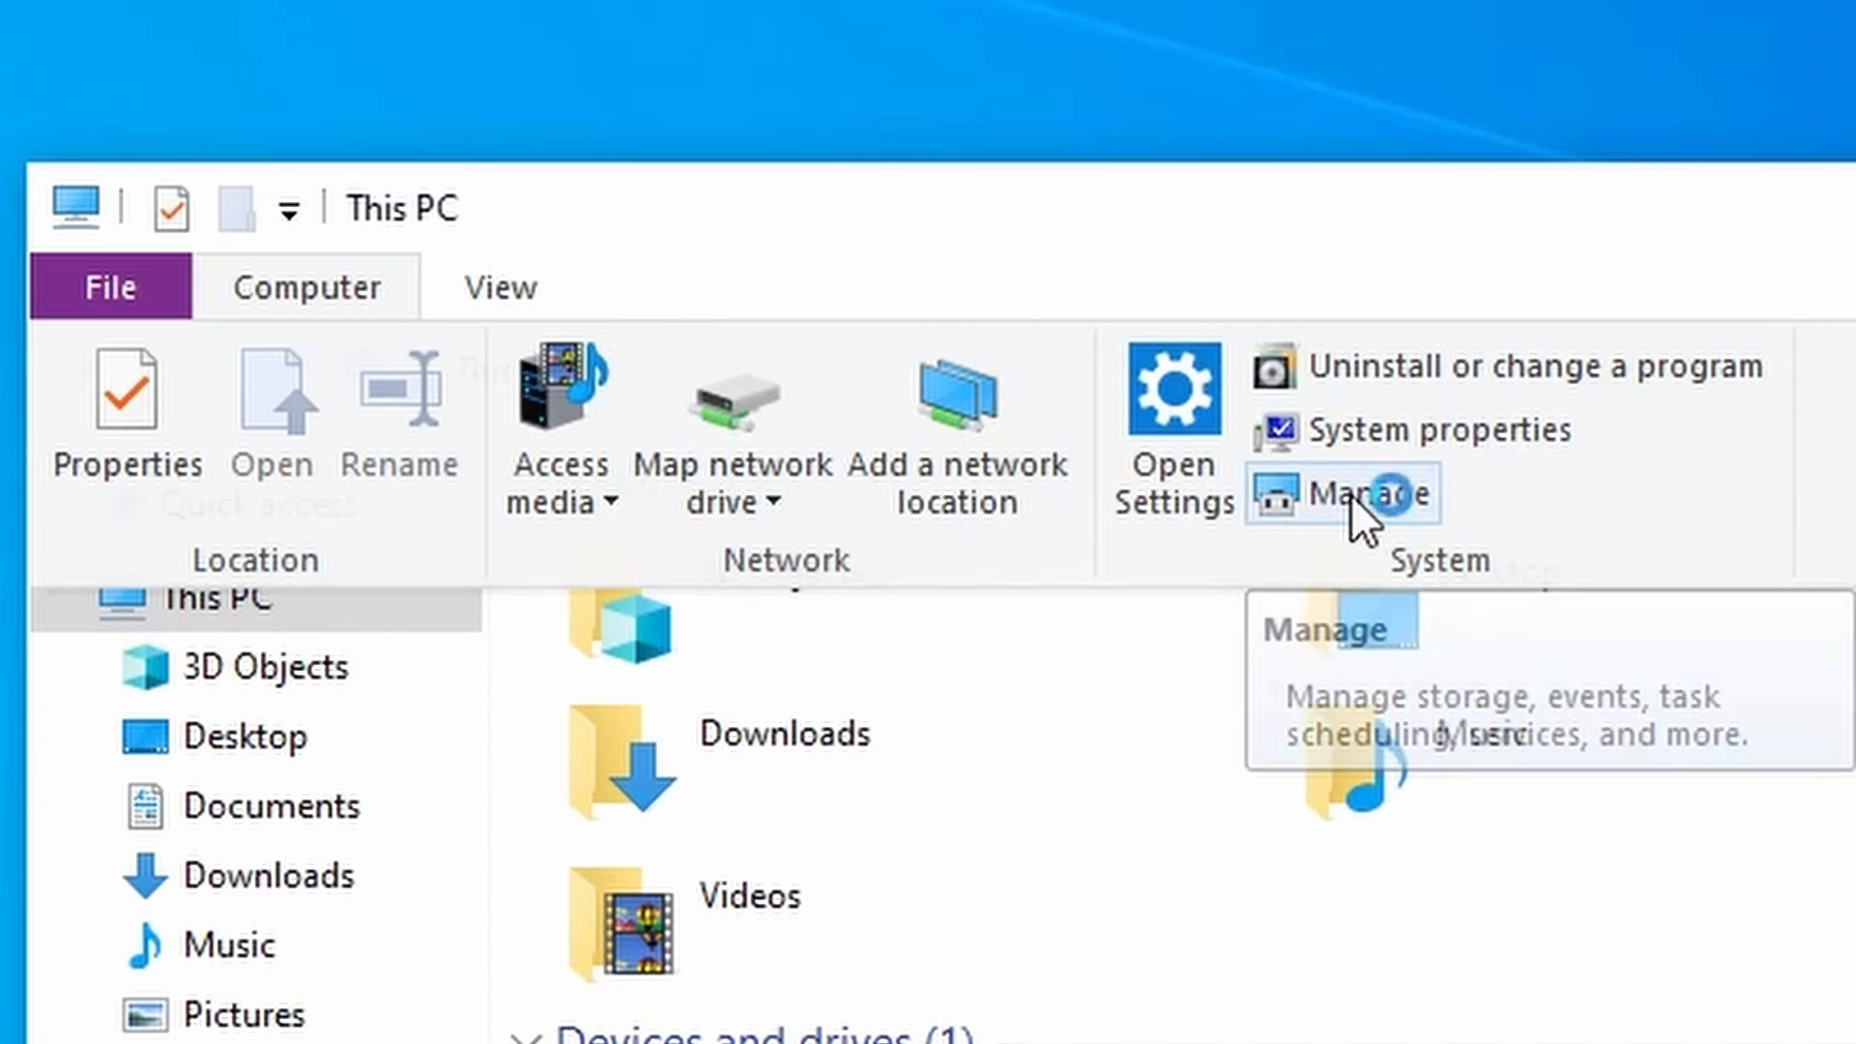
click(1372, 493)
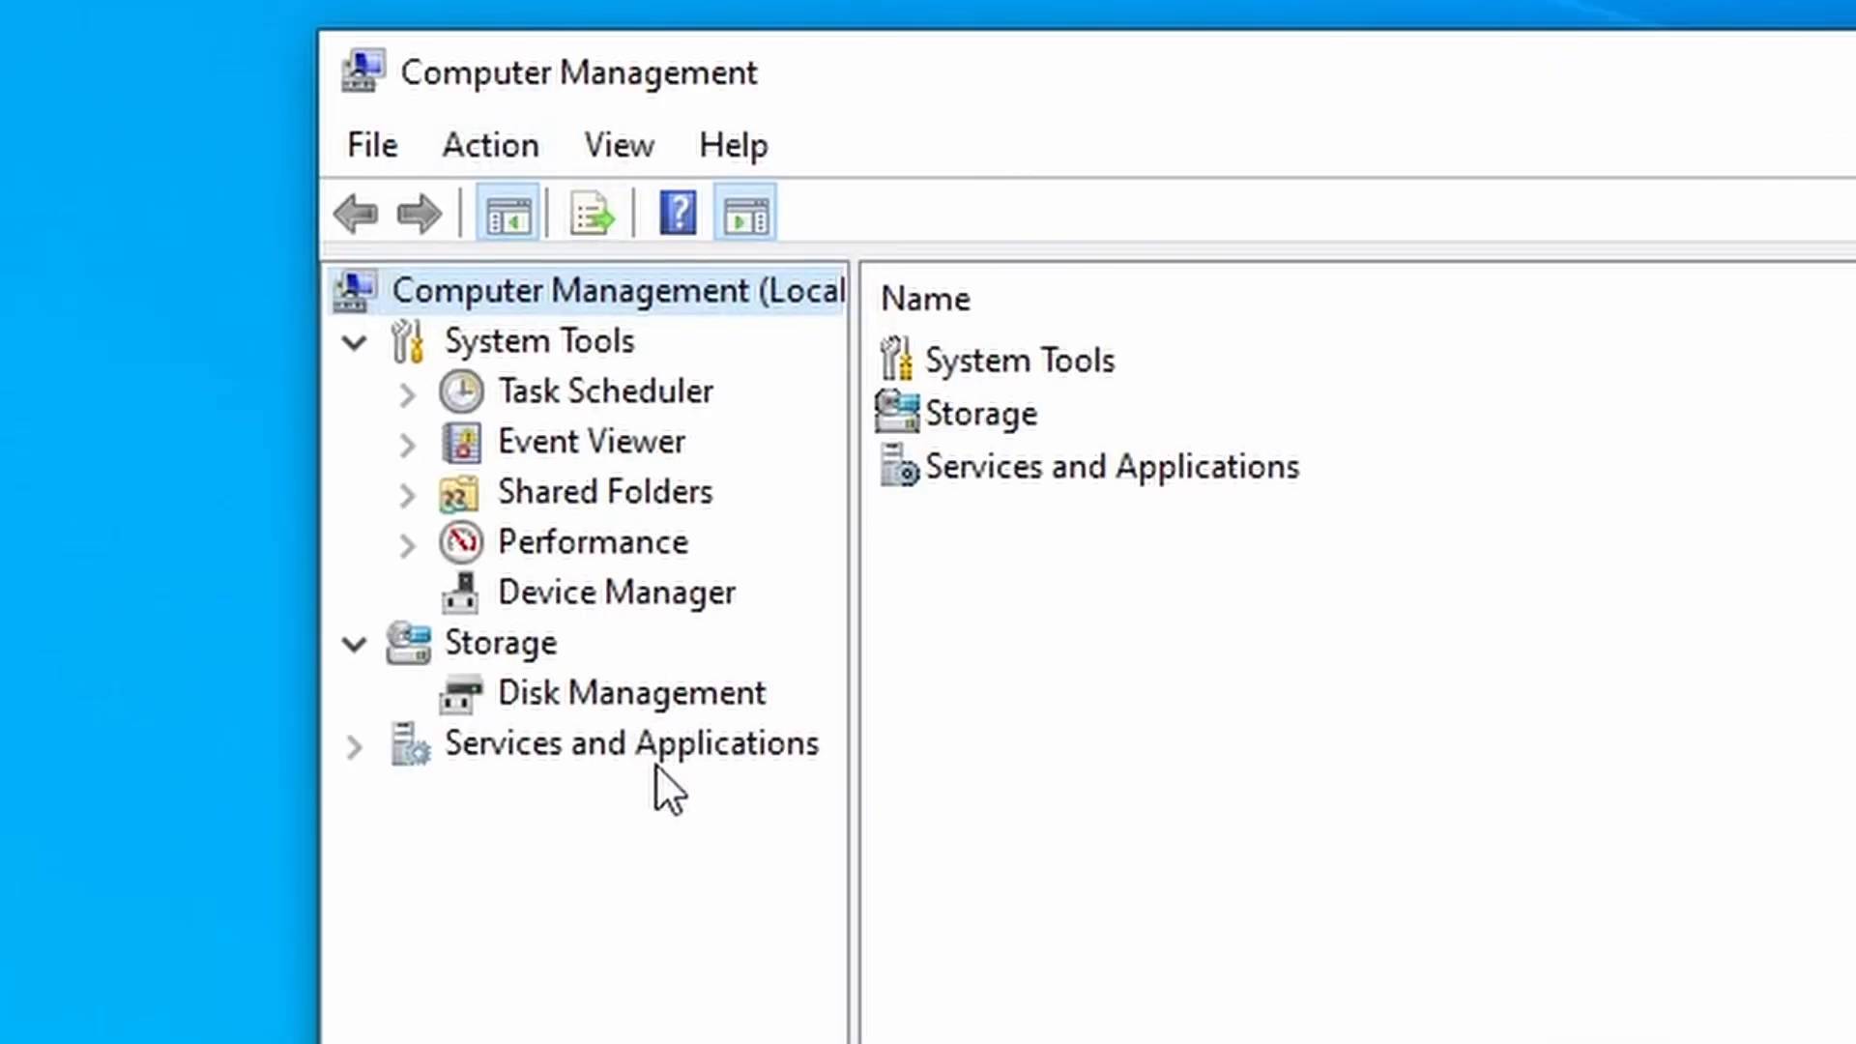
mouse_move(669, 704)
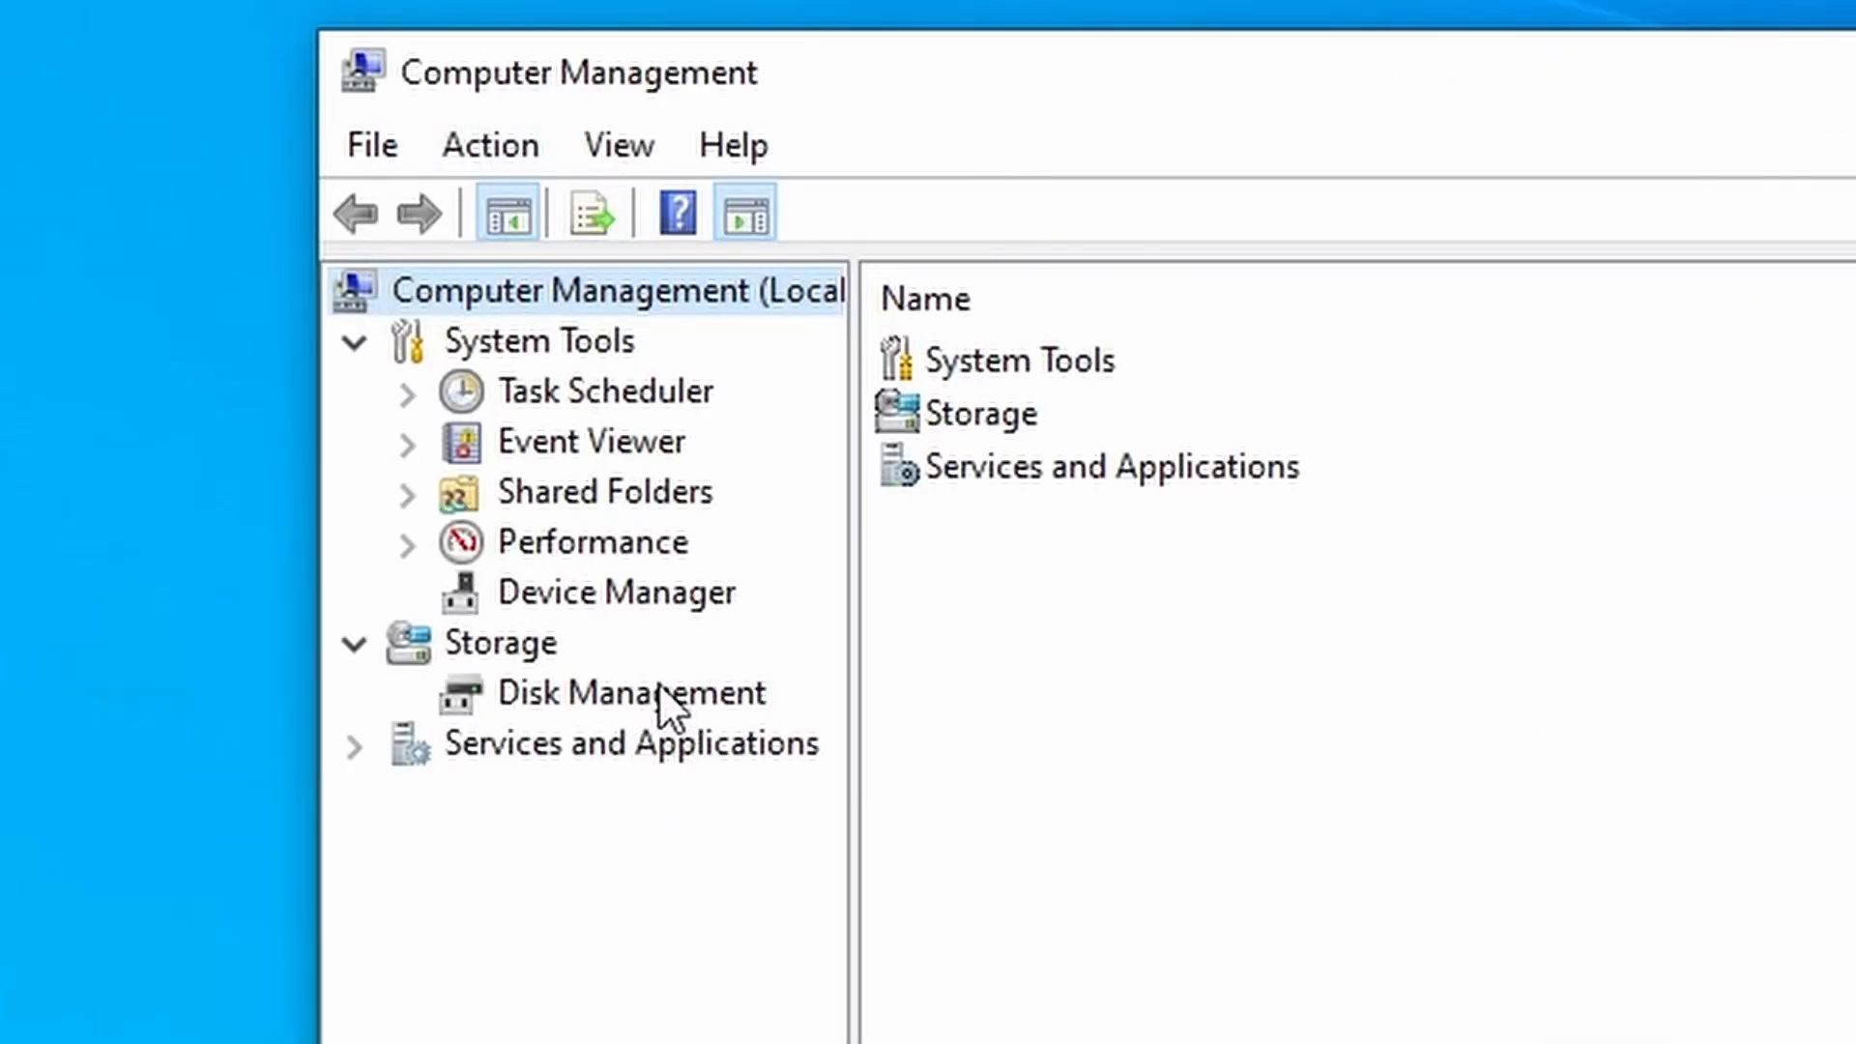
click(631, 692)
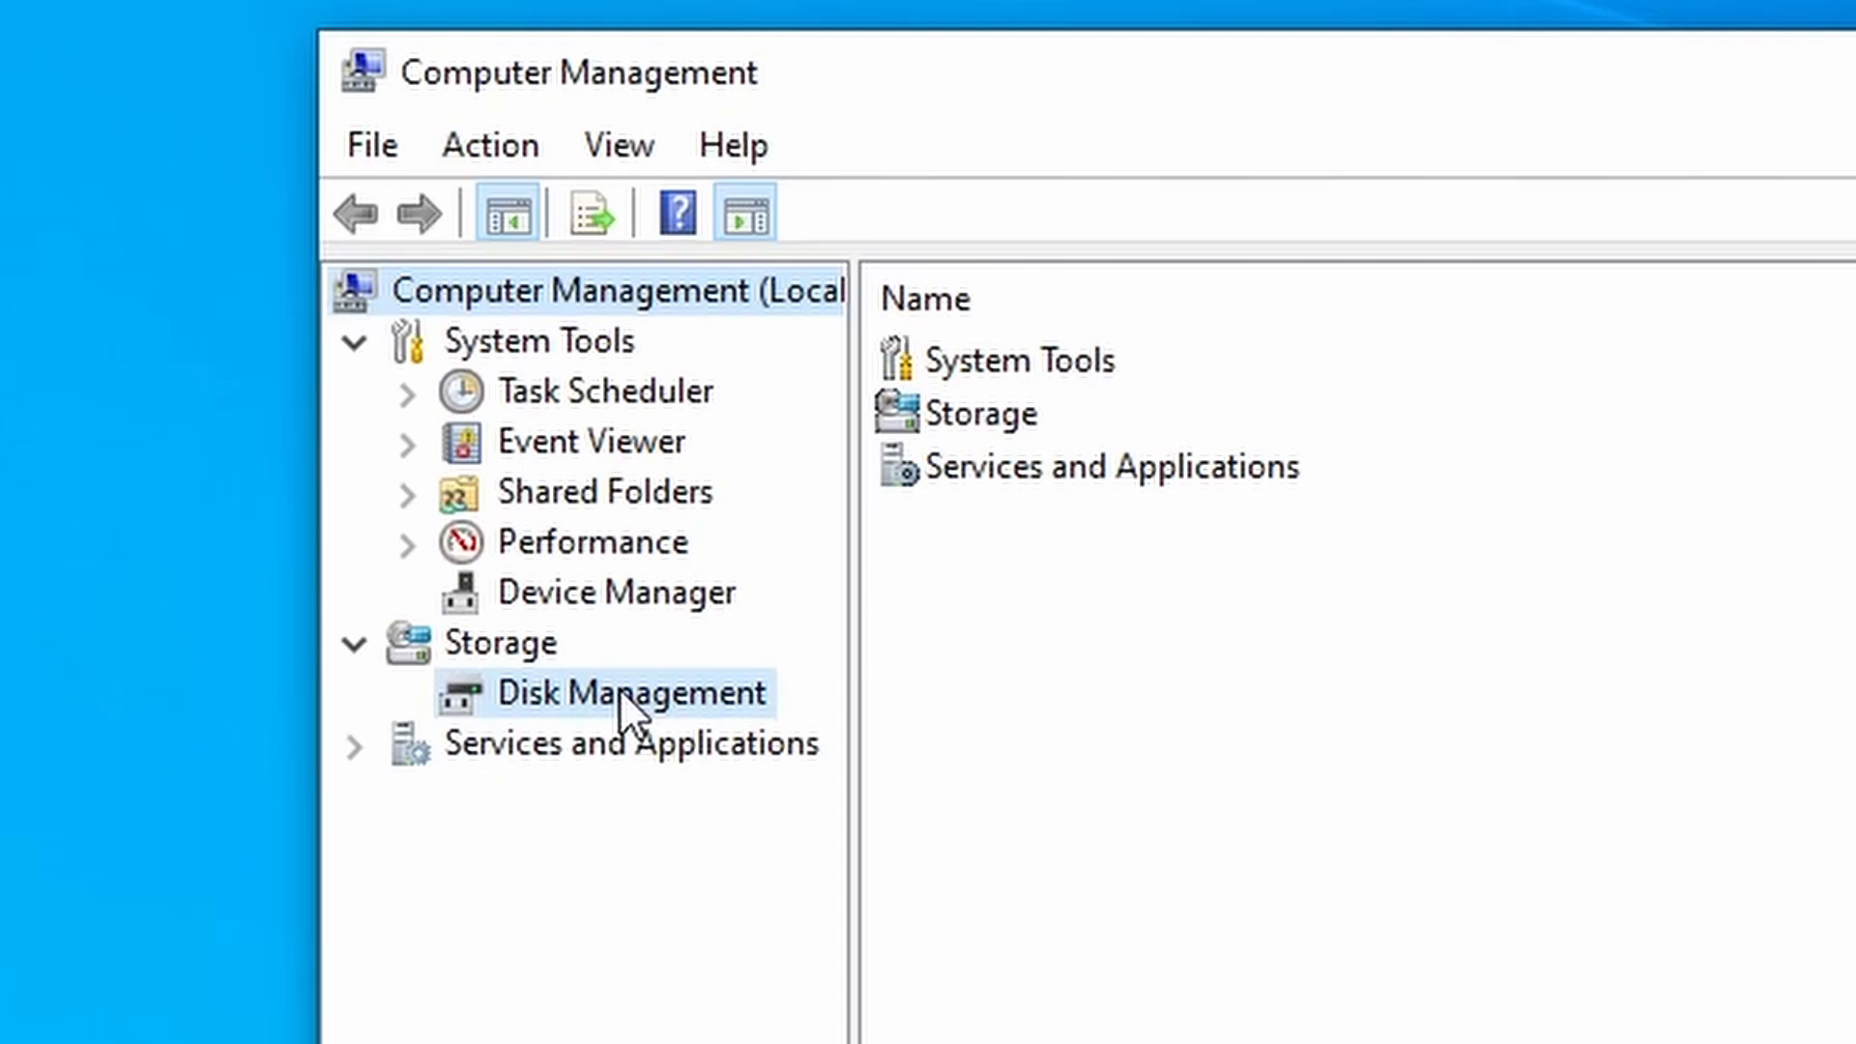
Load the disk list and initialize the unallocated 7452.02 GB Disk 0 with GPT partitioning
click(630, 693)
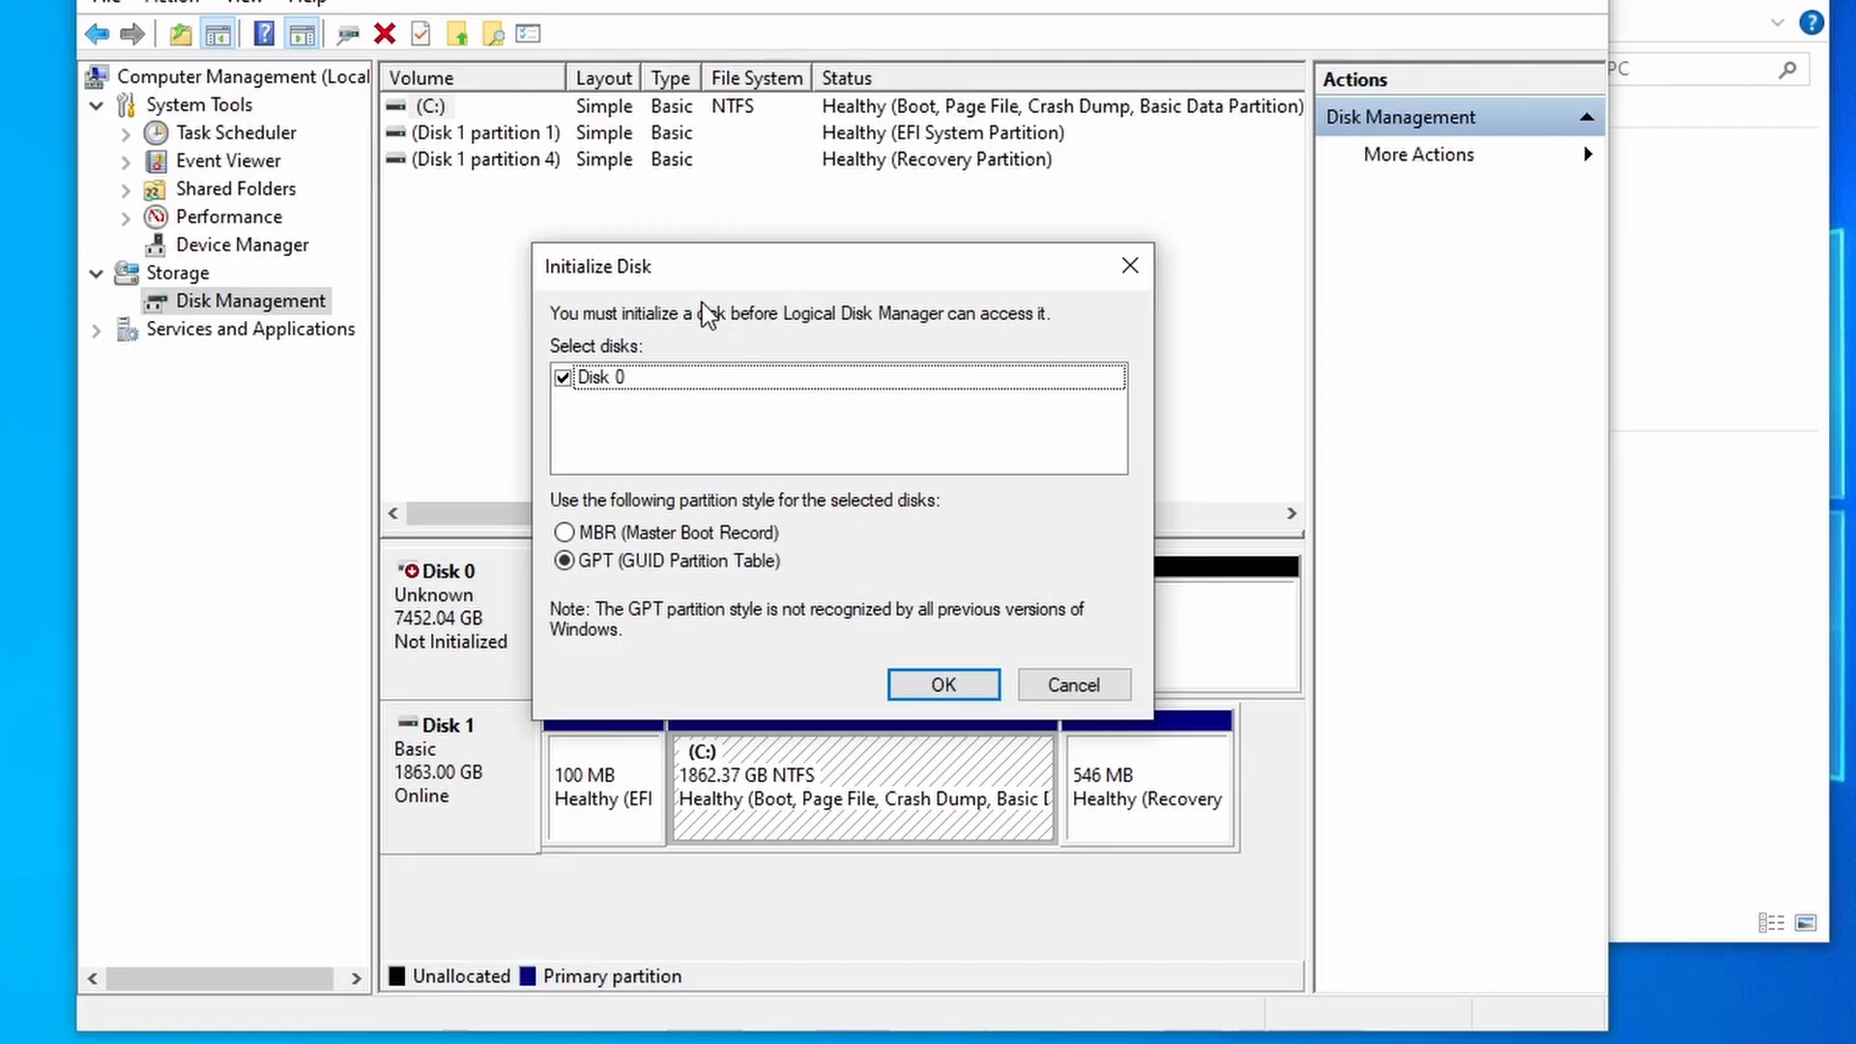
mouse_move(721, 290)
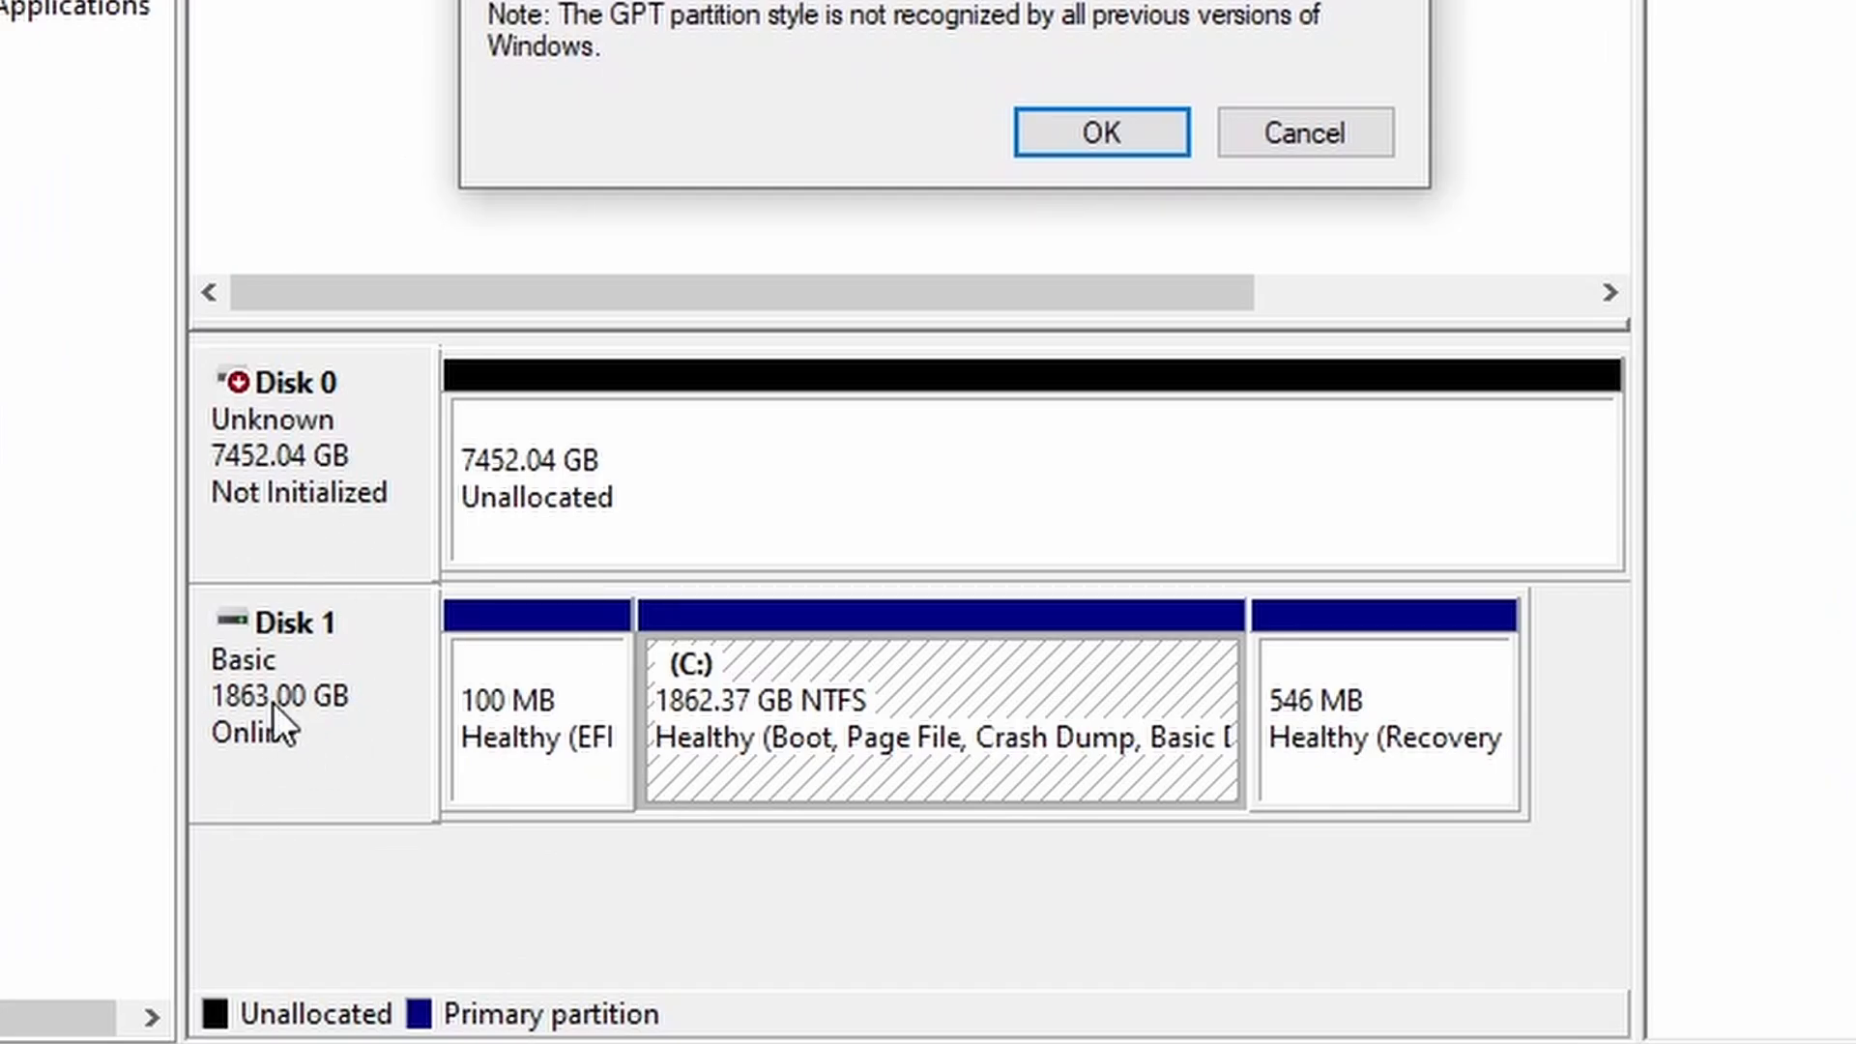
mouse_move(283, 495)
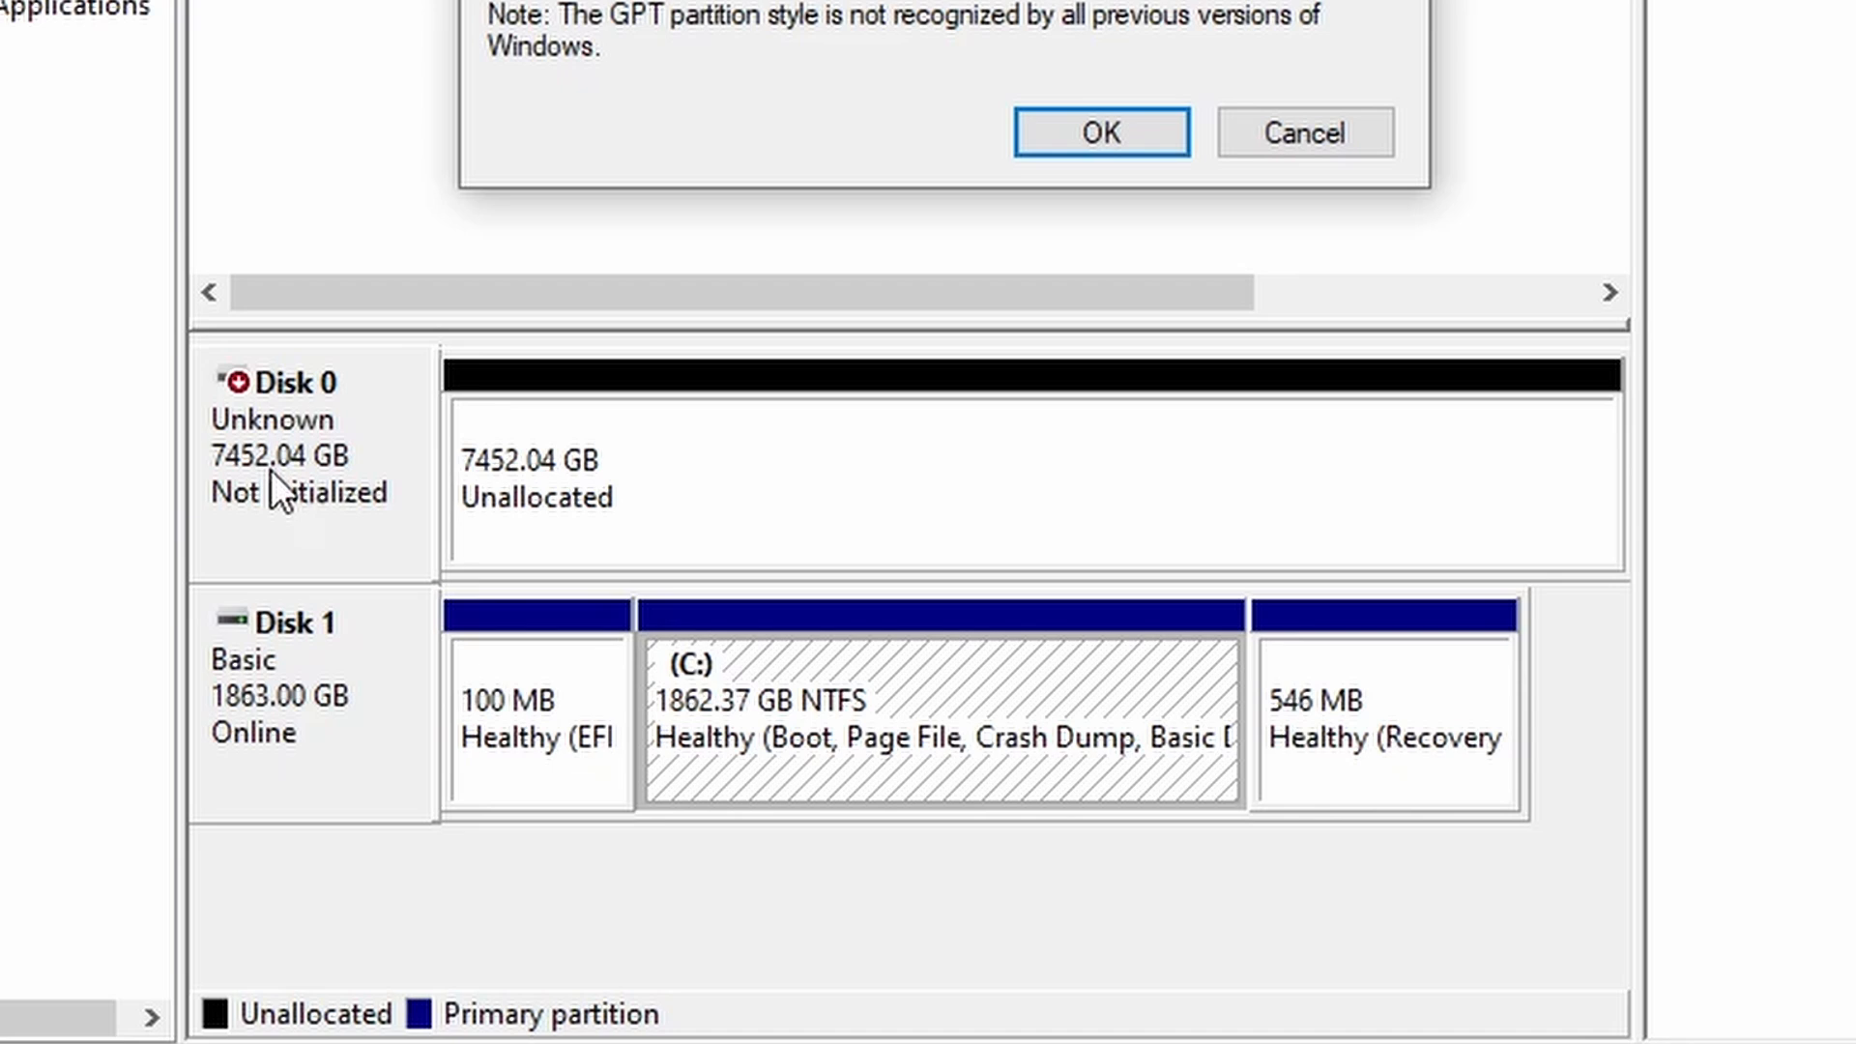
mouse_move(280, 539)
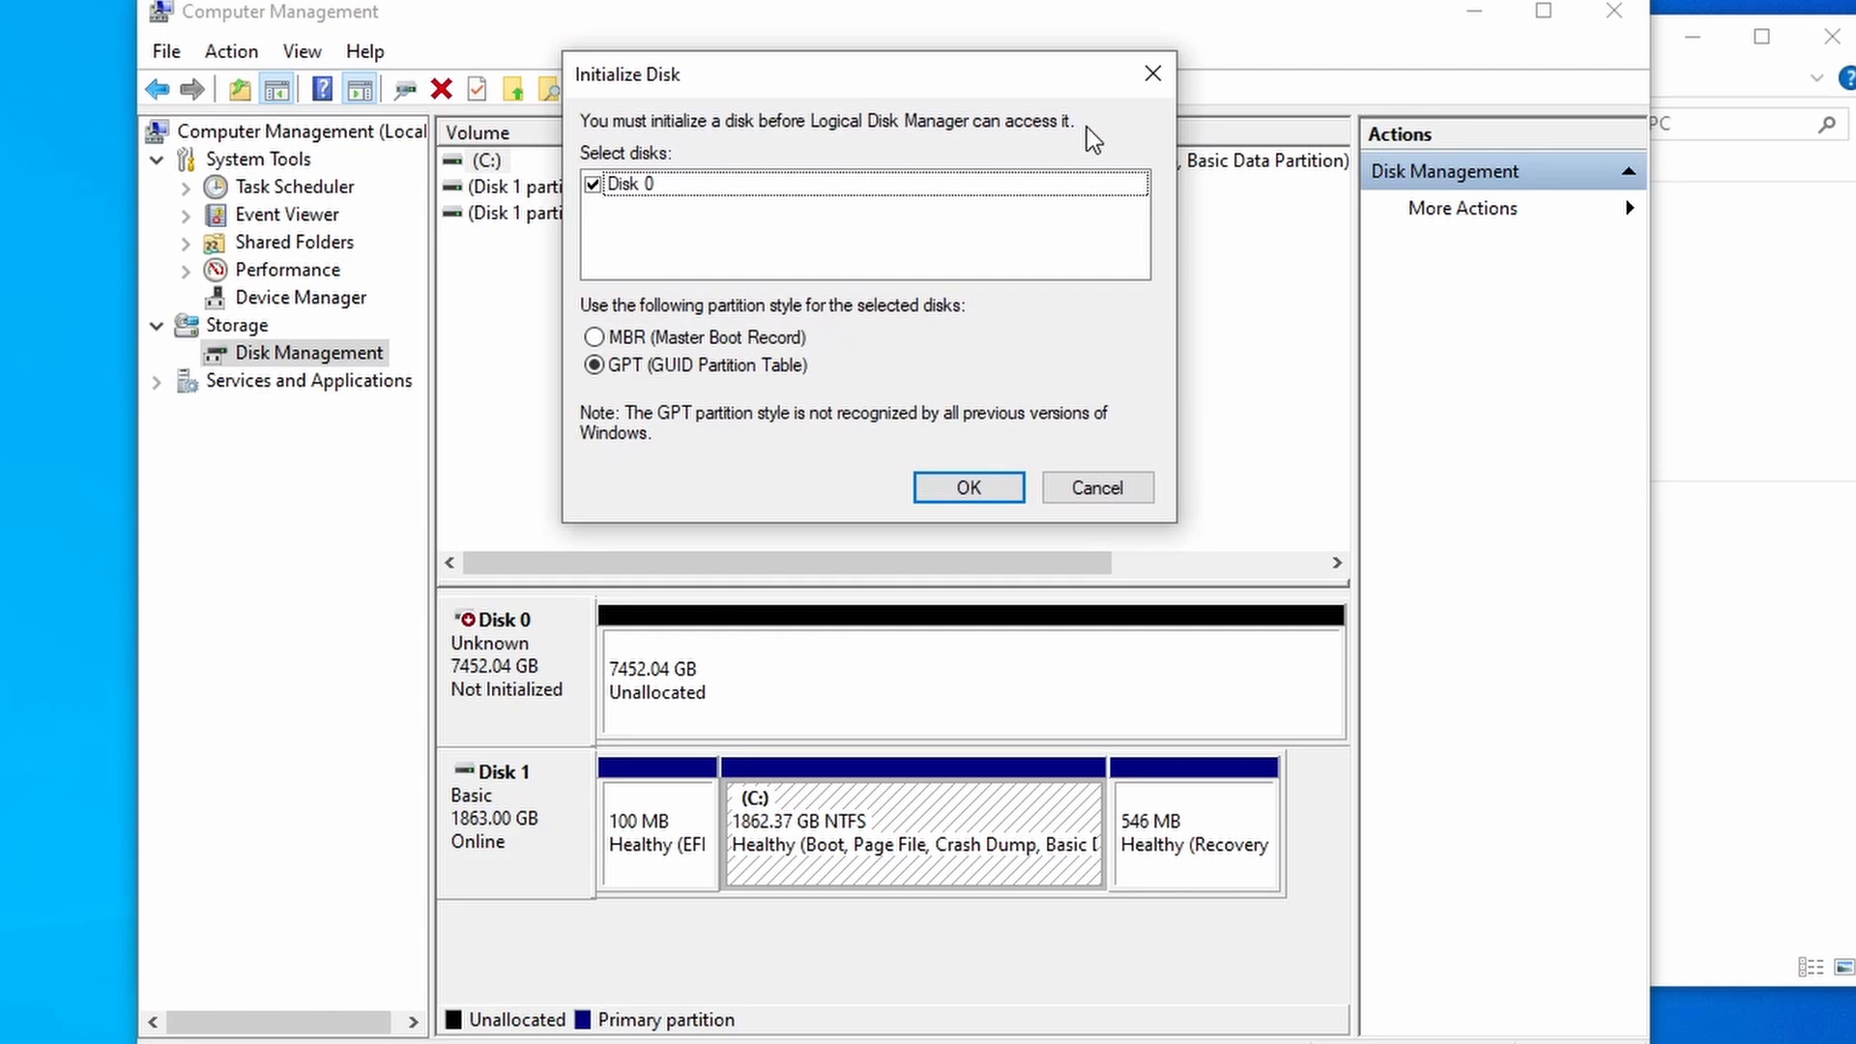
mouse_move(607, 193)
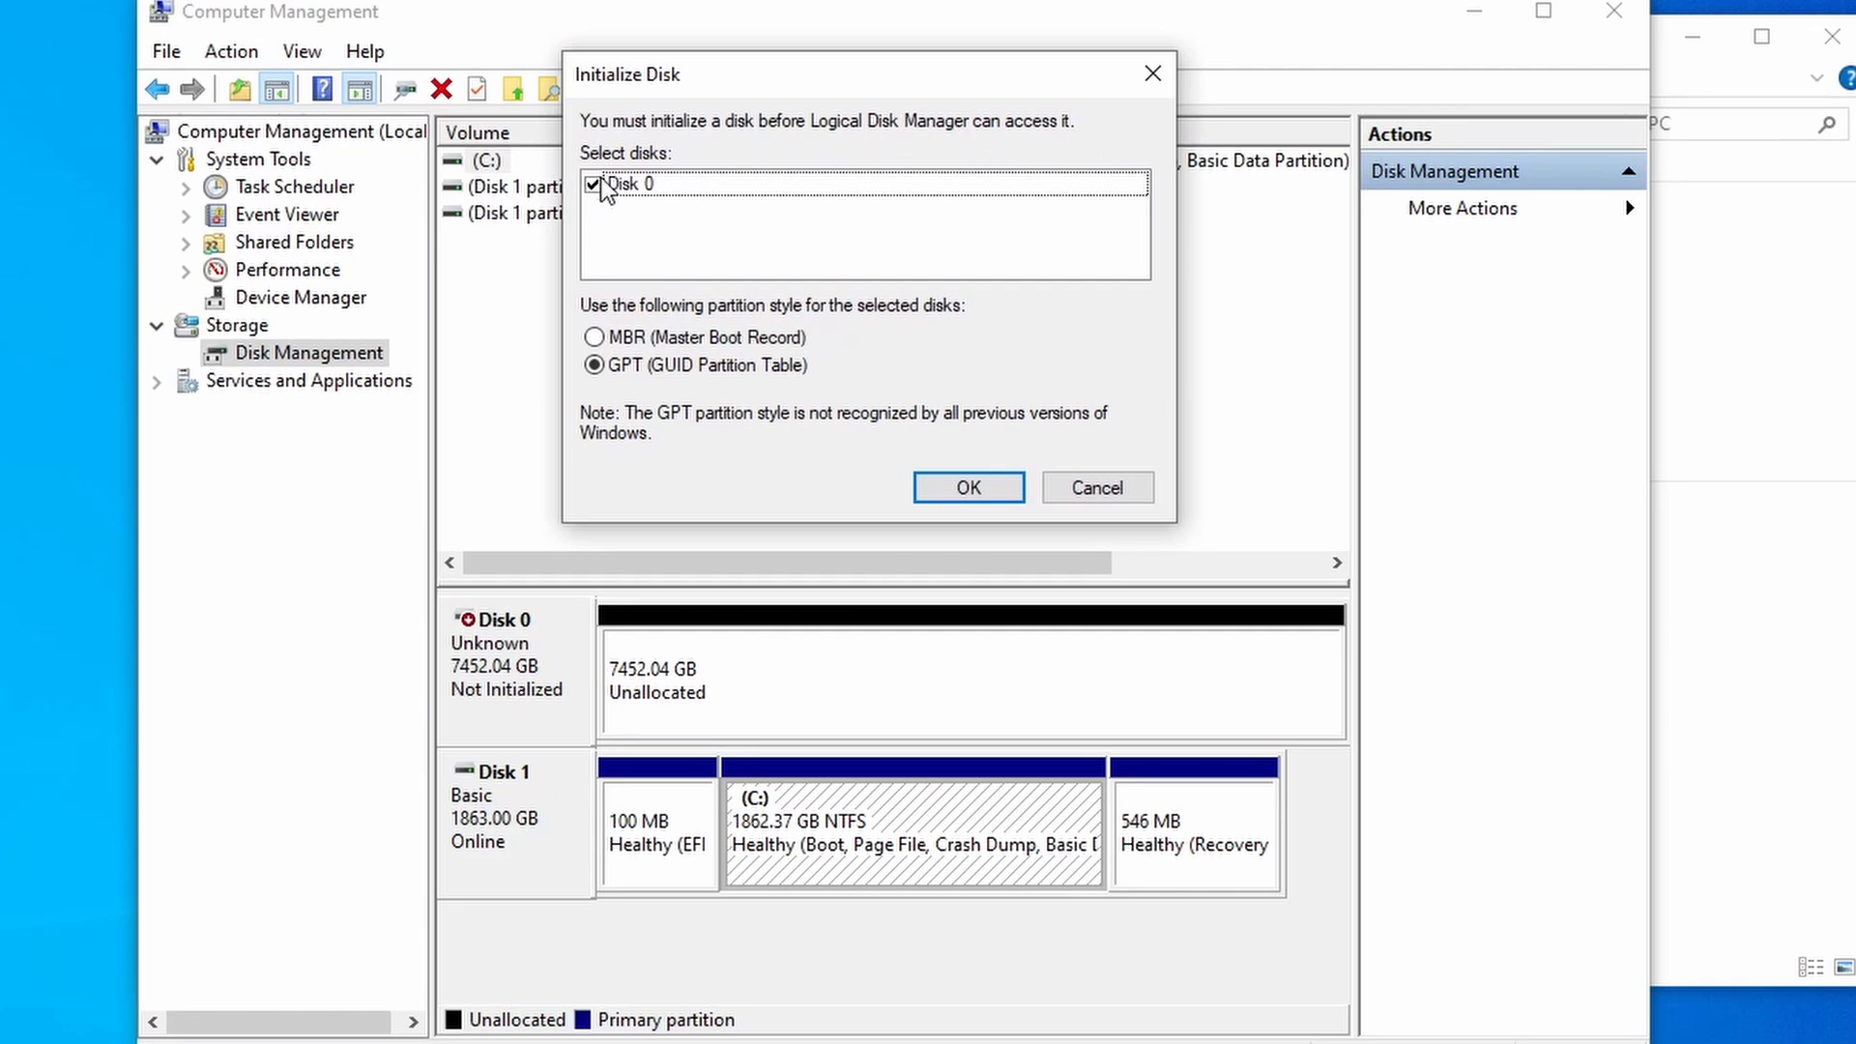
mouse_move(549, 545)
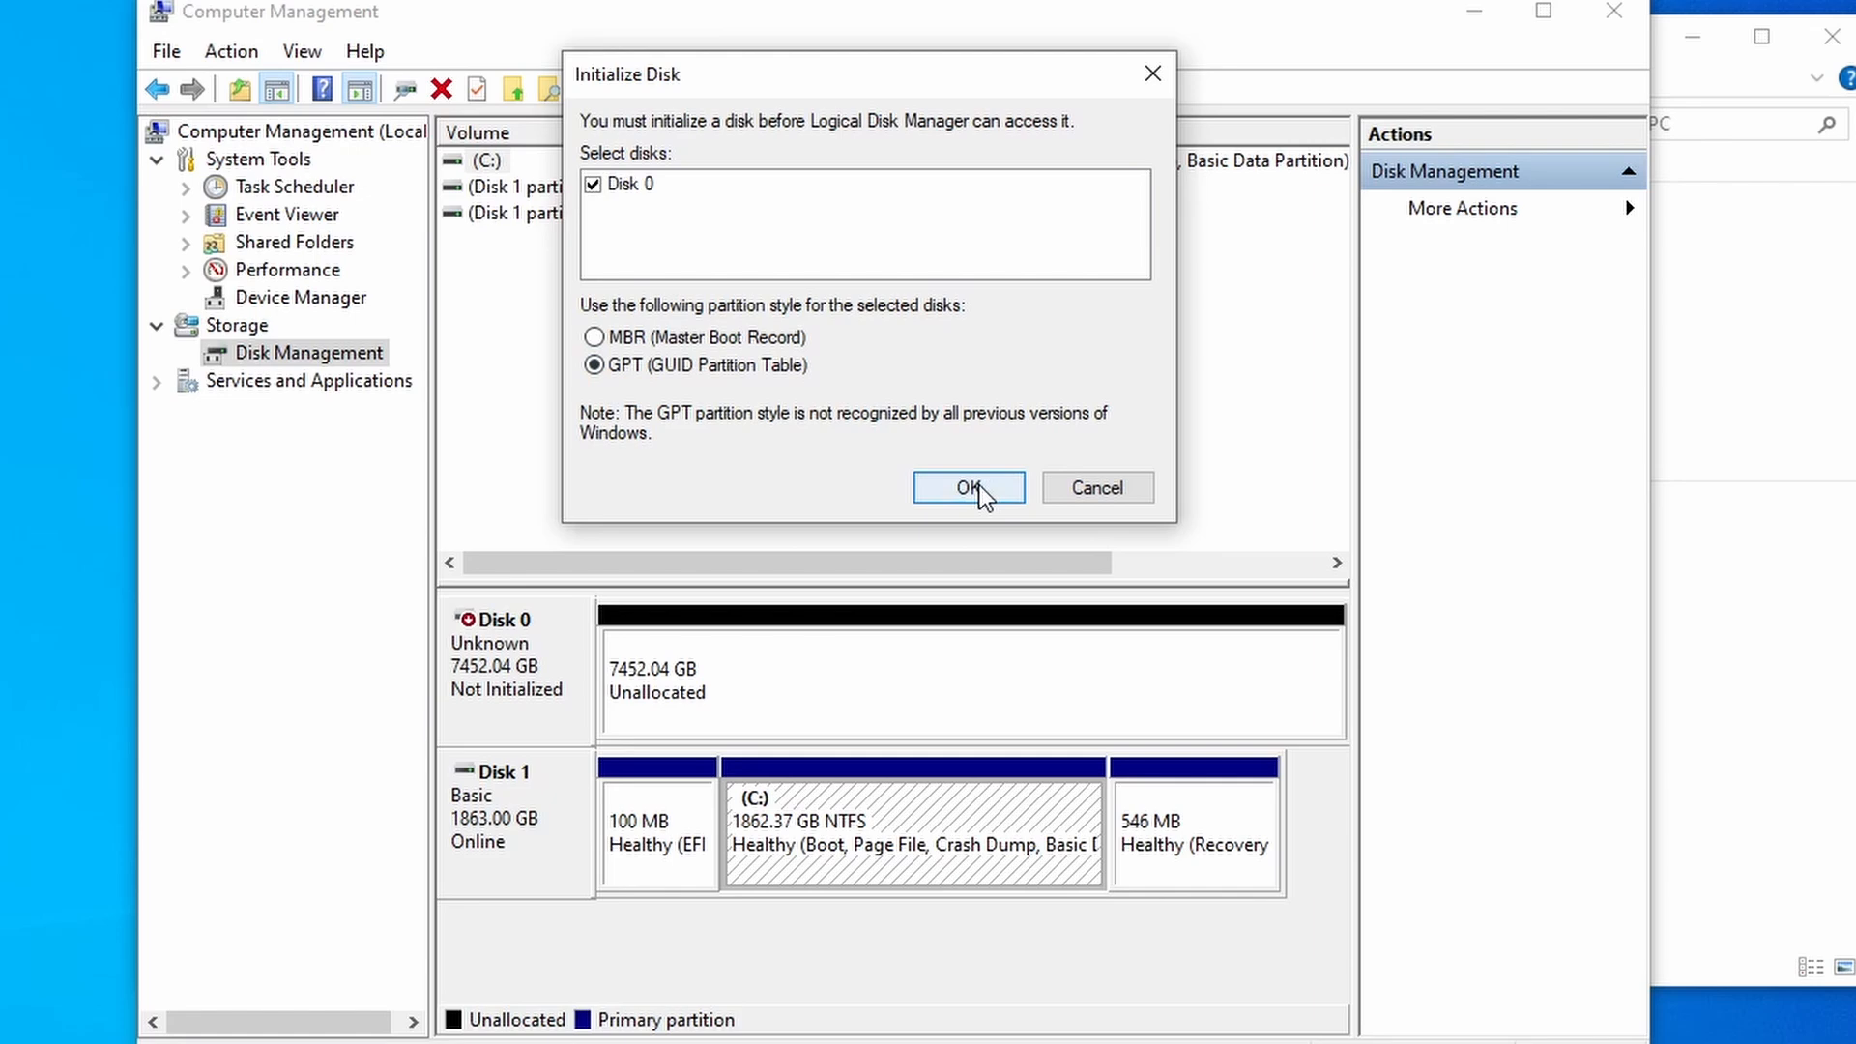
click(966, 487)
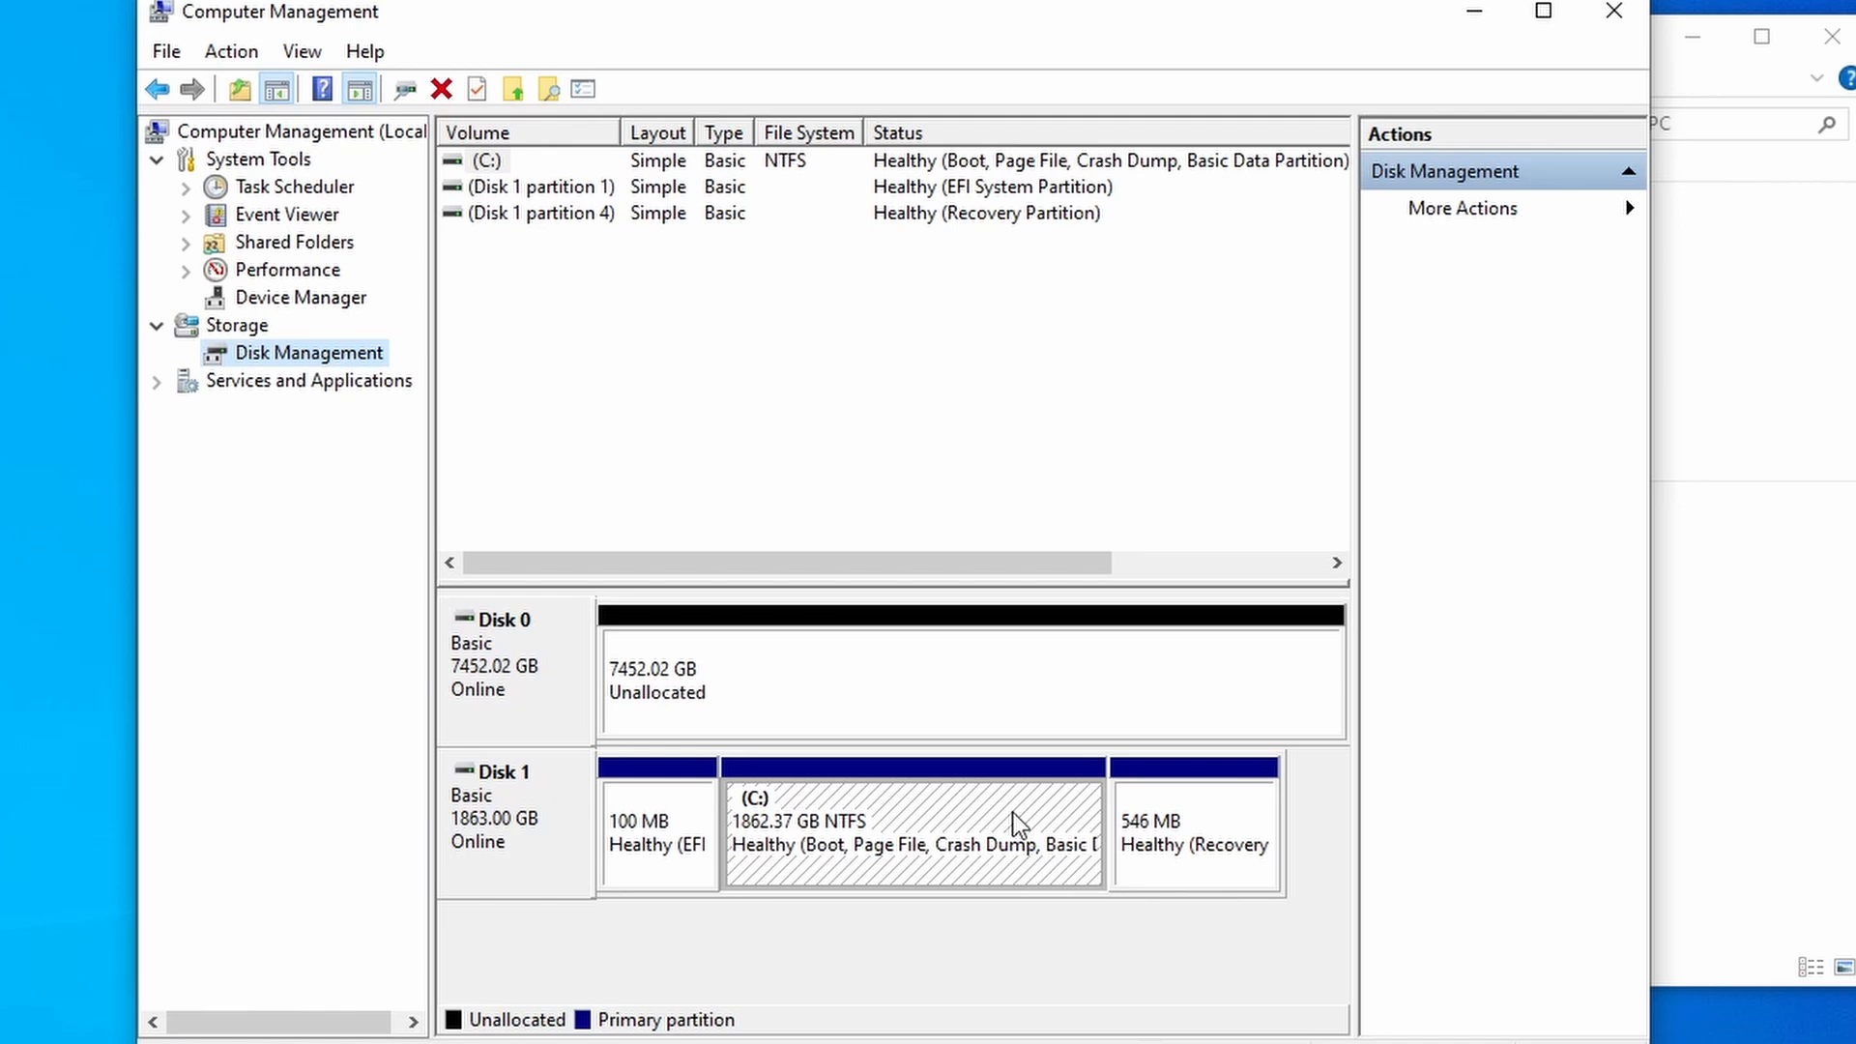
mouse_move(836, 881)
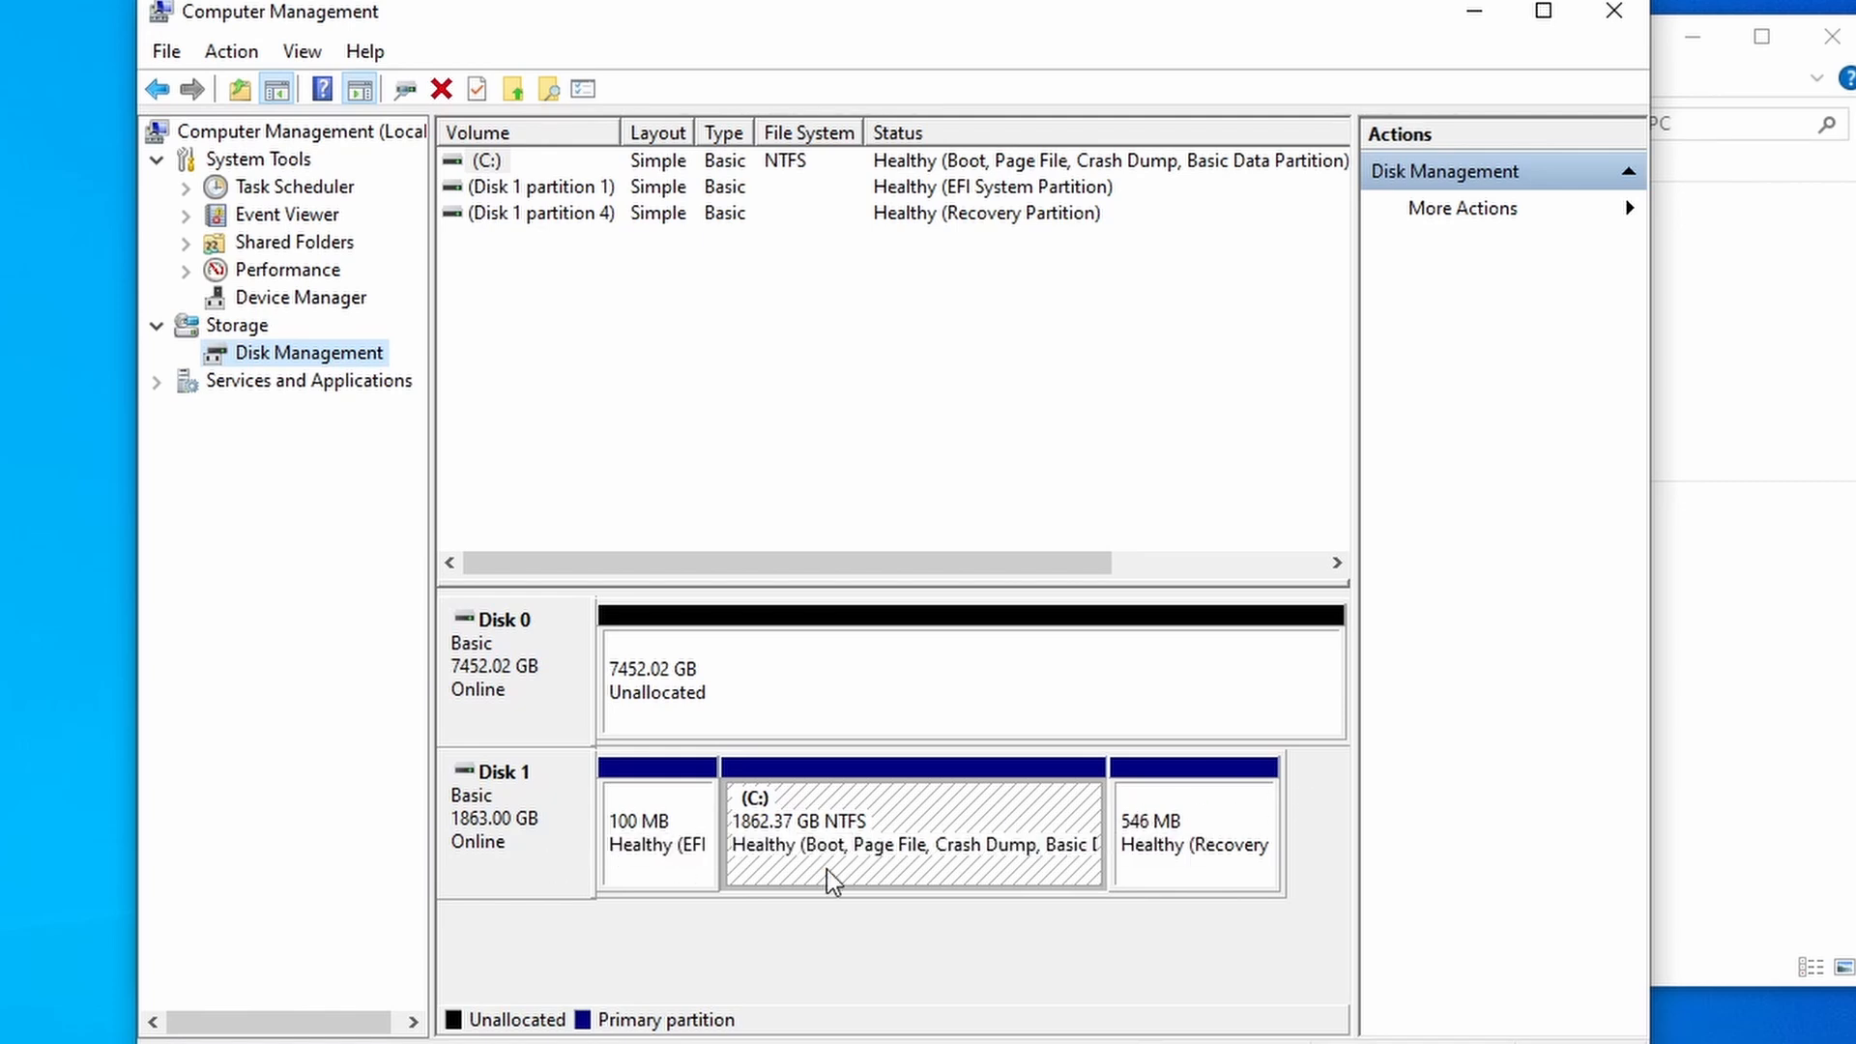
mouse_move(692, 847)
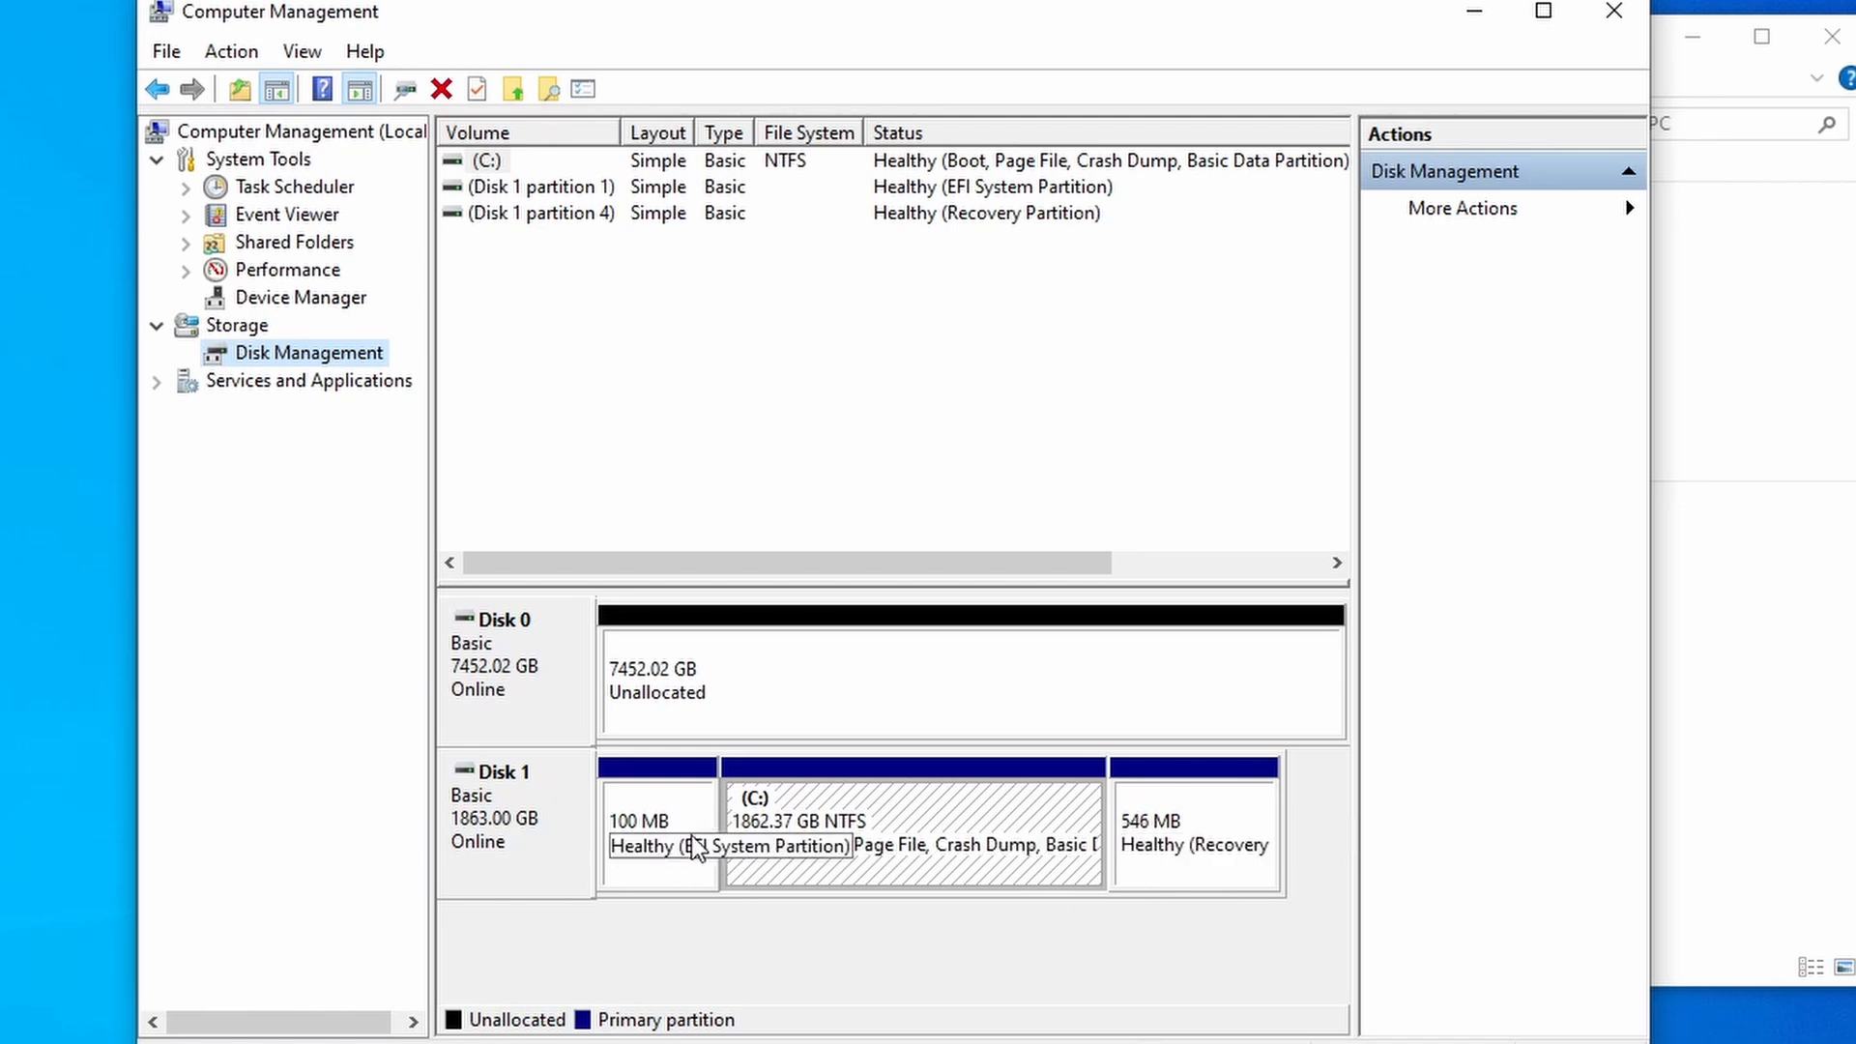
mouse_move(786, 683)
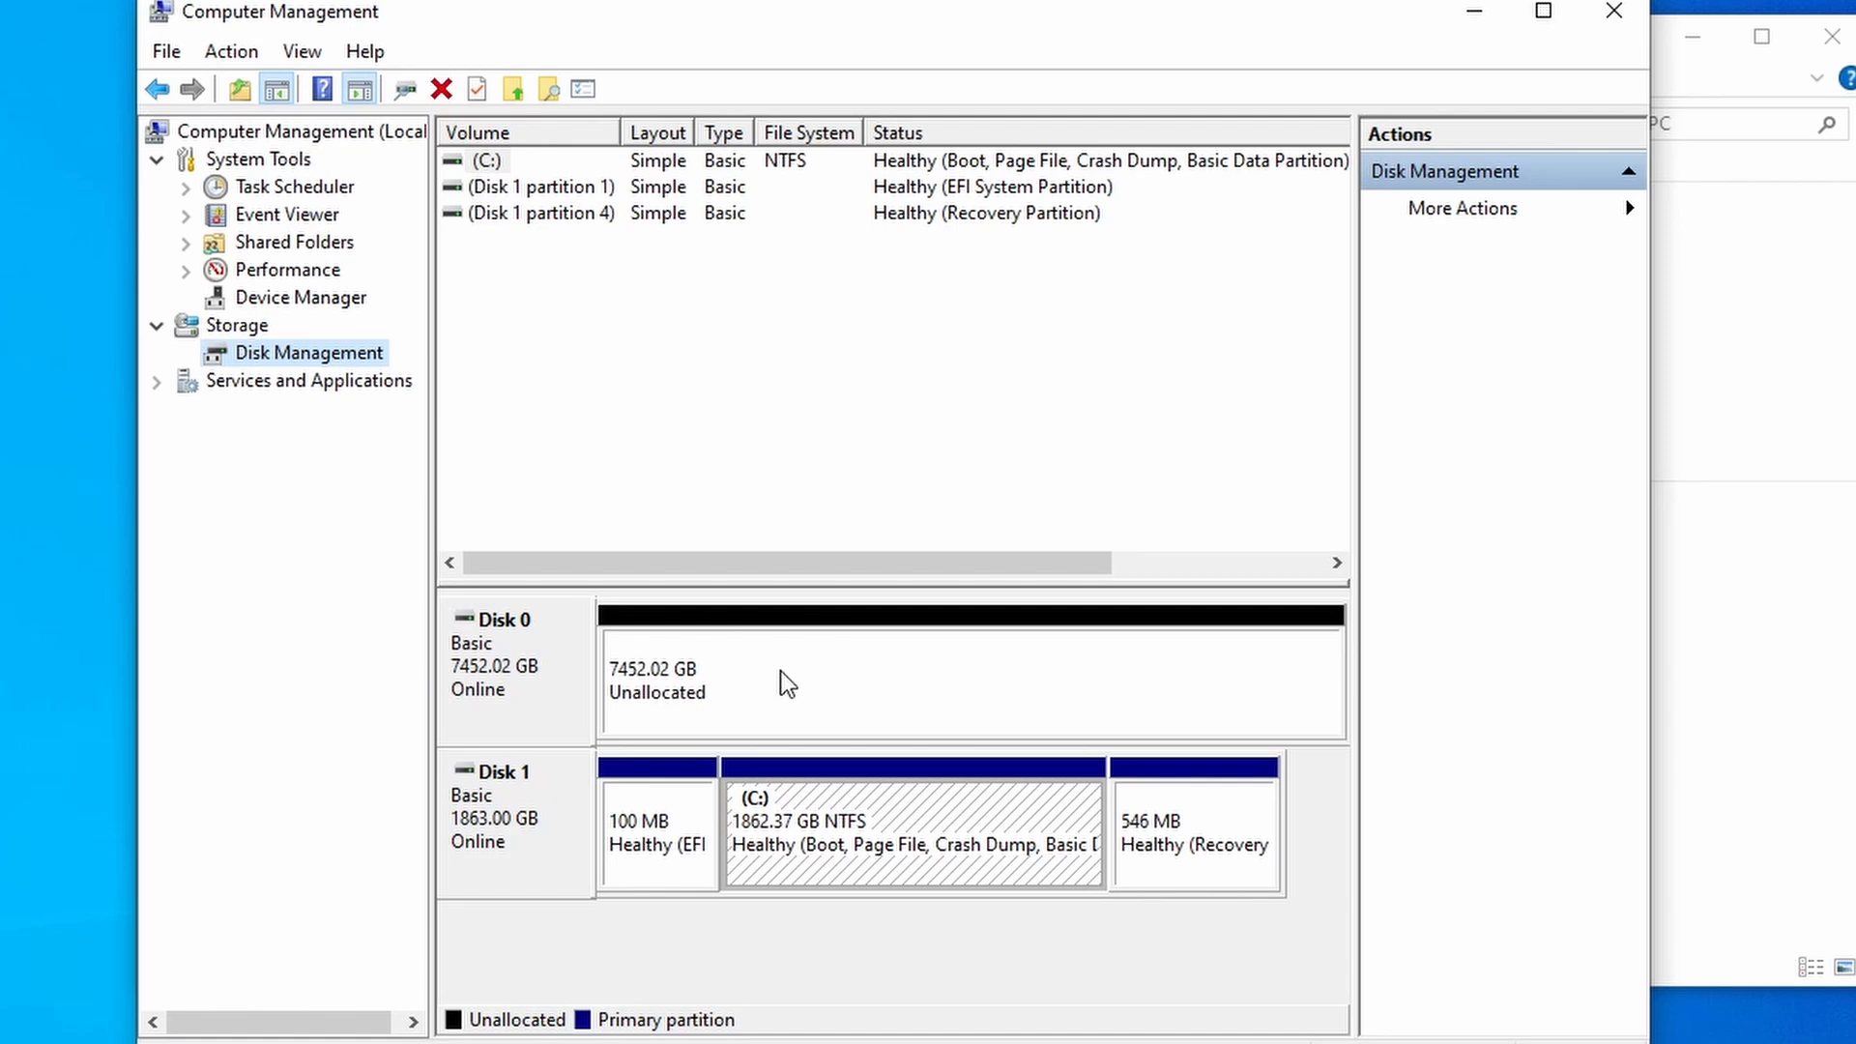
mouse_move(518, 645)
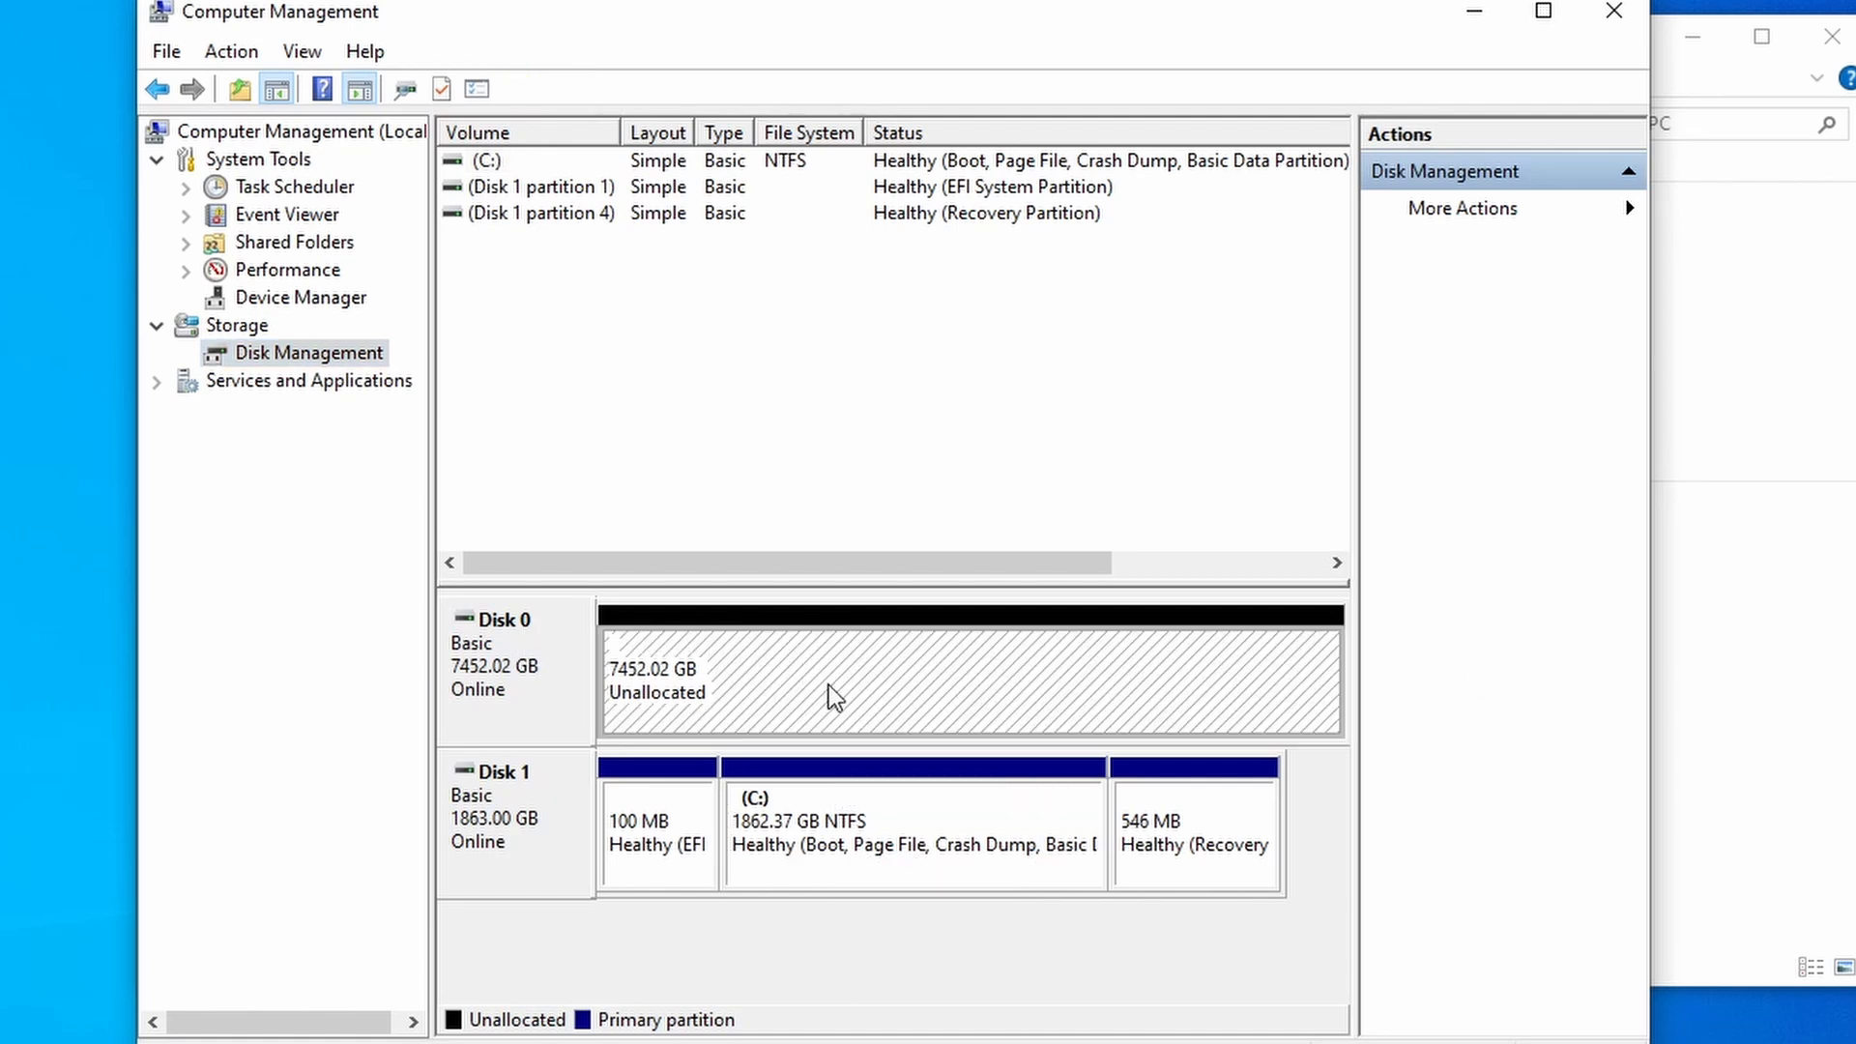
mouse_move(825, 690)
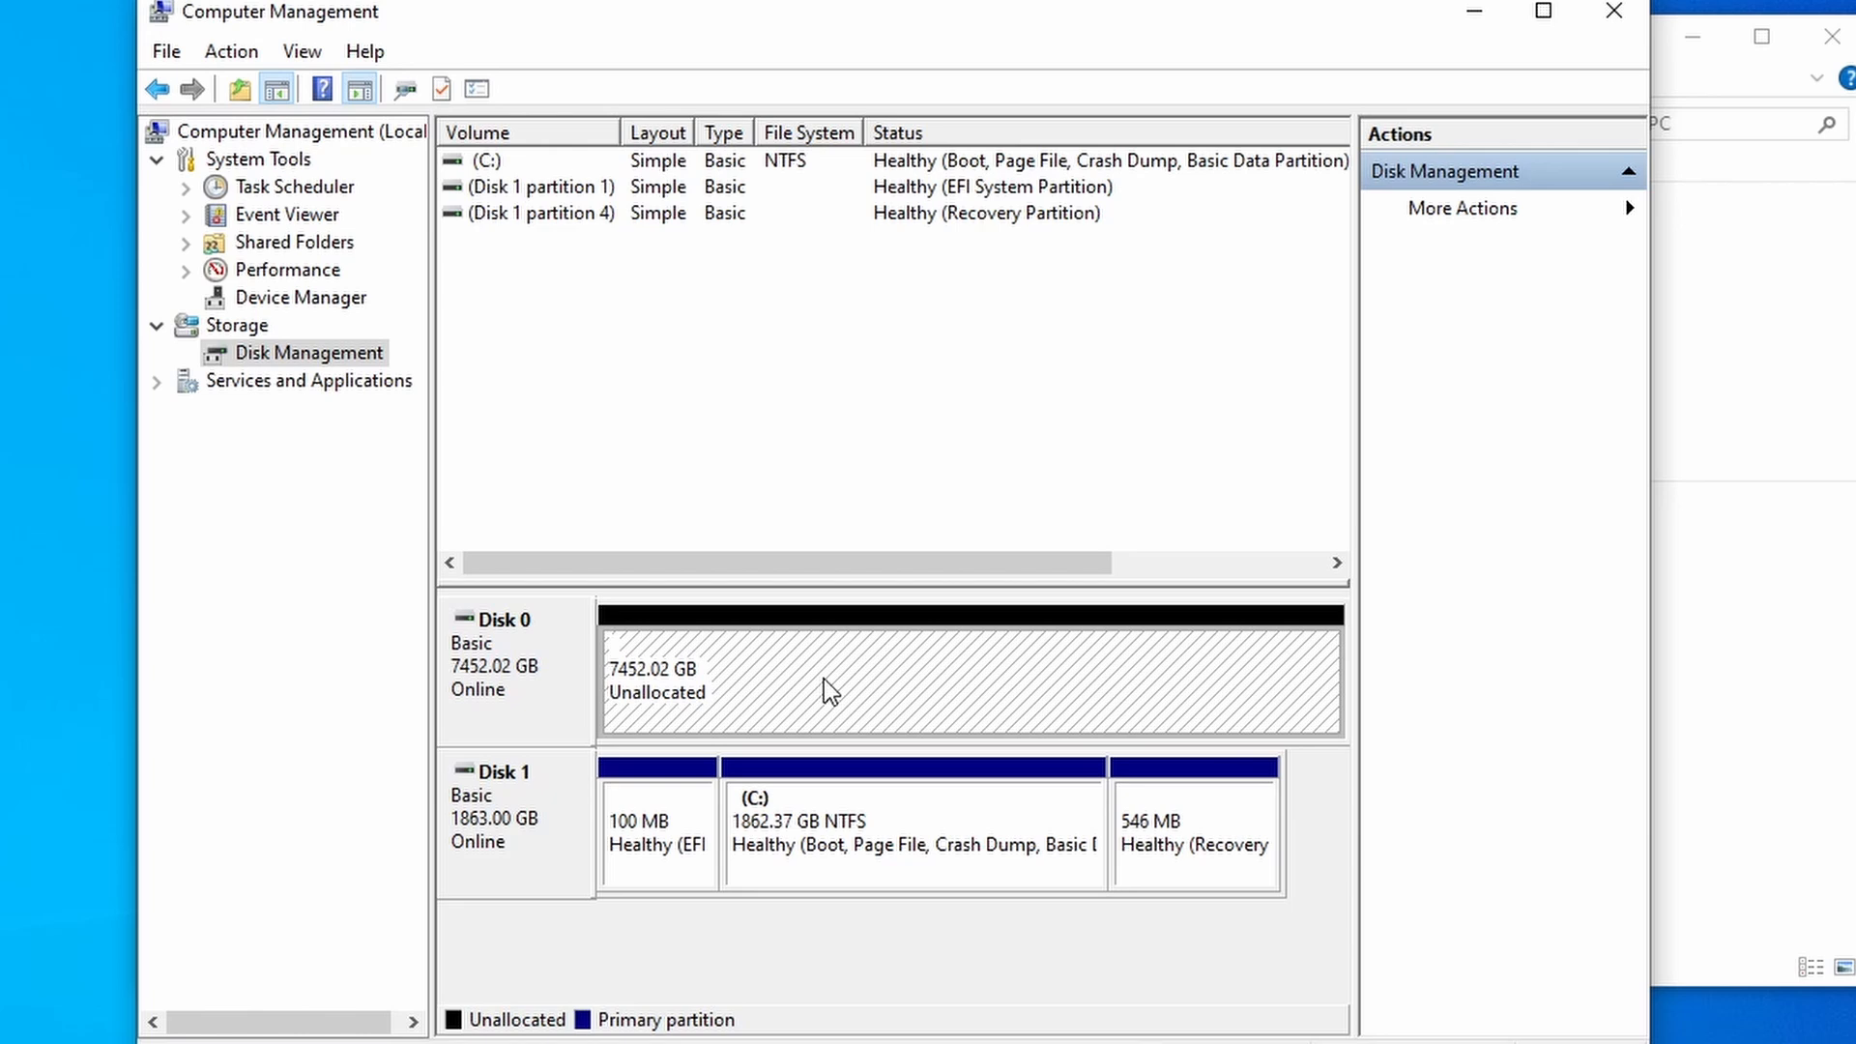
Start a new simple volume on the unallocated space at the maximum 7630868 MB size
right_click(829, 686)
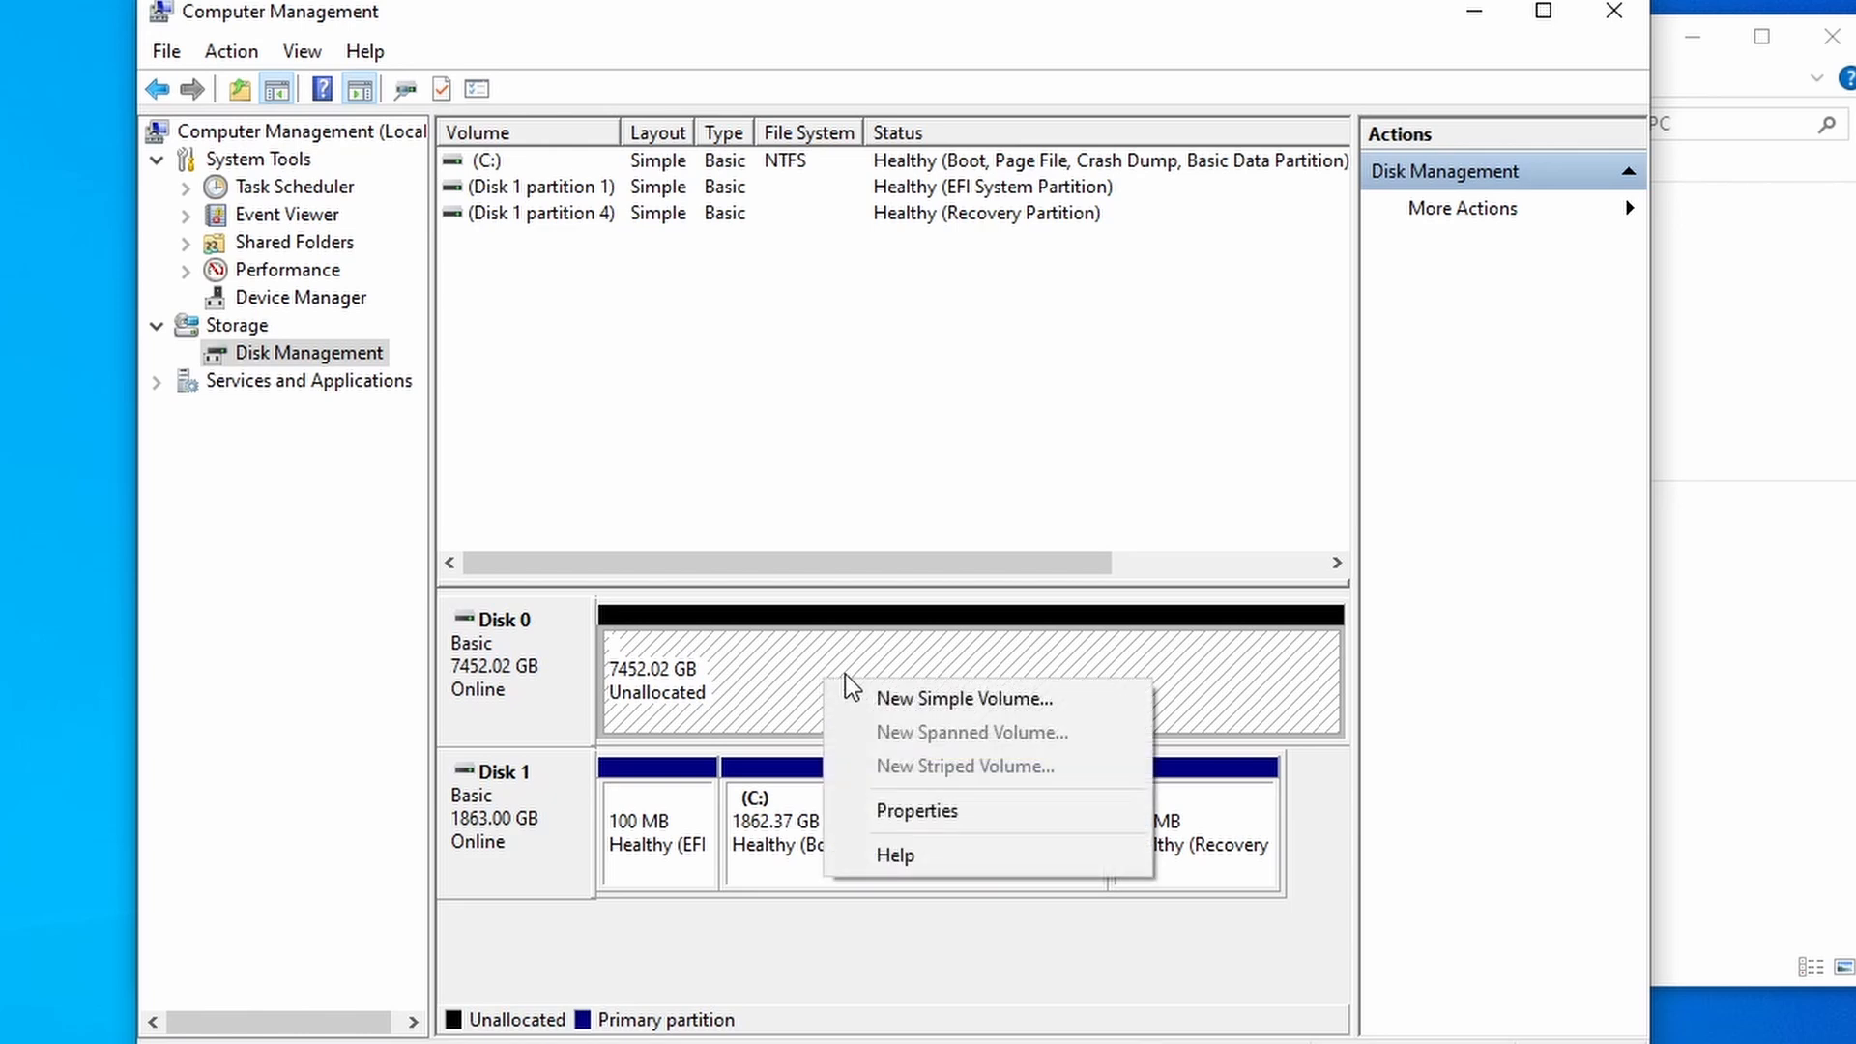
mouse_move(958, 698)
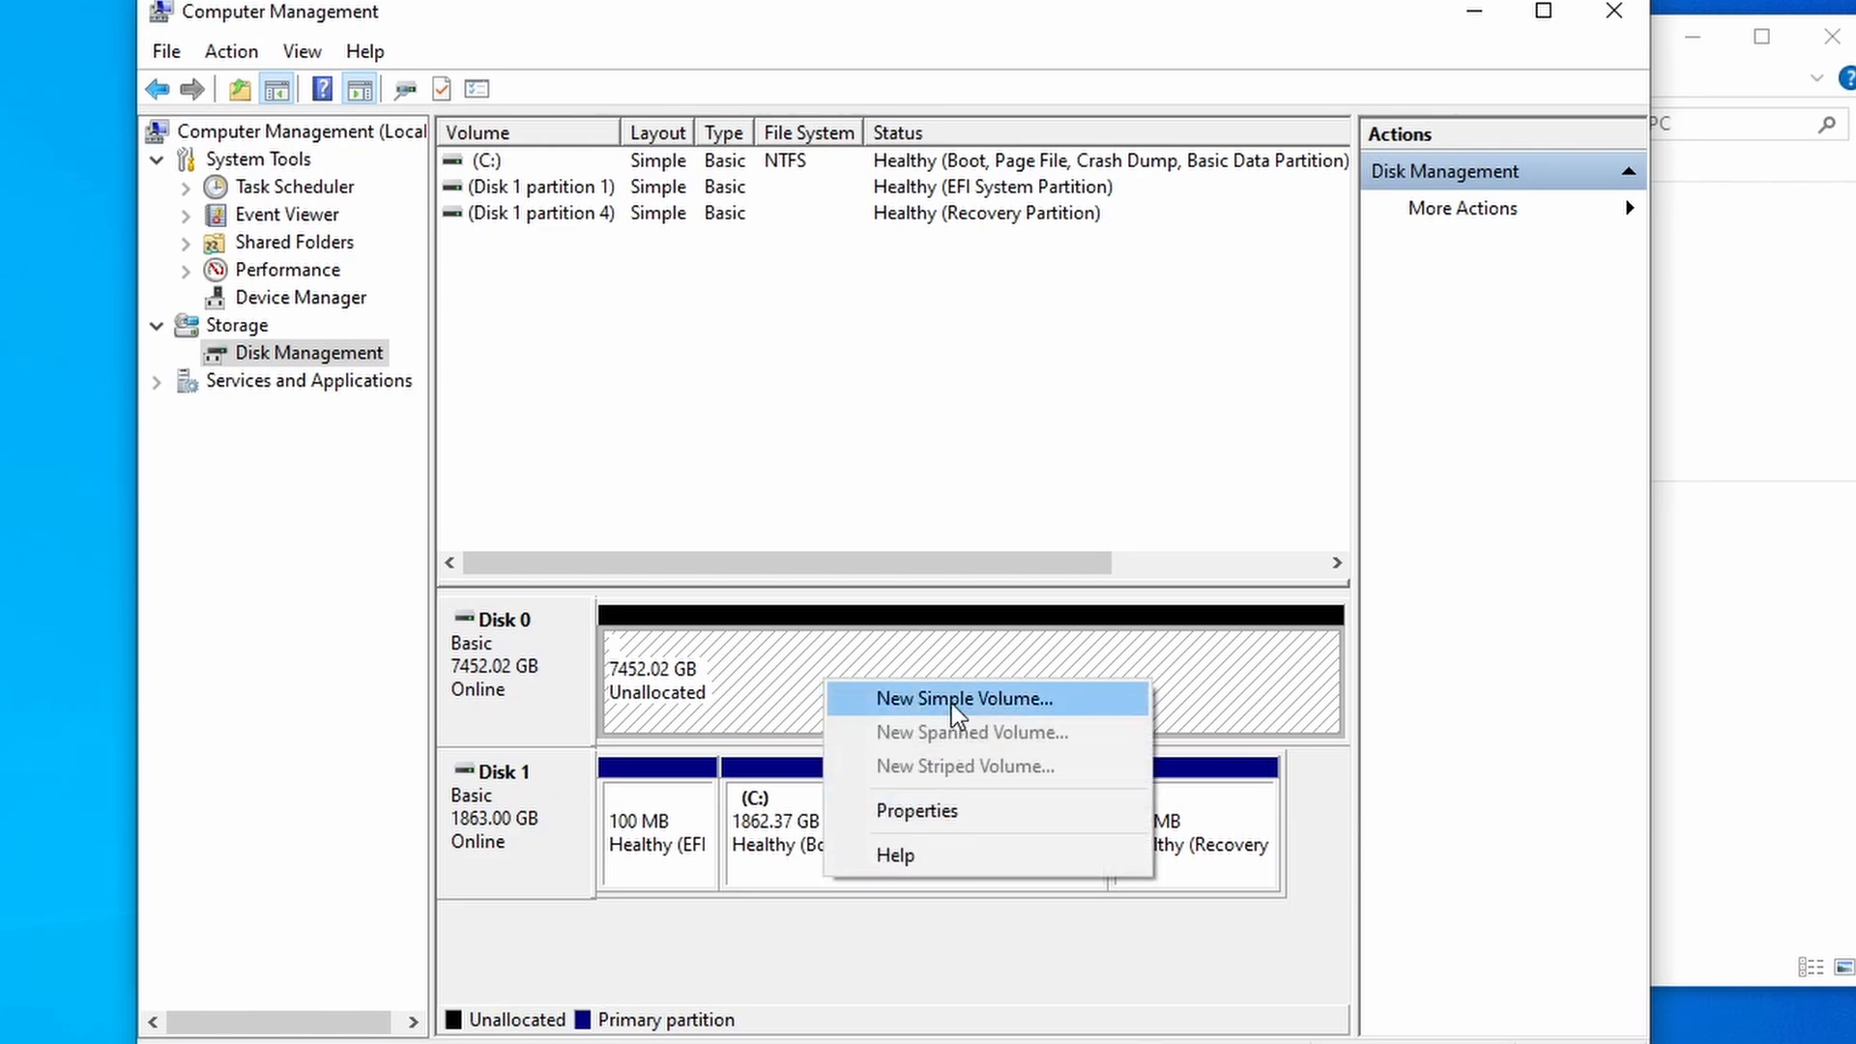
click(963, 698)
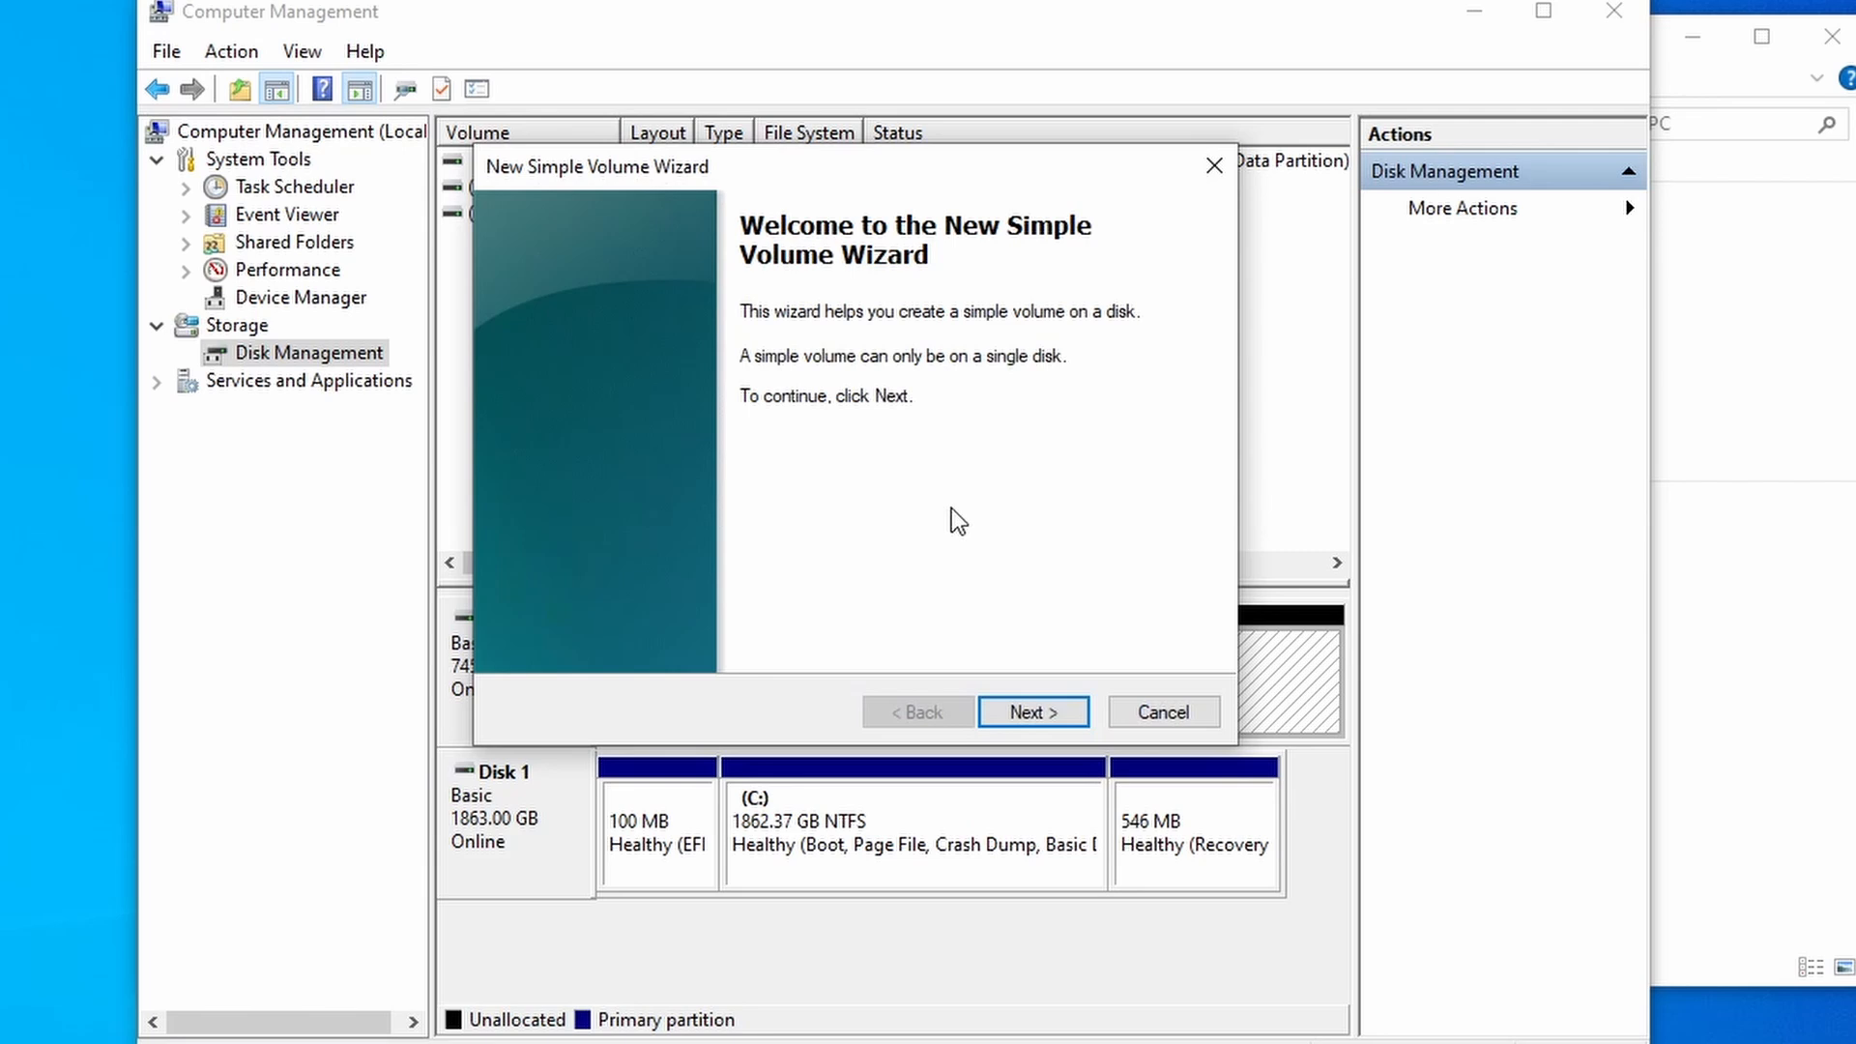
mouse_move(1032, 711)
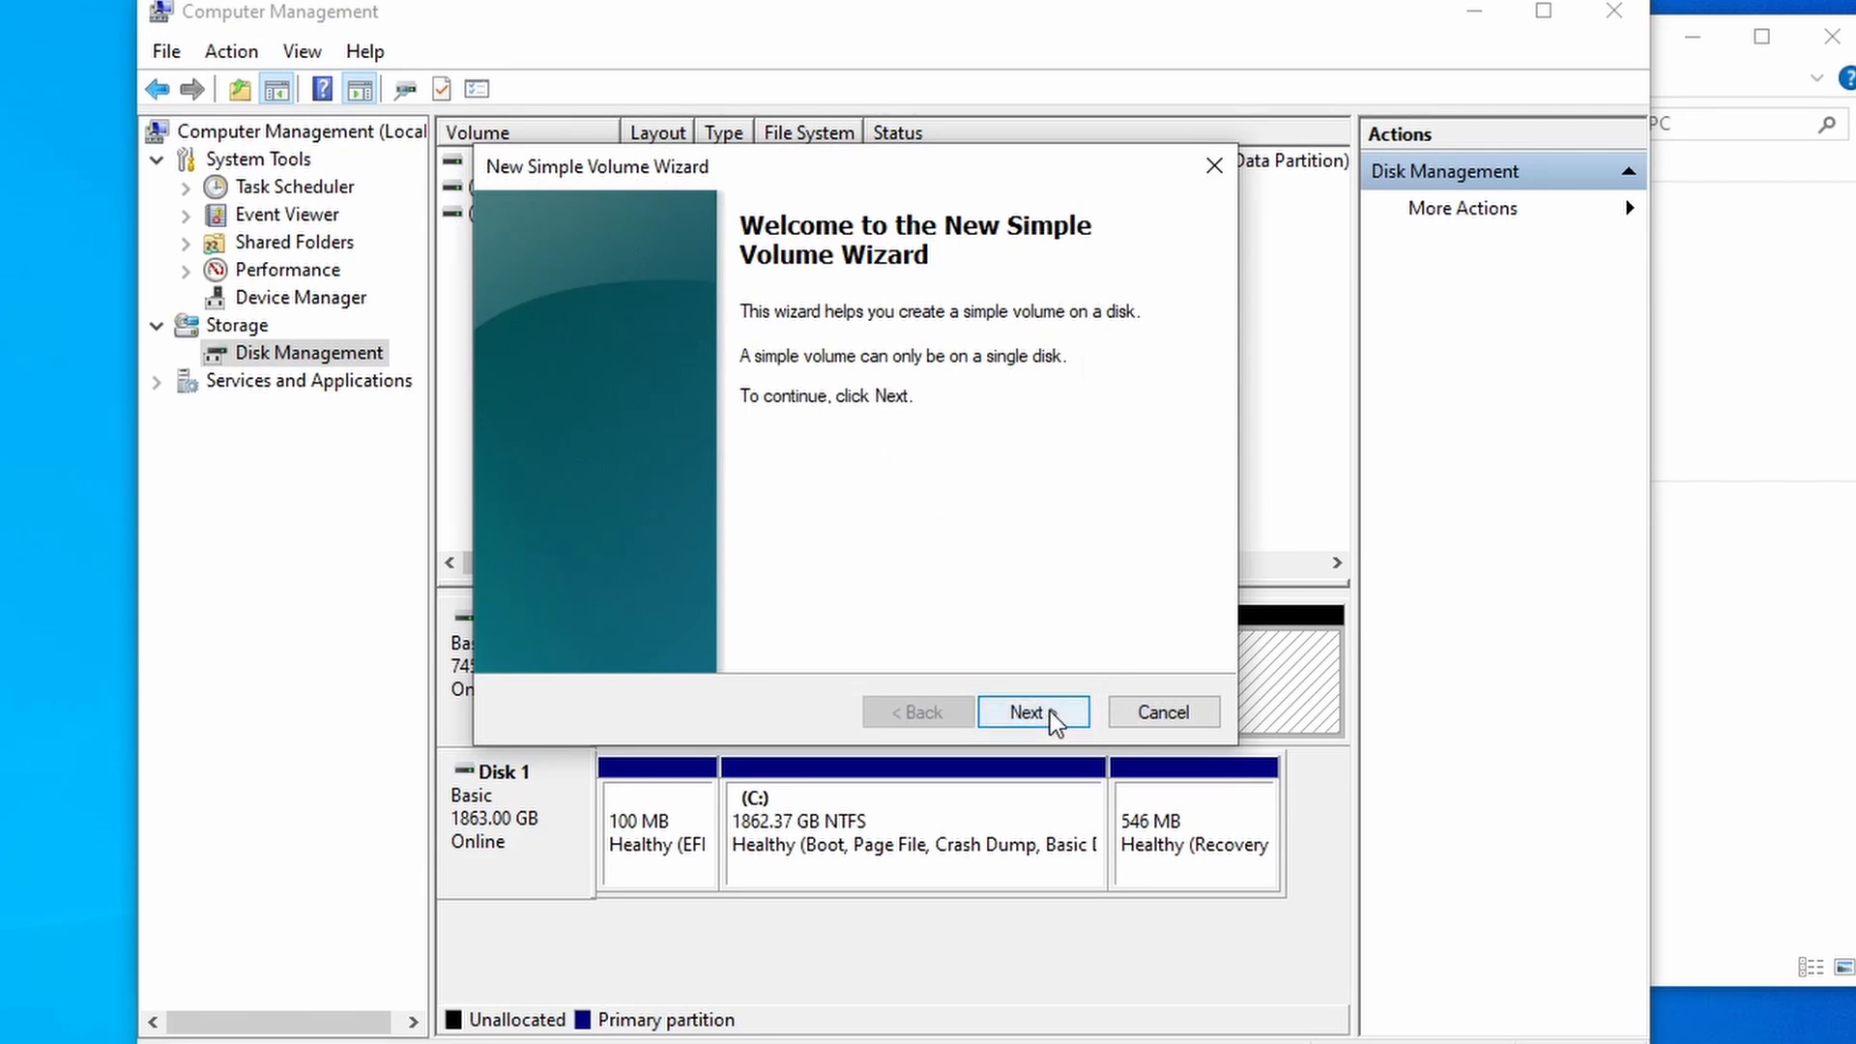
mouse_move(1045, 675)
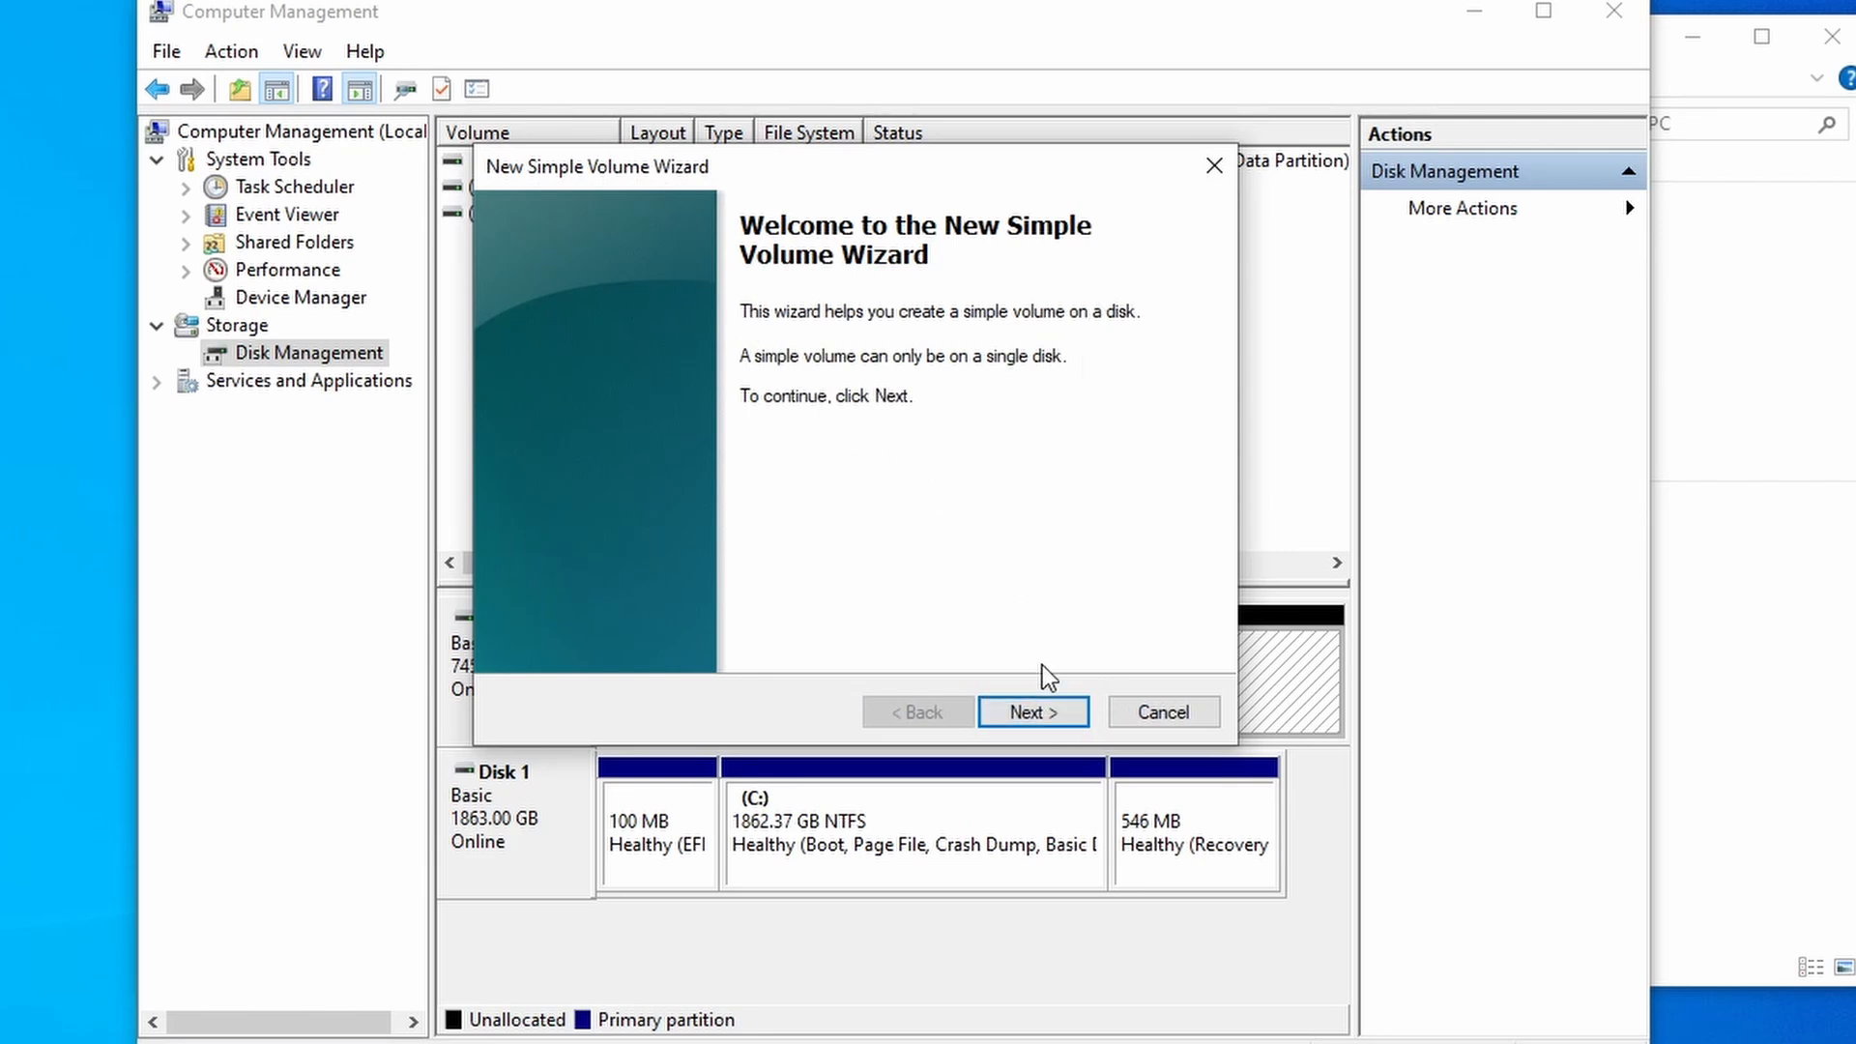
mouse_move(1061, 723)
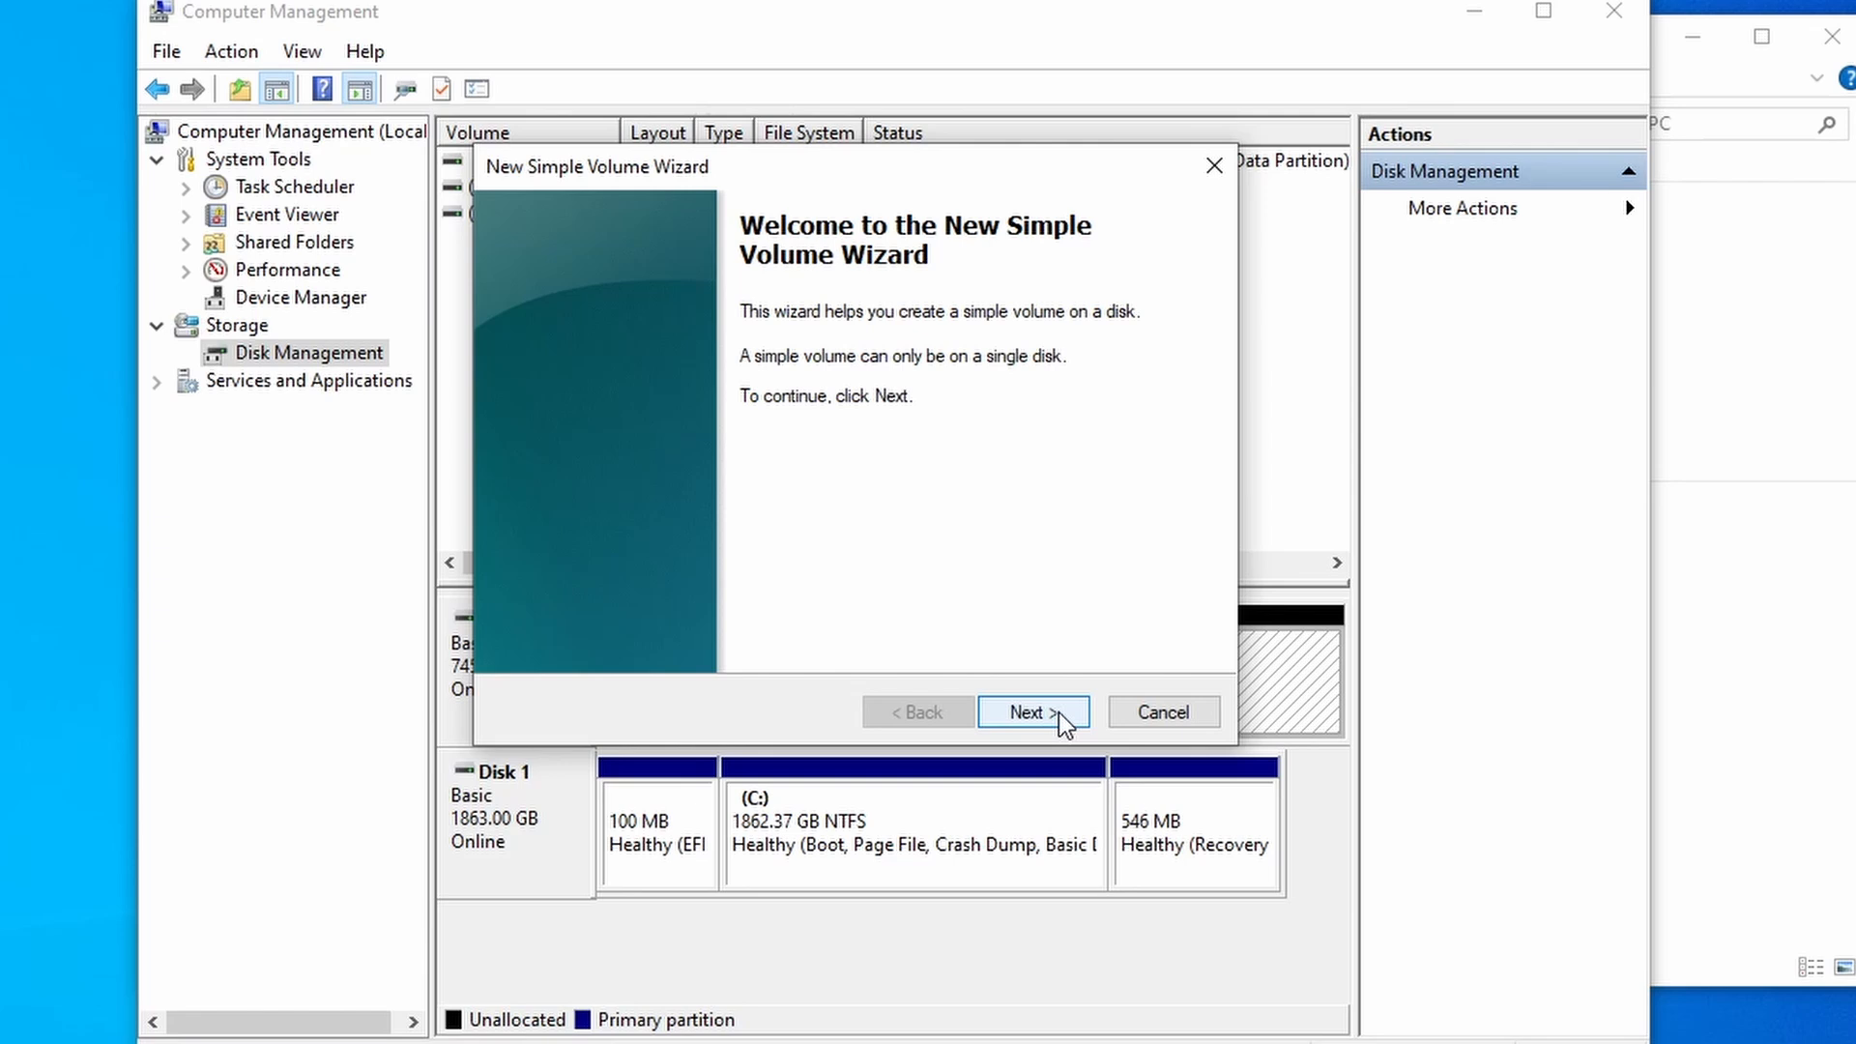
click(1032, 711)
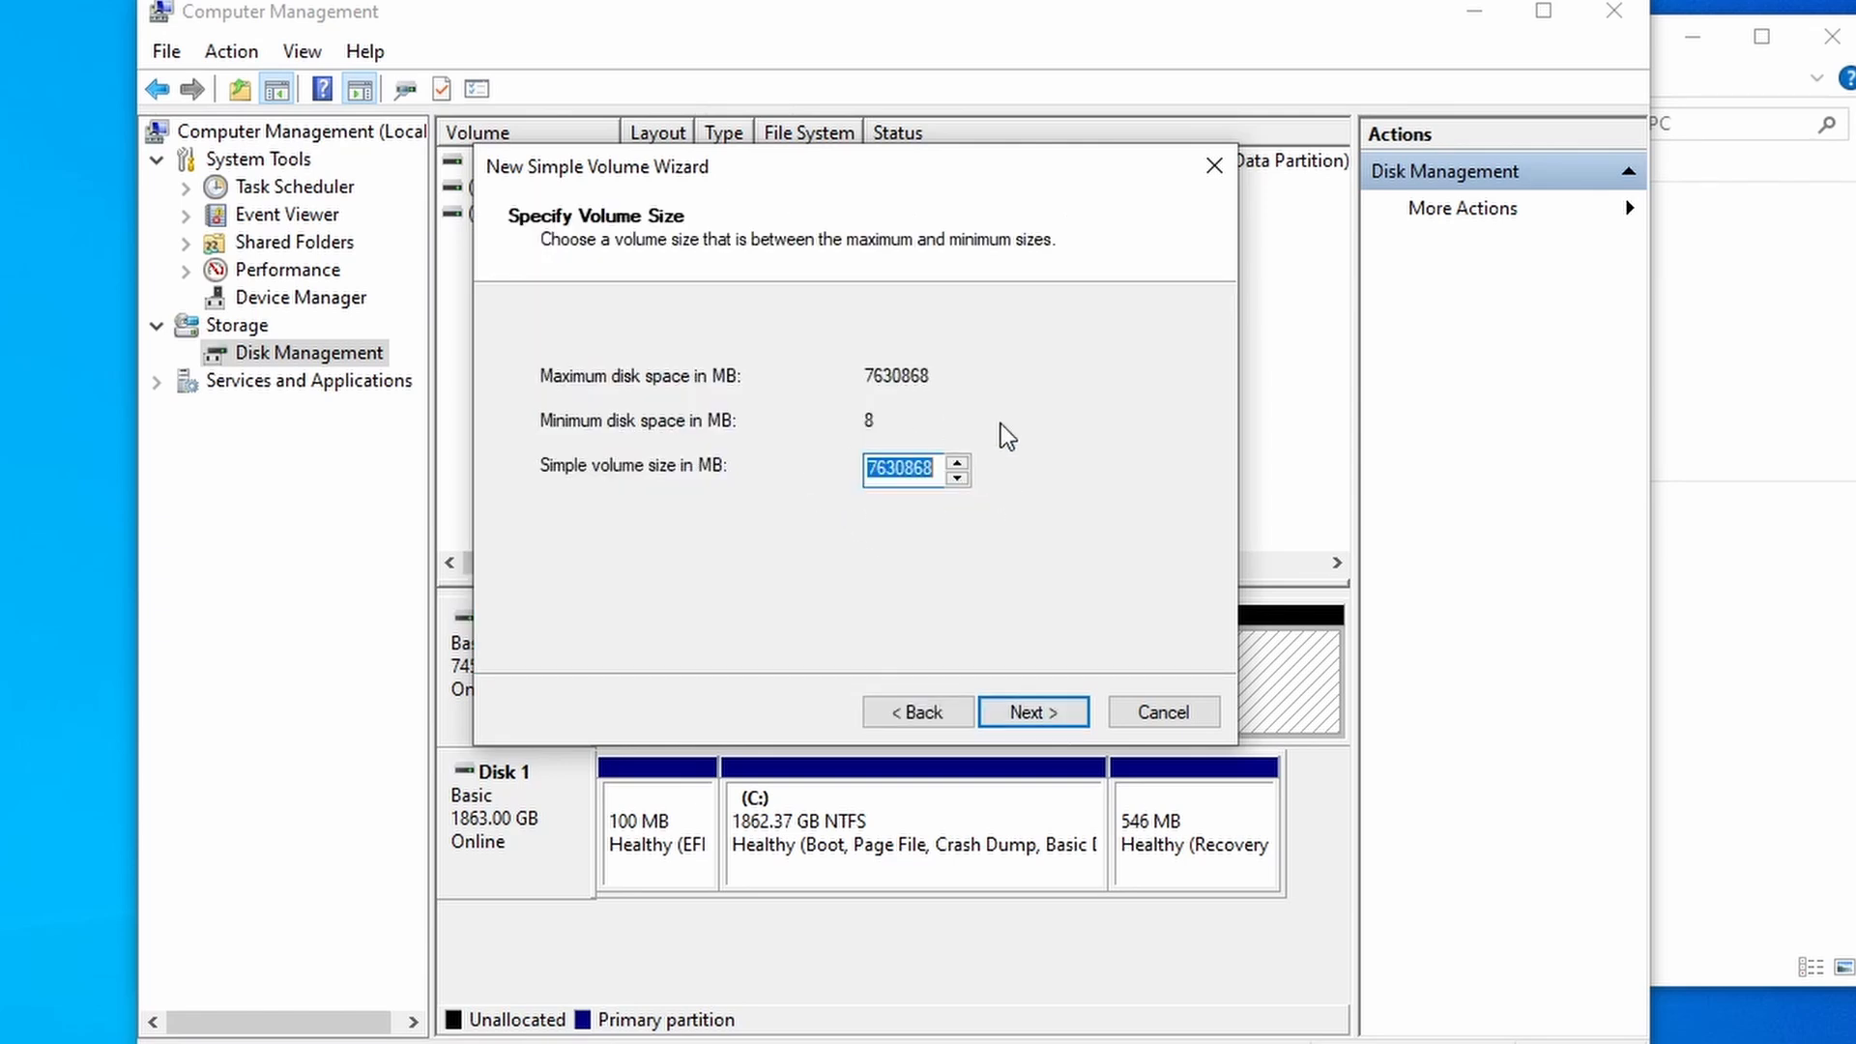
mouse_move(986, 493)
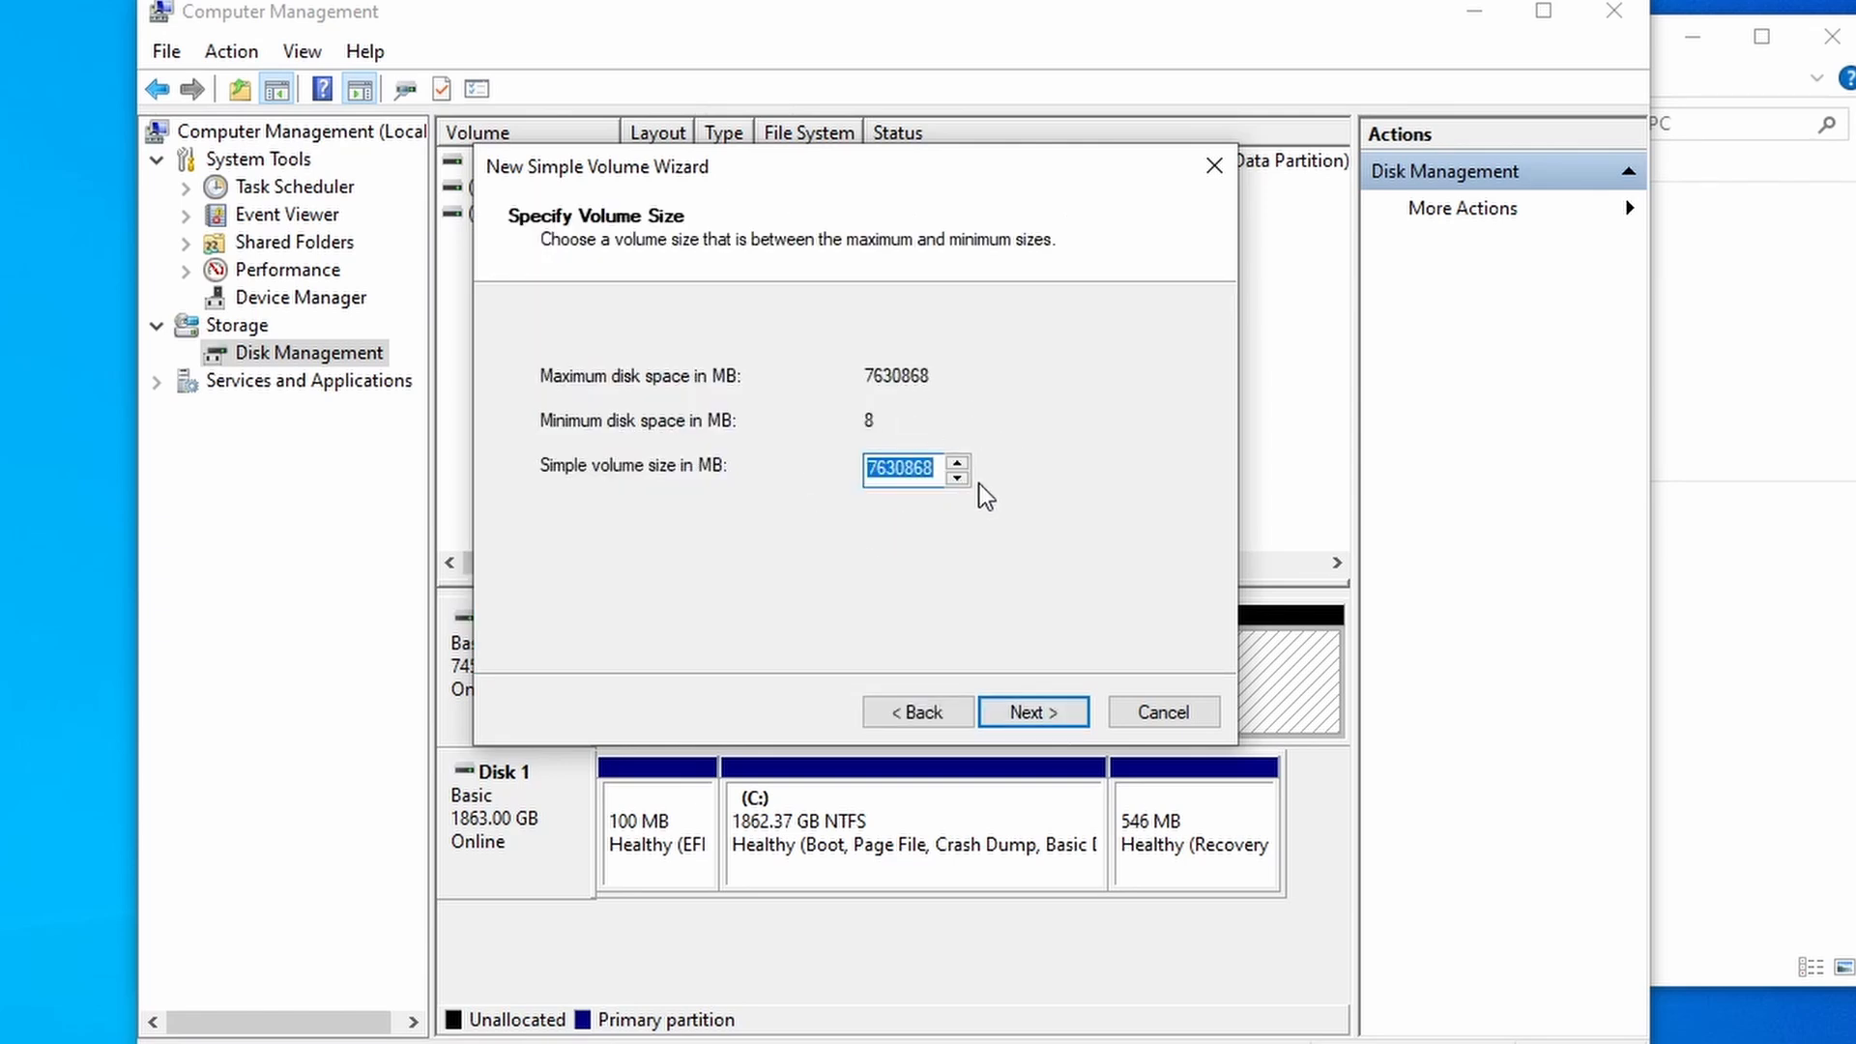
click(1031, 711)
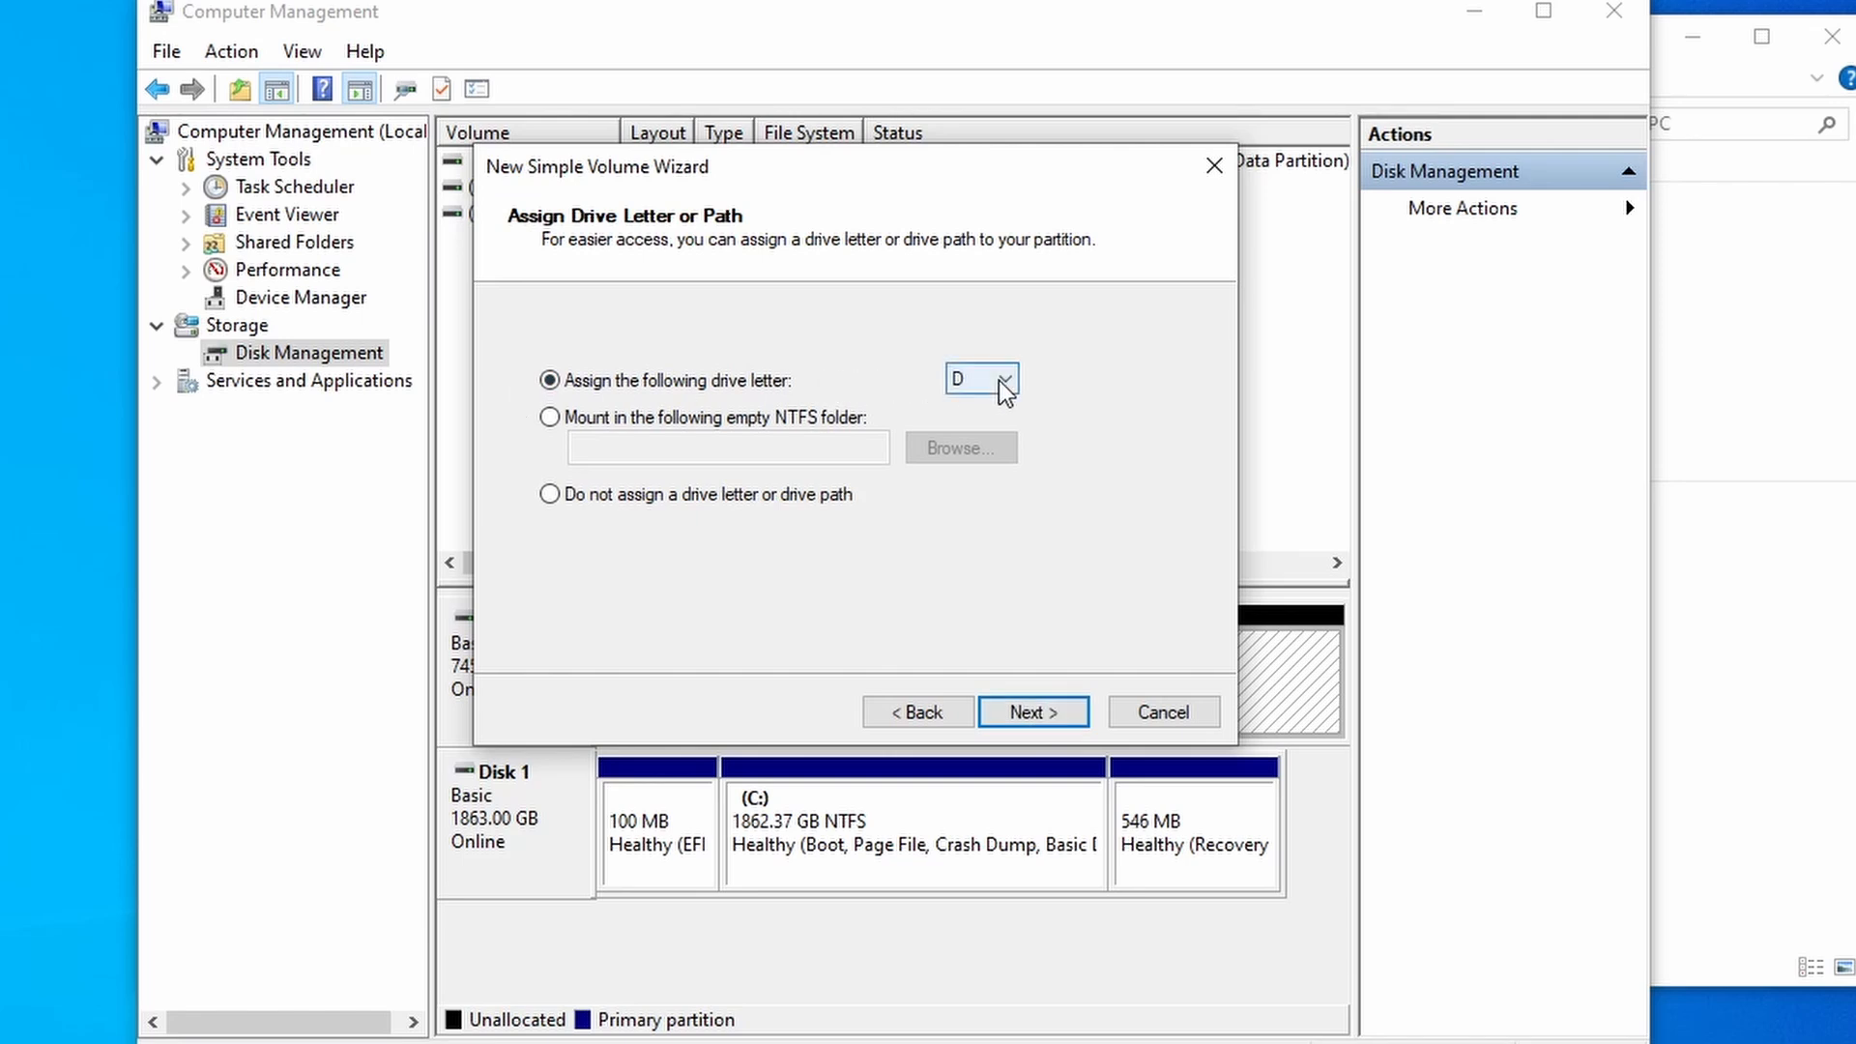
Keep drive letter D for the volume and continue to the formatting options
click(1009, 379)
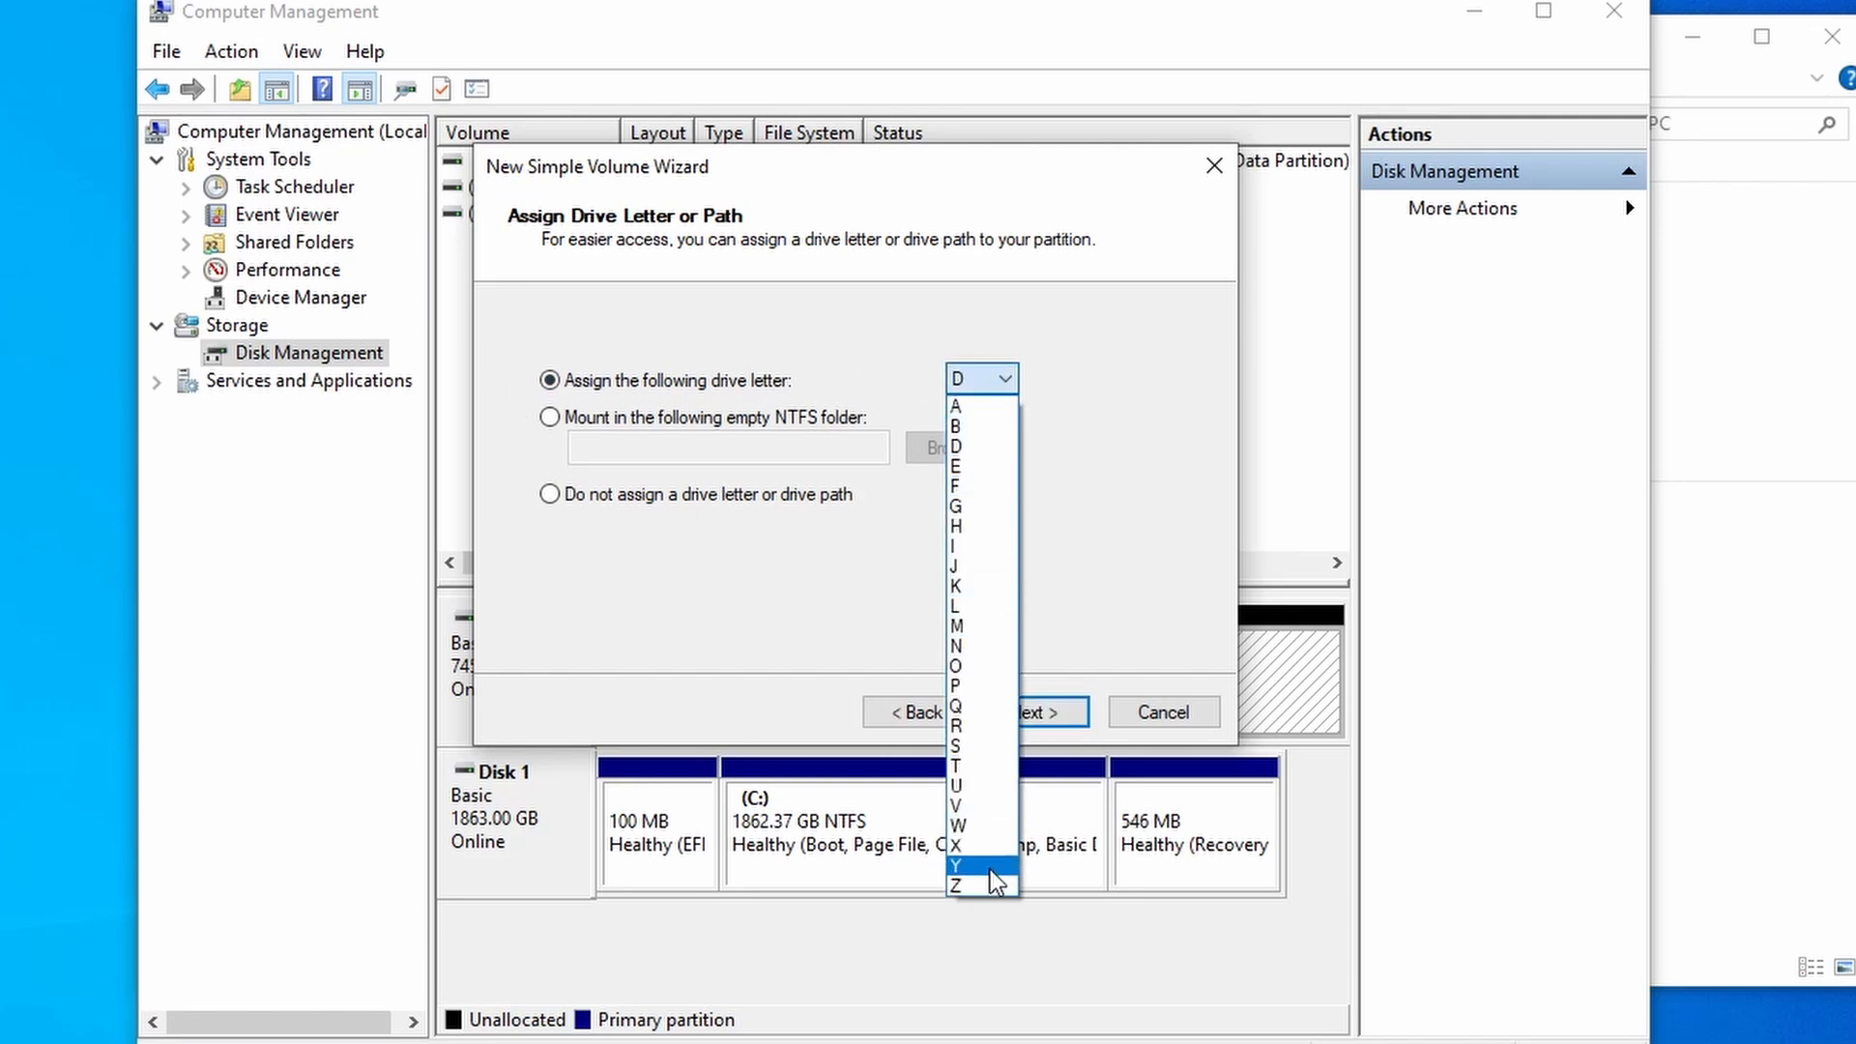
mouse_move(959, 786)
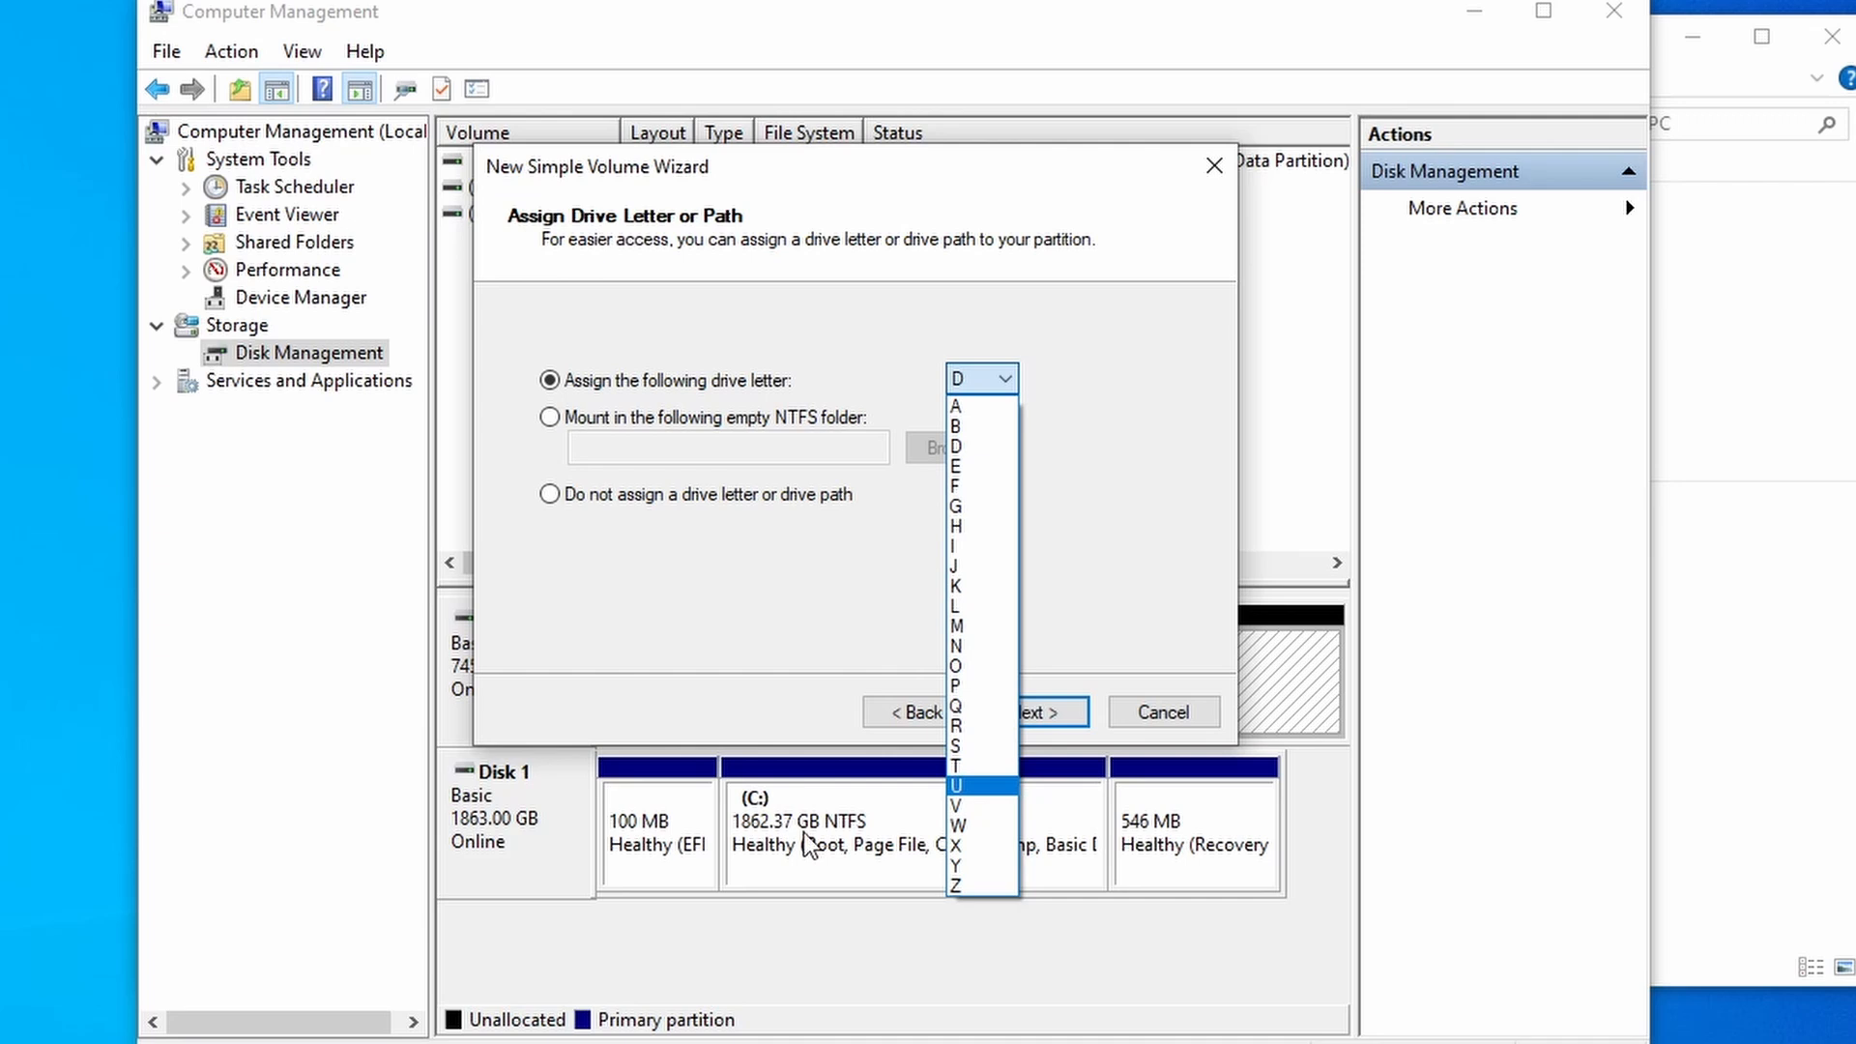
mouse_move(970, 408)
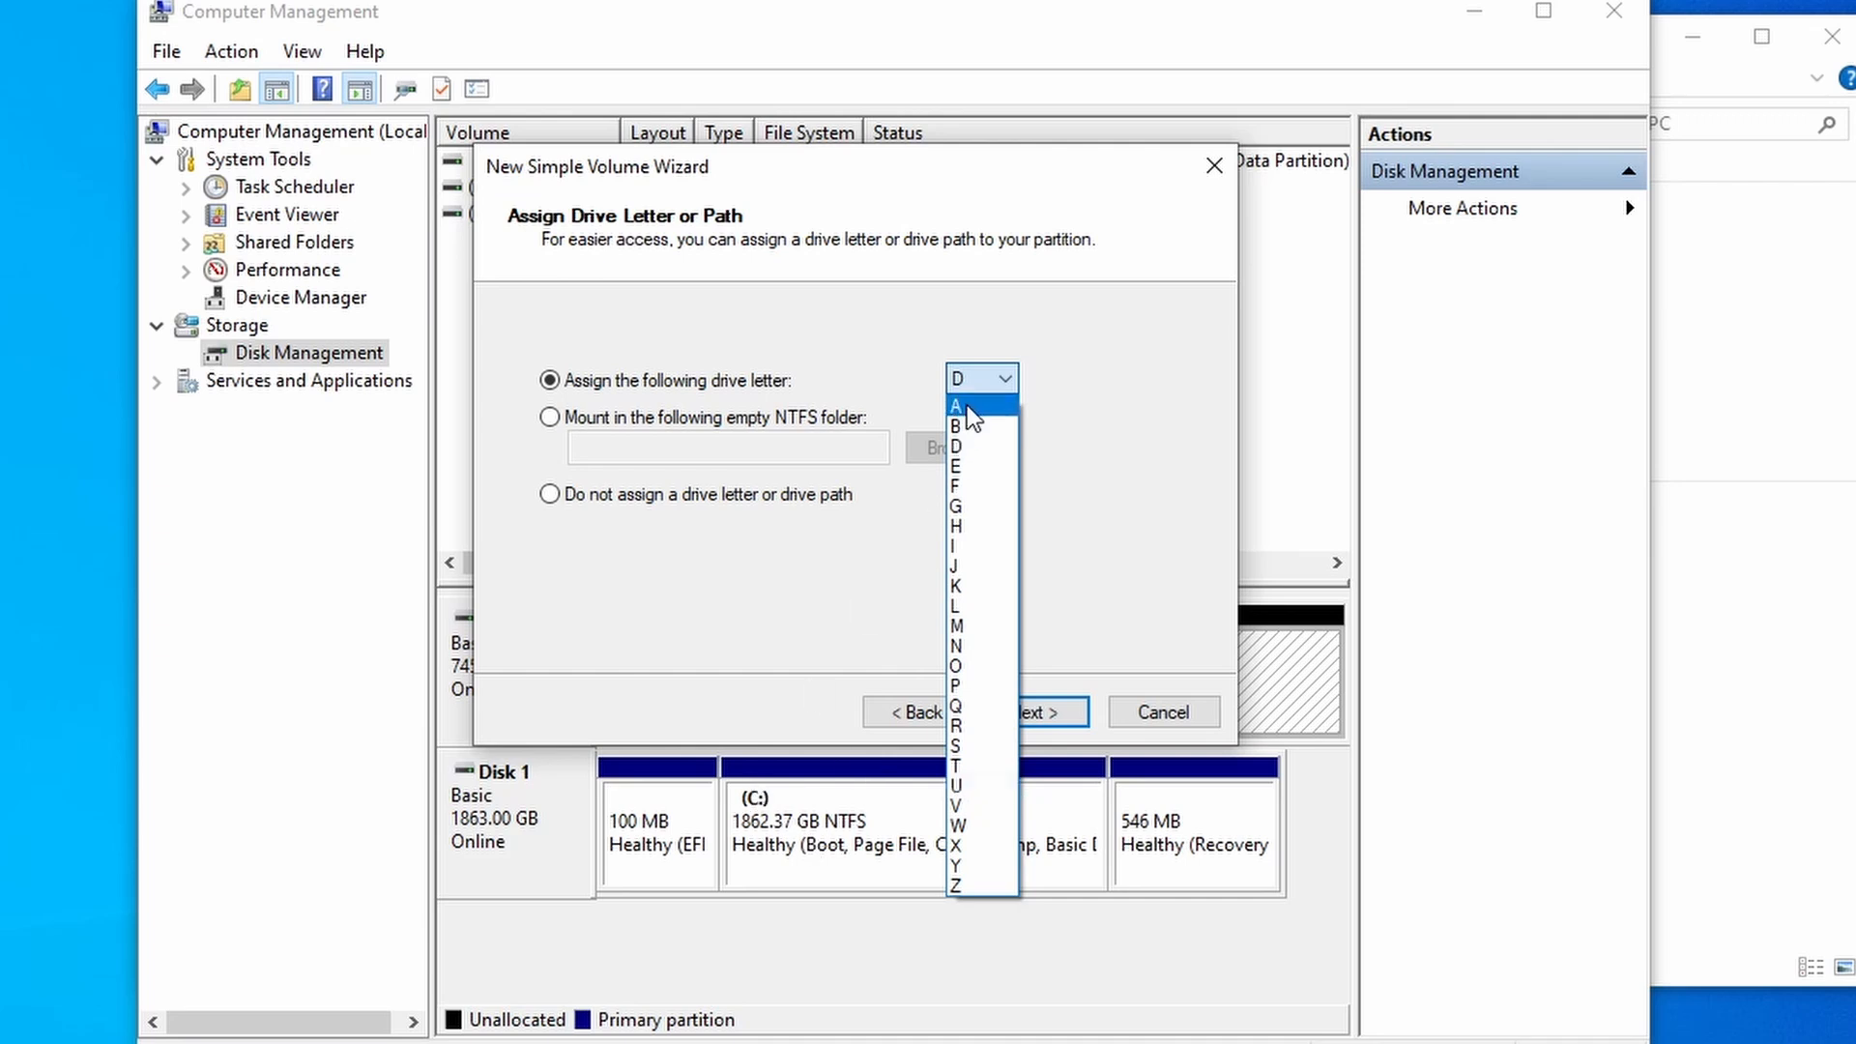
click(980, 377)
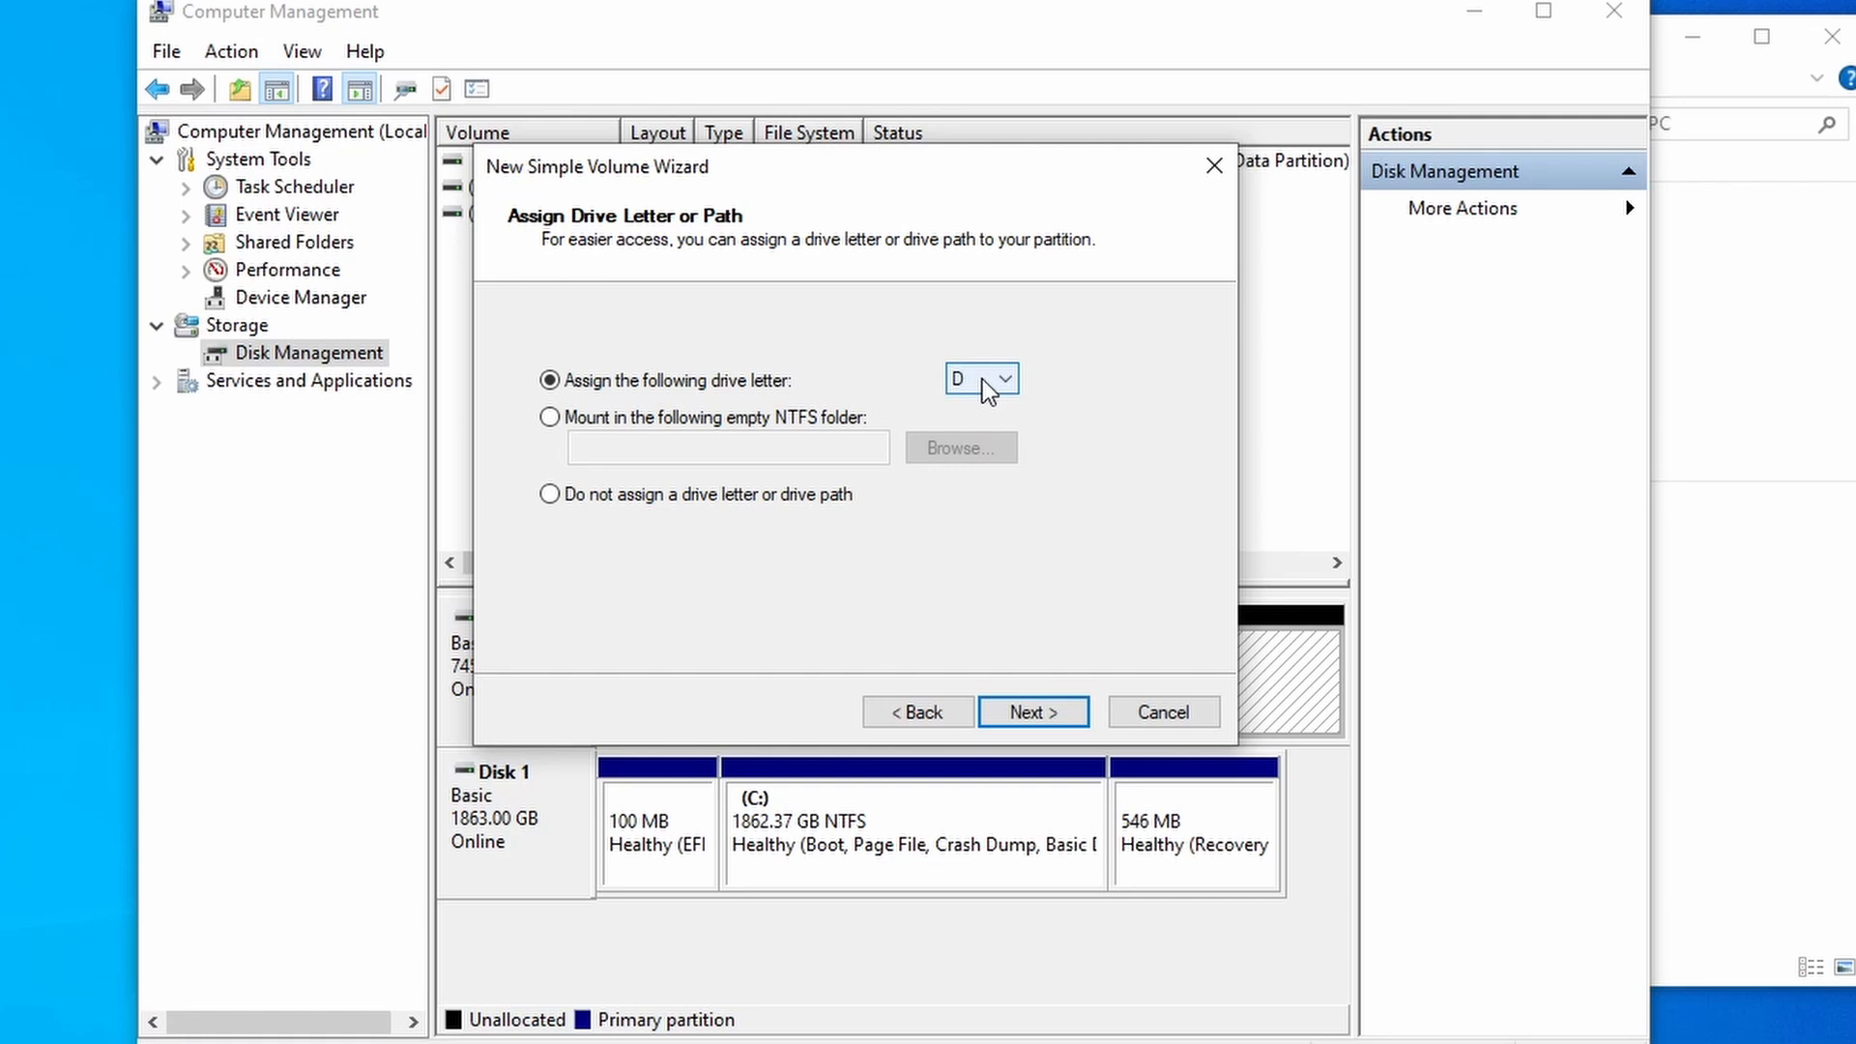
mouse_move(1071, 674)
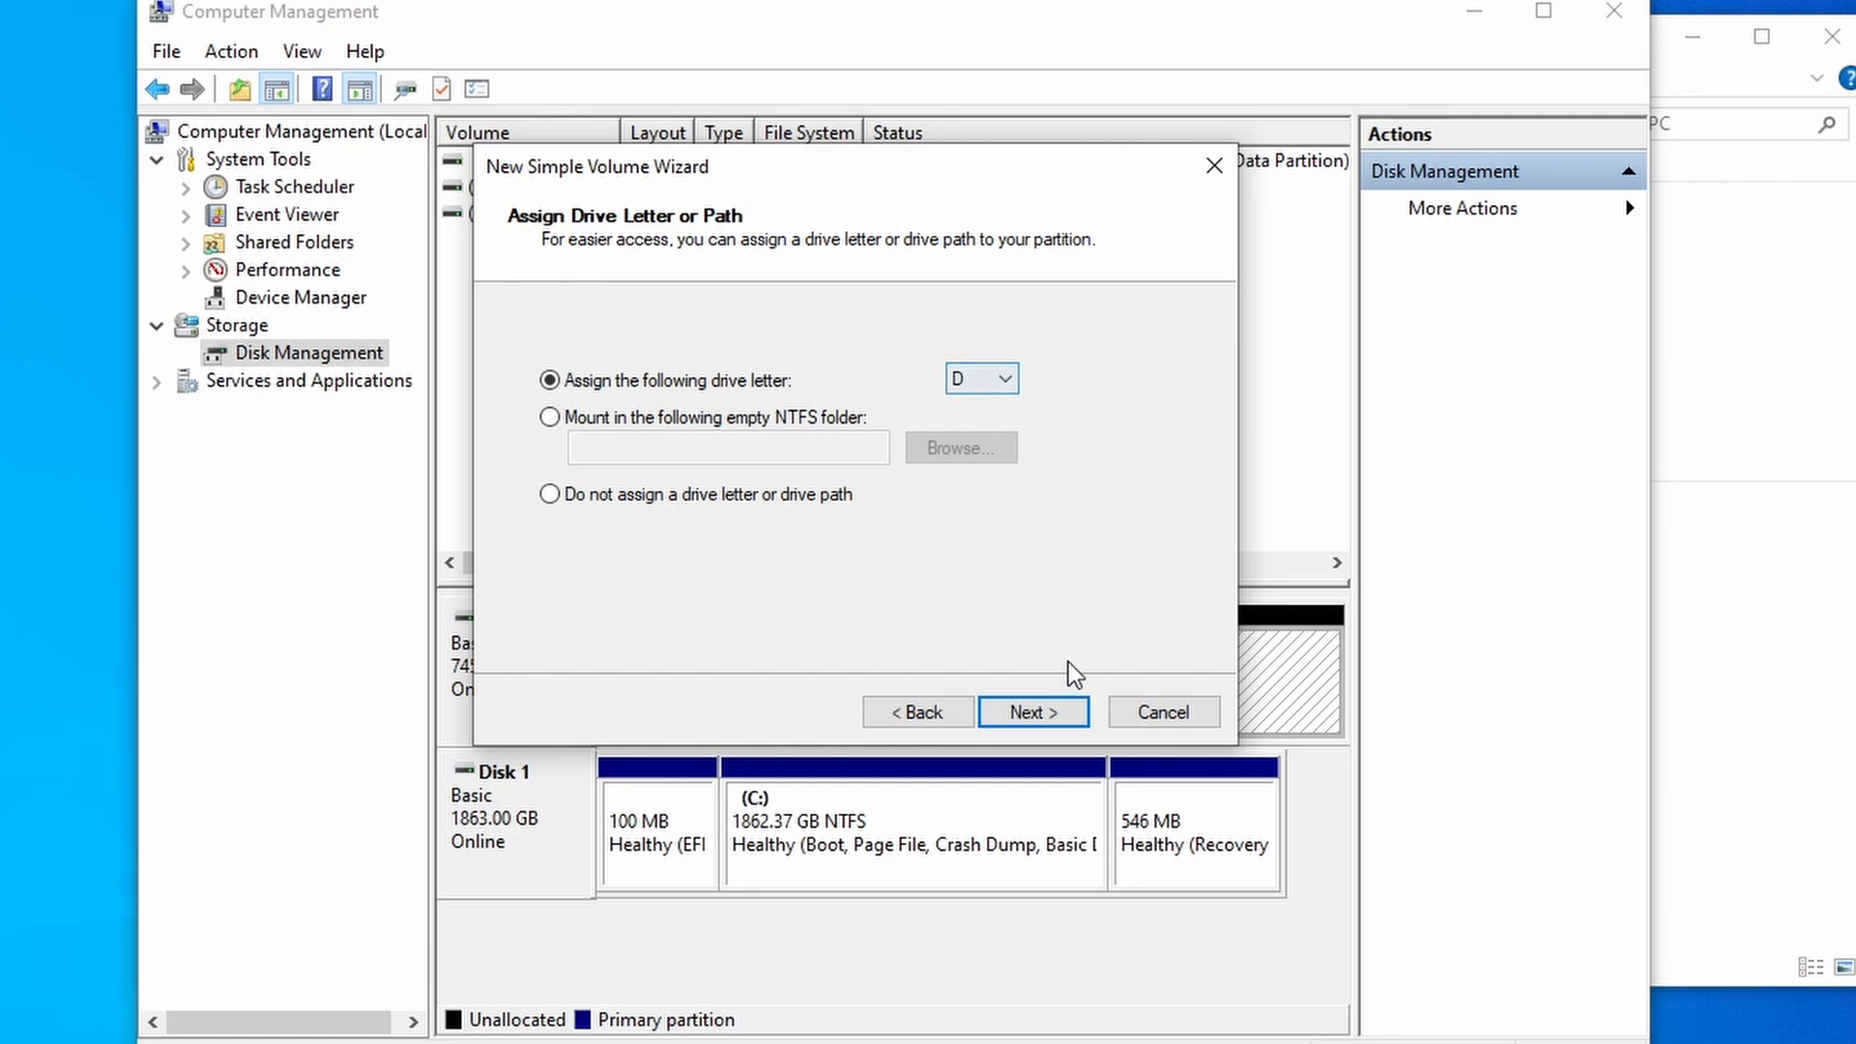
click(1031, 711)
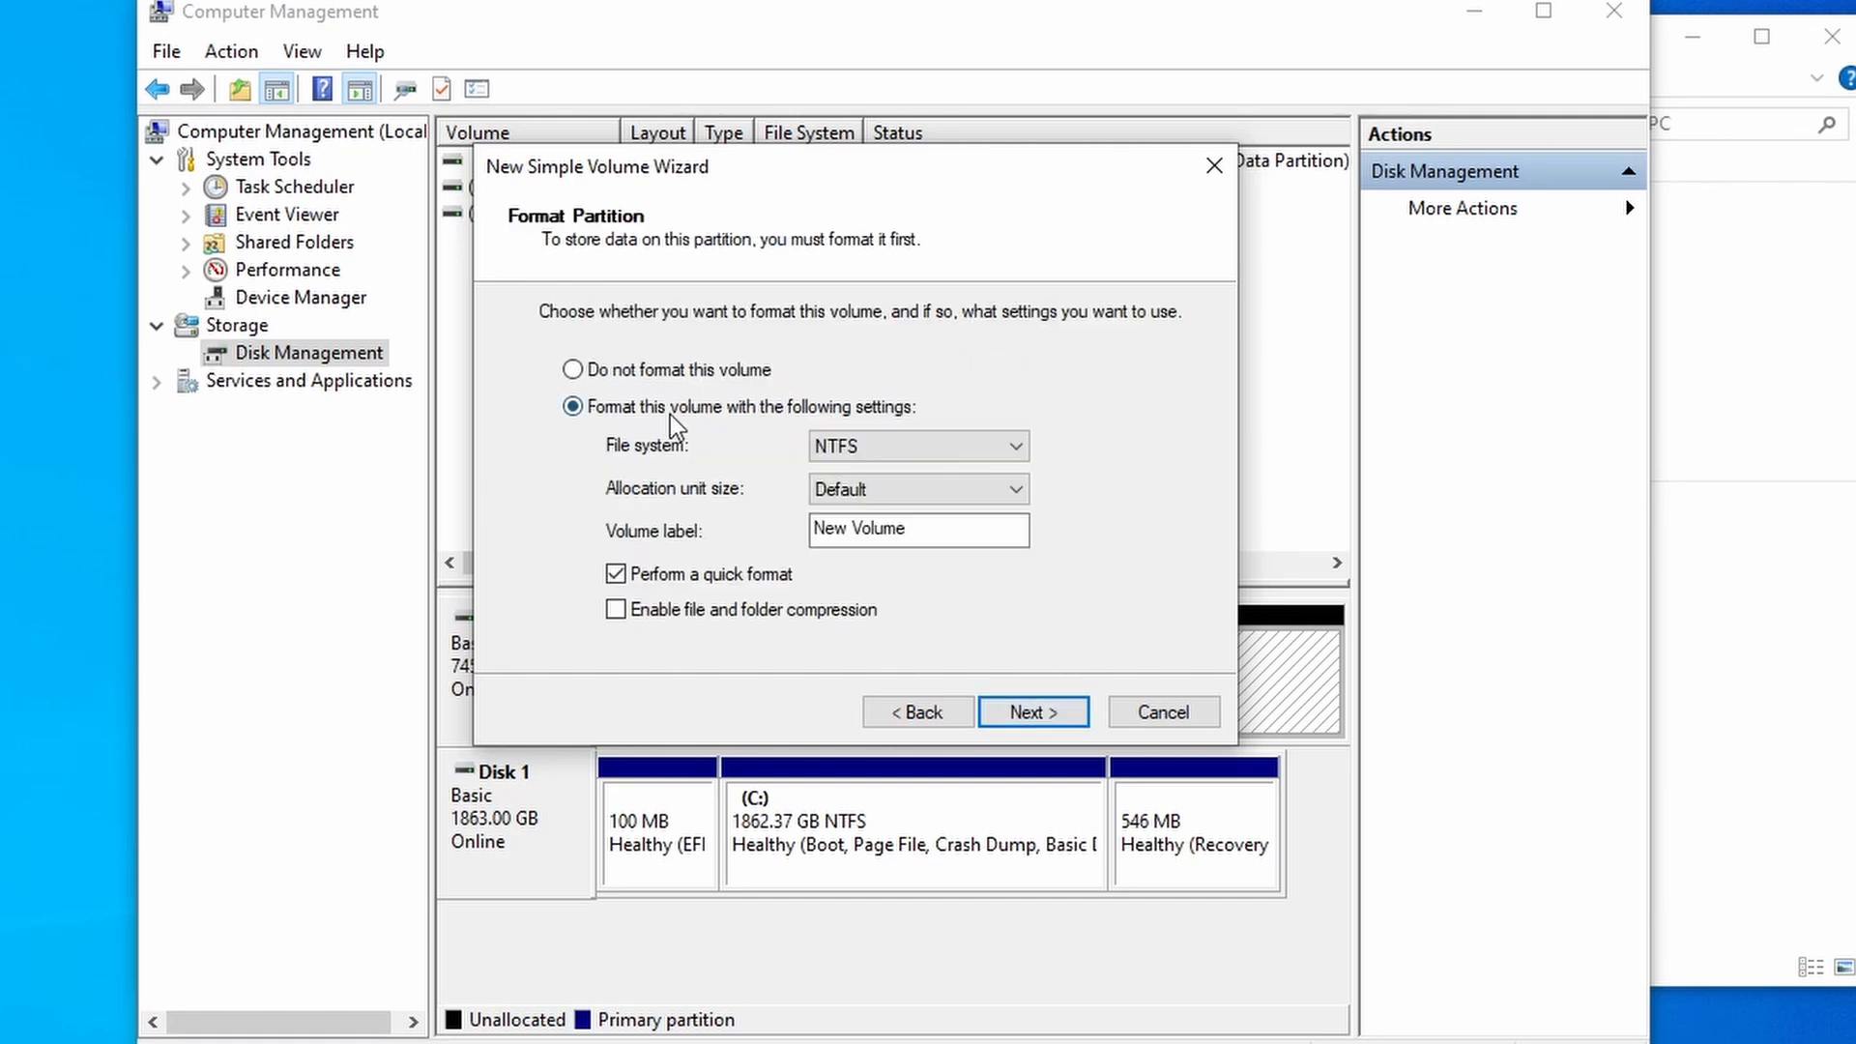
mouse_move(843, 412)
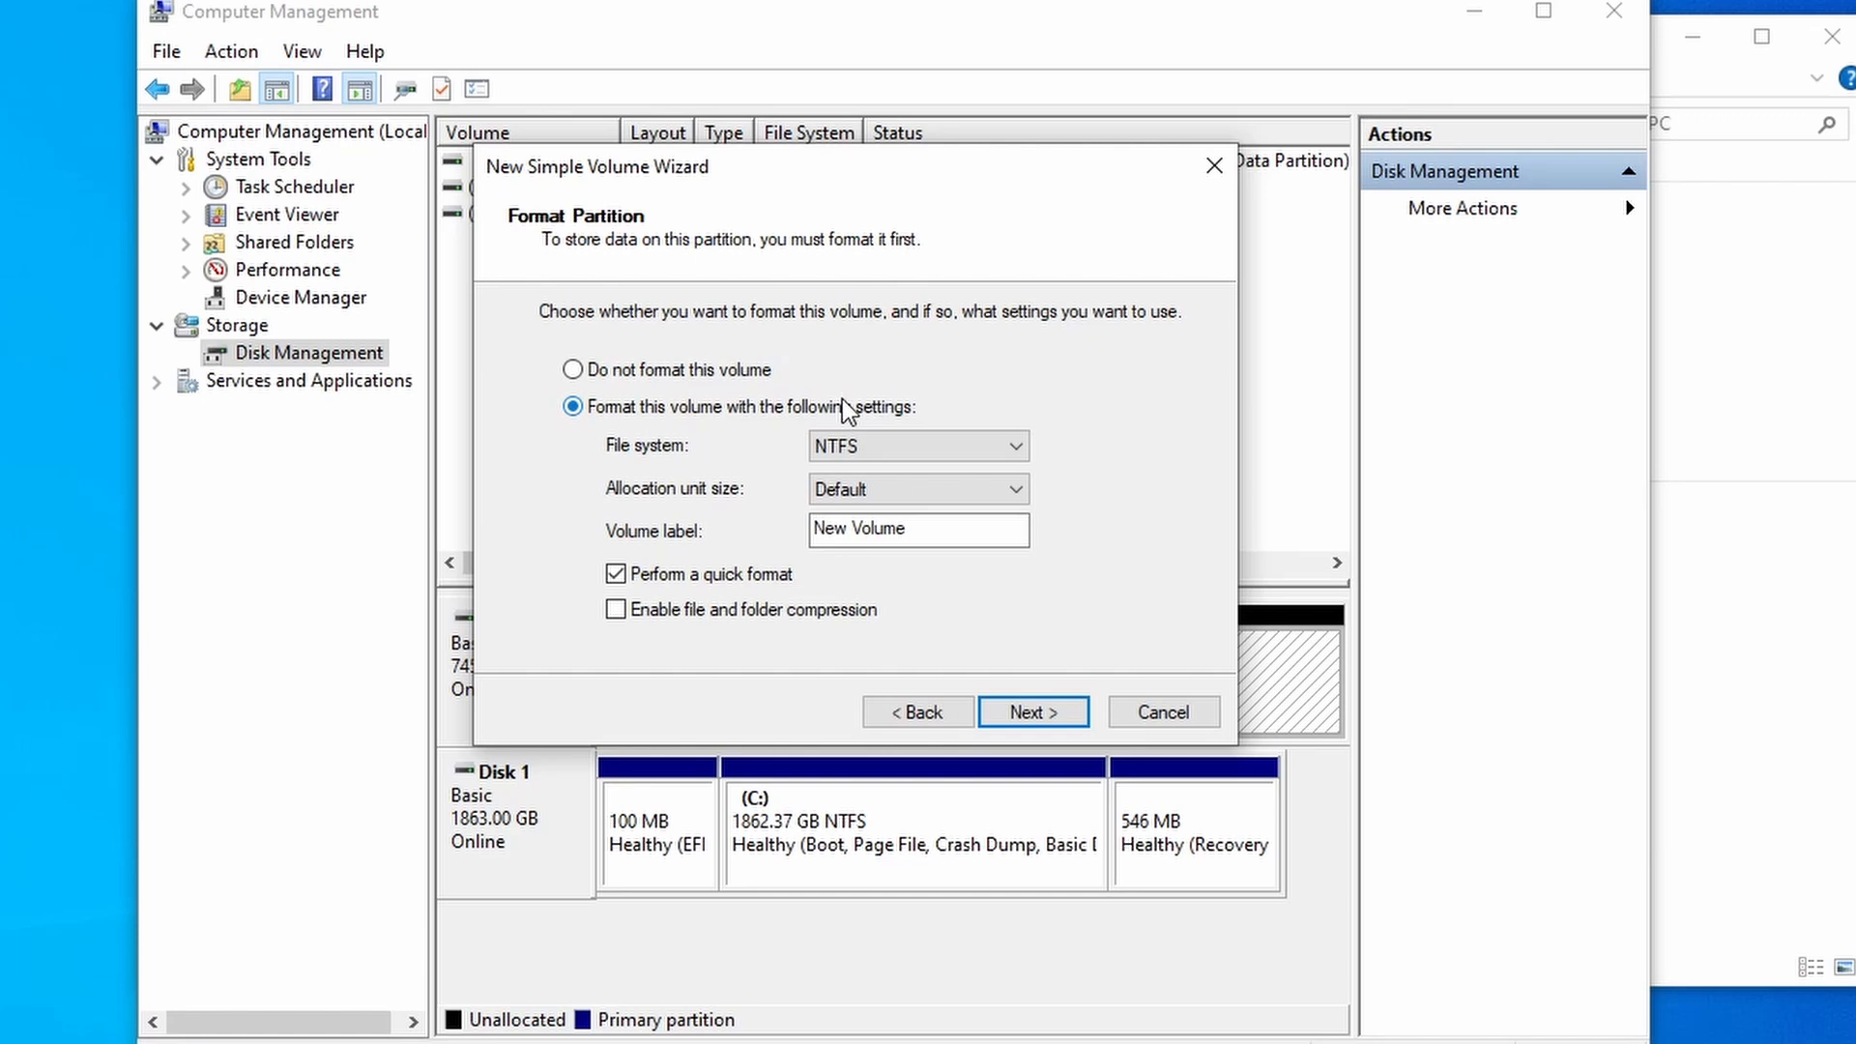
mouse_move(768, 413)
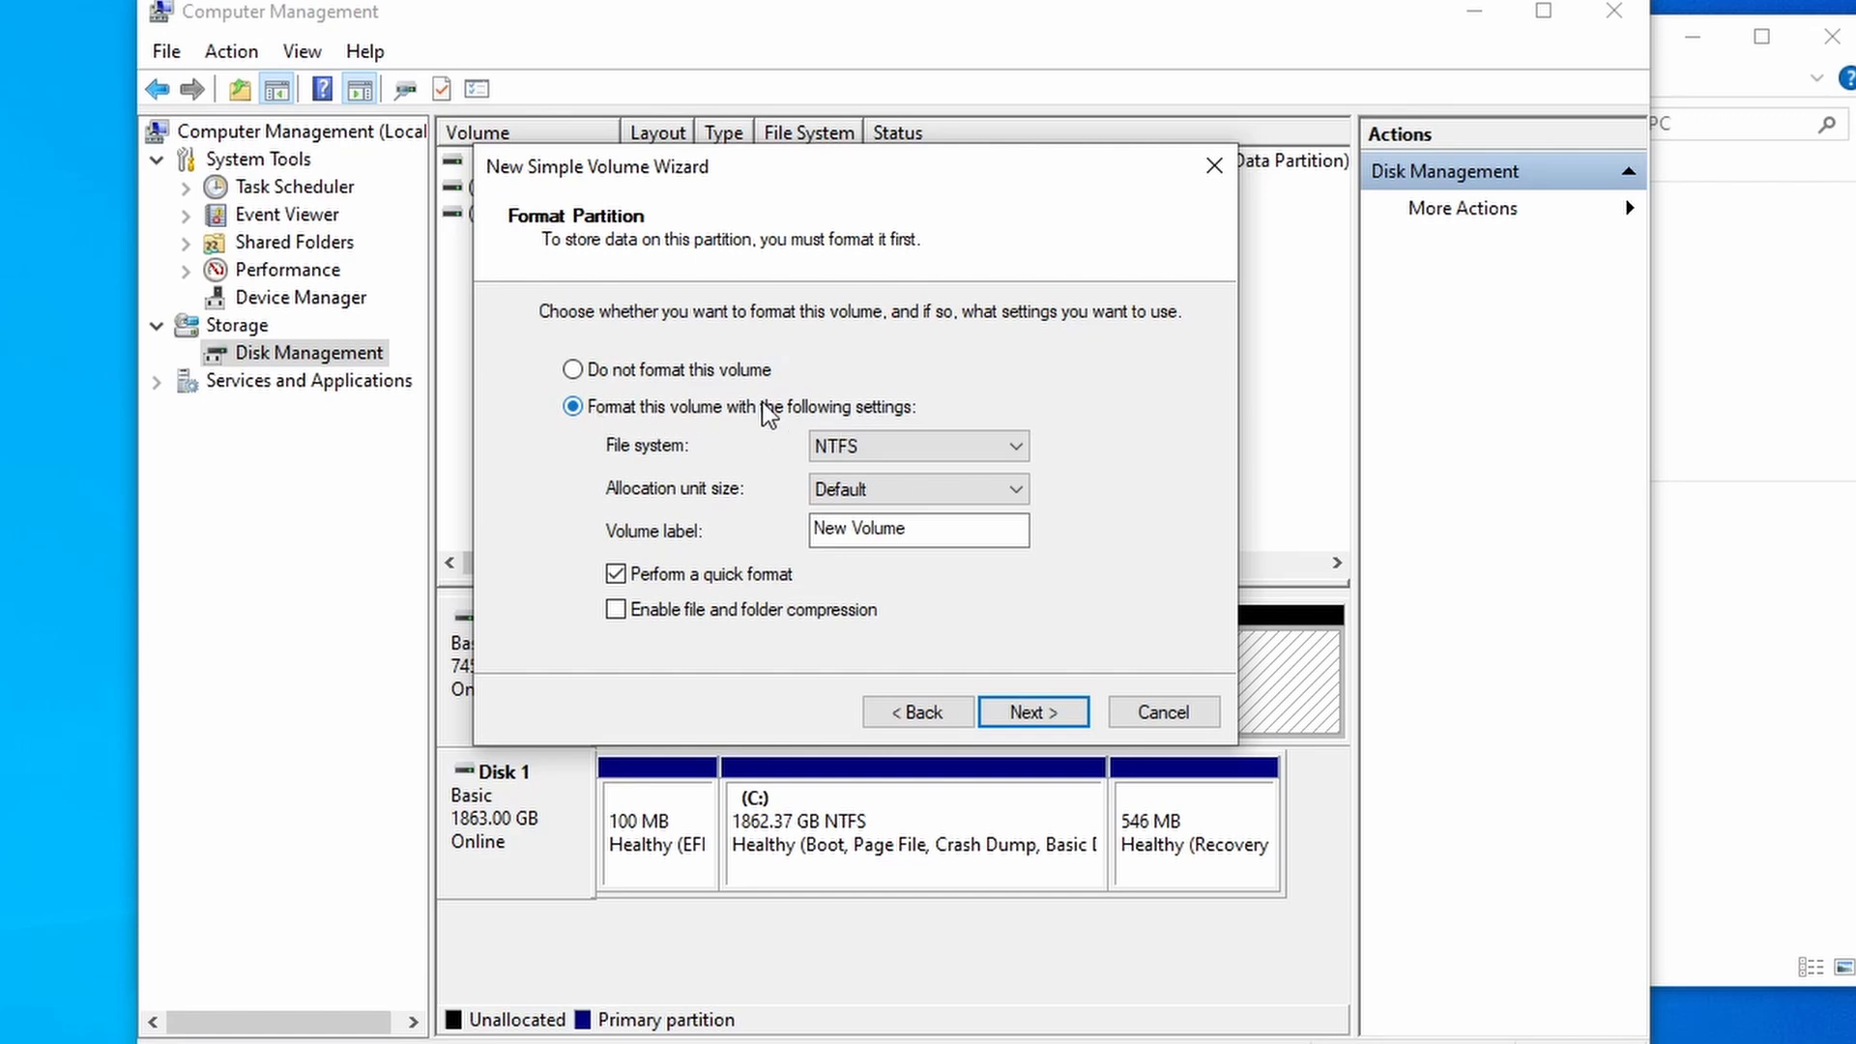
mouse_move(959, 445)
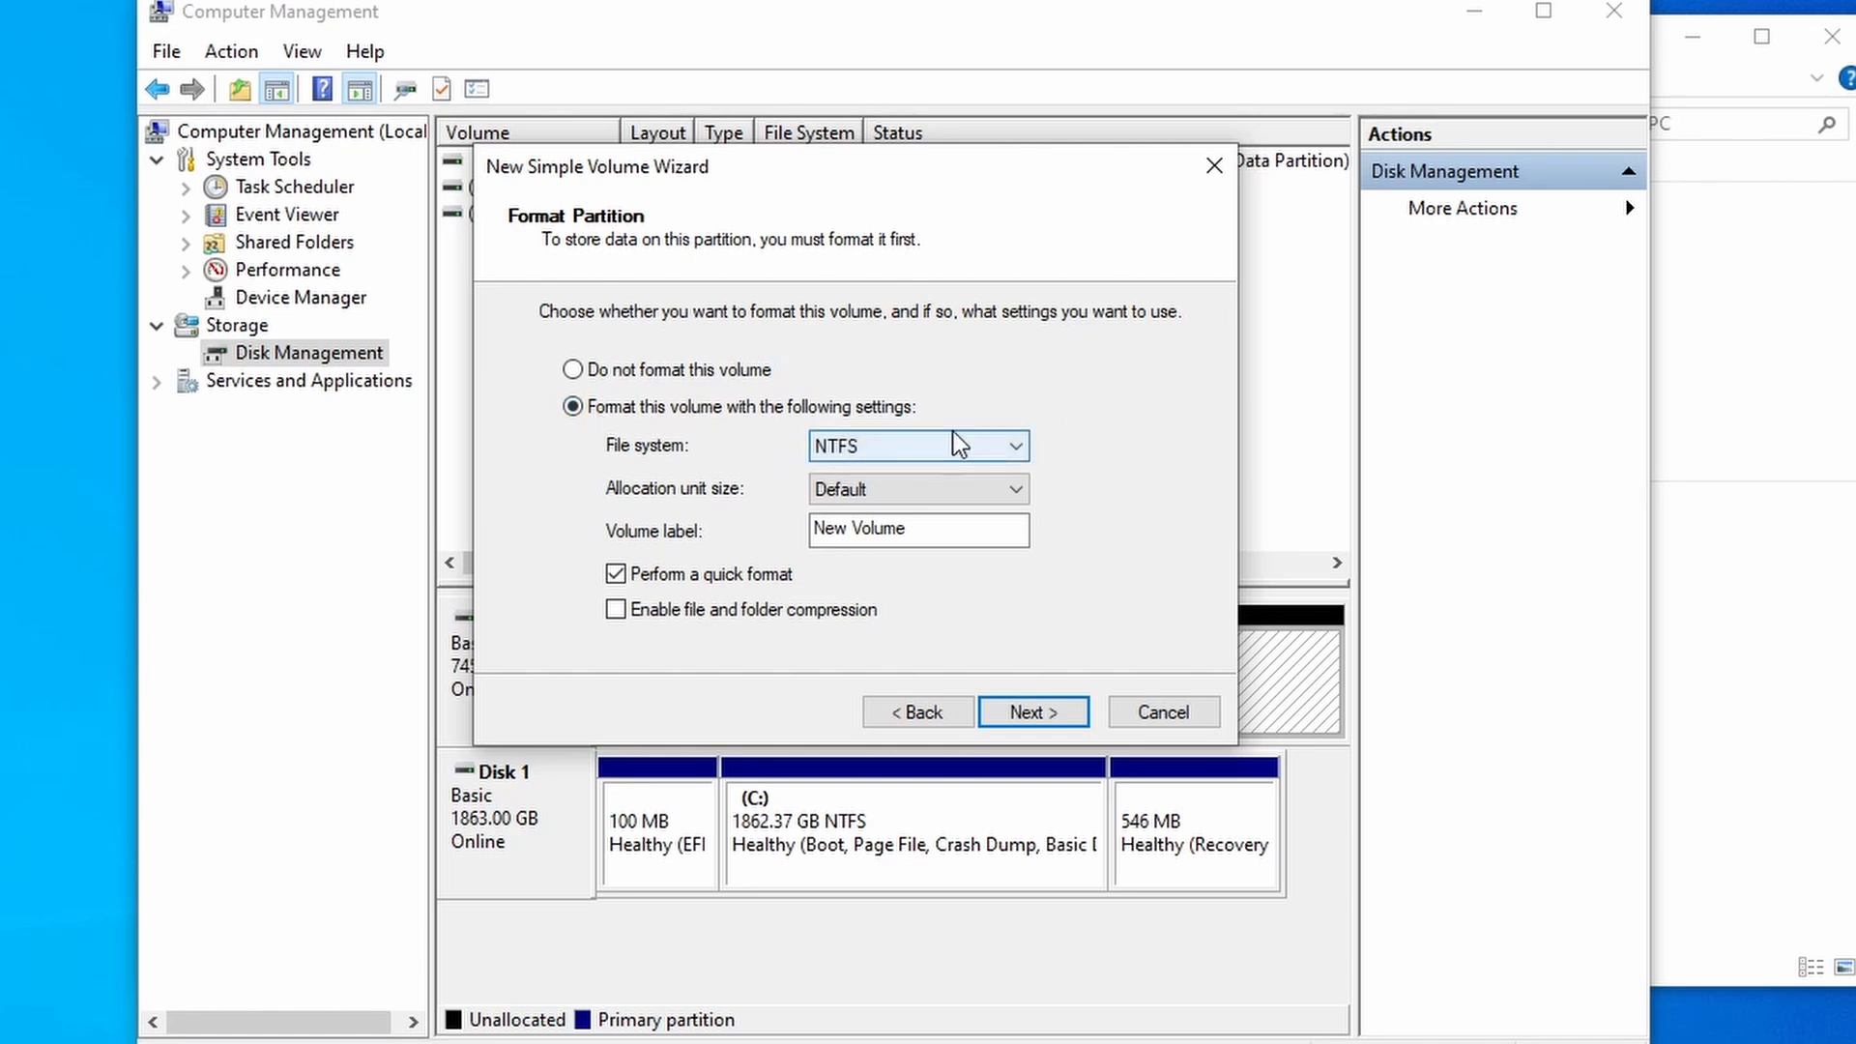
mouse_move(916, 489)
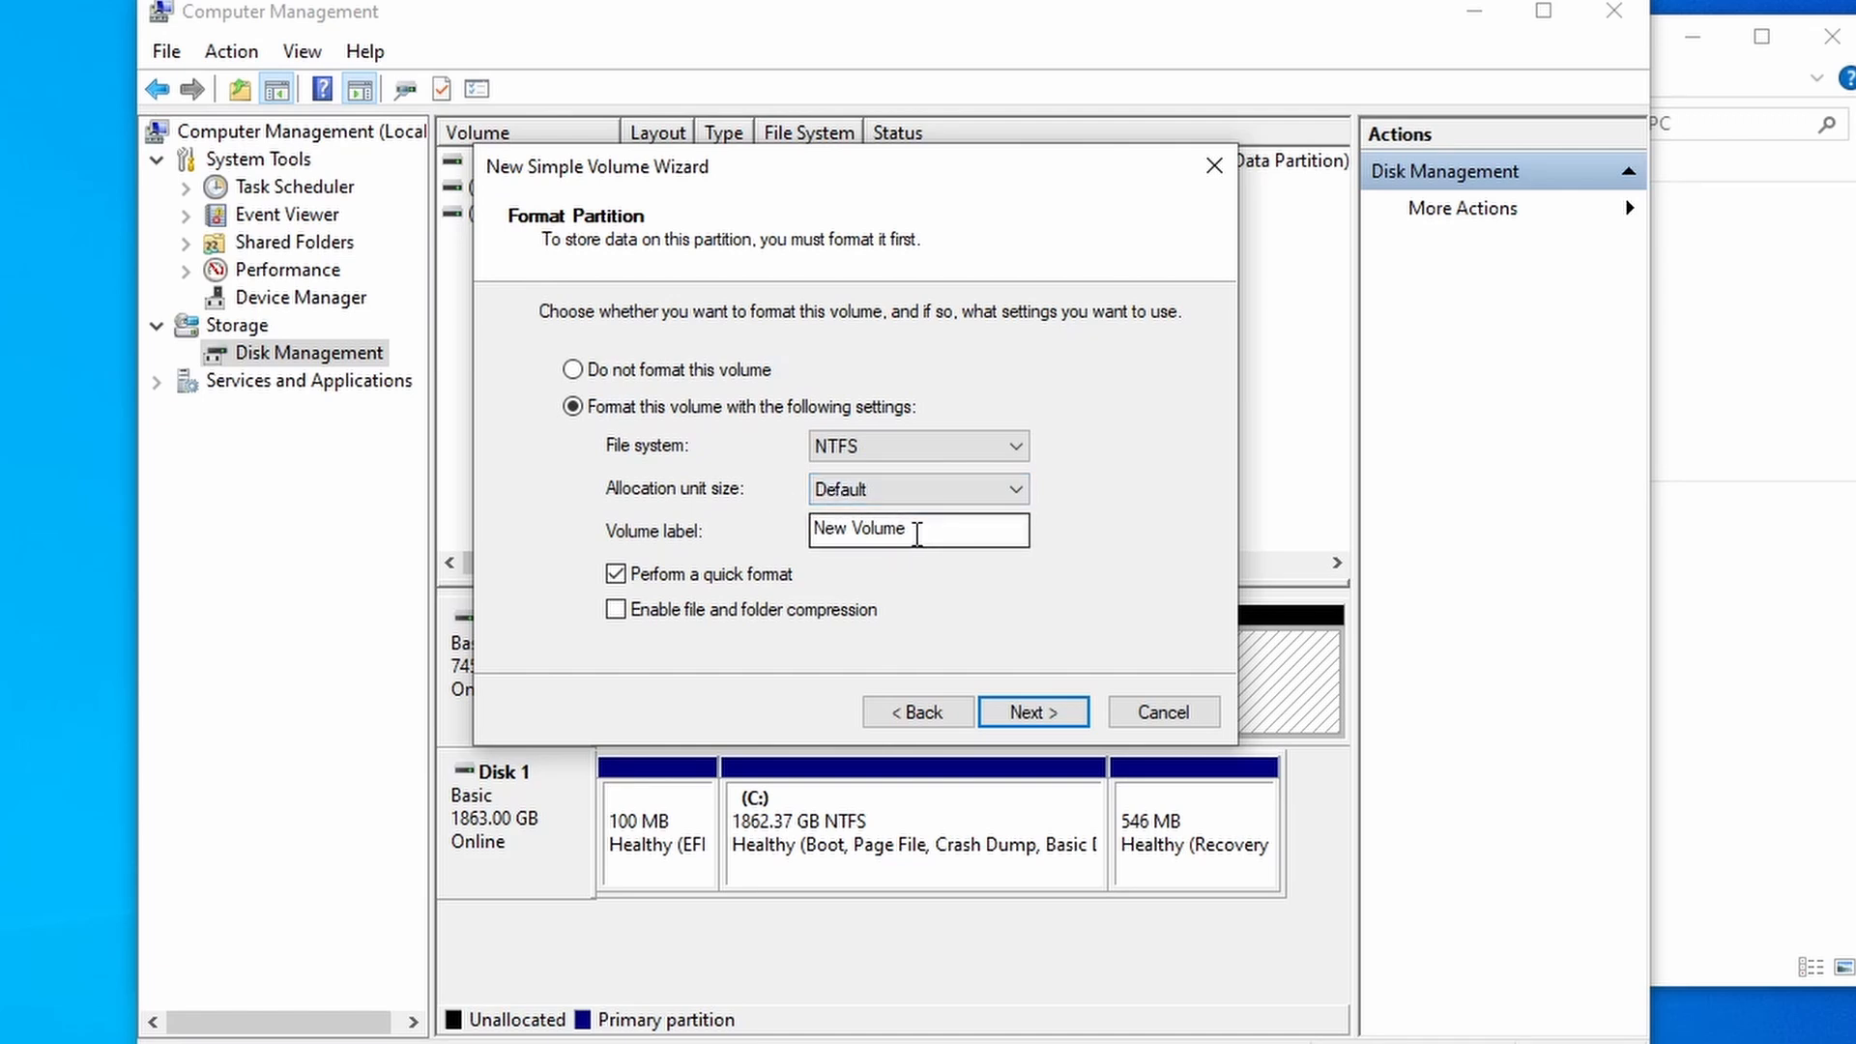
Keep NTFS quick format, relabel the volume HDD after trying Footage, and reach the summary
triple_click(917, 528)
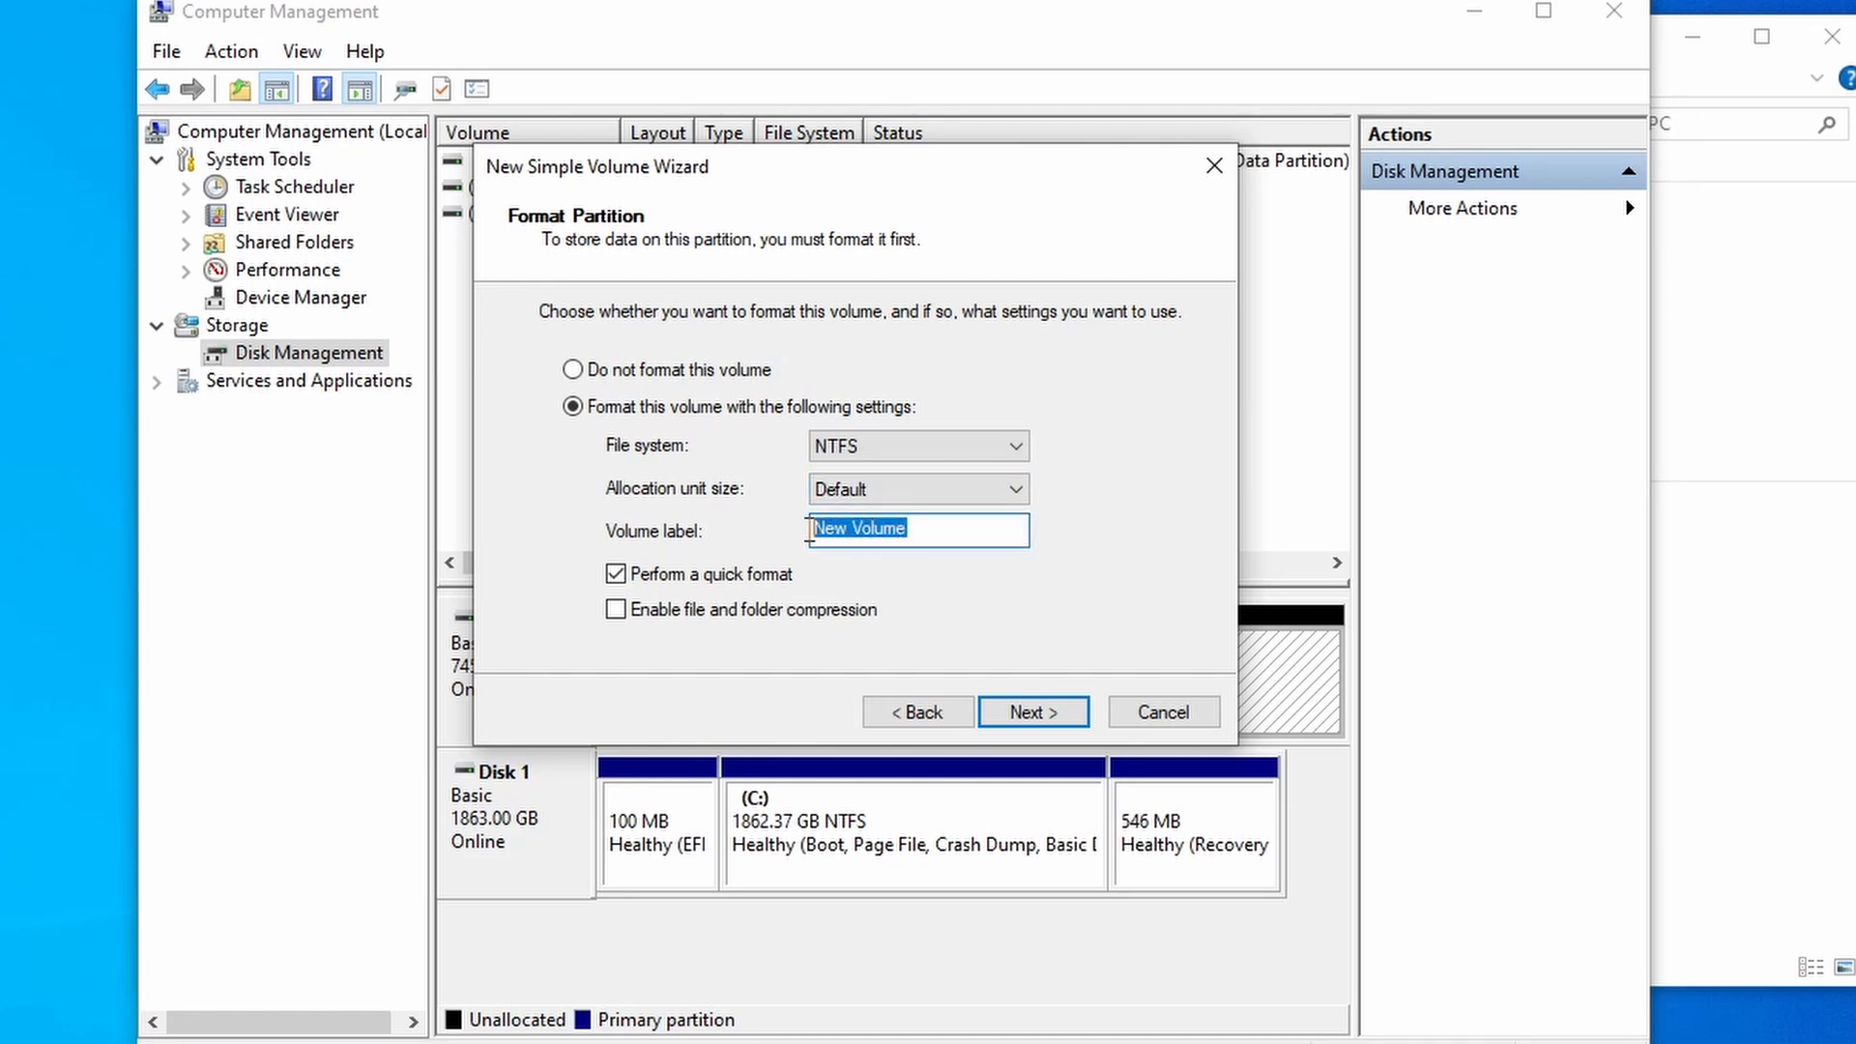
mouse_move(750, 232)
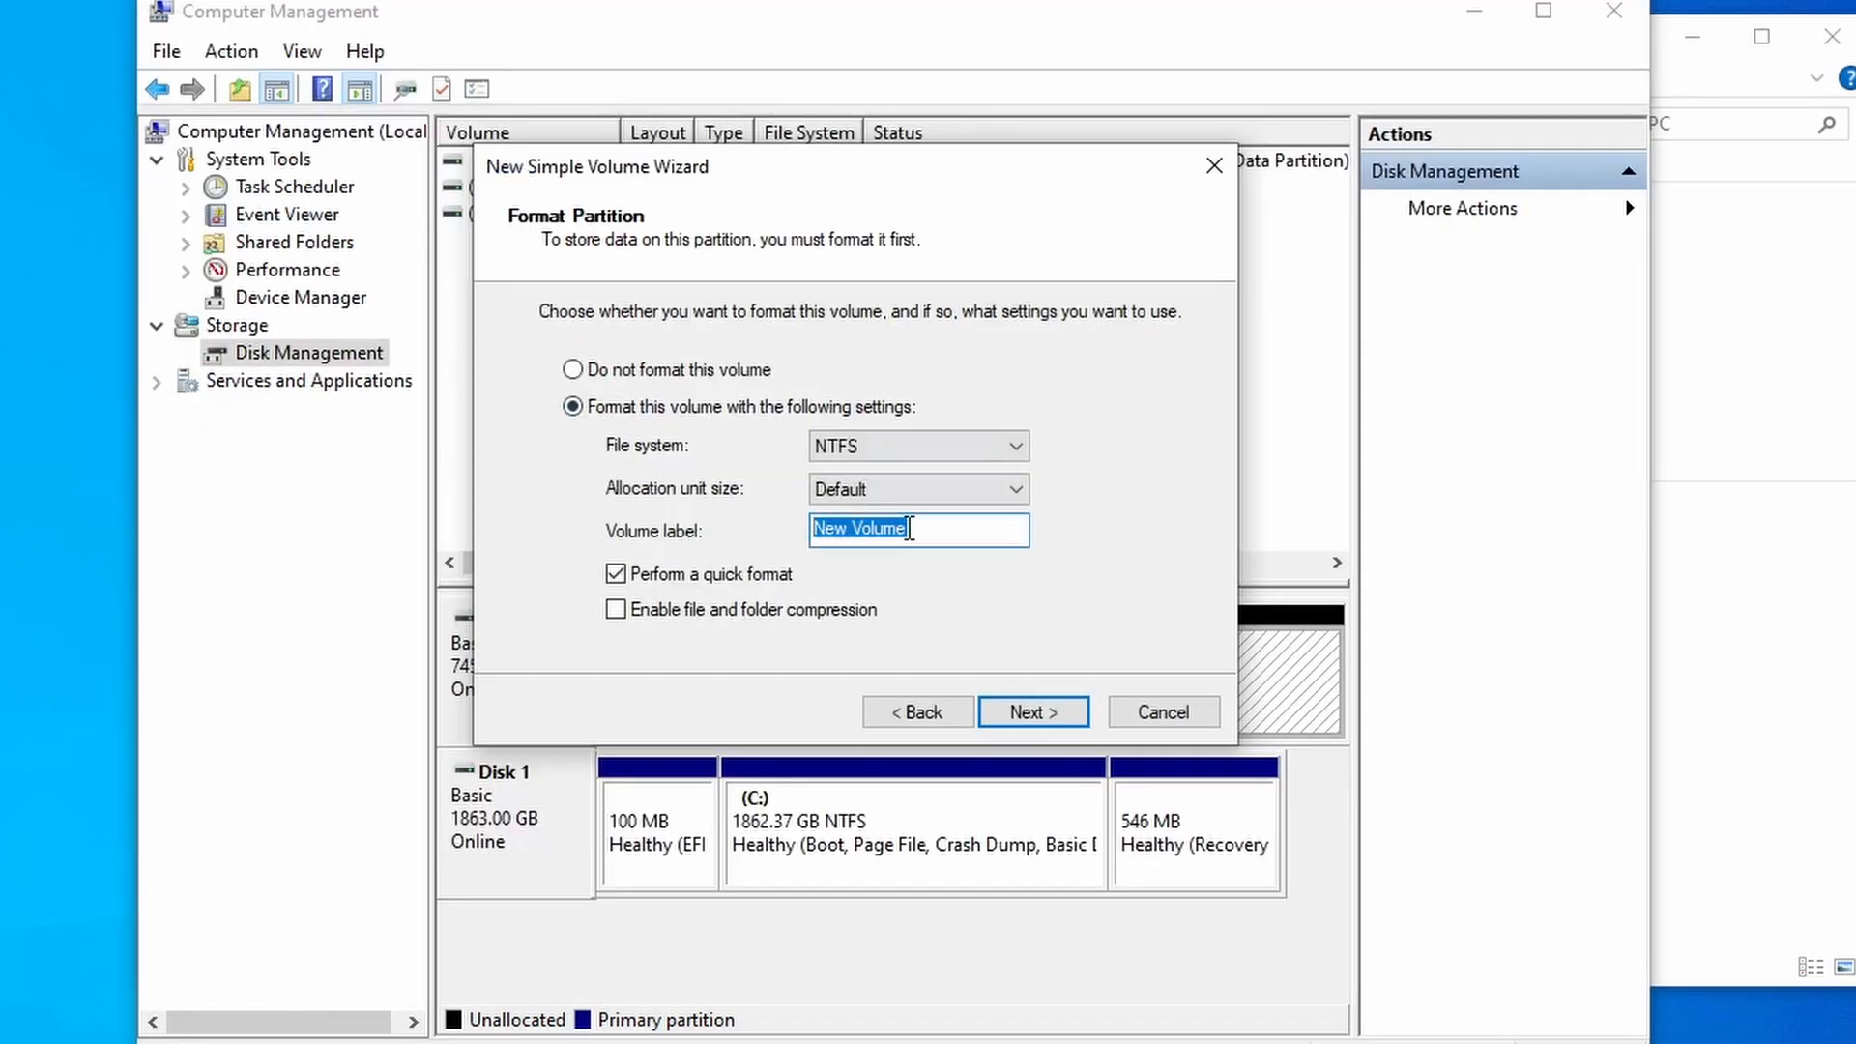
text(HDD)
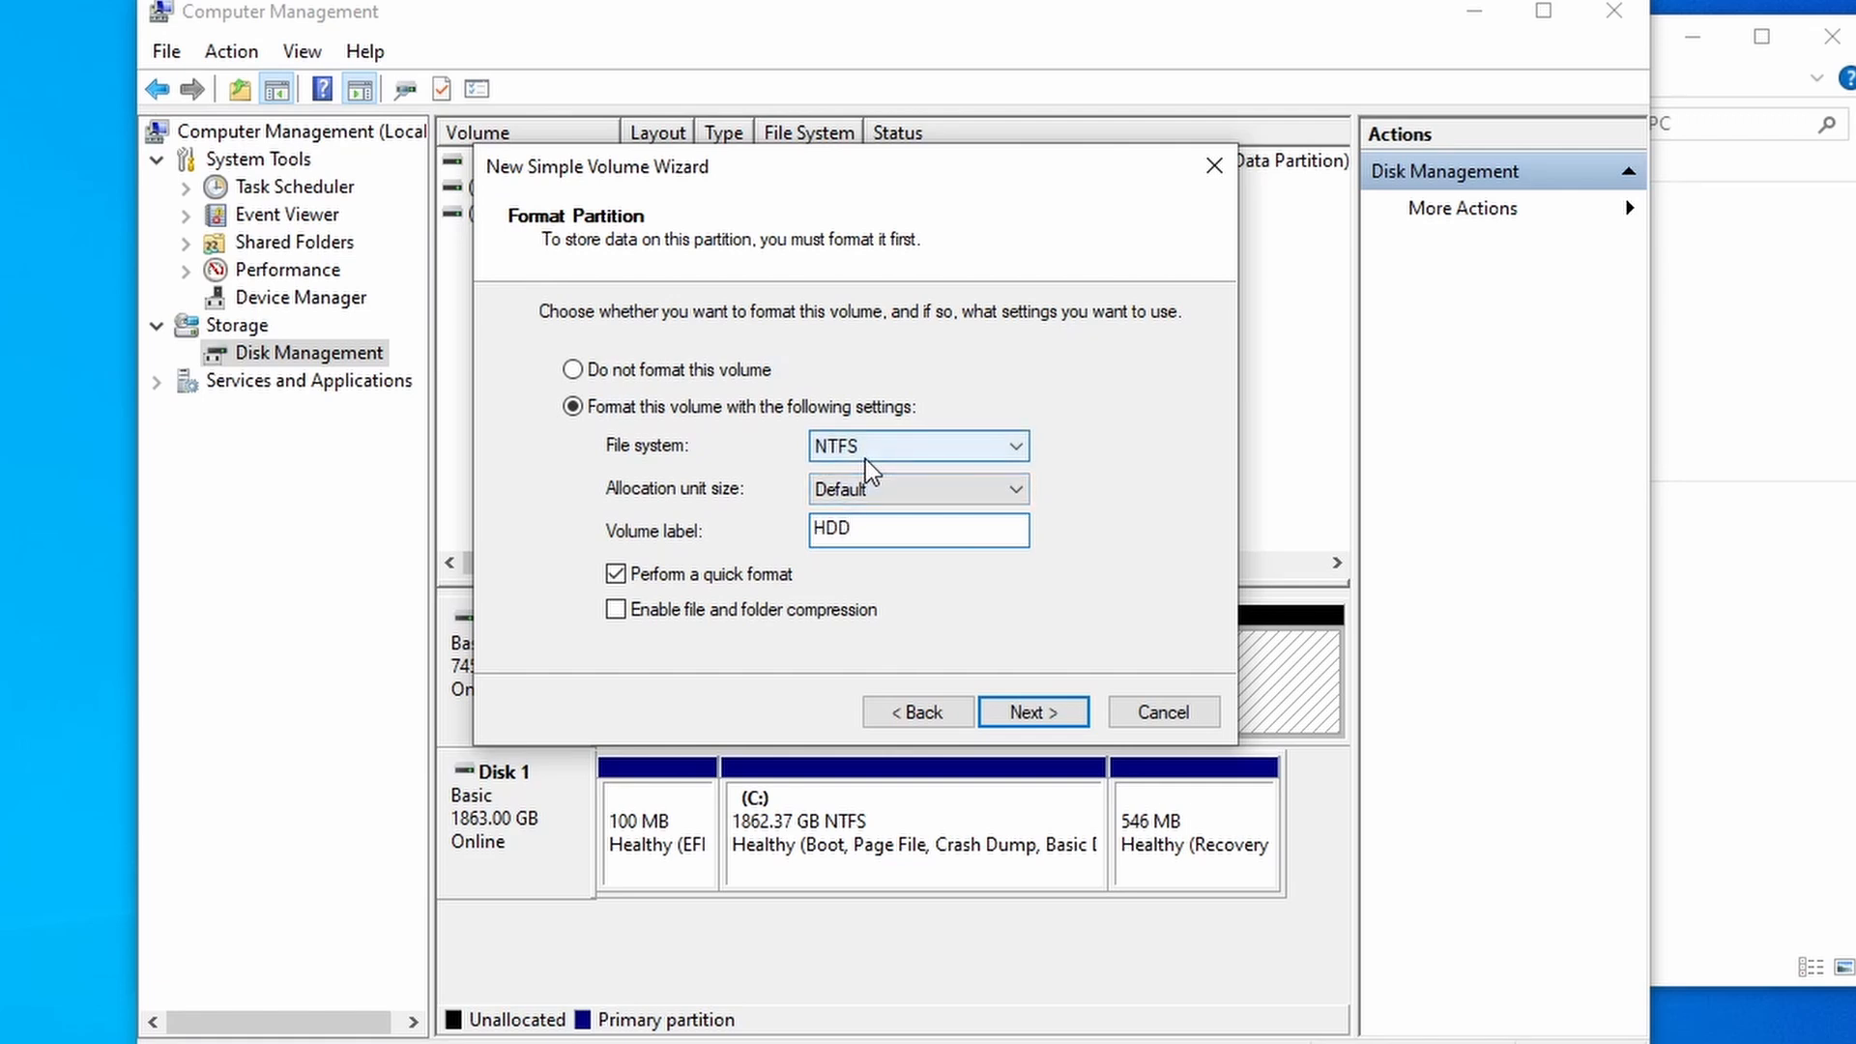
mouse_move(1185, 491)
text(G)
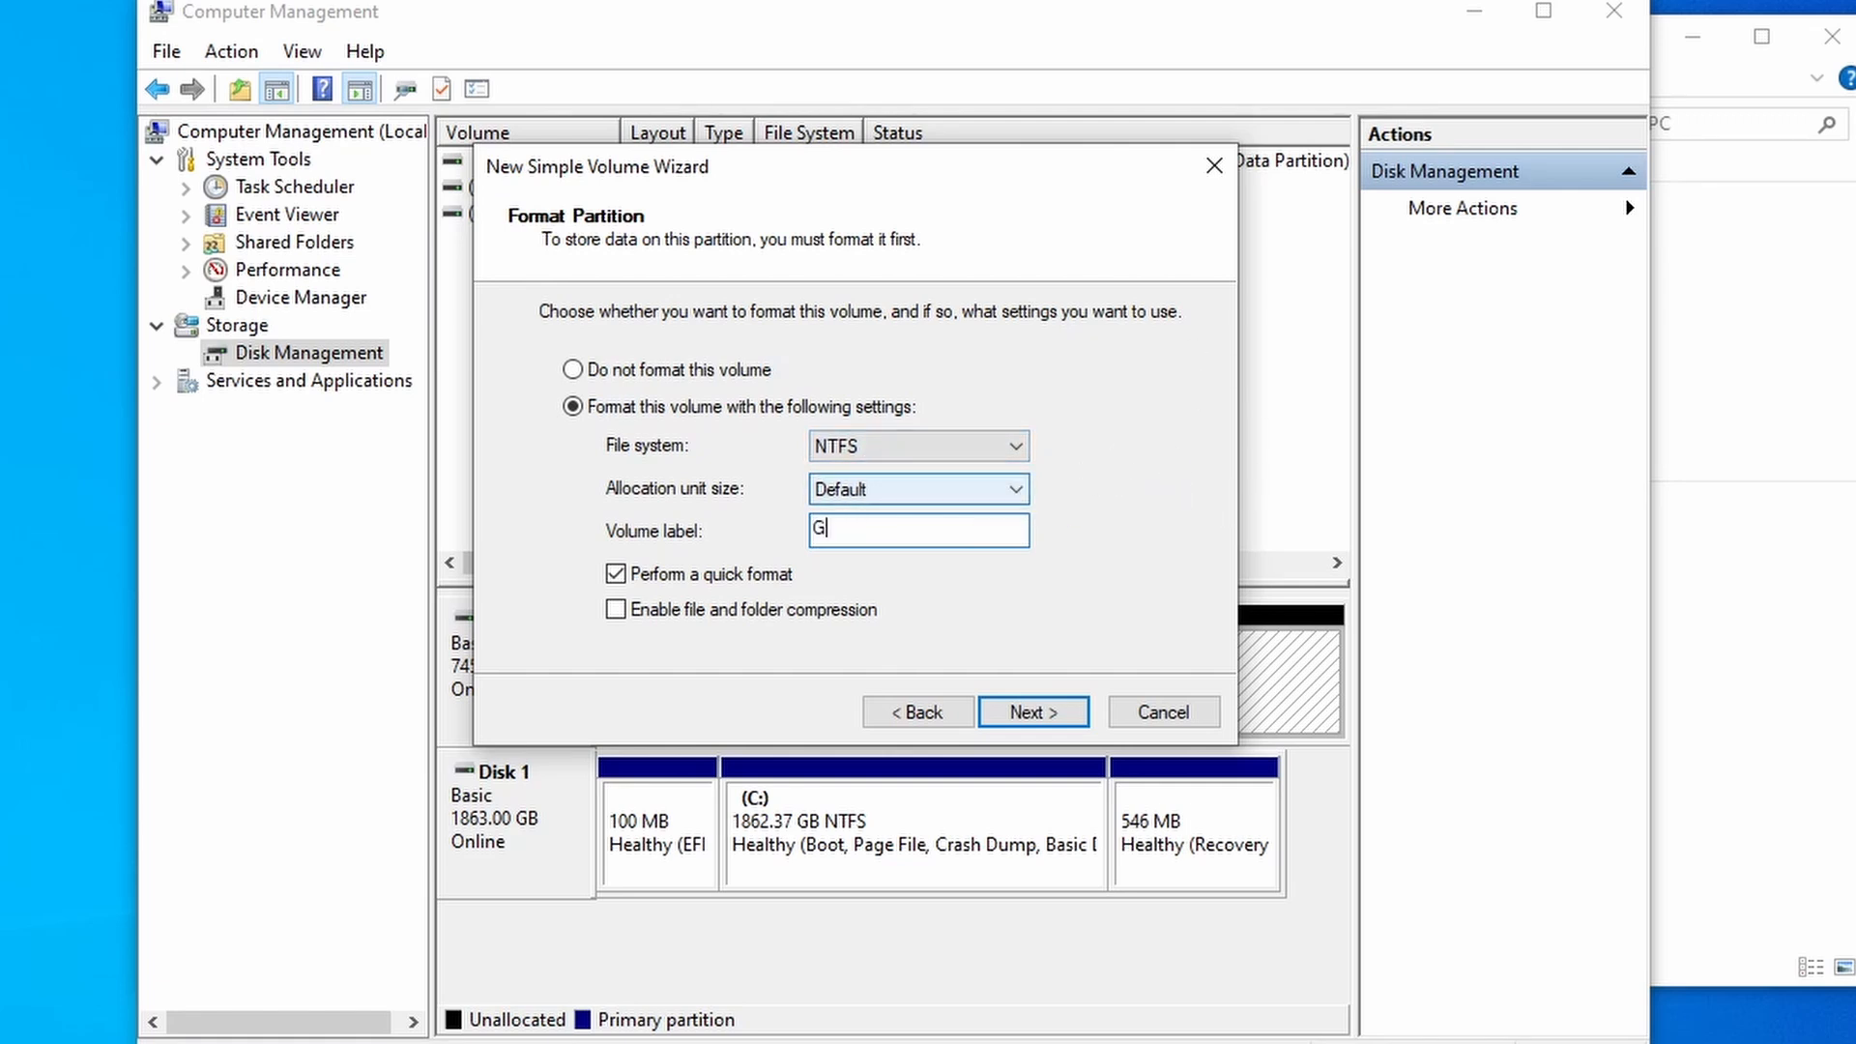
key(Backspace)
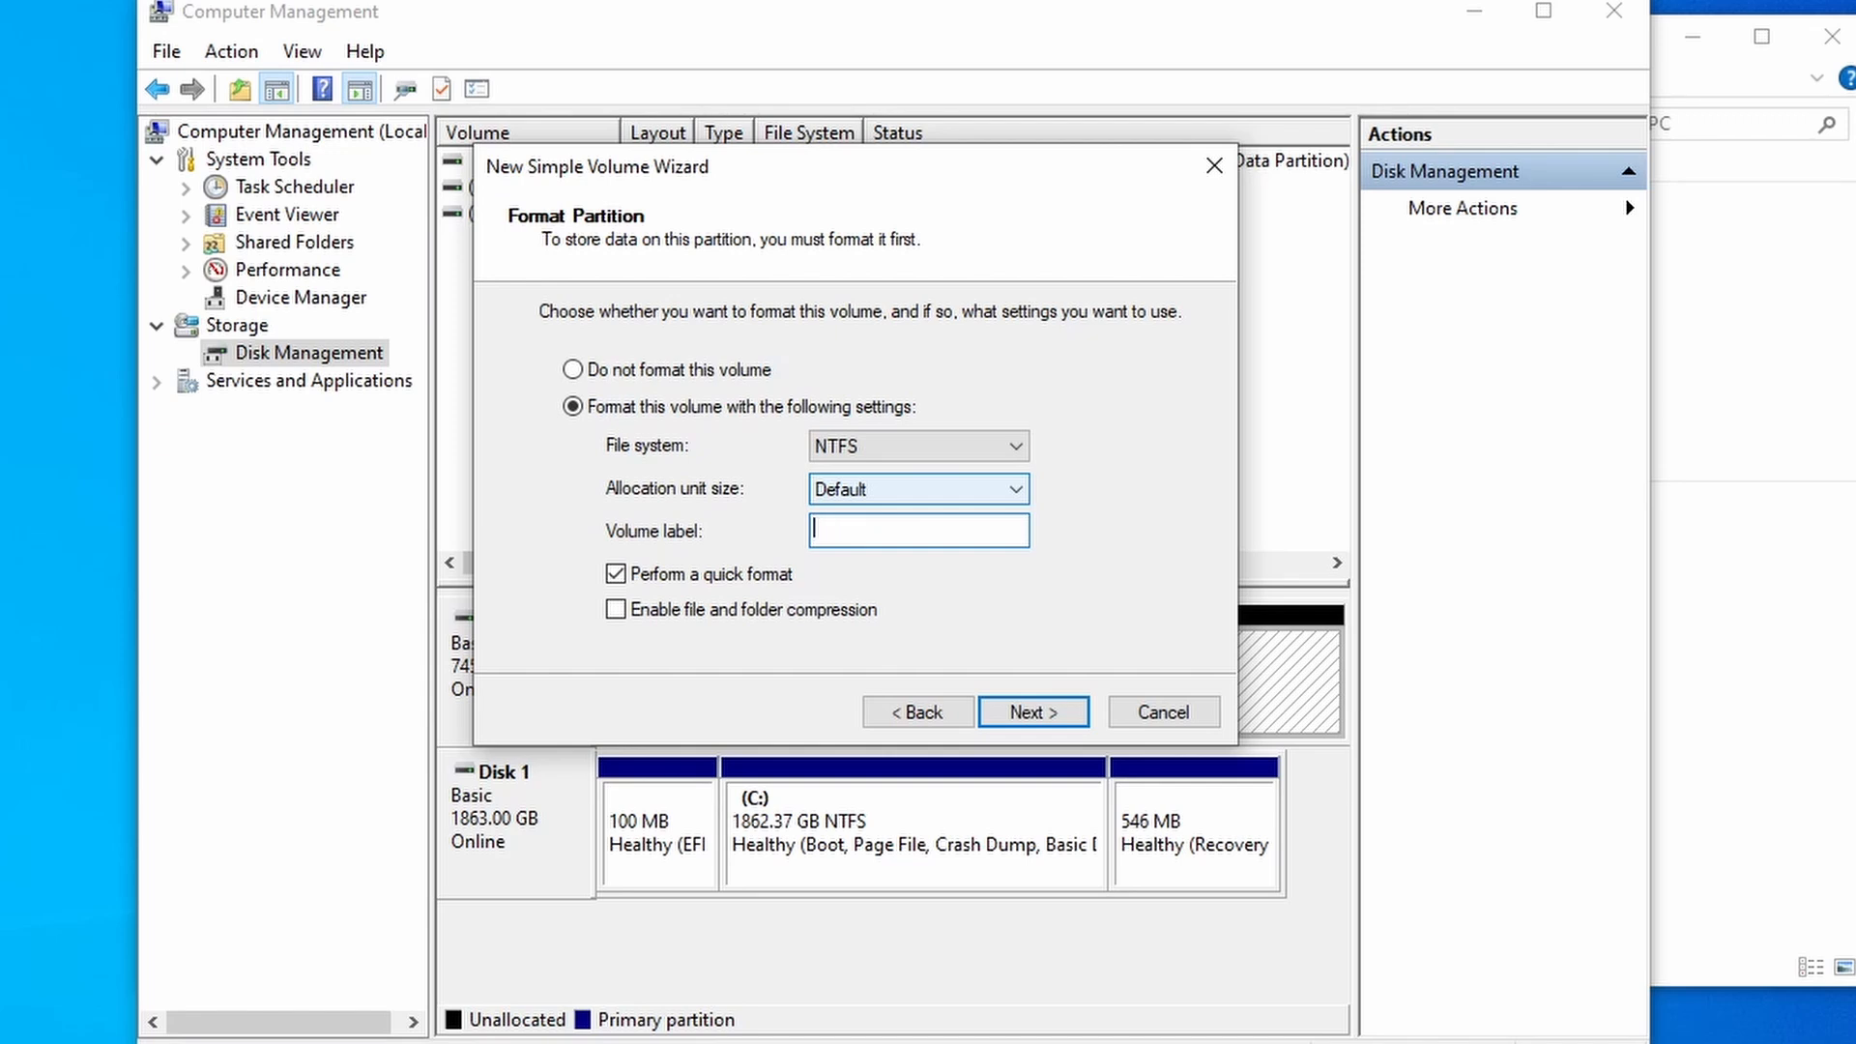
text(Footage)
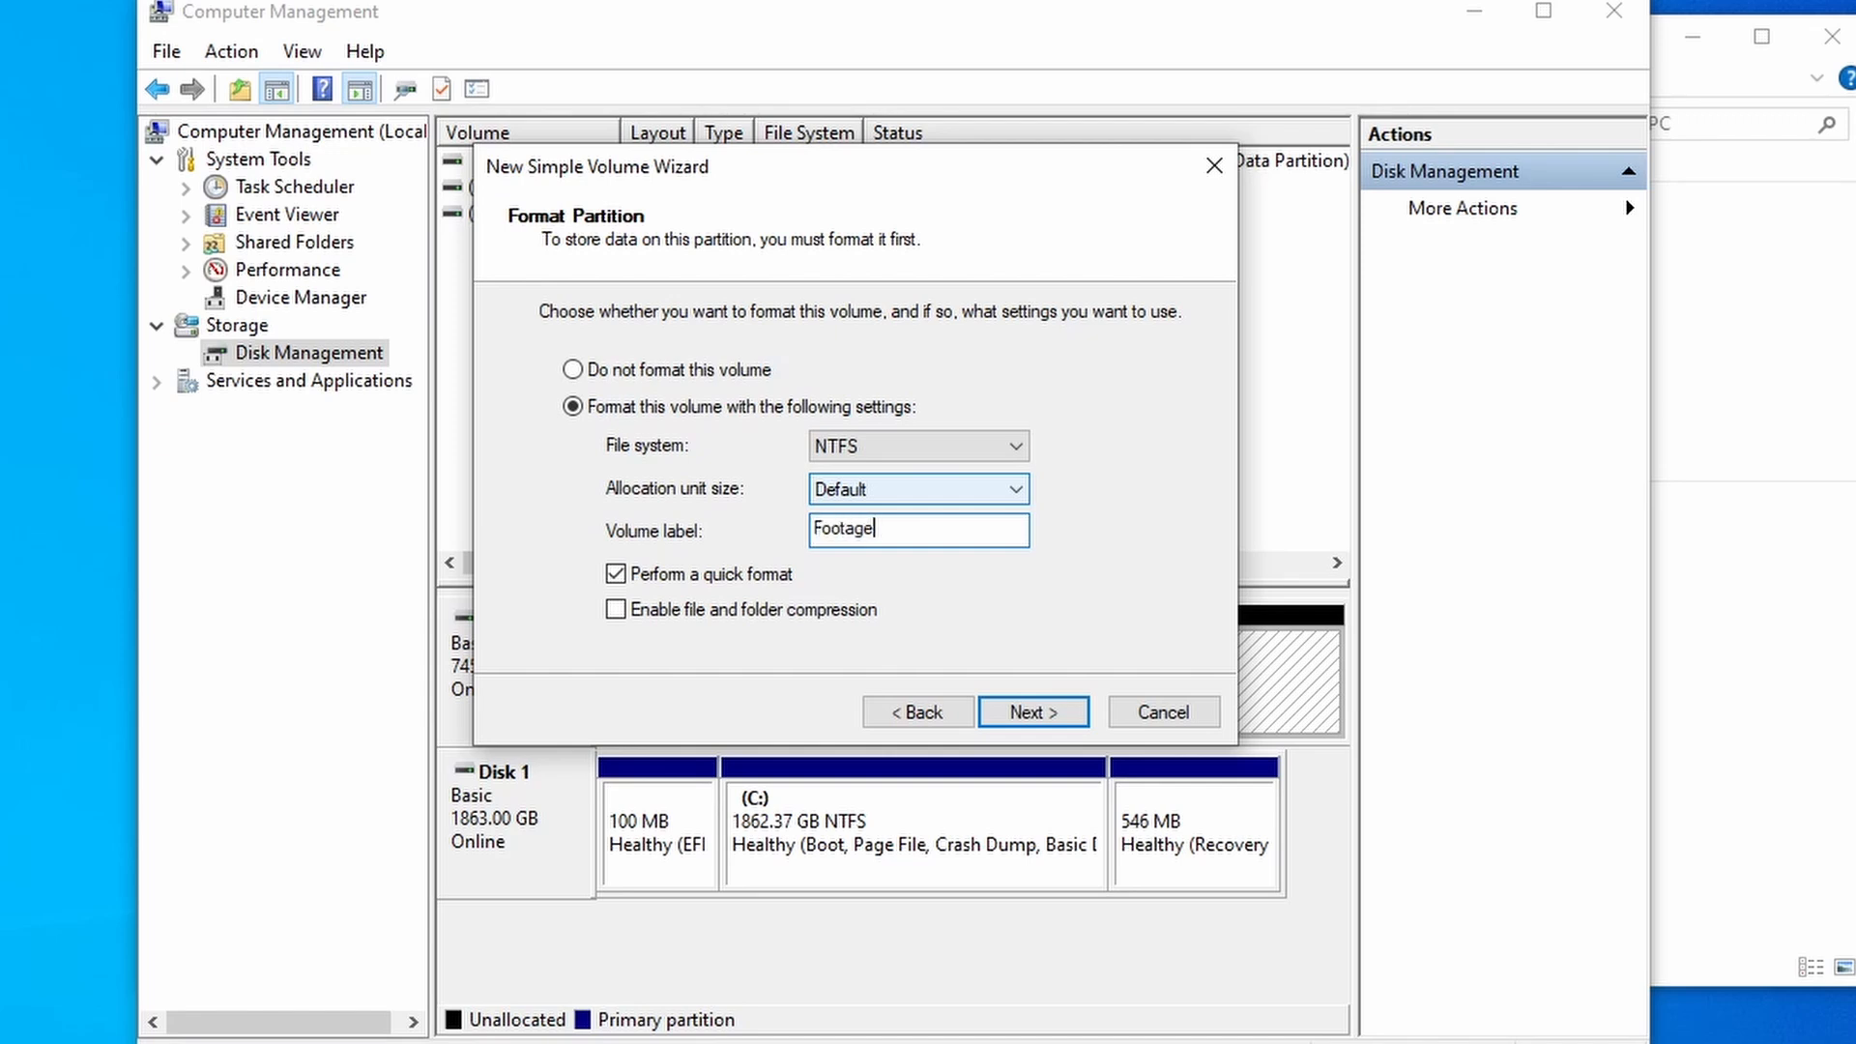
key(BackSpace)
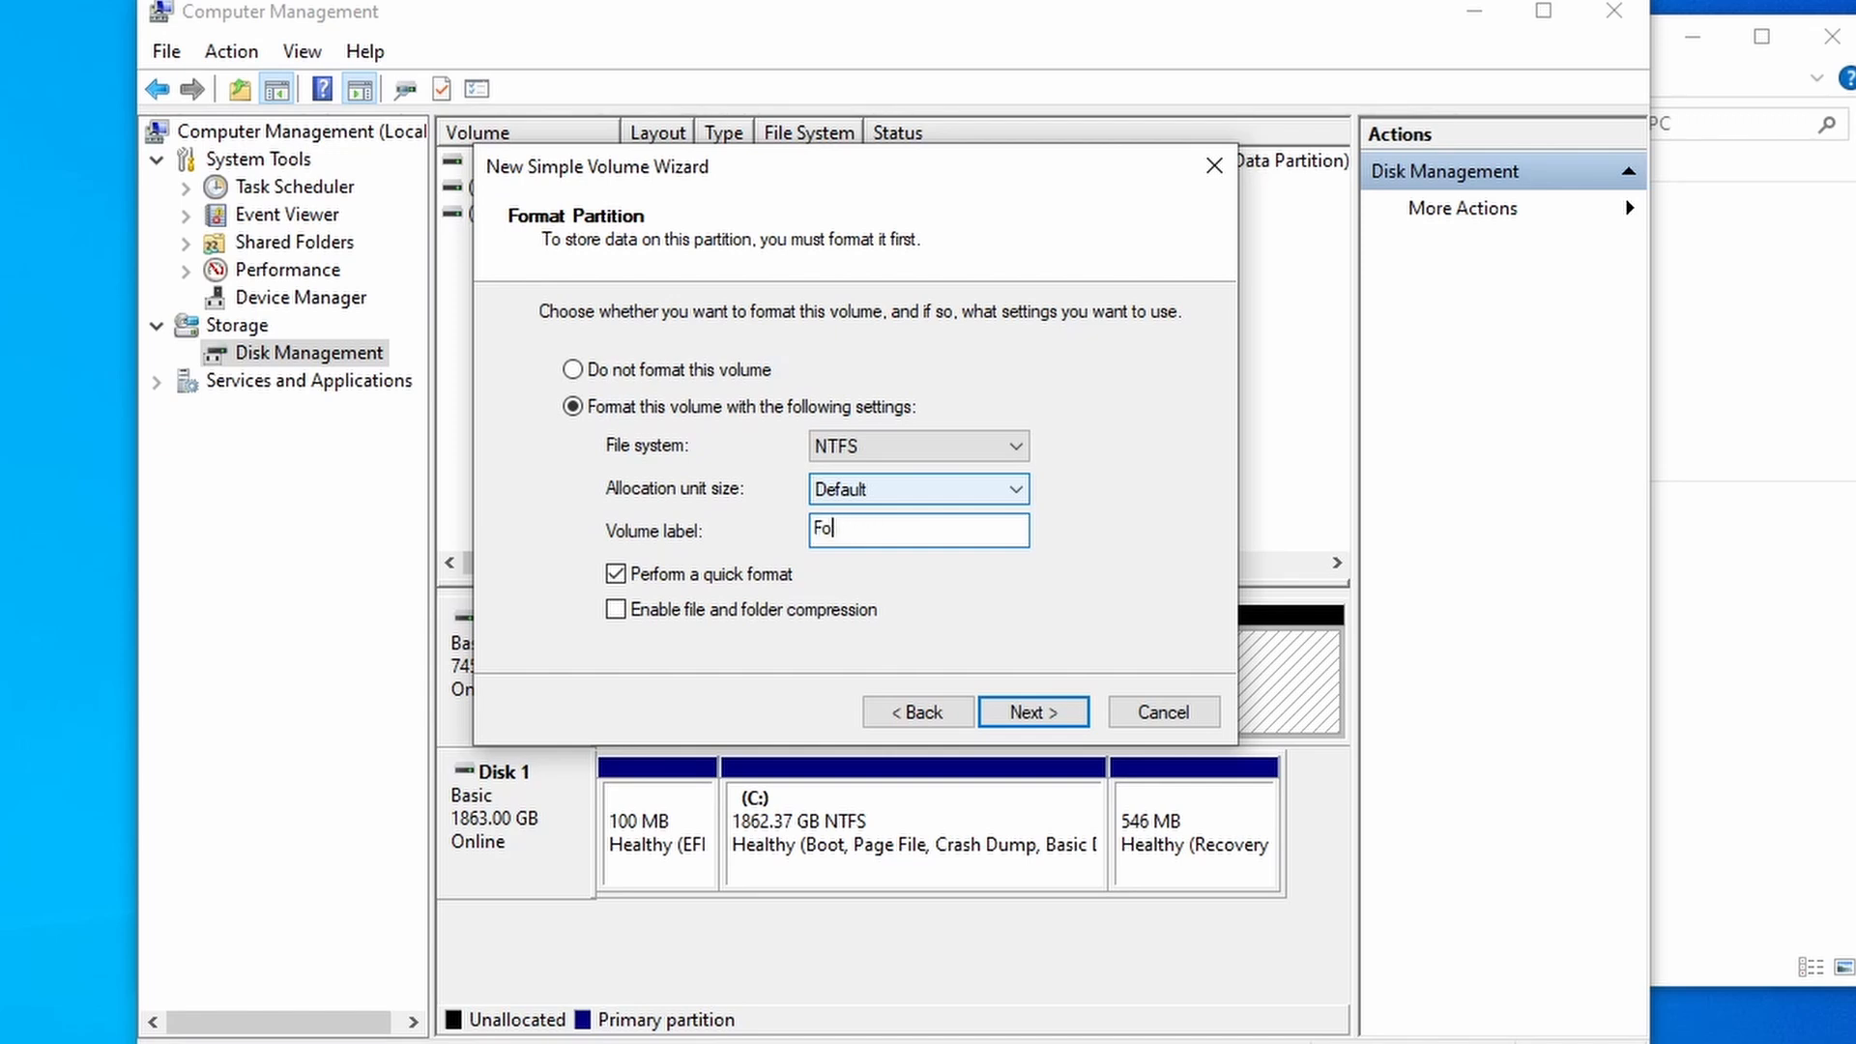
text(HH)
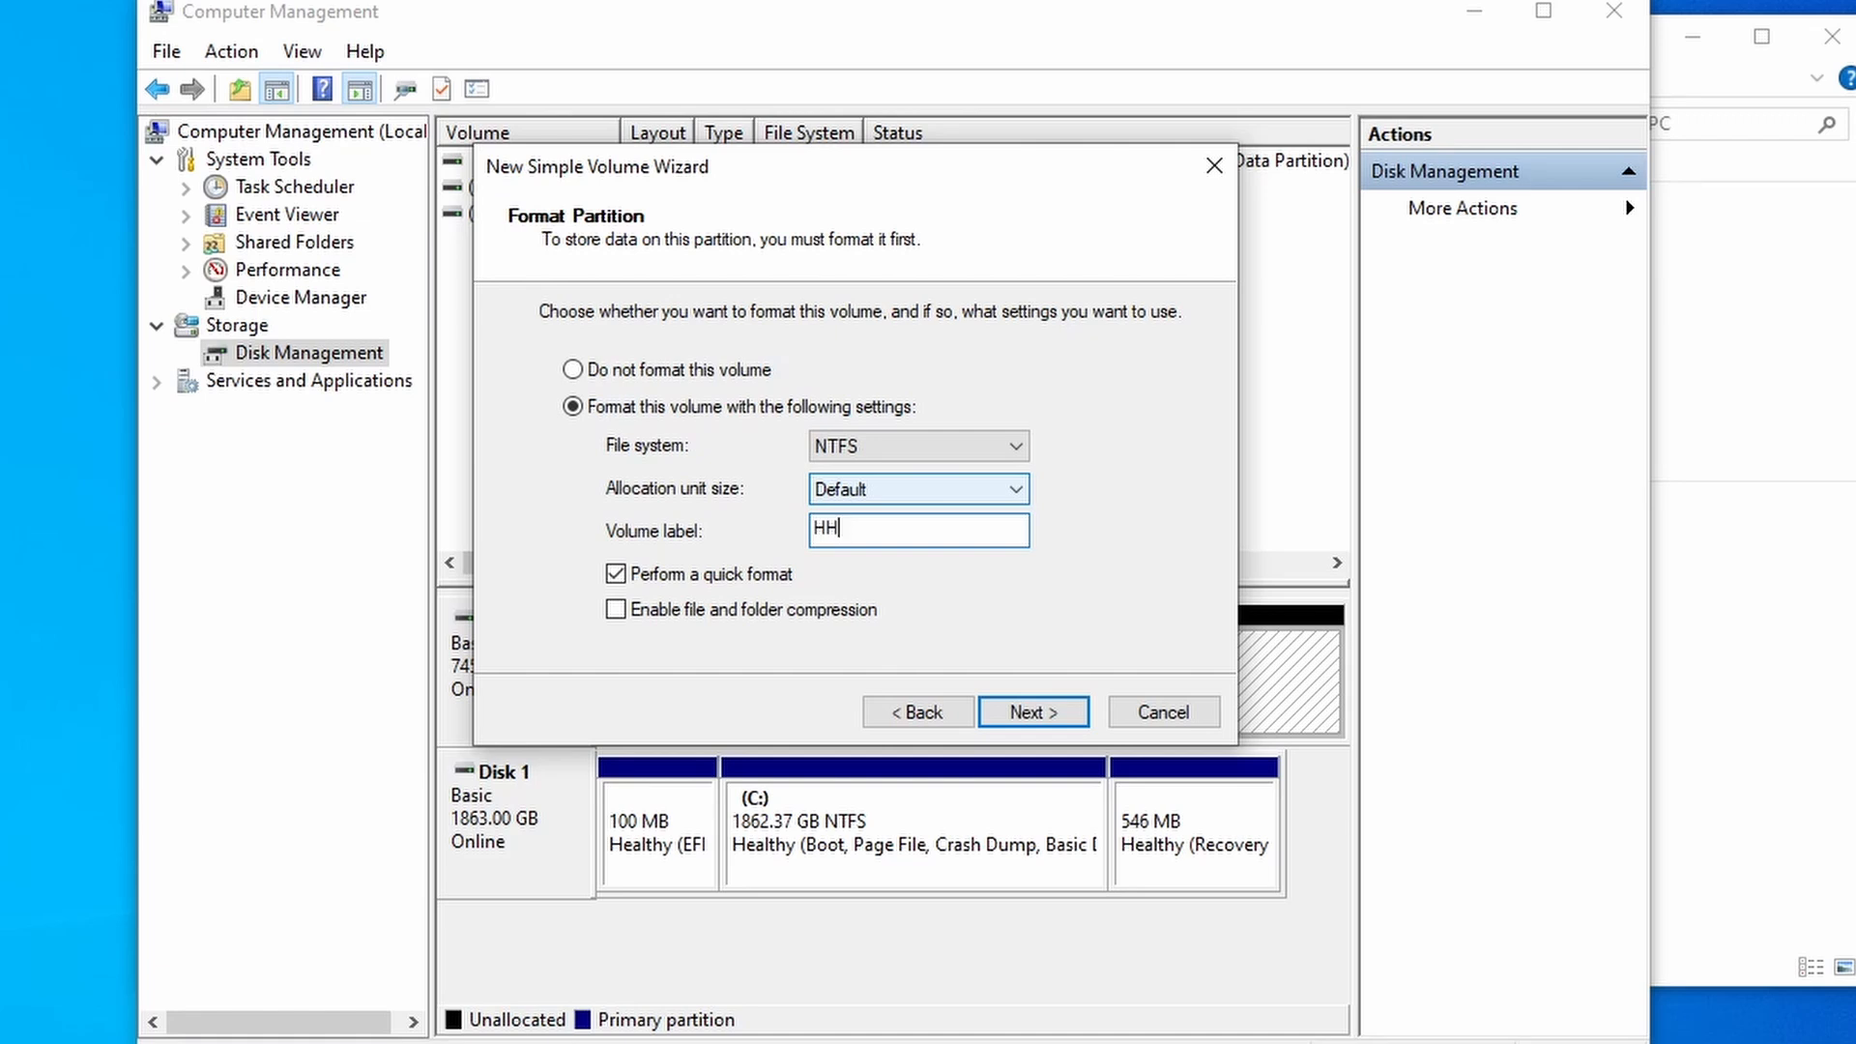
text(DD)
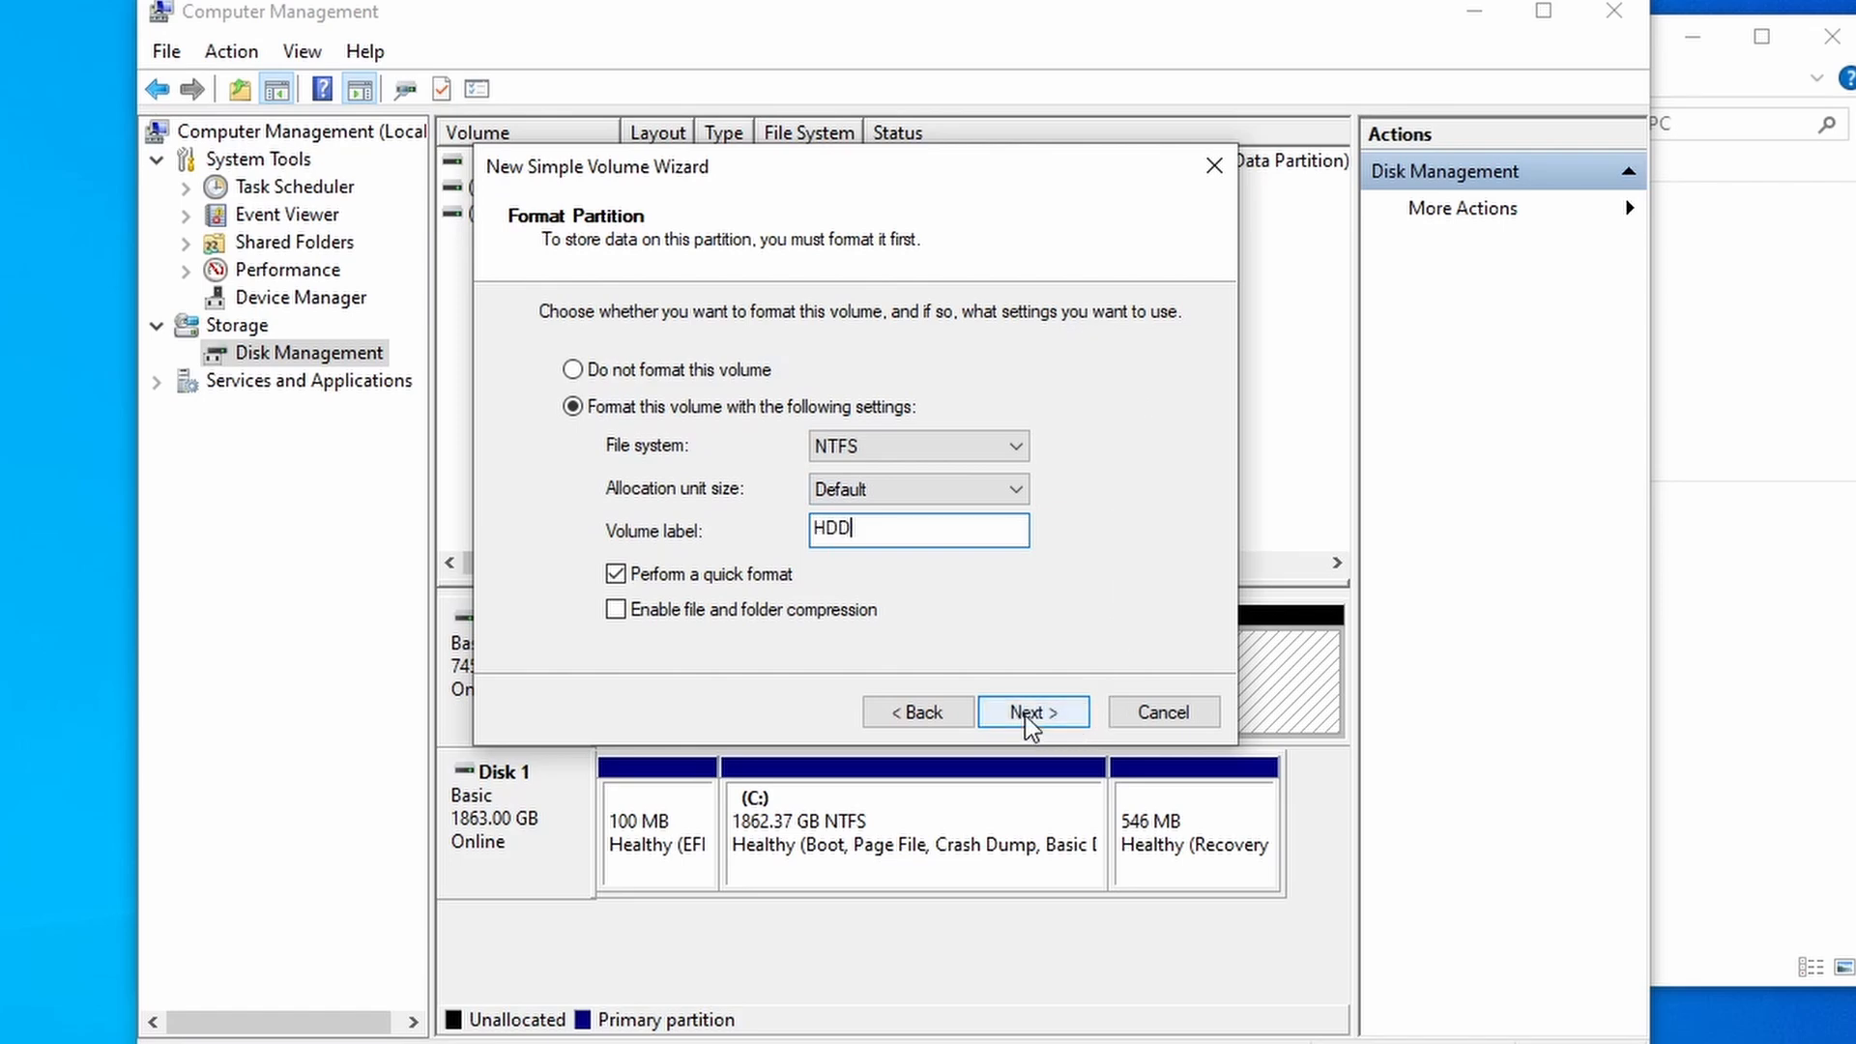
click(1030, 712)
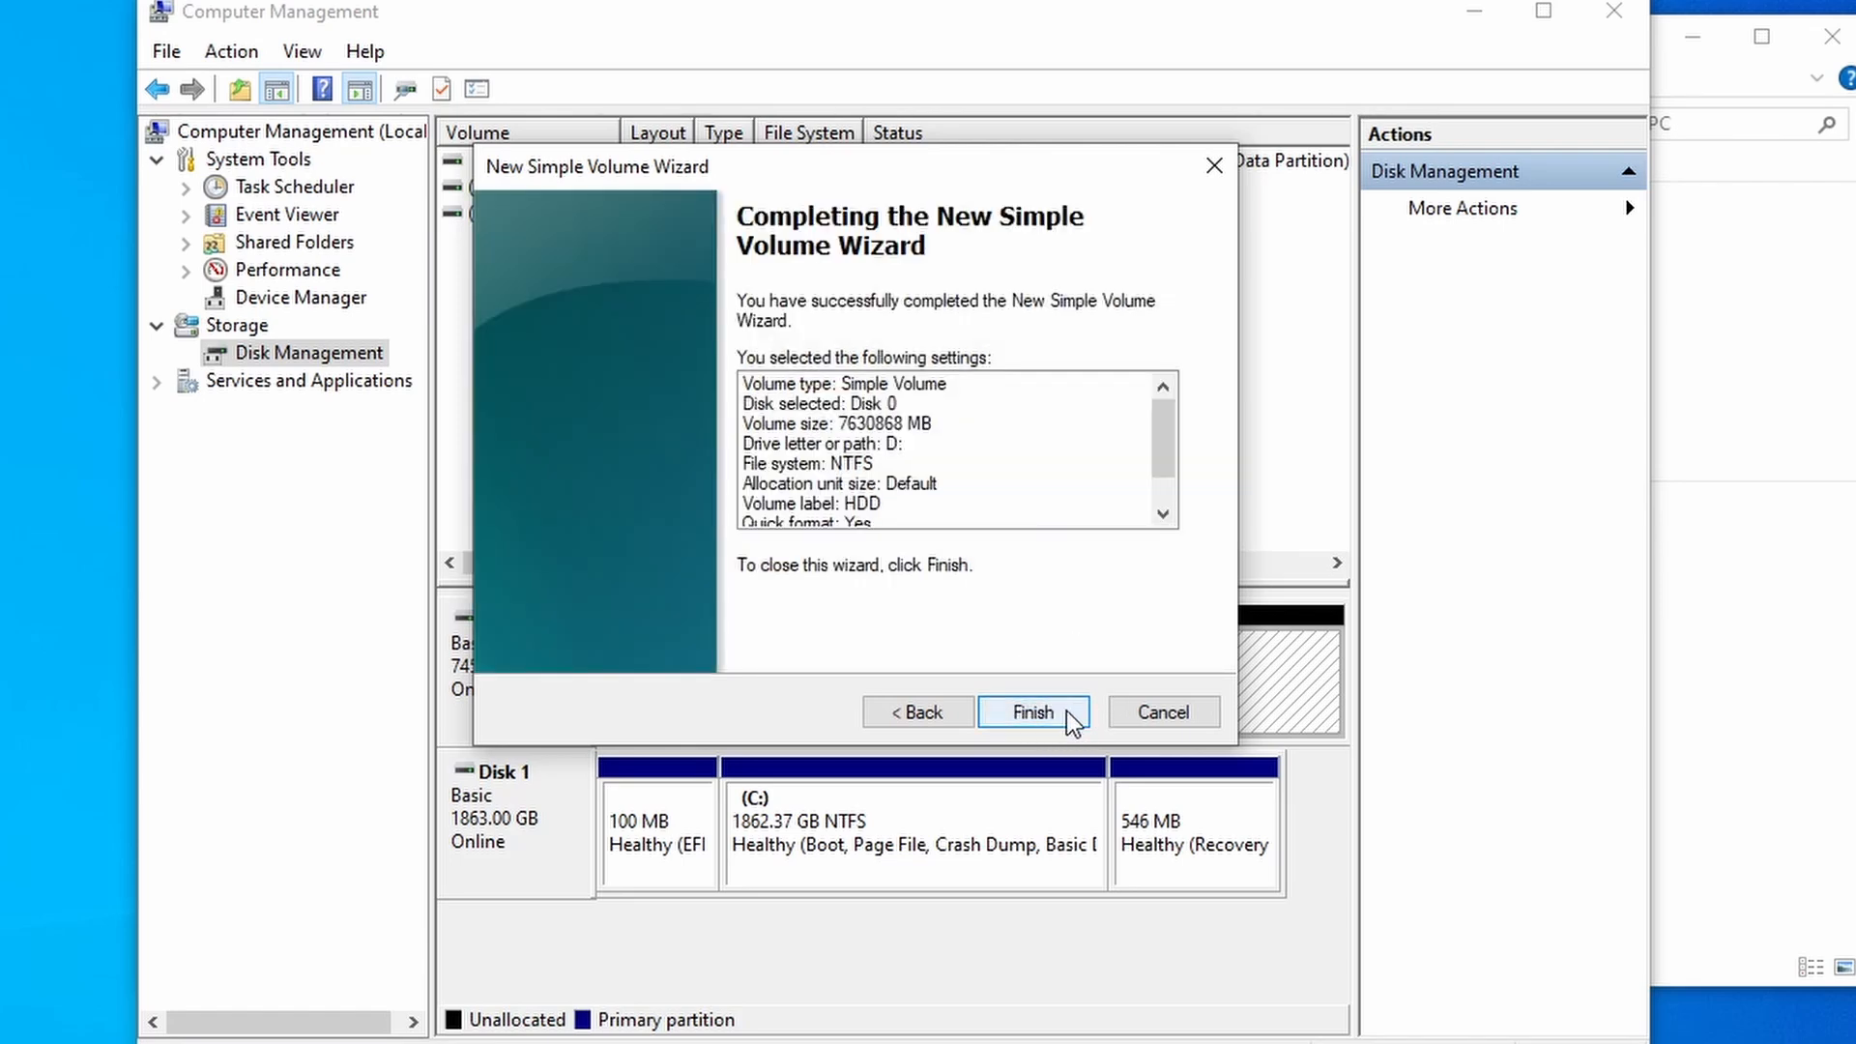
Finish the wizard so Disk 0's 7452.02 GB partition starts formatting as HDD (D:)
click(1033, 711)
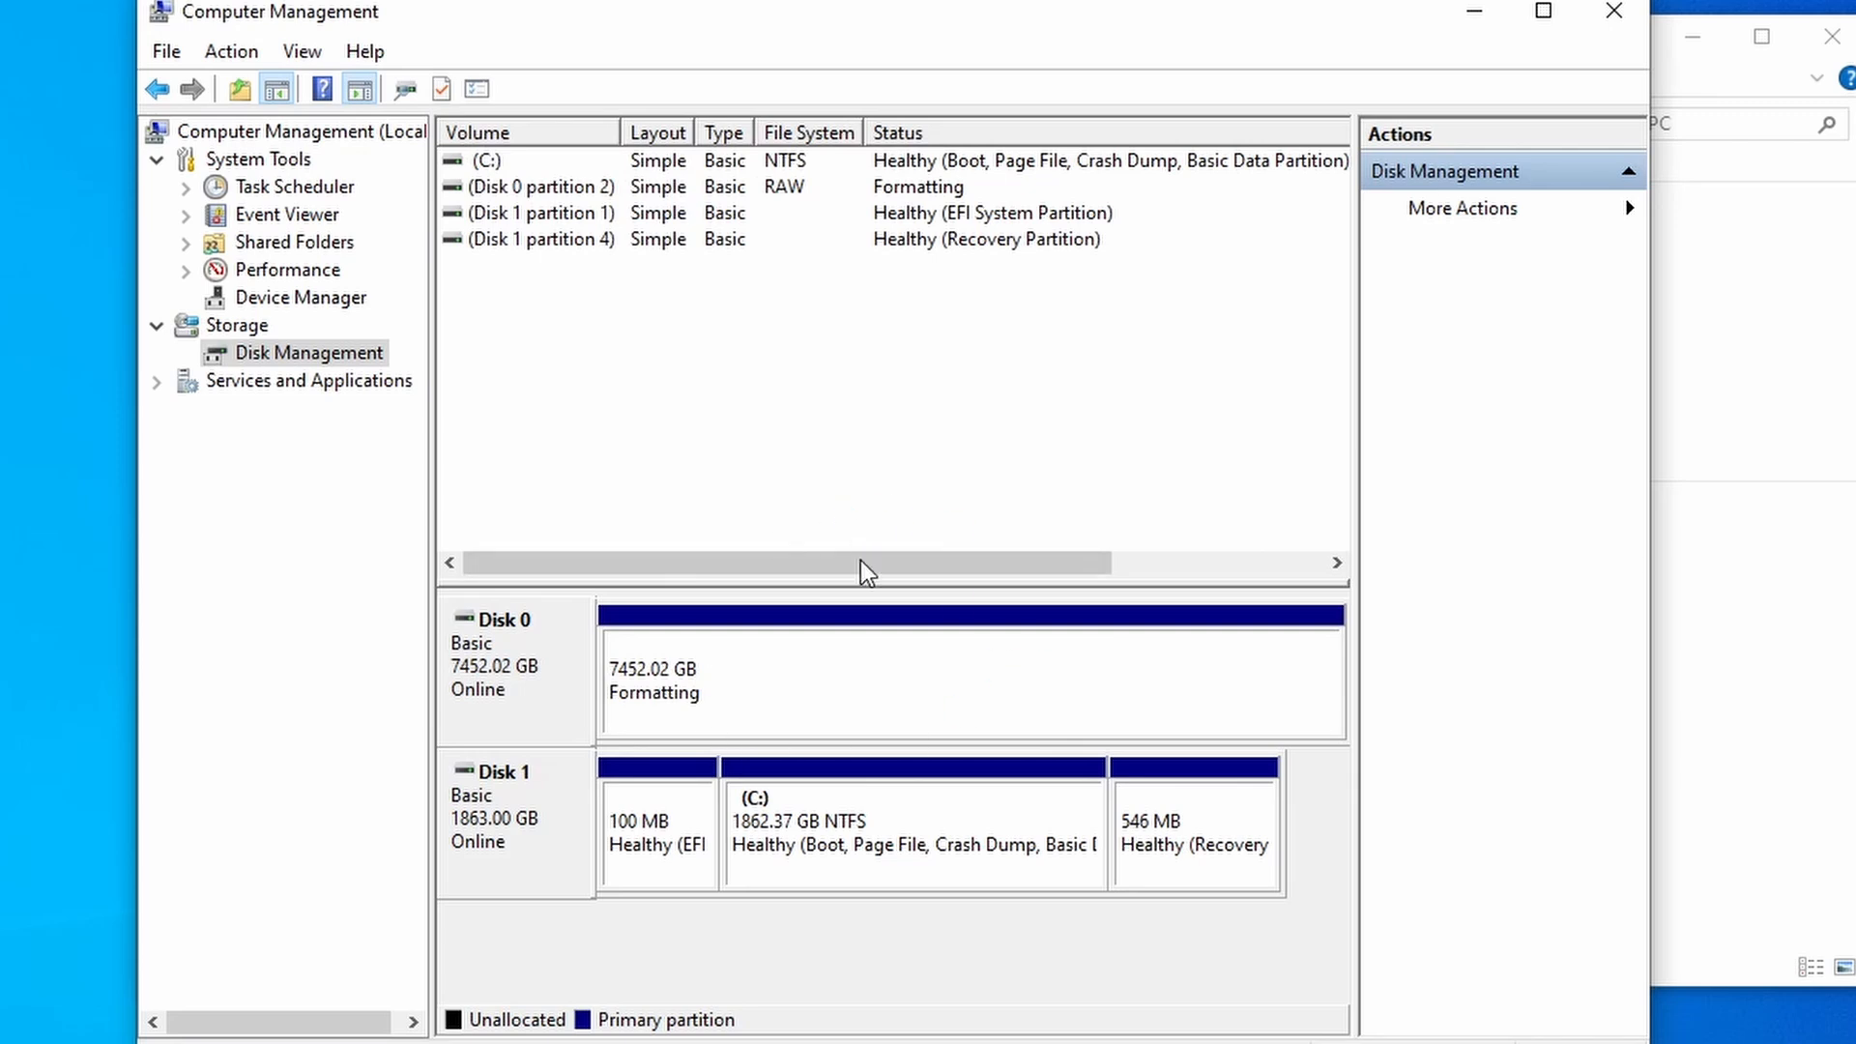
mouse_move(1032, 406)
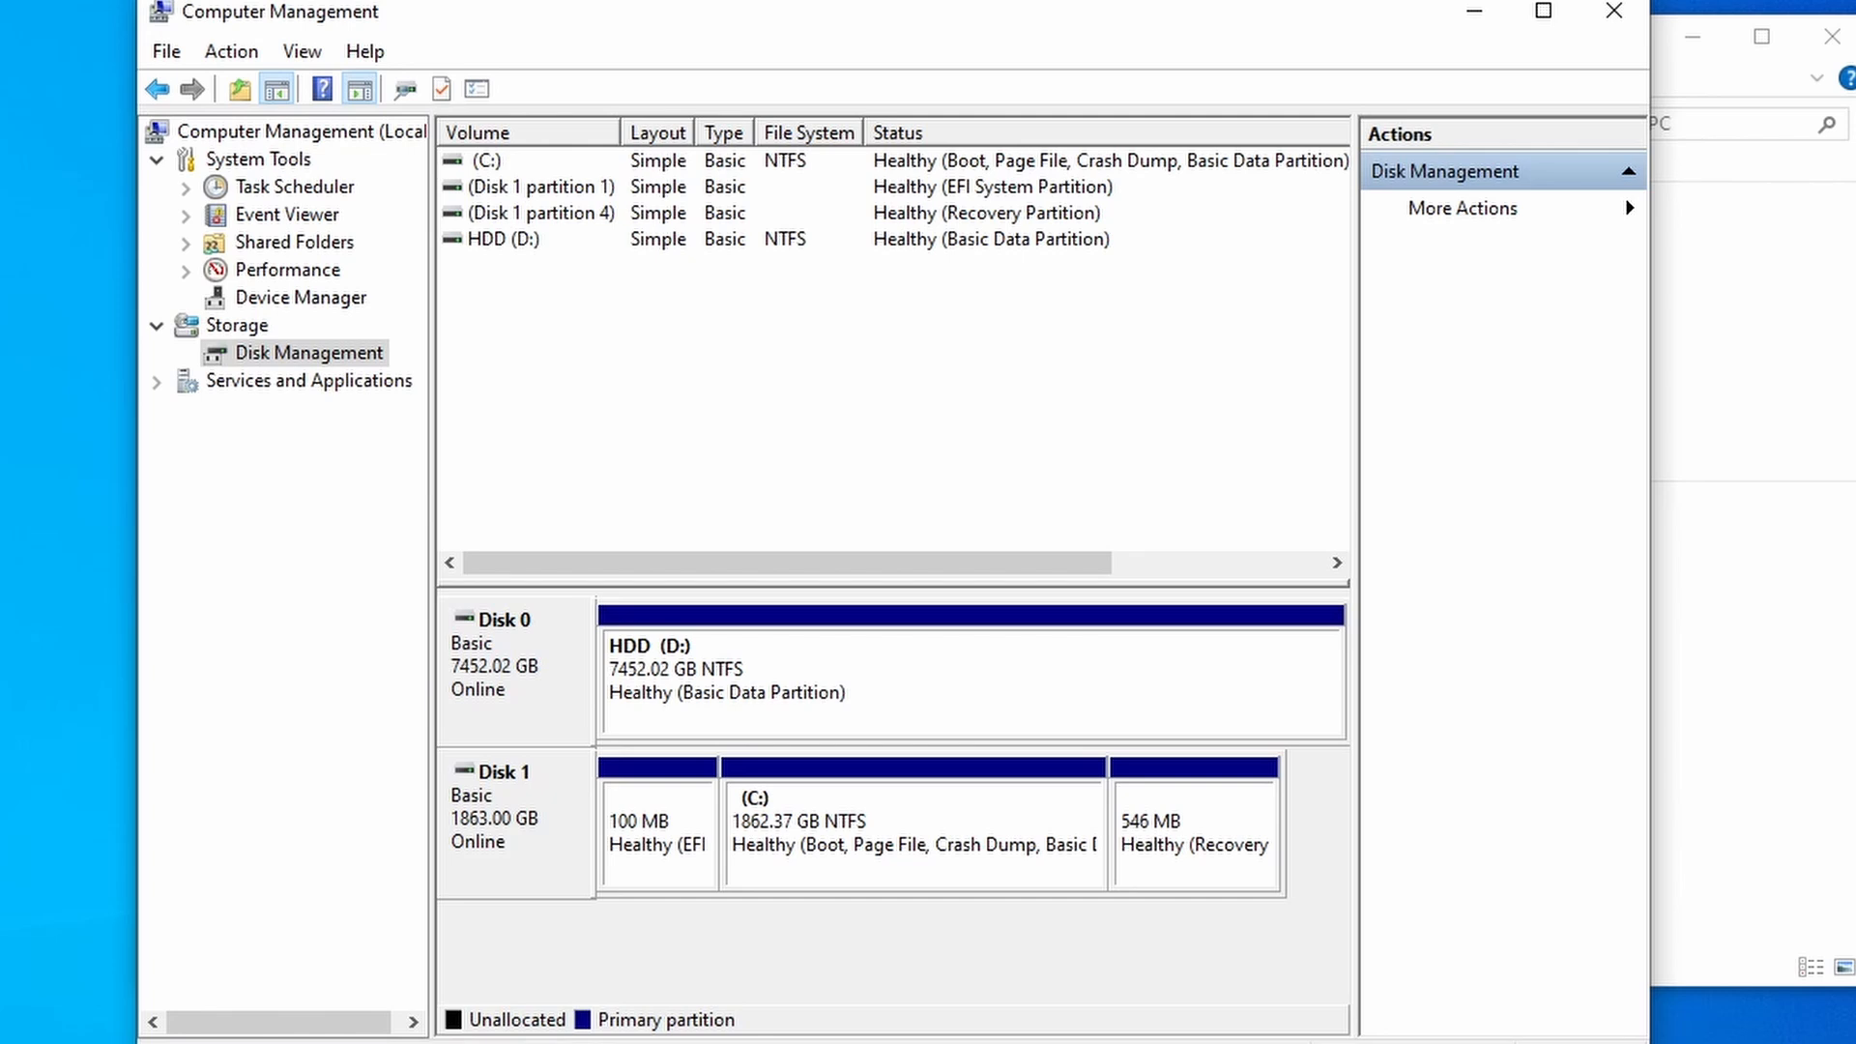
mouse_move(746, 489)
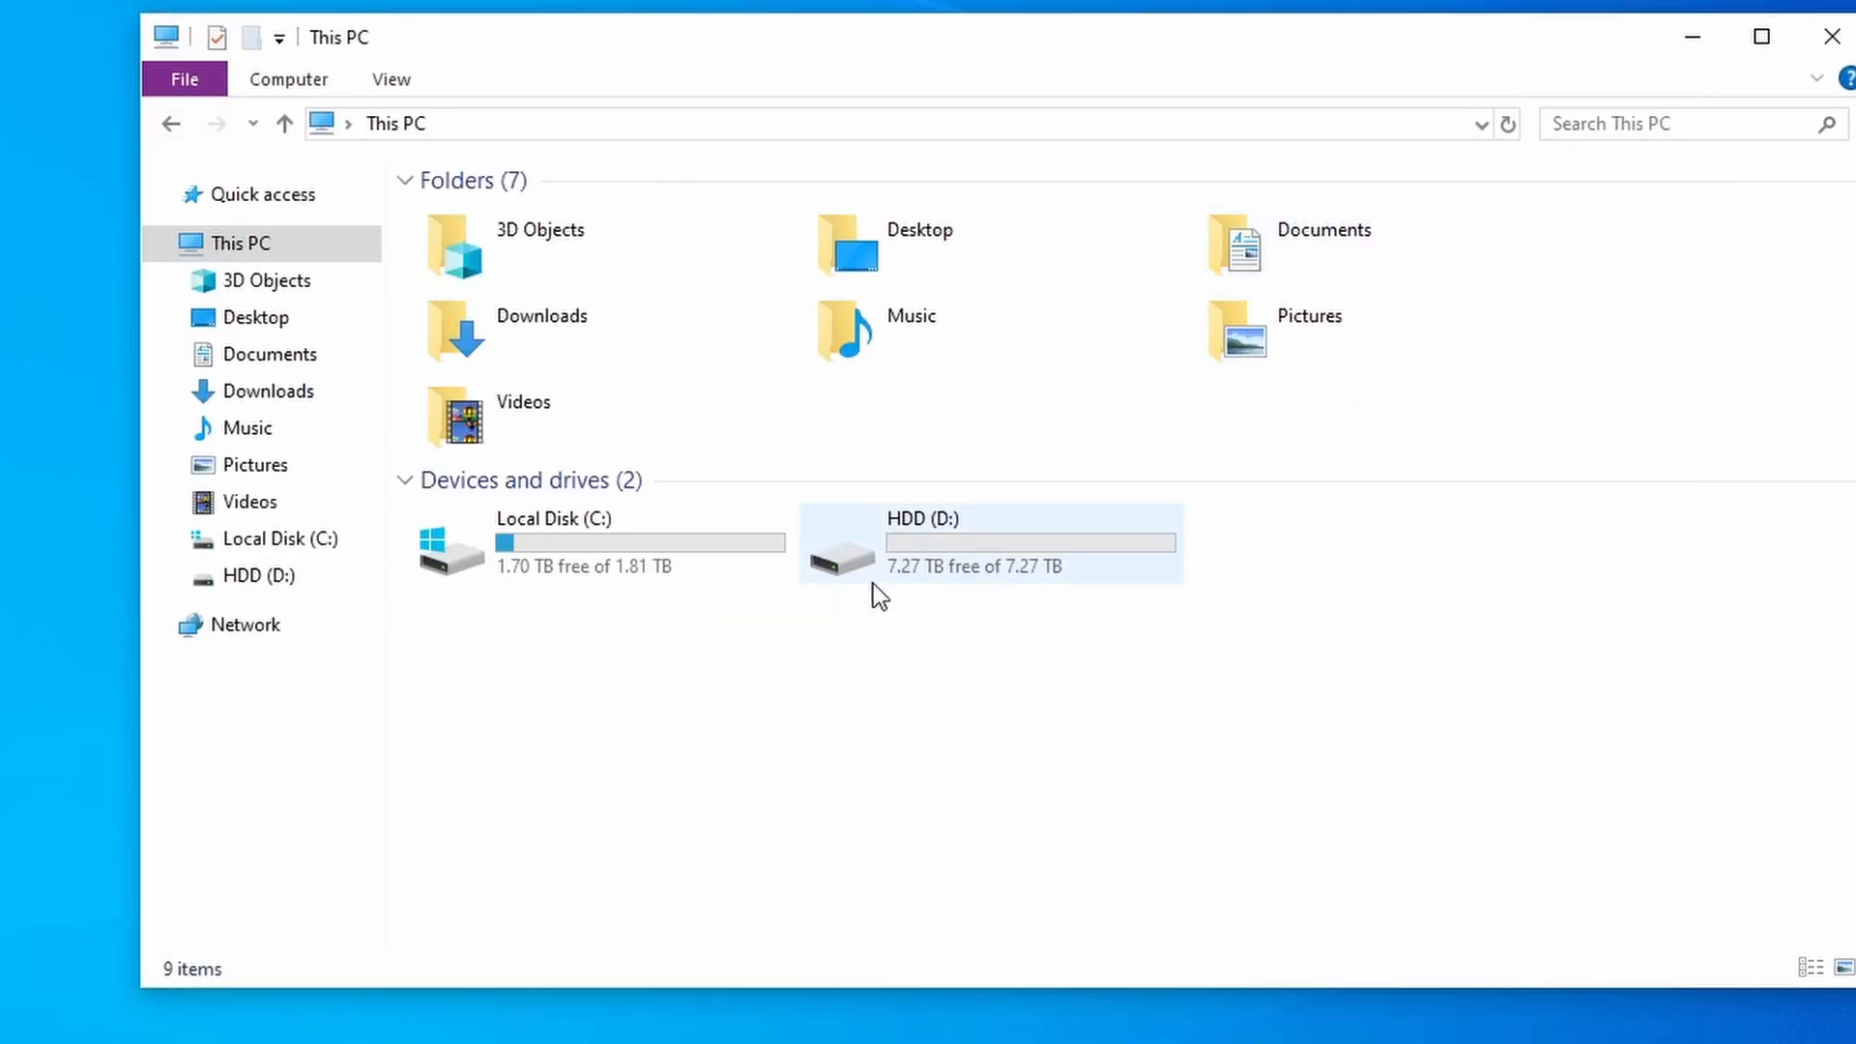
mouse_move(1054, 555)
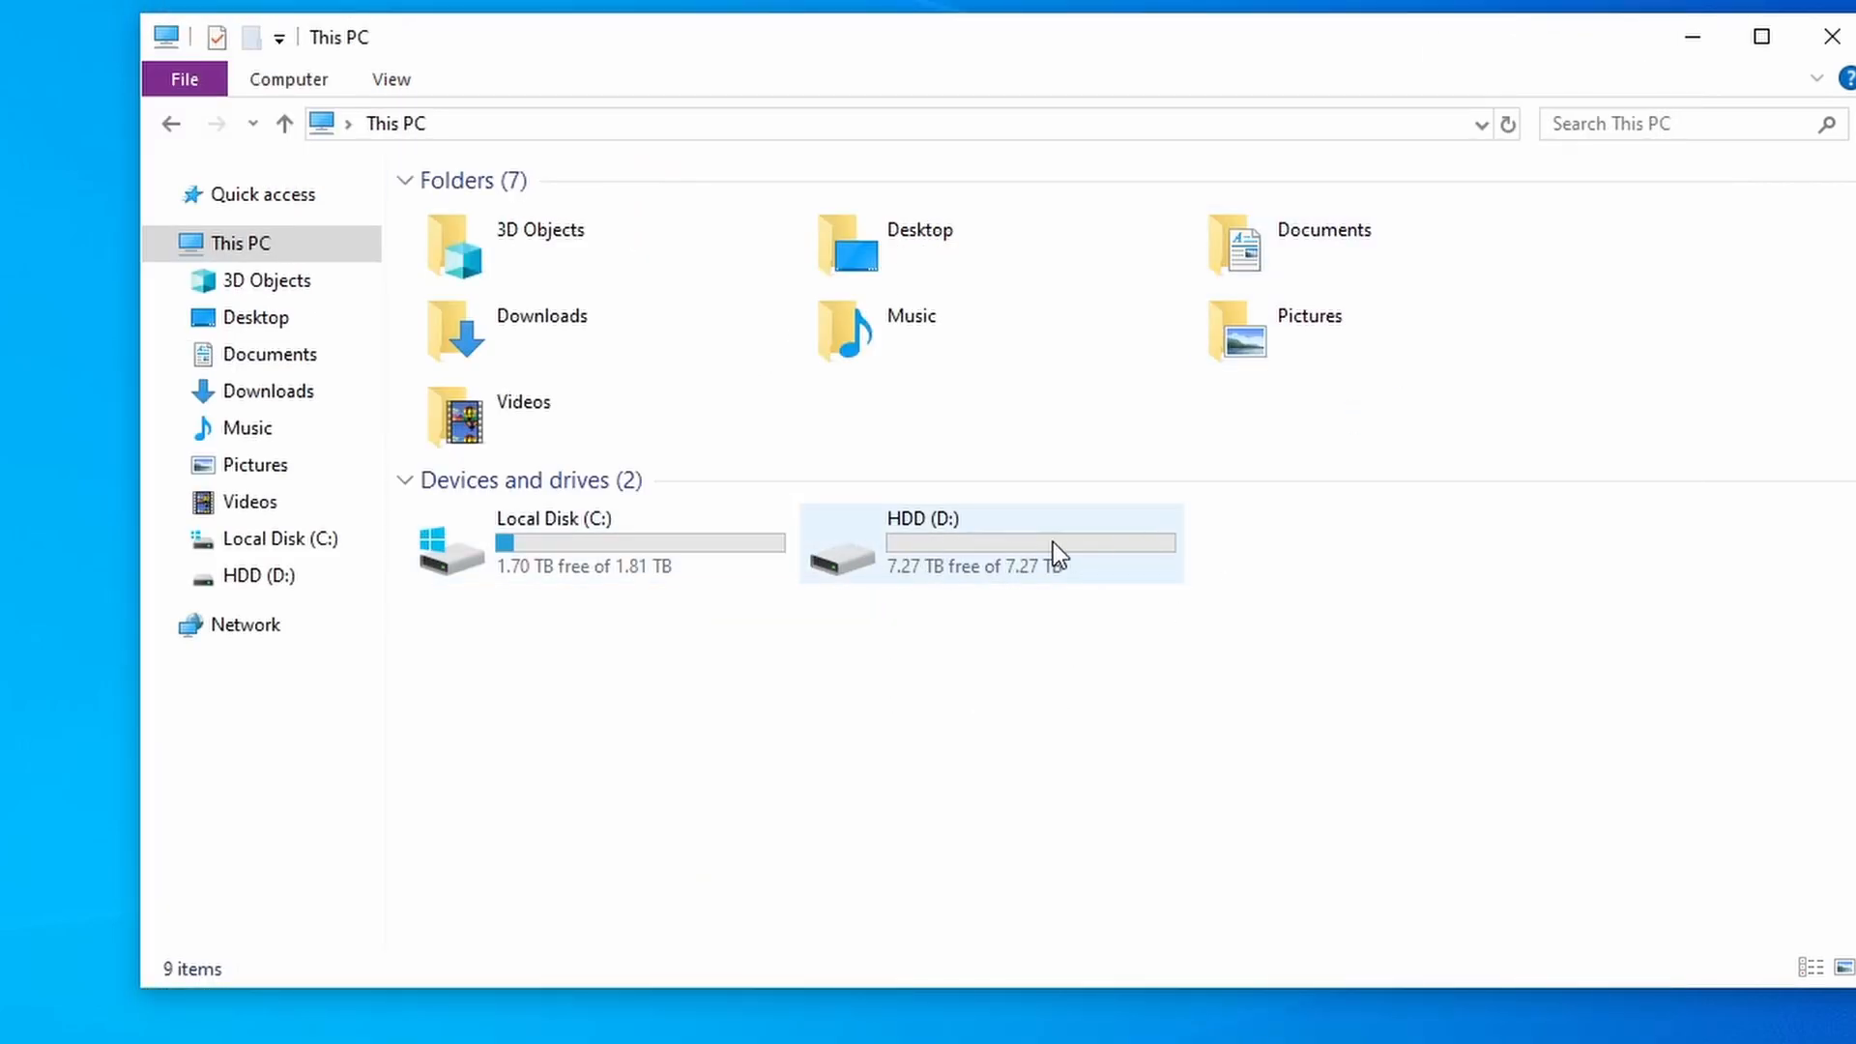
mouse_move(1141, 547)
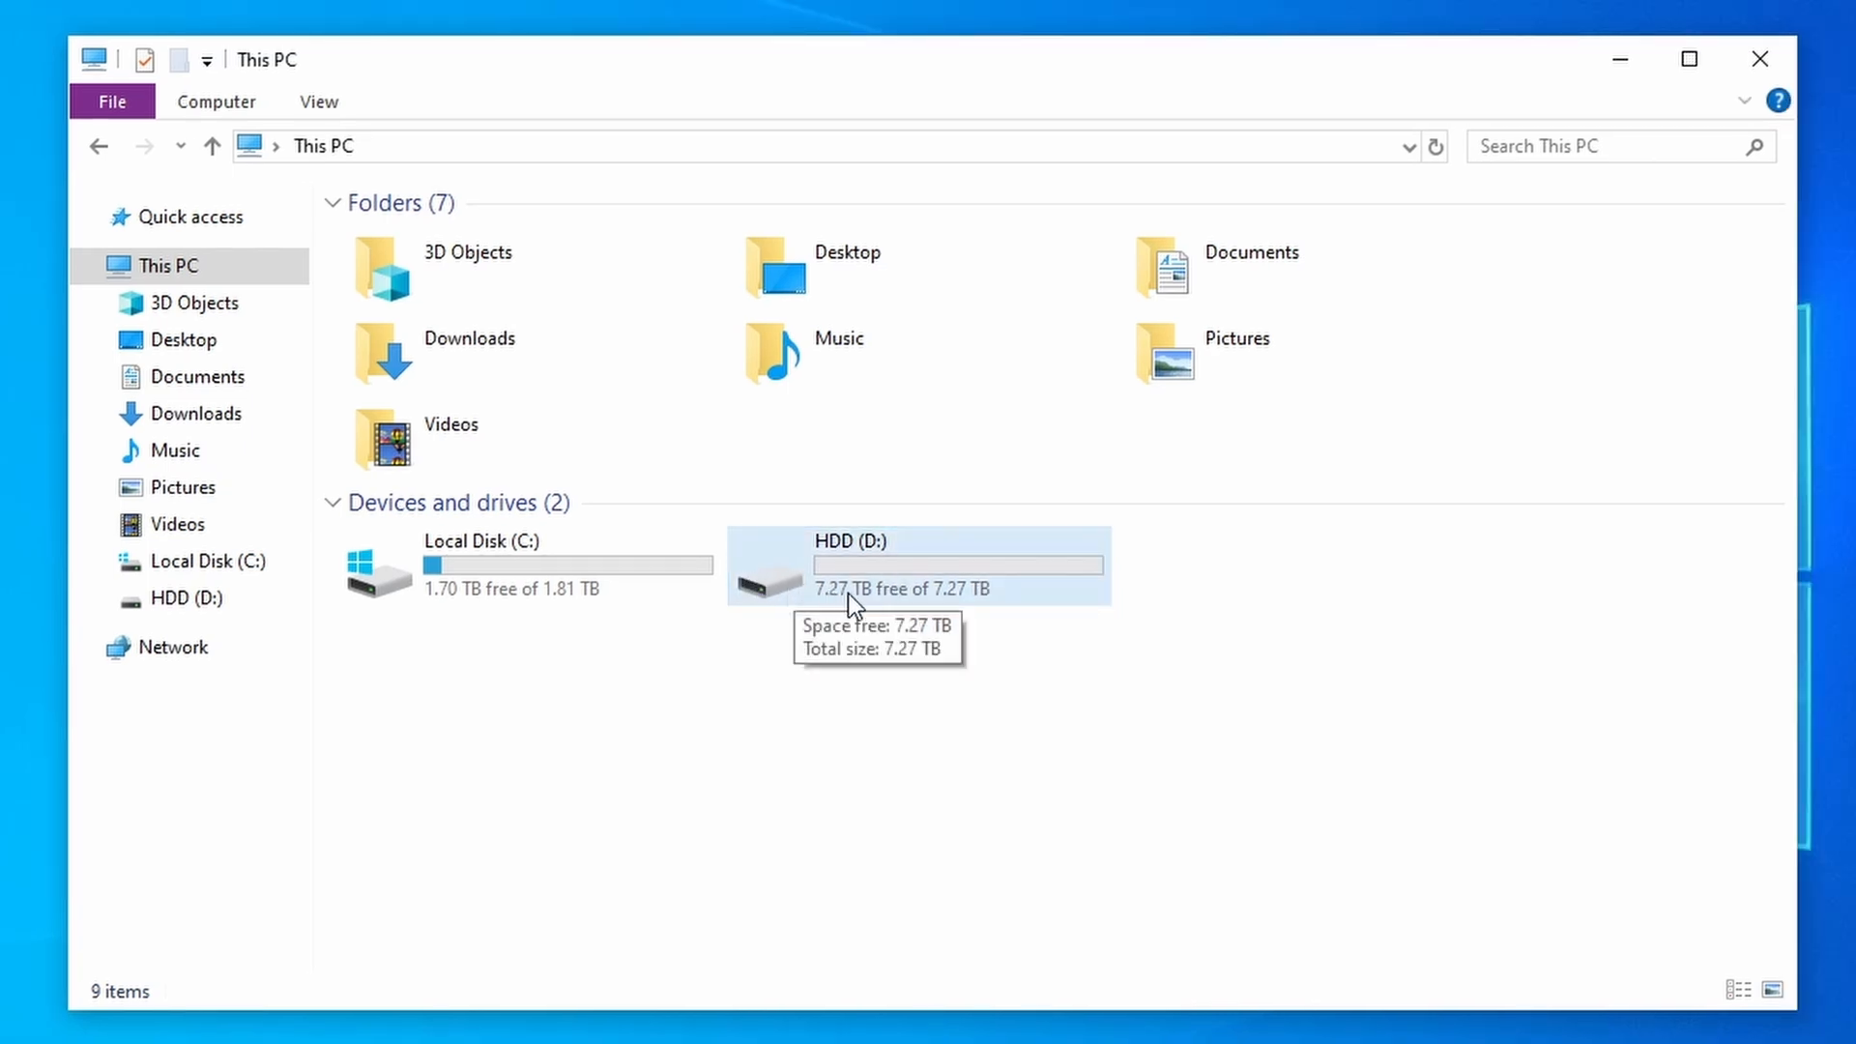
mouse_move(1020, 601)
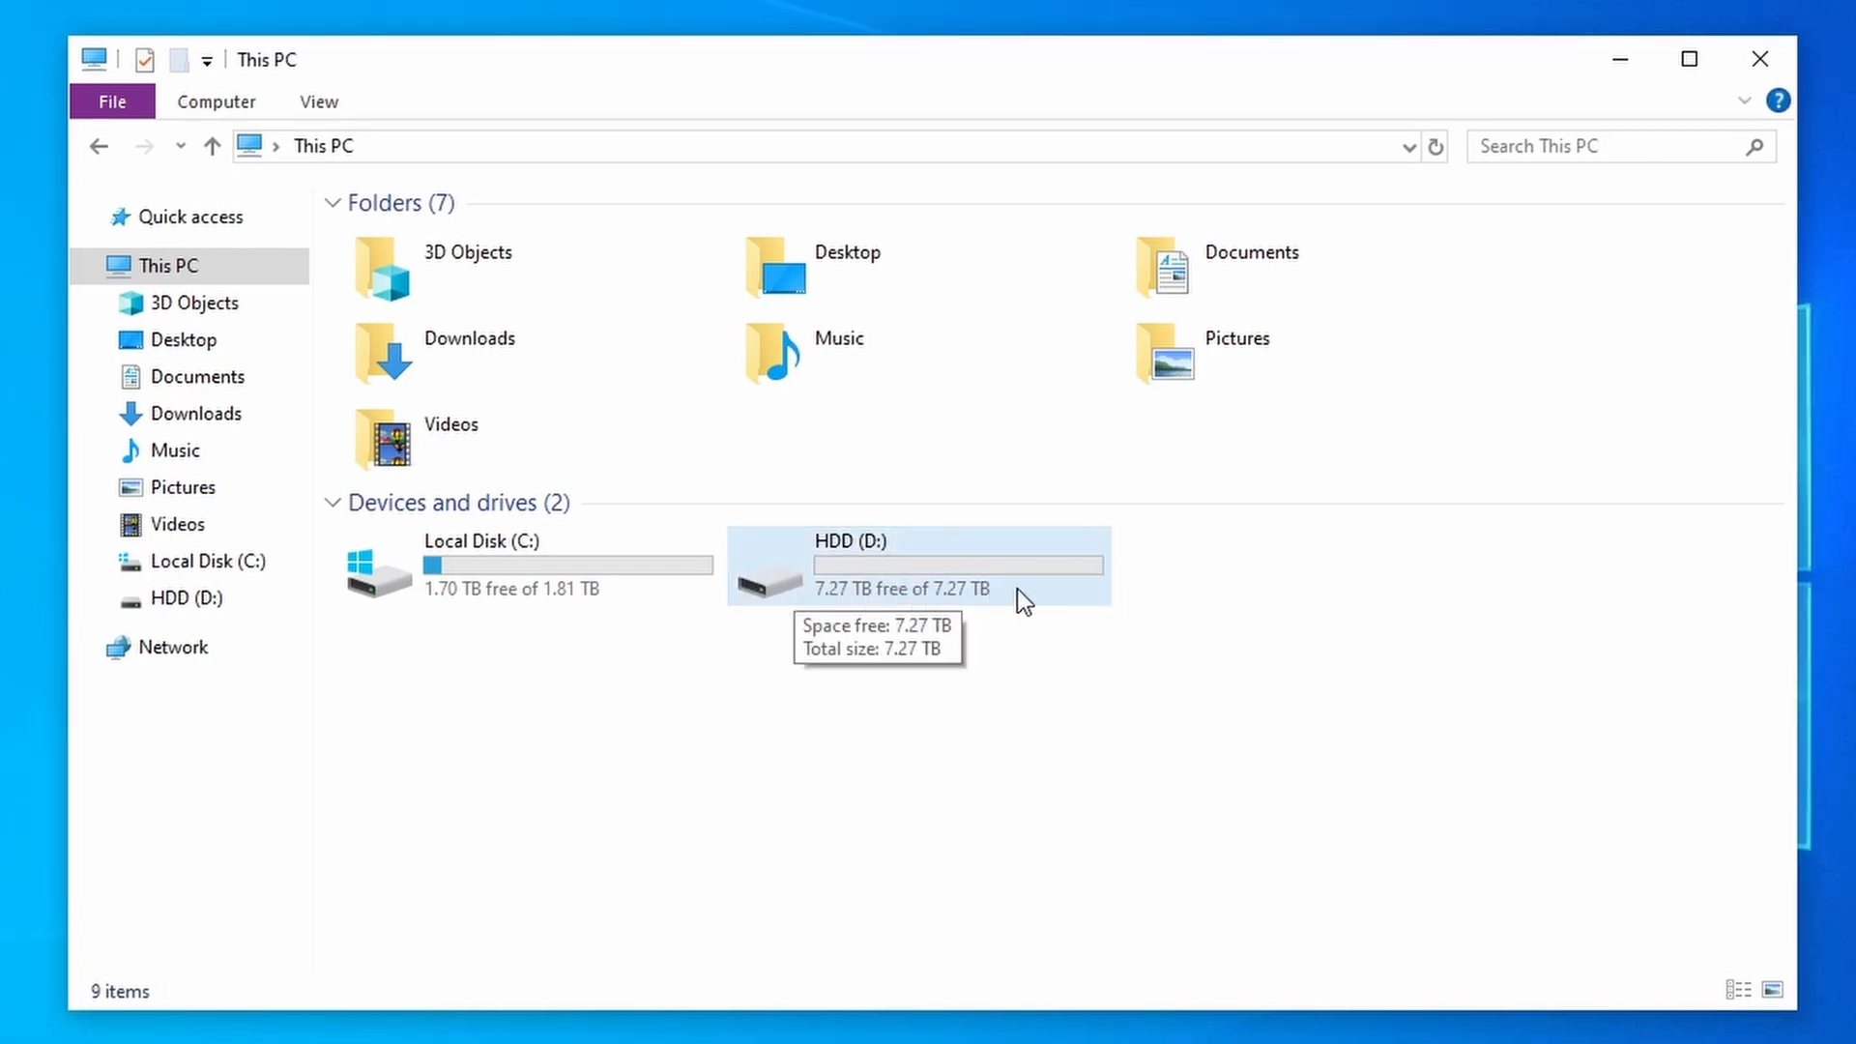
mouse_move(1034, 556)
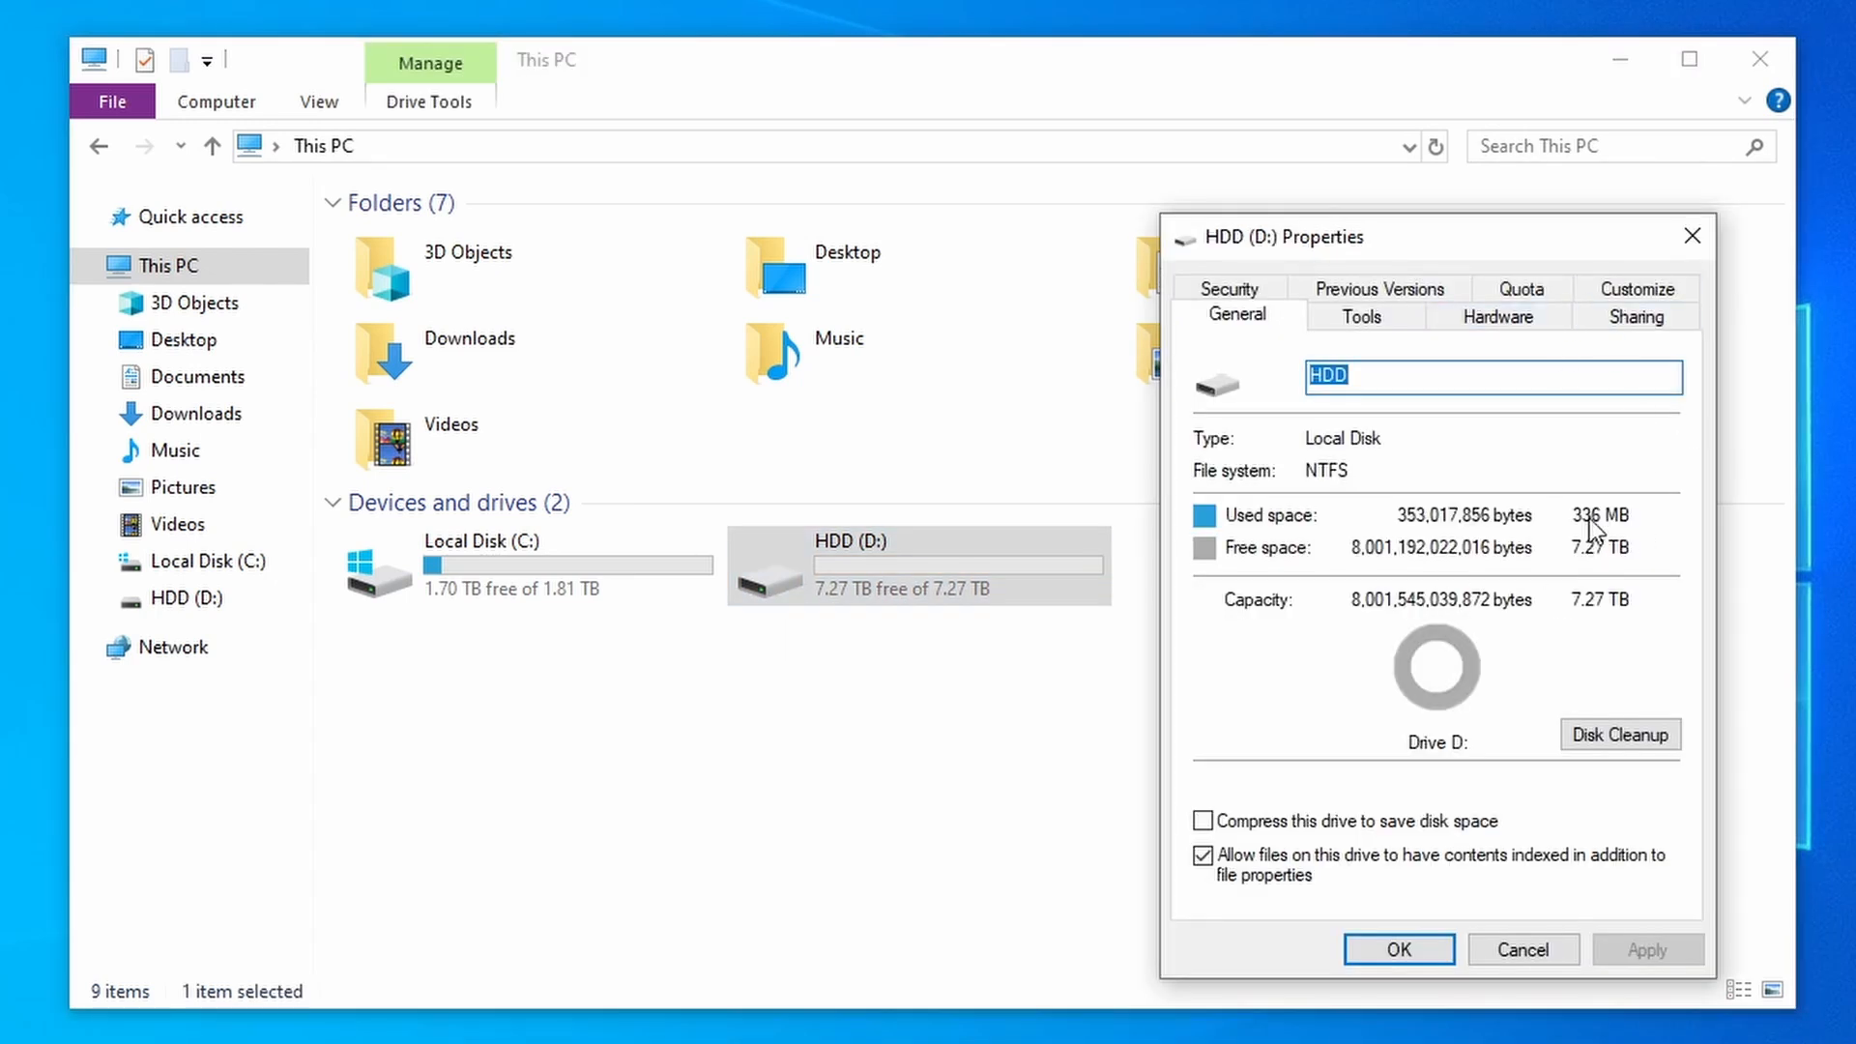
mouse_move(1601, 577)
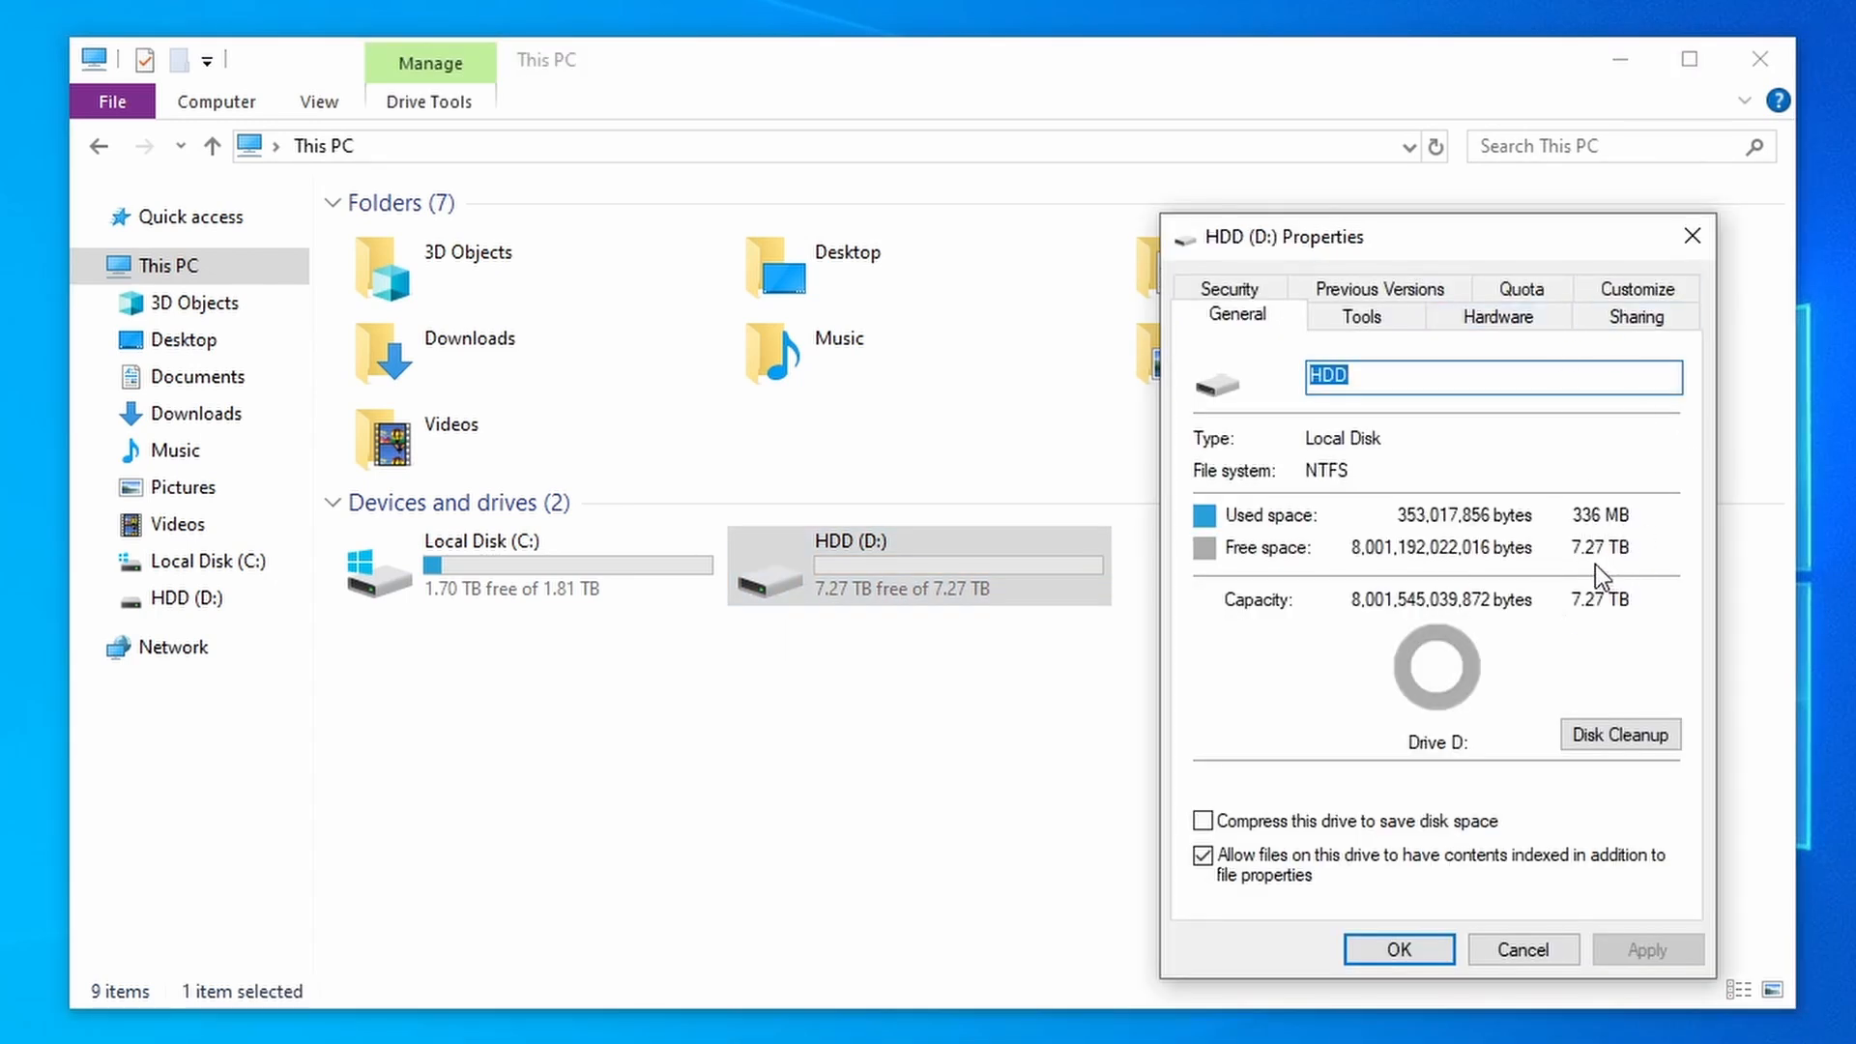
mouse_move(1610, 557)
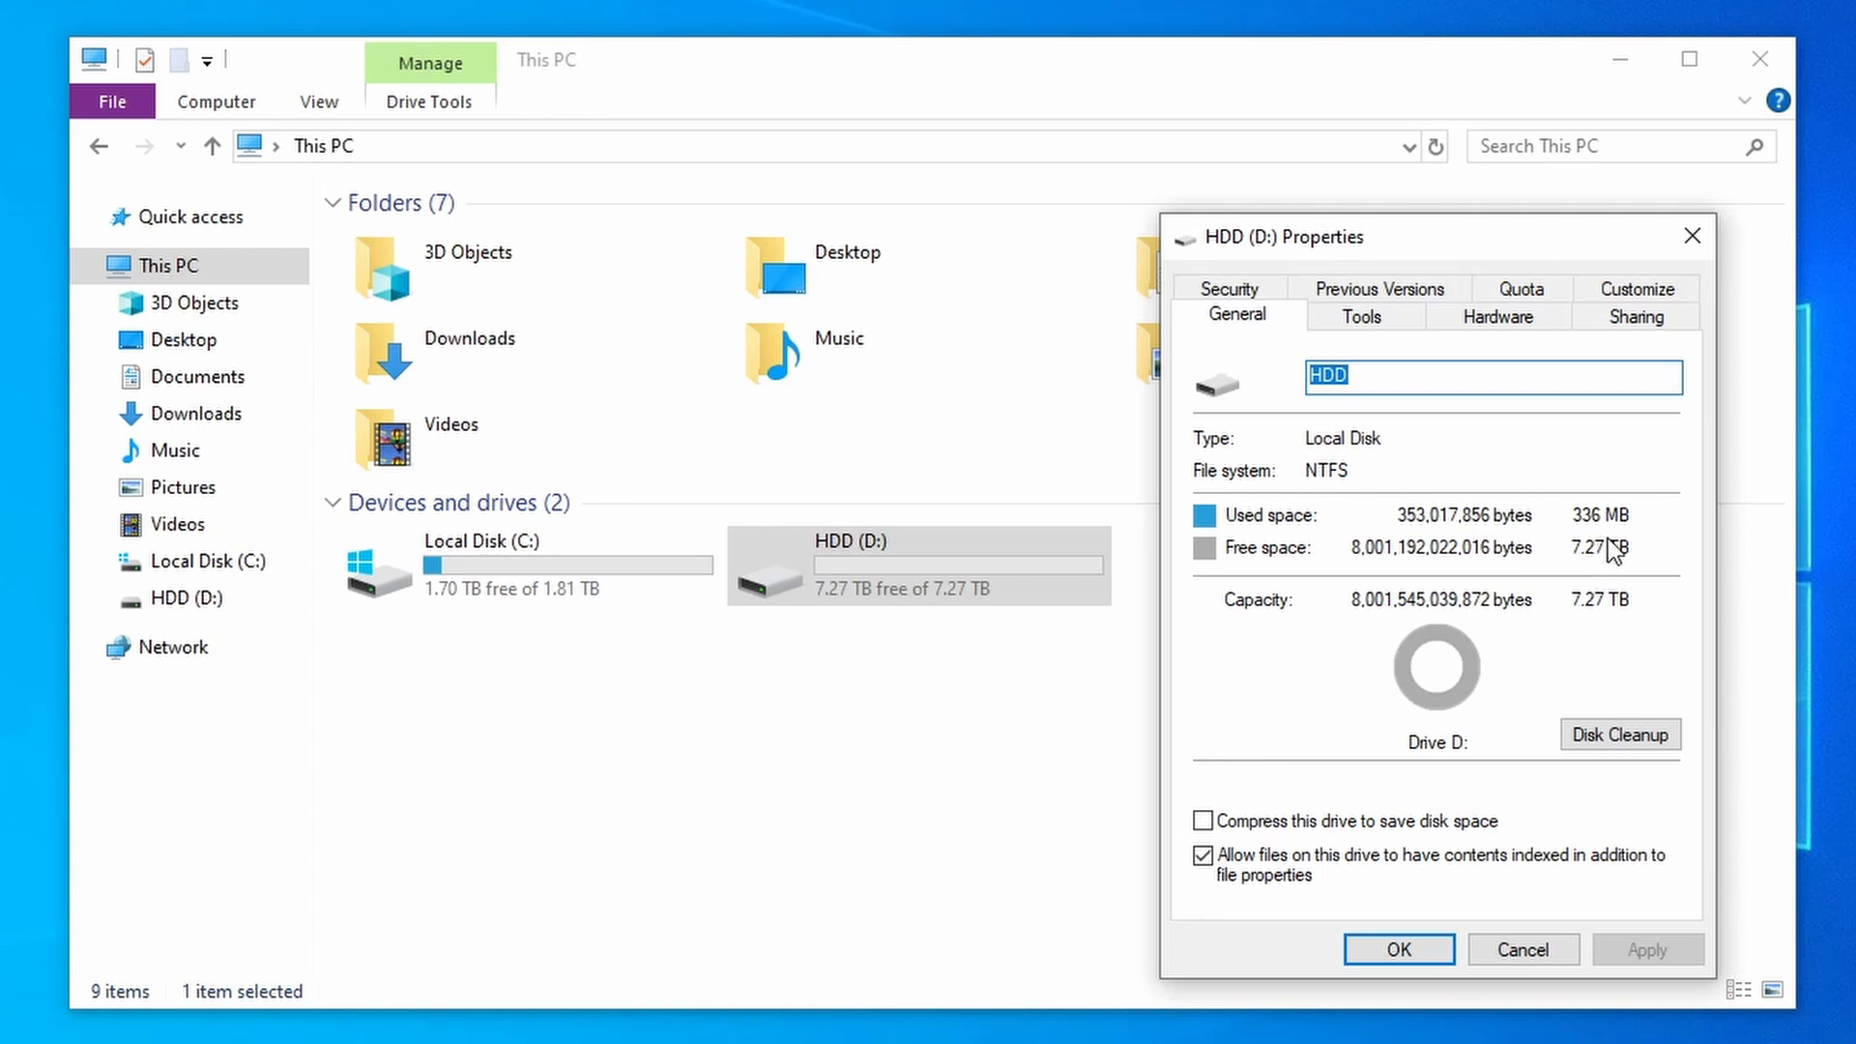
mouse_move(1605, 553)
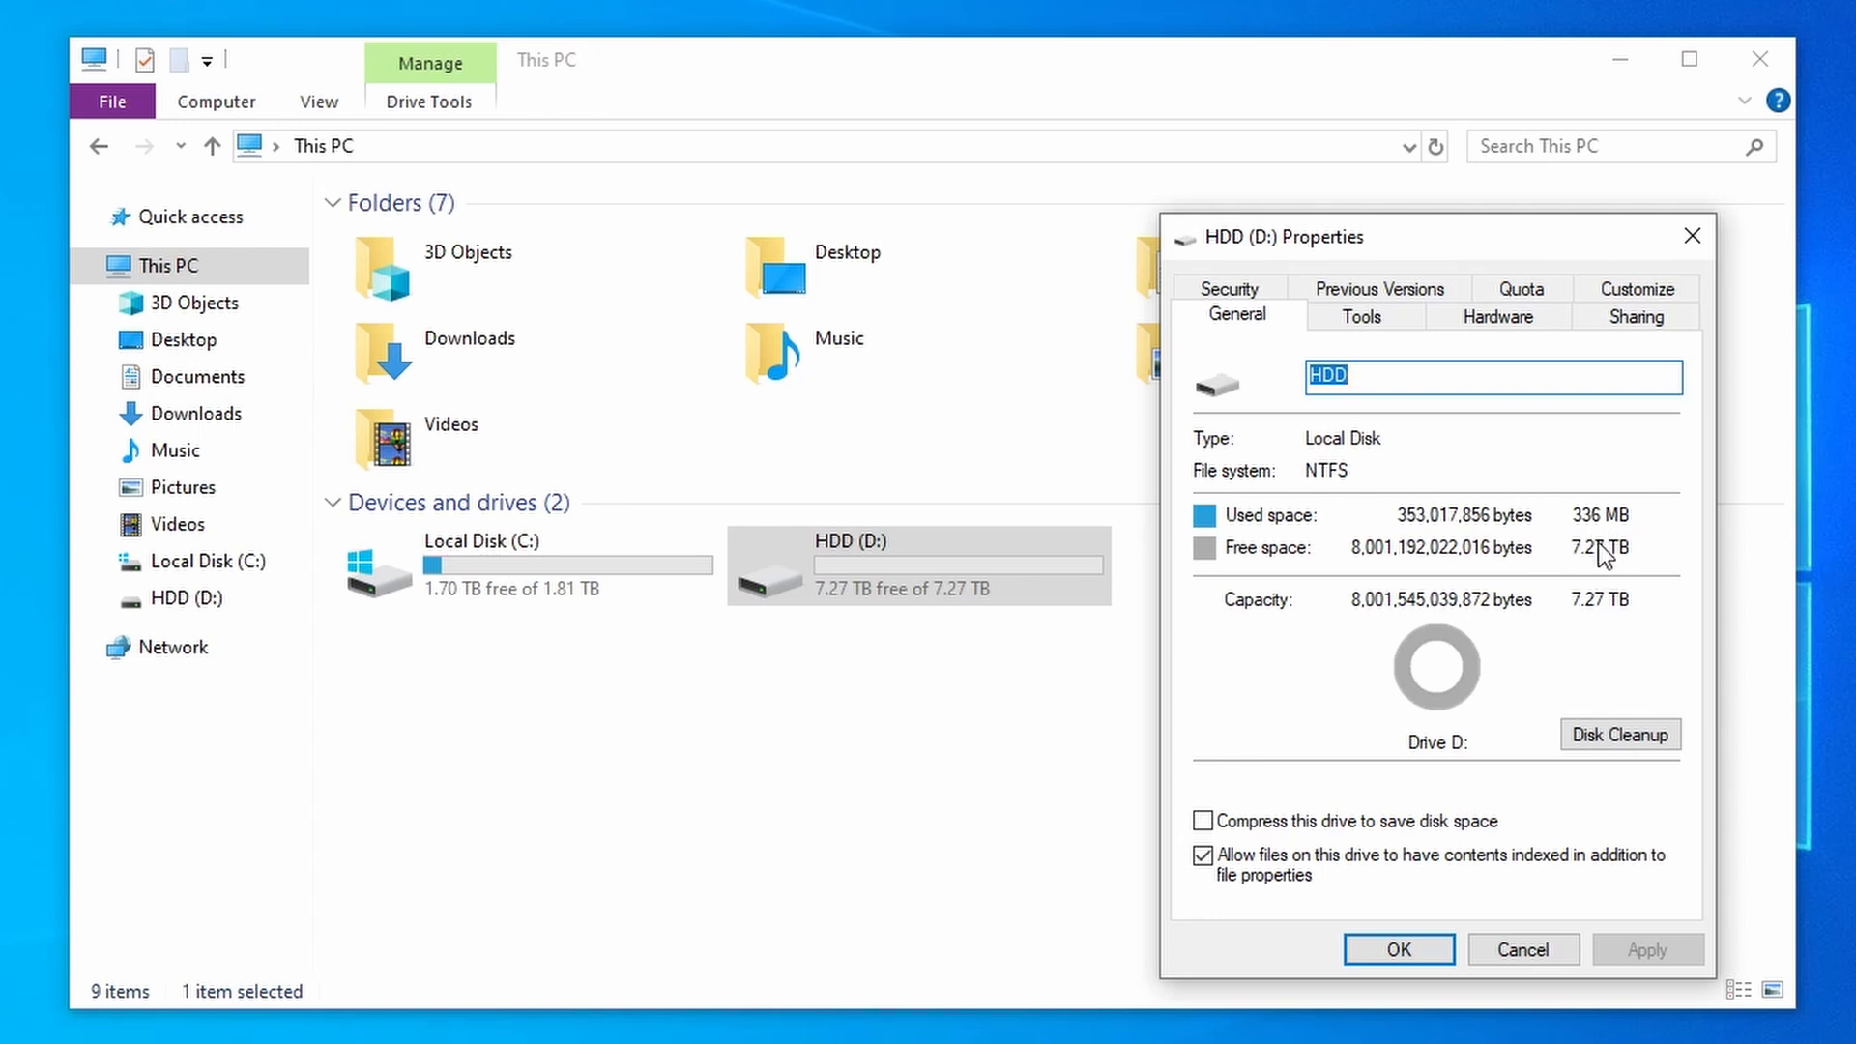
mouse_move(1604, 485)
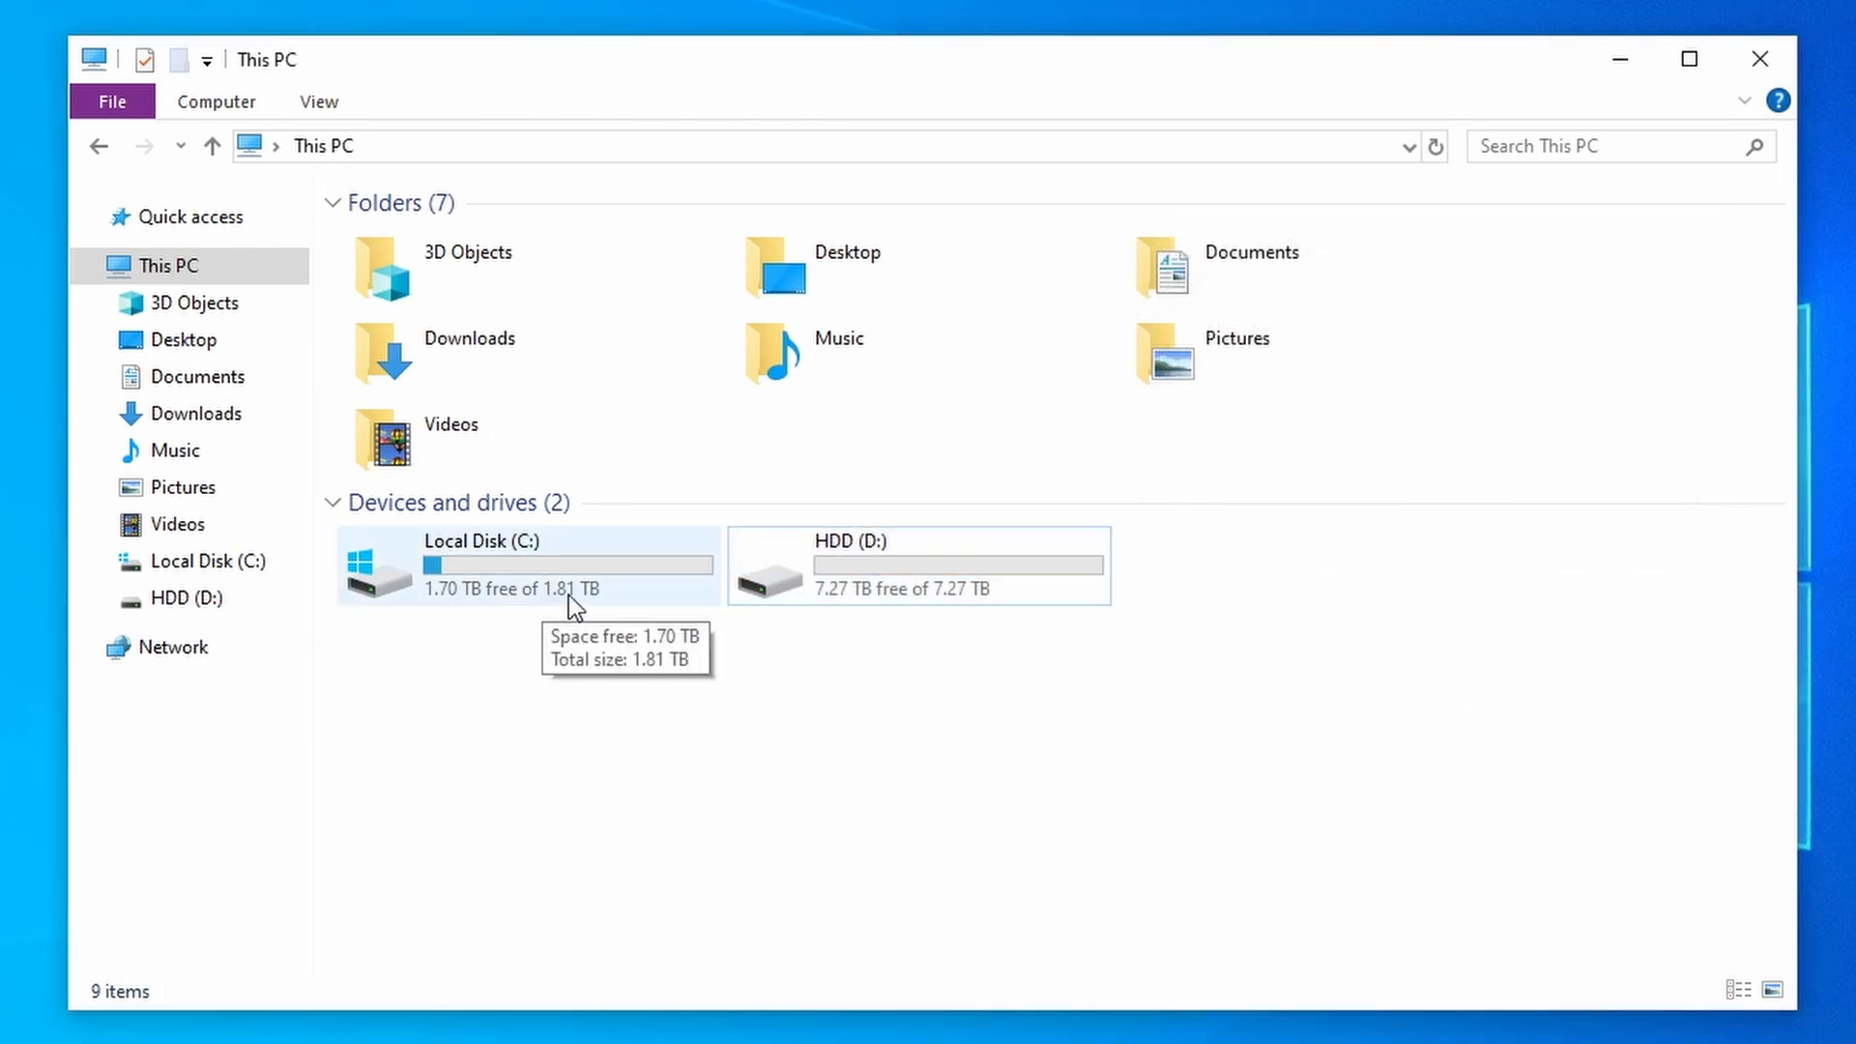
mouse_move(666, 609)
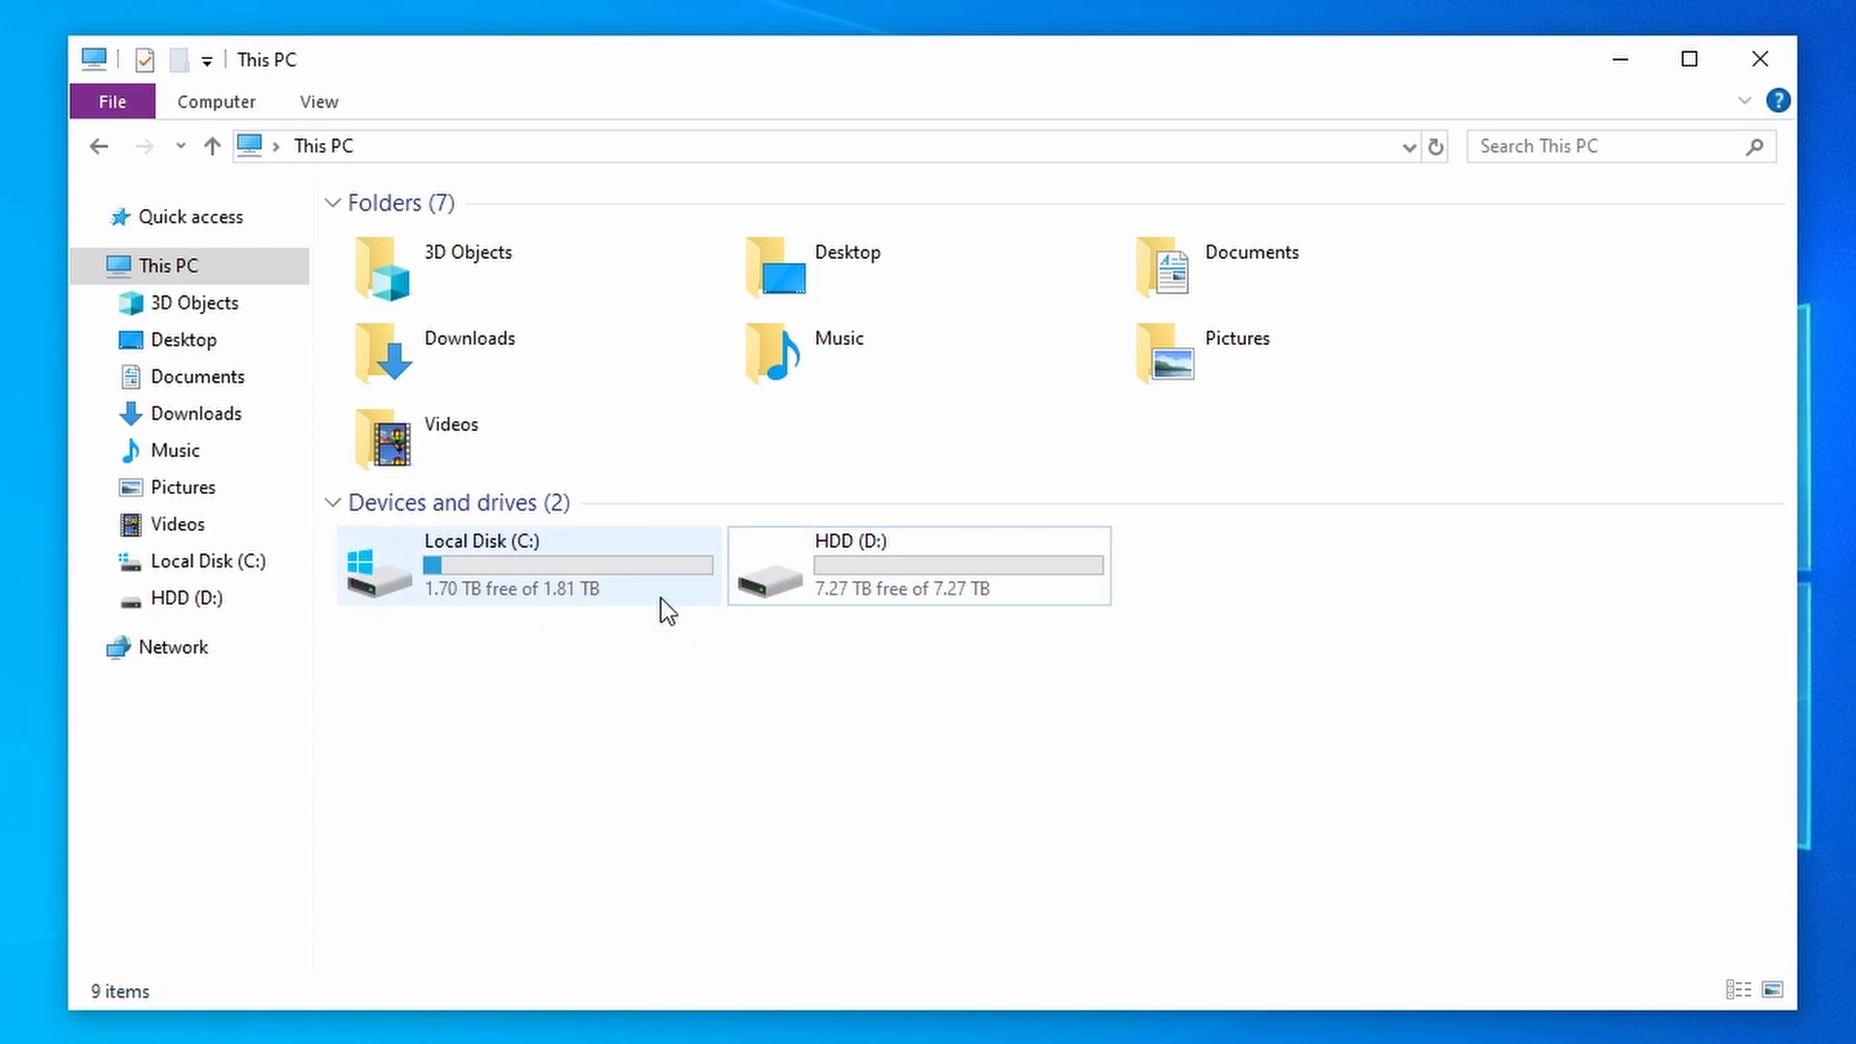
mouse_move(663, 576)
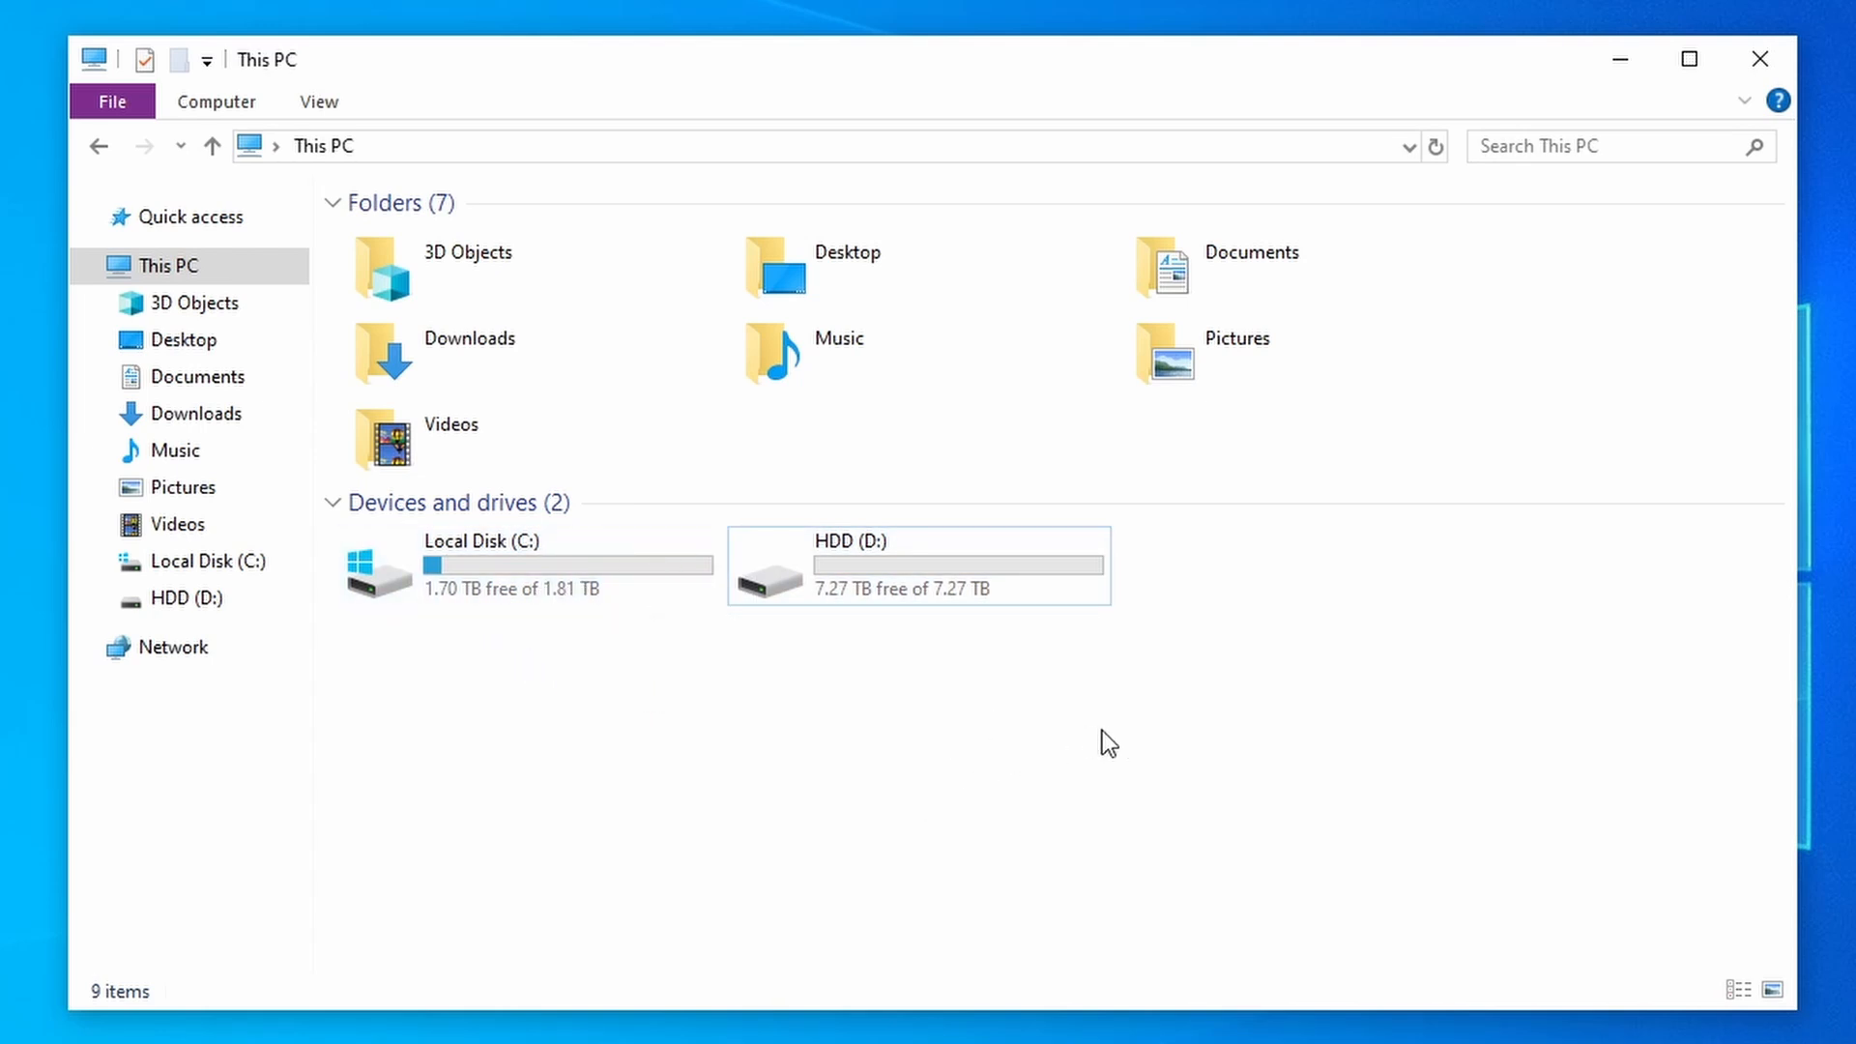
mouse_move(1759, 60)
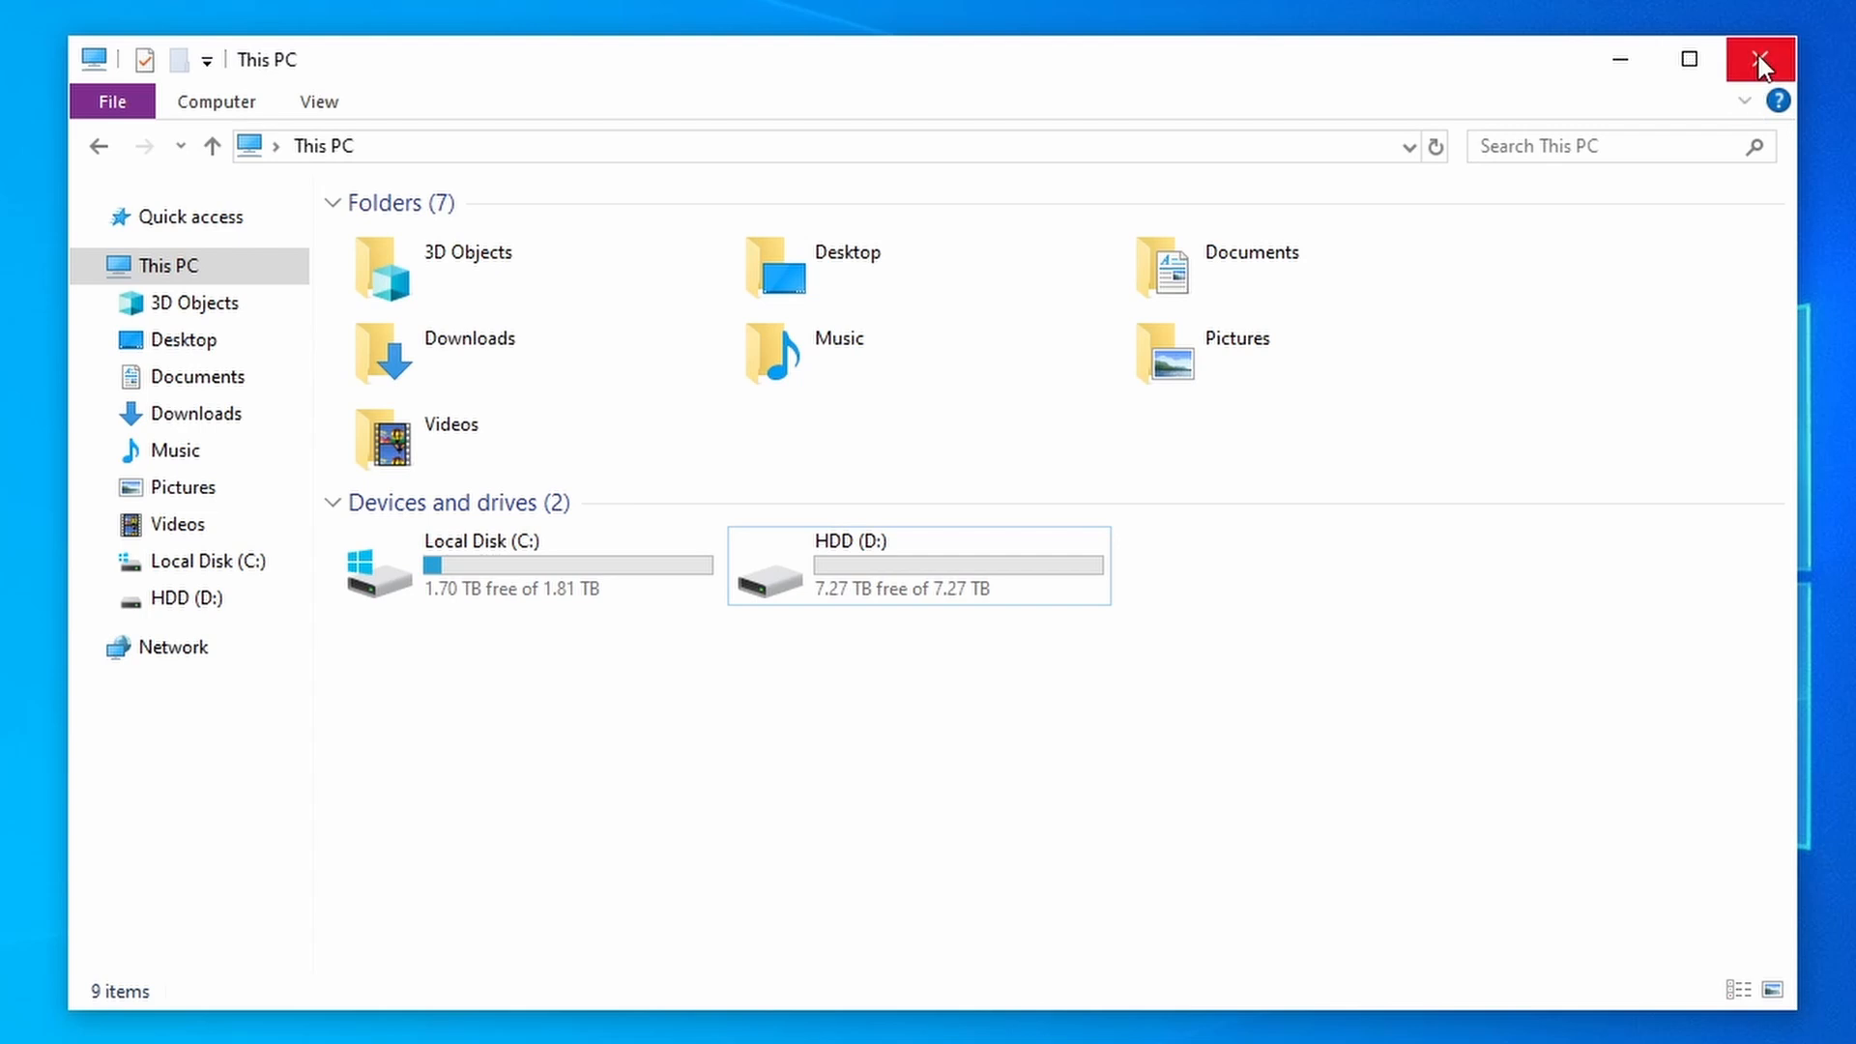
mouse_move(1759, 60)
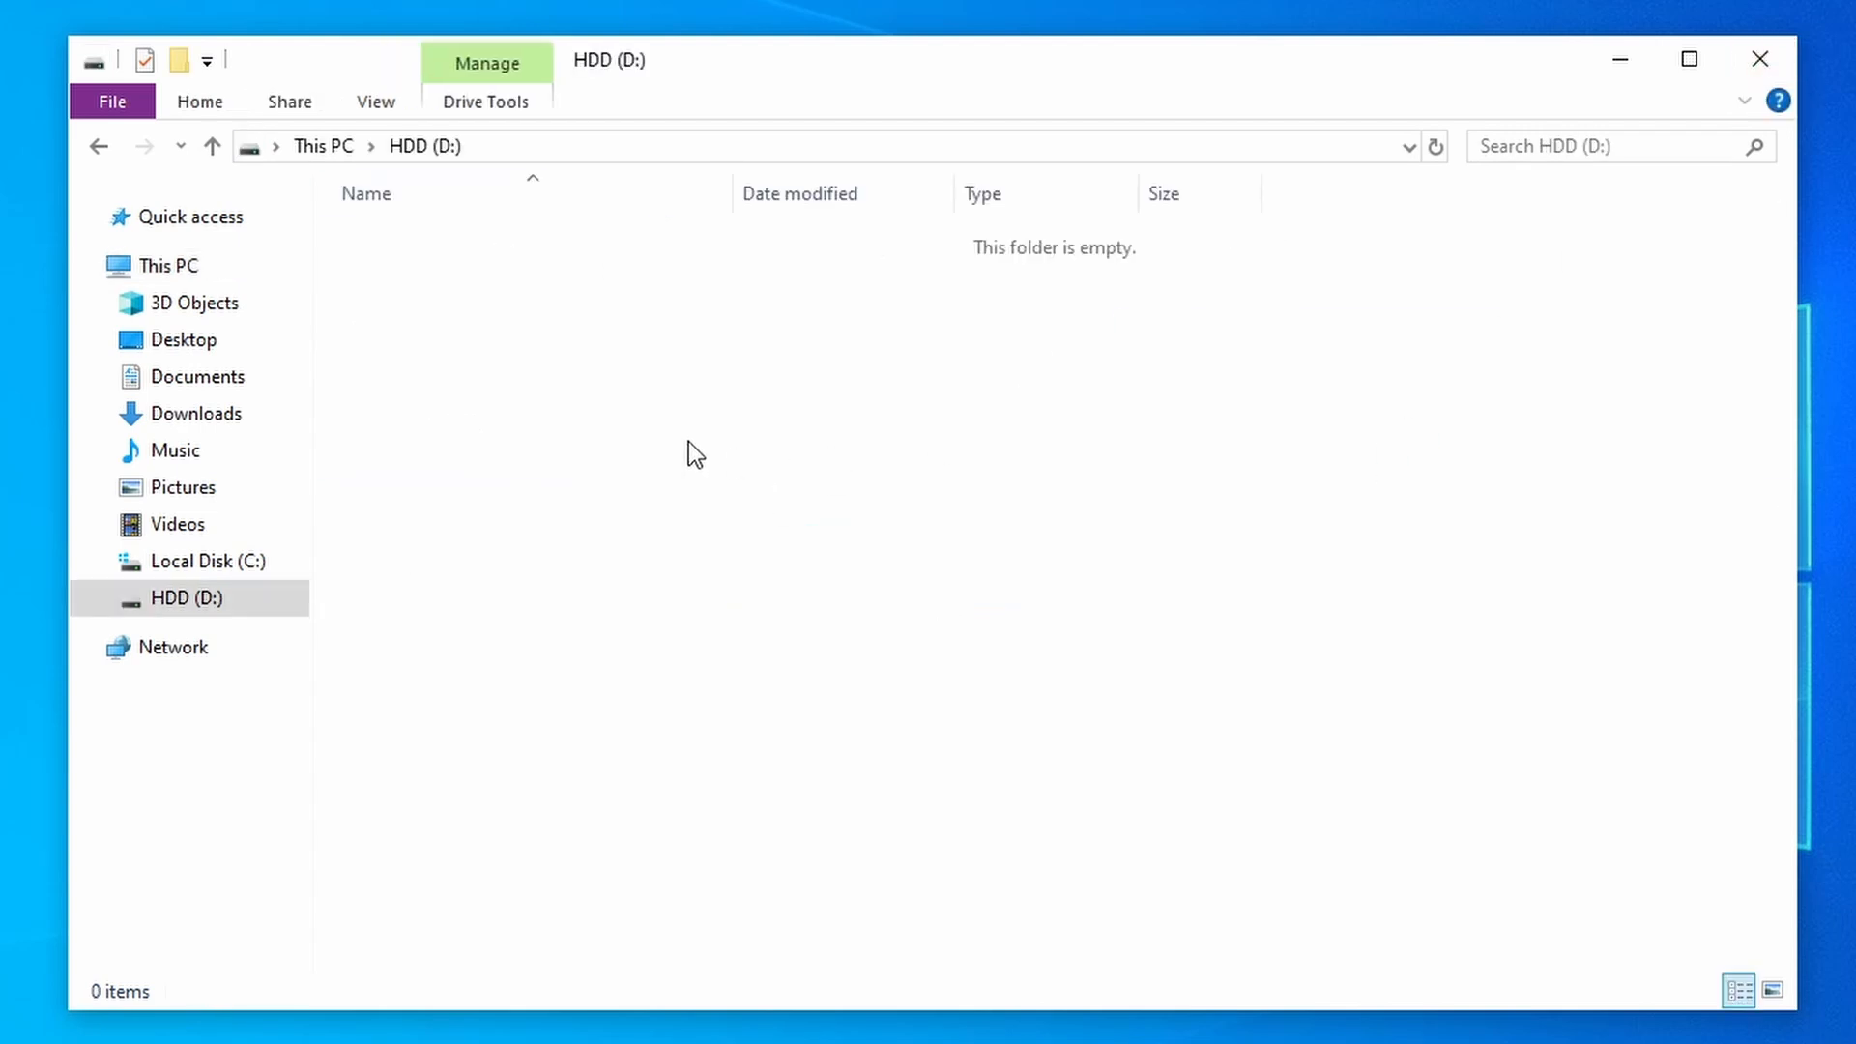
Create a test folder on the empty HDD (D:) drive and confirm deleting it
right_click(692, 453)
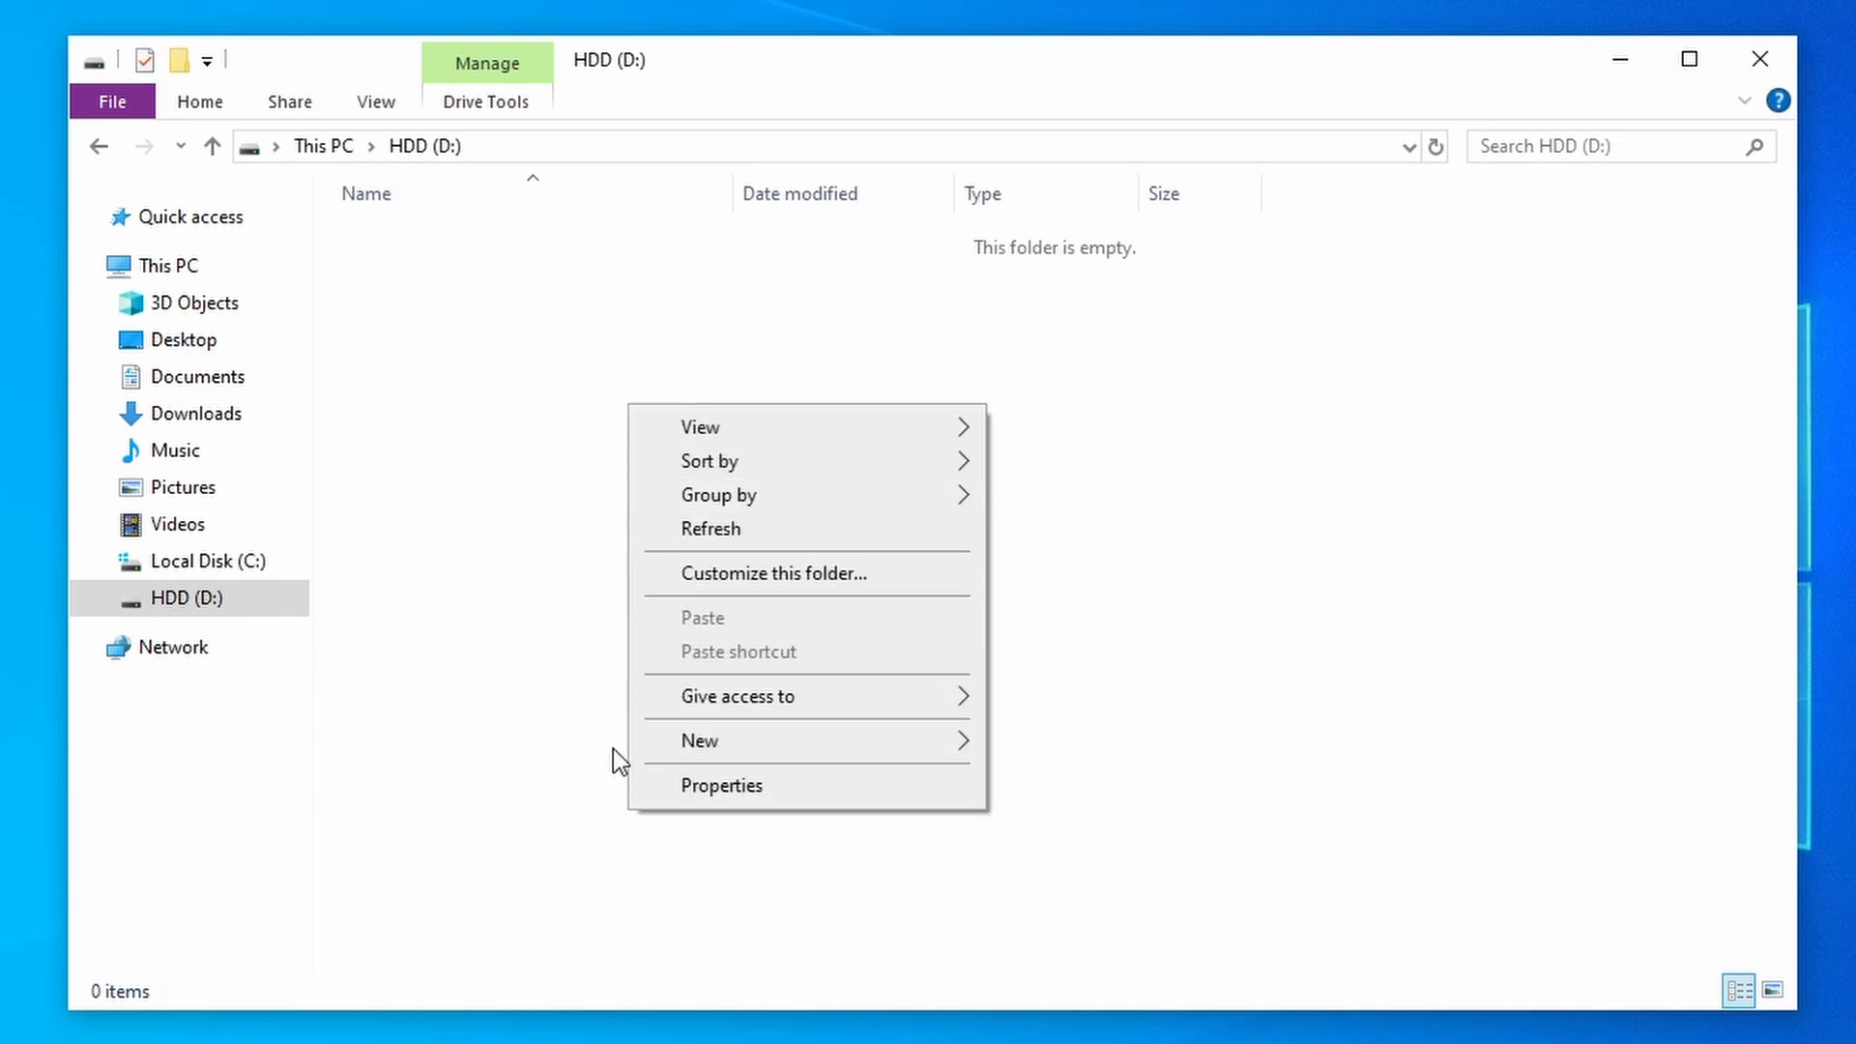
click(700, 740)
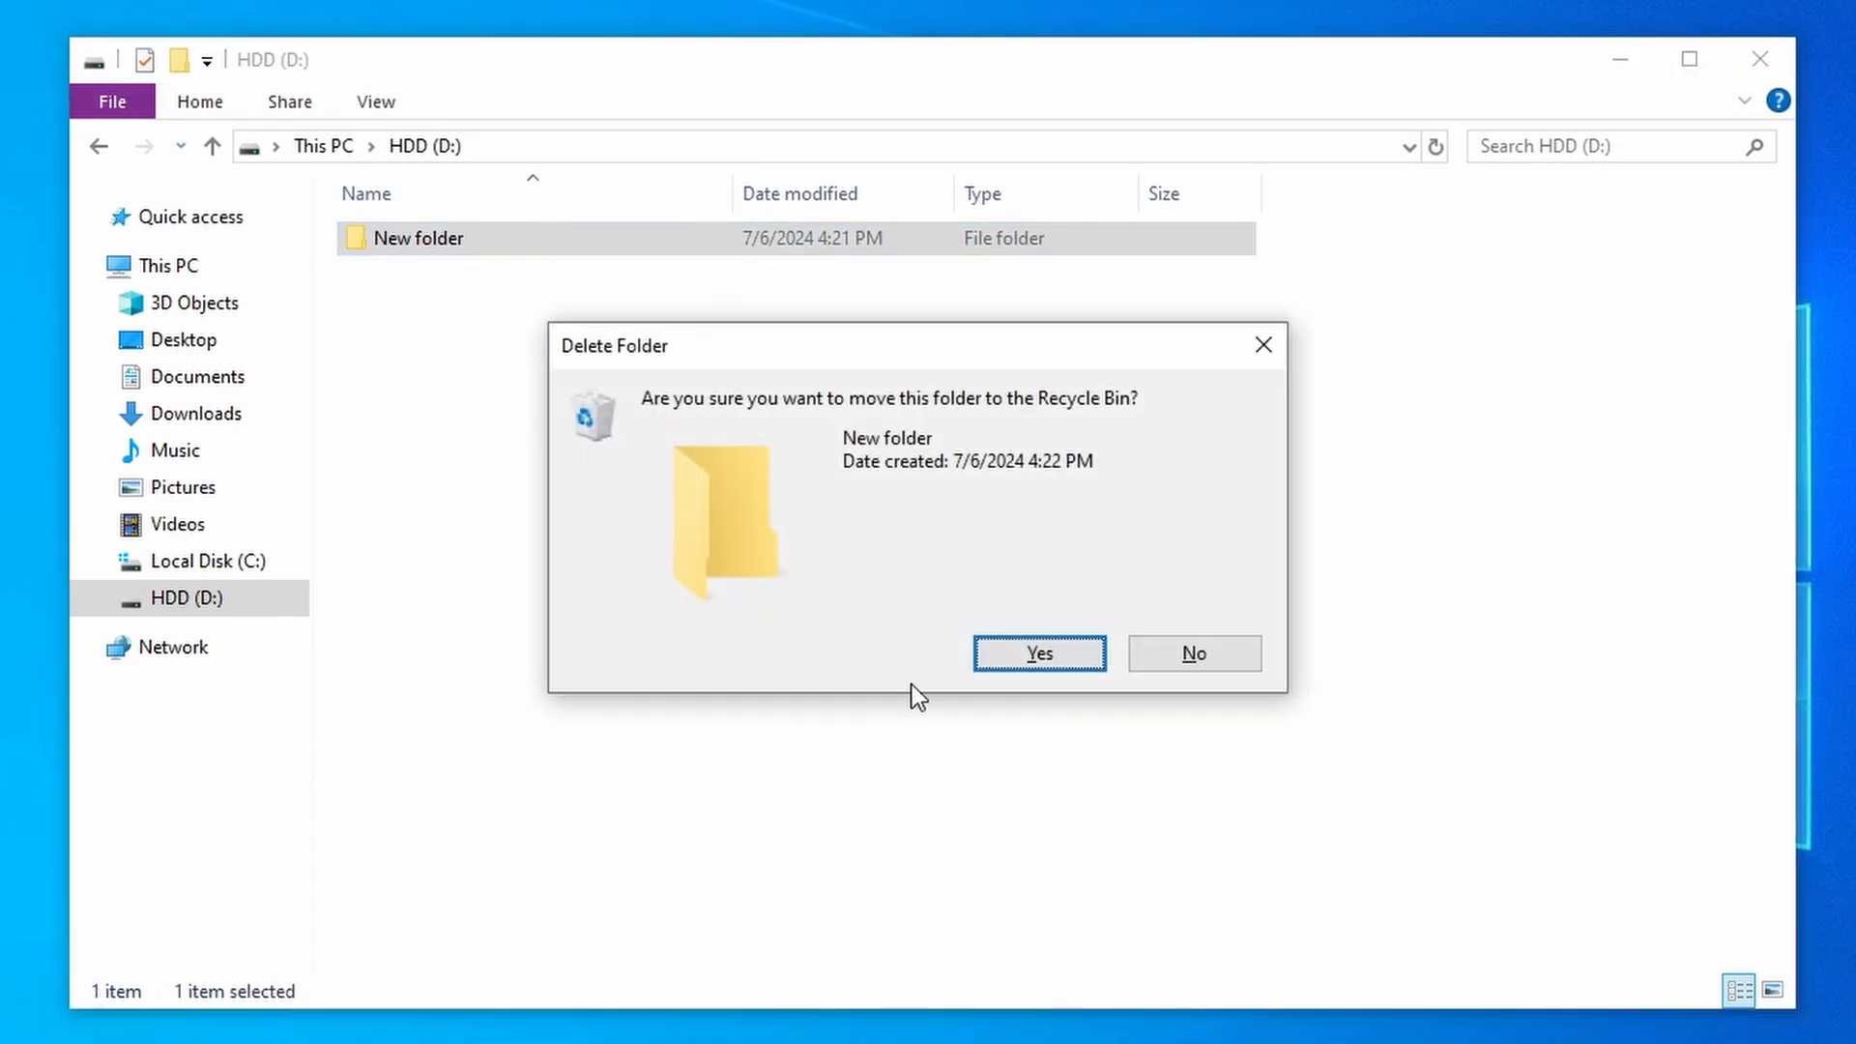
click(1038, 652)
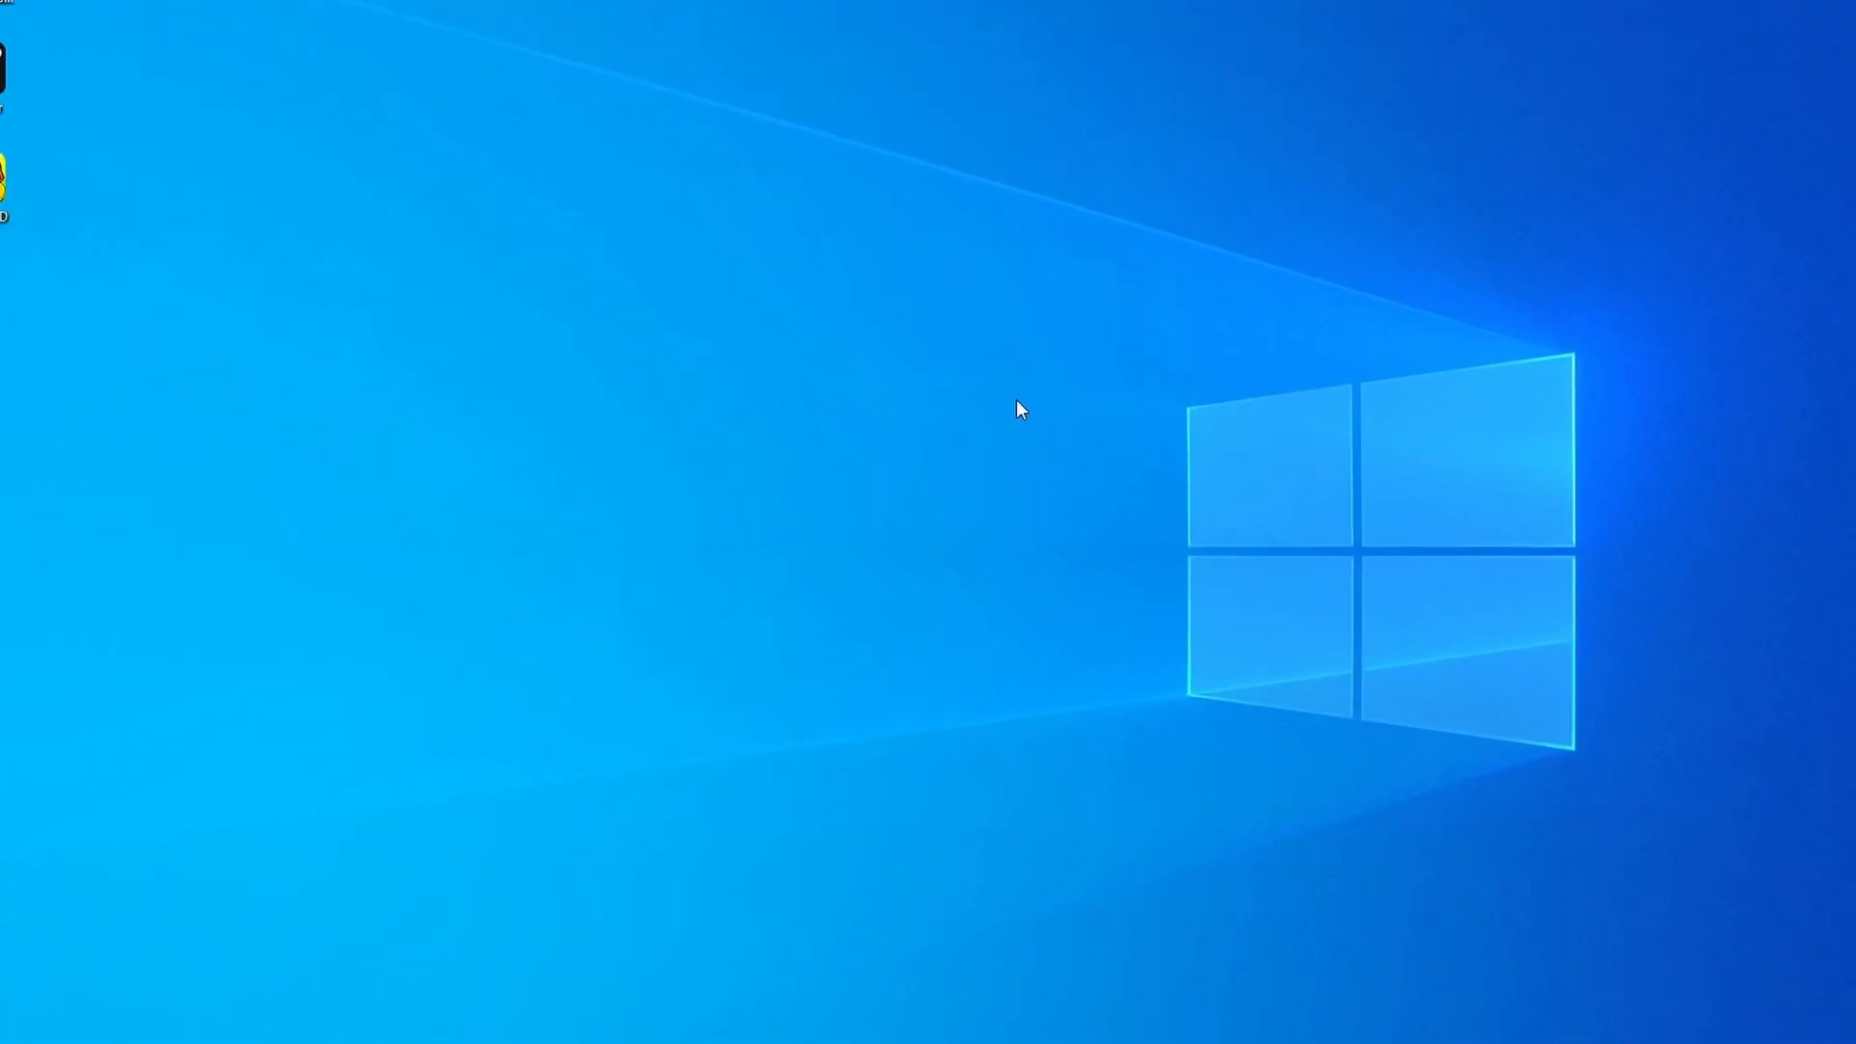